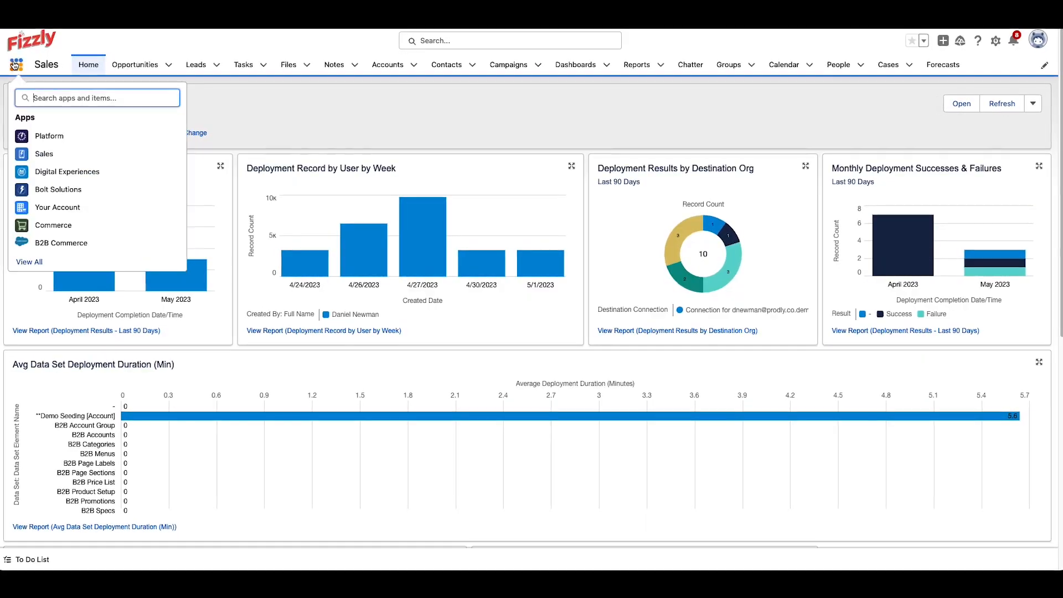
# Search AppExchange for 'Prodly', view the Prodly DevOps listing, then return to the AppOps dashboard.
pyautogui.click(29, 262)
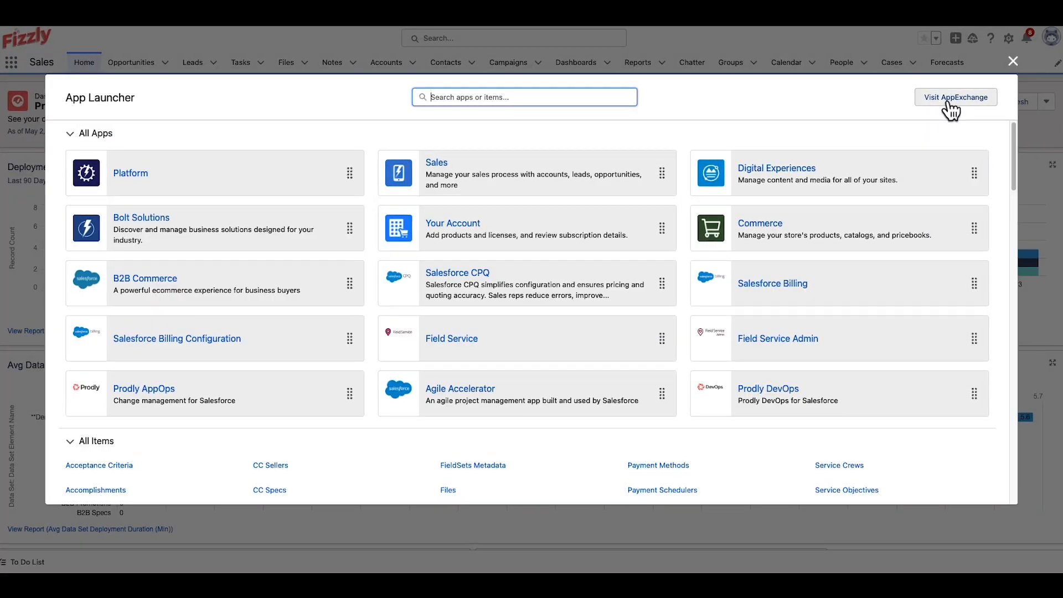
pyautogui.click(956, 97)
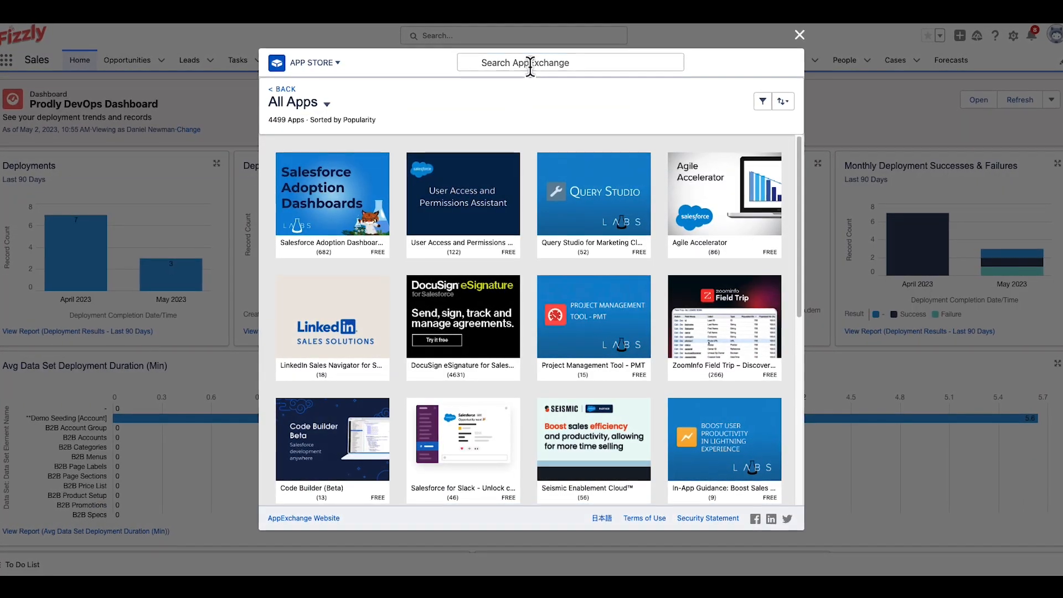
pyautogui.write('Prodly')
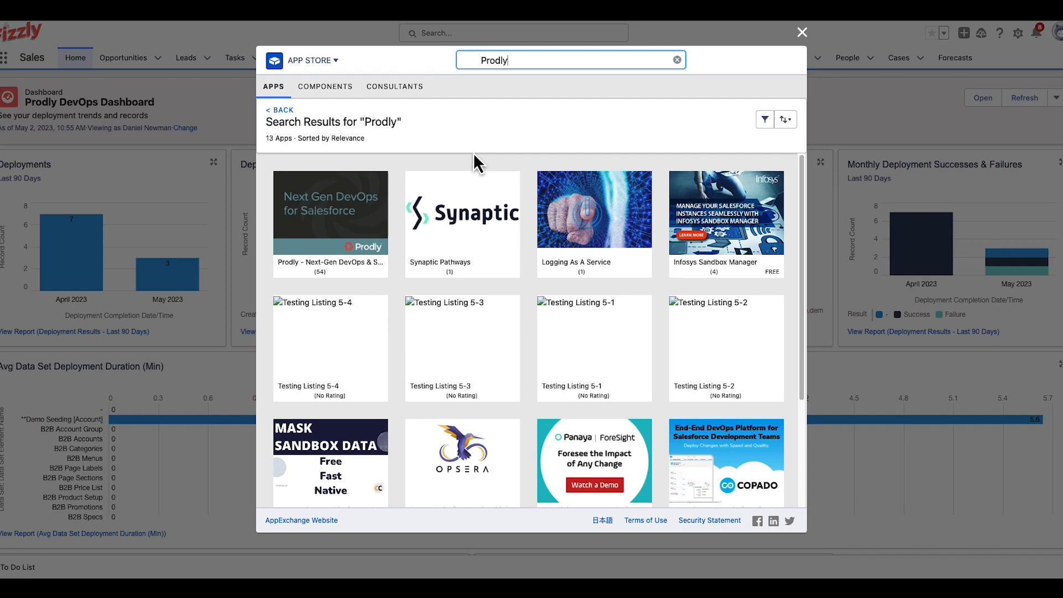
pyautogui.click(330, 224)
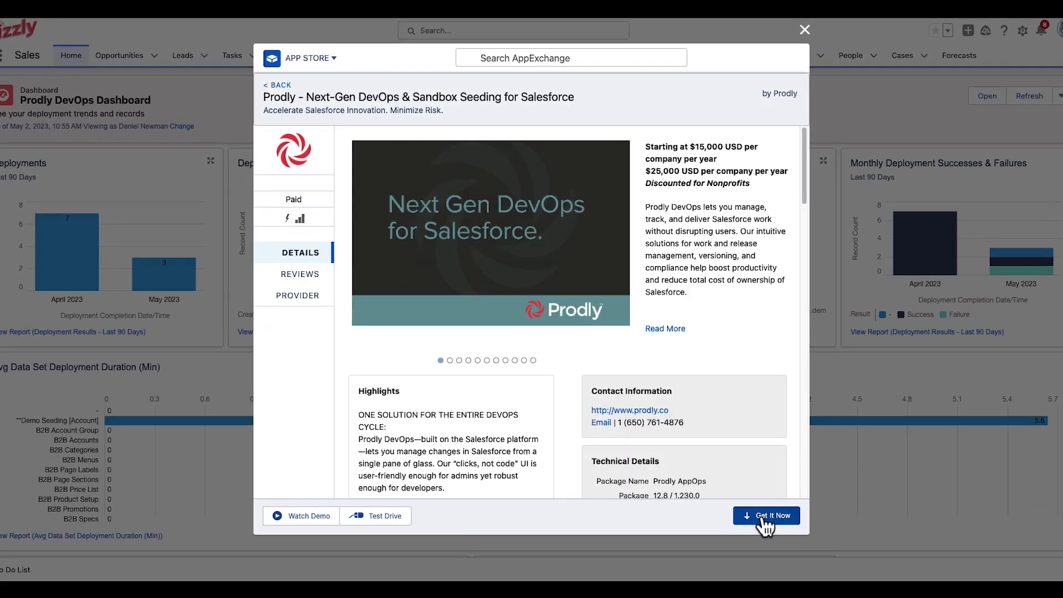
pyautogui.click(806, 29)
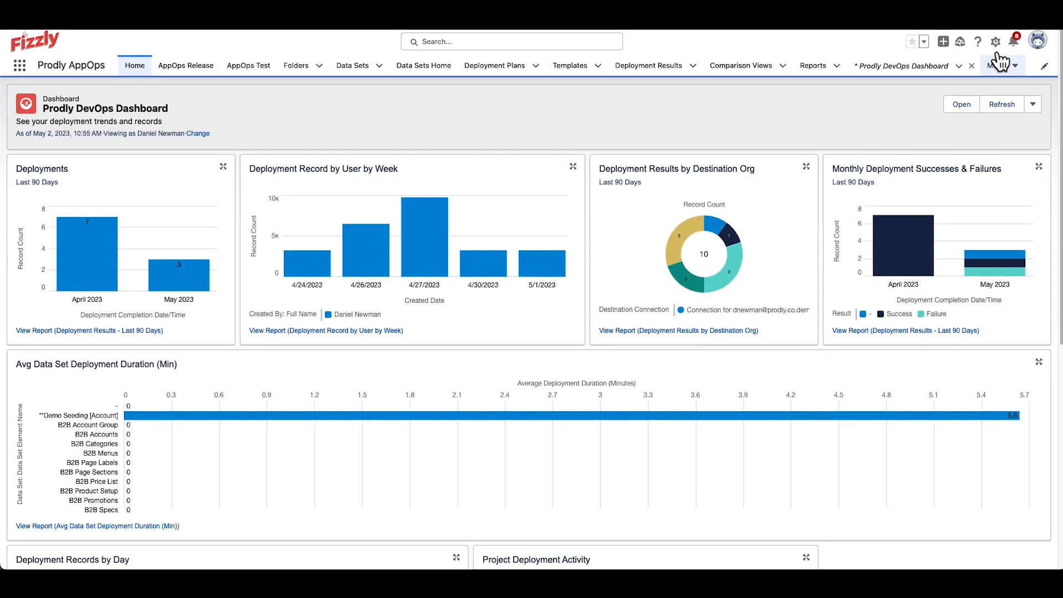
# Review Manage Connected Apps in Setup, then launch the Prodly AppOps app from the App Launcher.
pyautogui.click(996, 41)
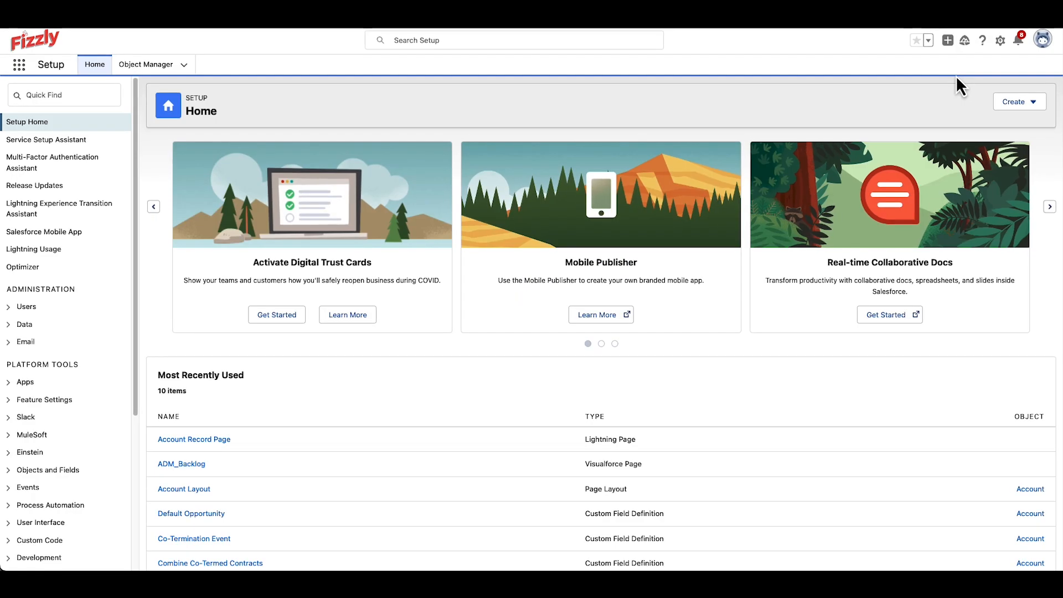
pyautogui.write('permission')
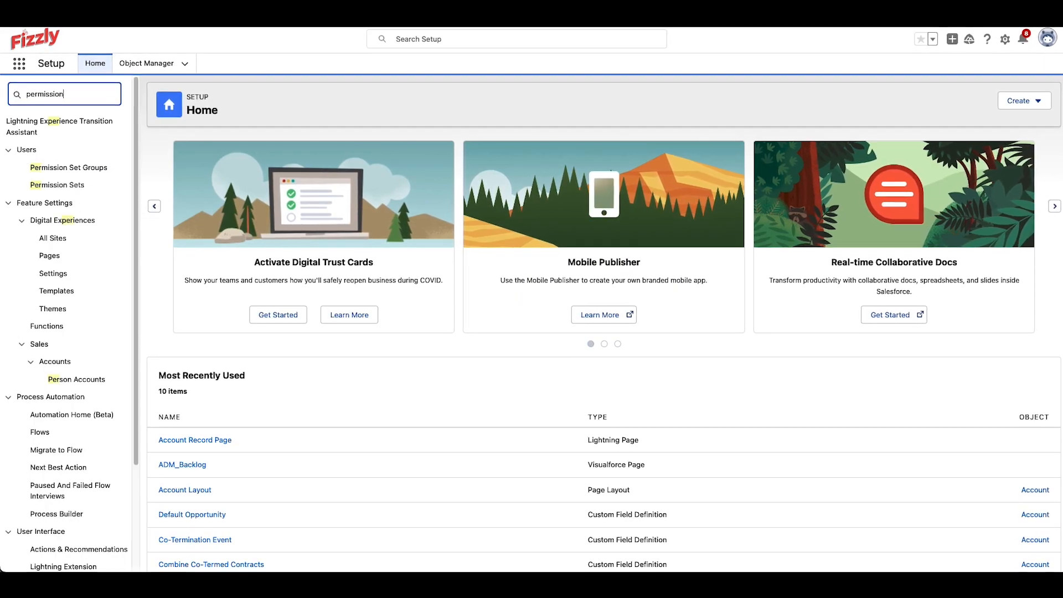
pyautogui.click(56, 155)
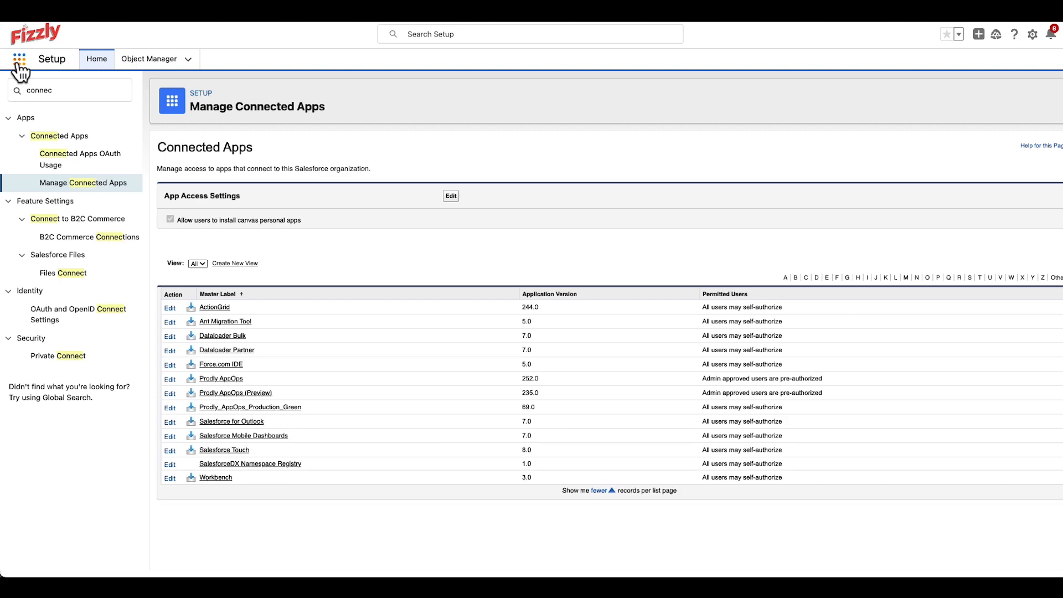
pyautogui.write('prodly appops')
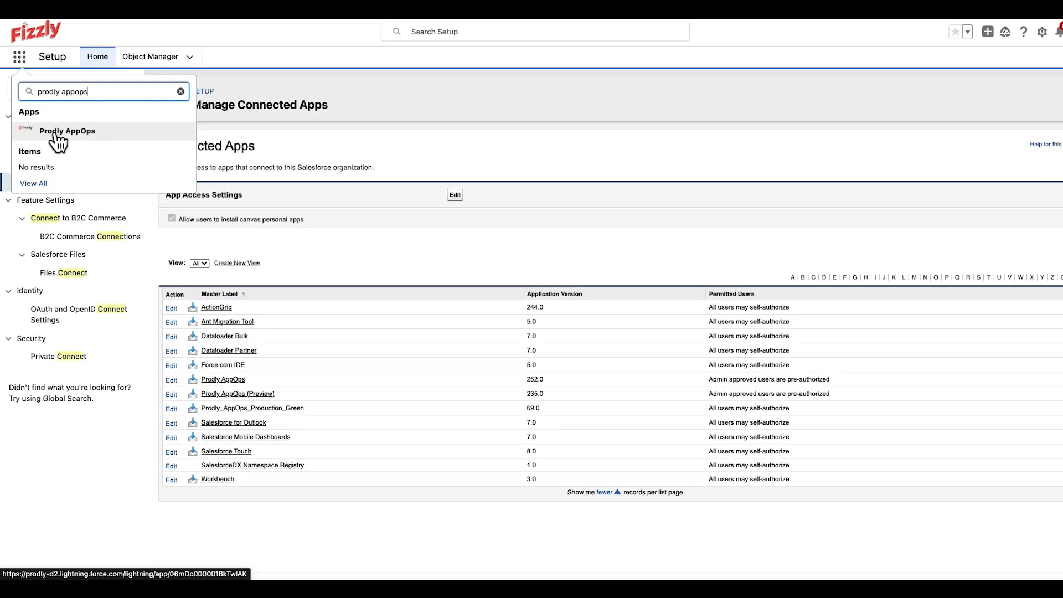
pyautogui.click(67, 131)
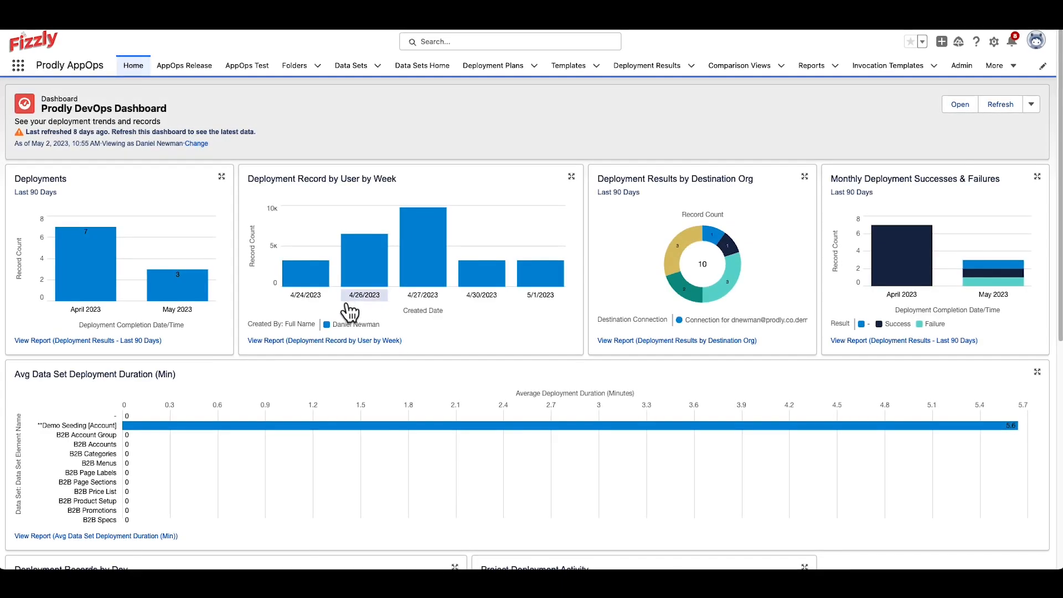
pyautogui.moveTo(183, 64)
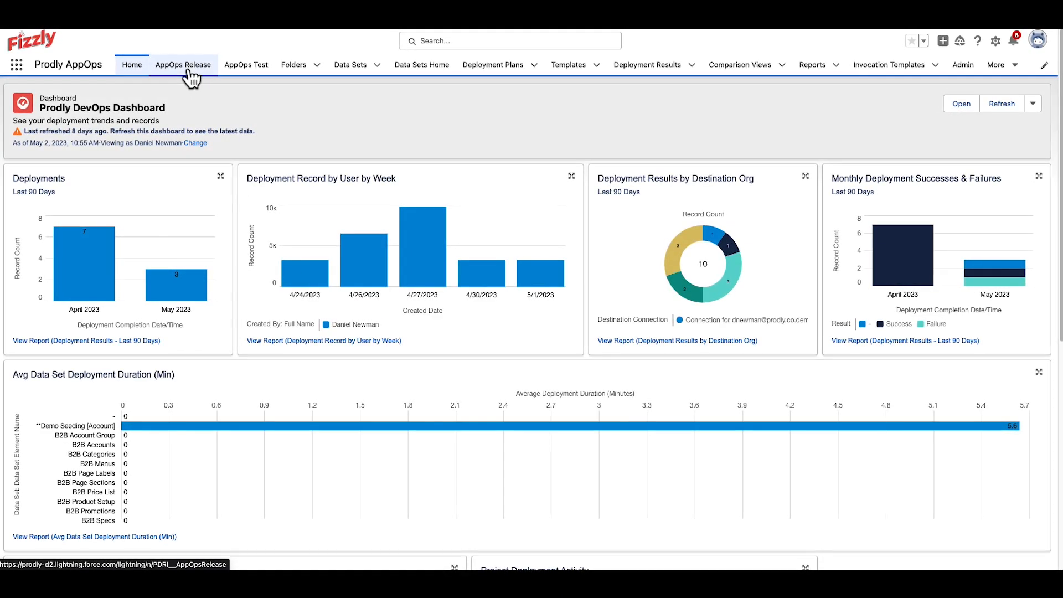
# View and close the Sandbox 2, Production and Sandbox 1 environment detail panels.
pyautogui.click(181, 64)
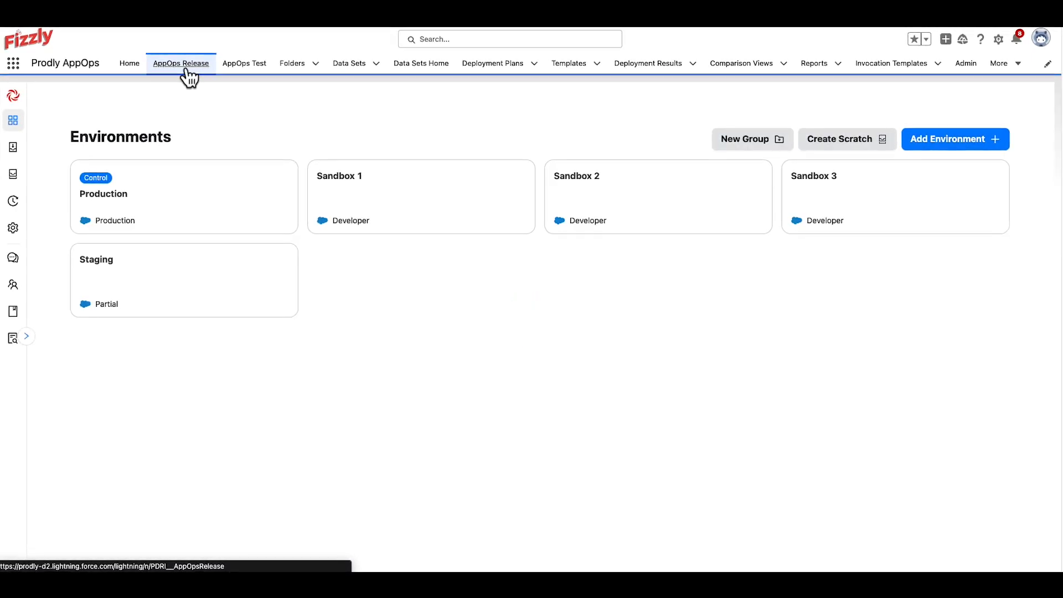
pyautogui.moveTo(204, 222)
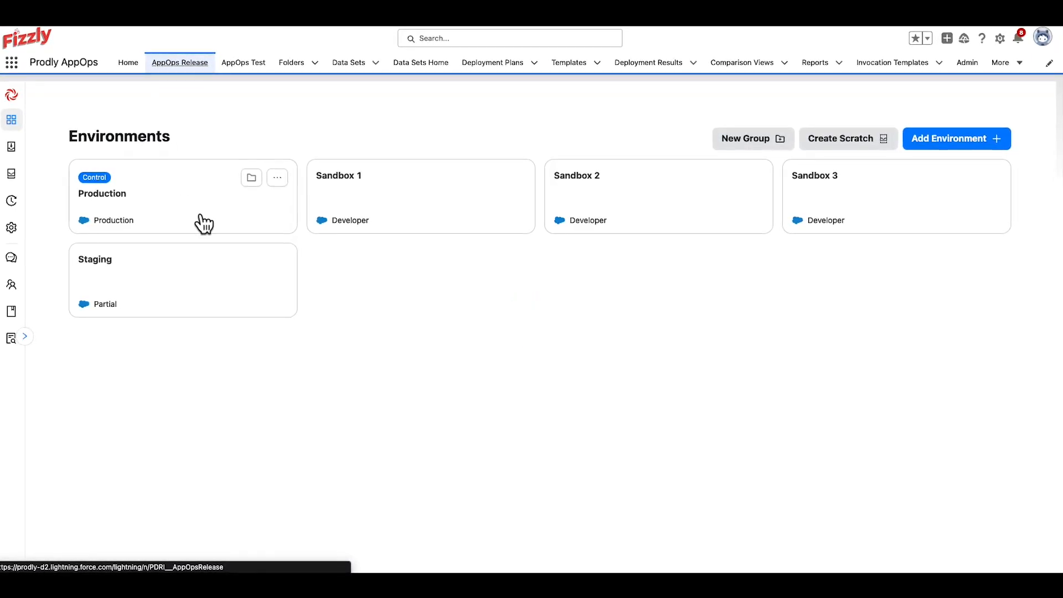
pyautogui.moveTo(656, 222)
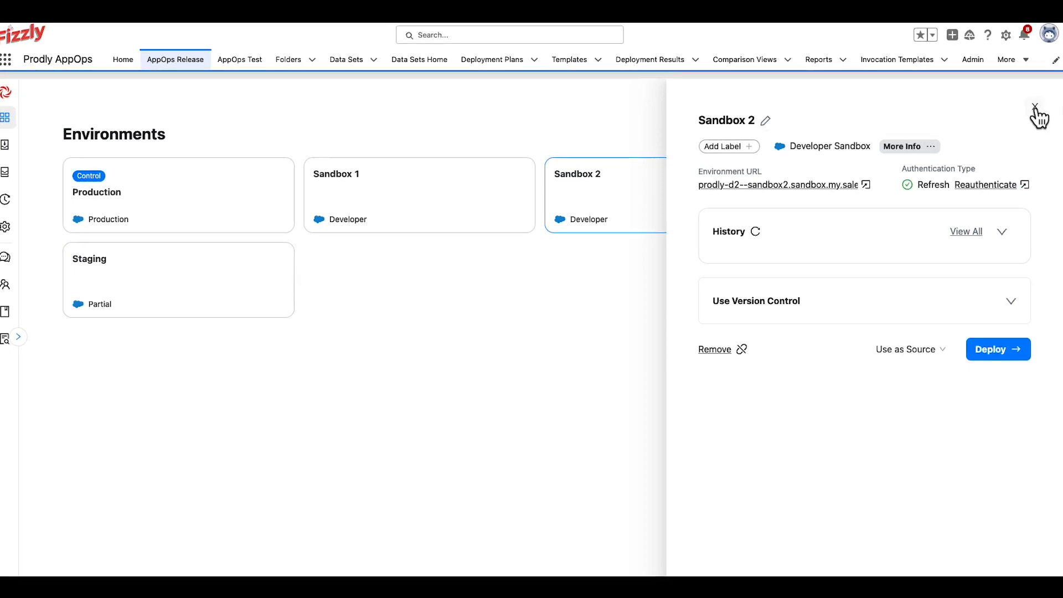
pyautogui.click(1037, 114)
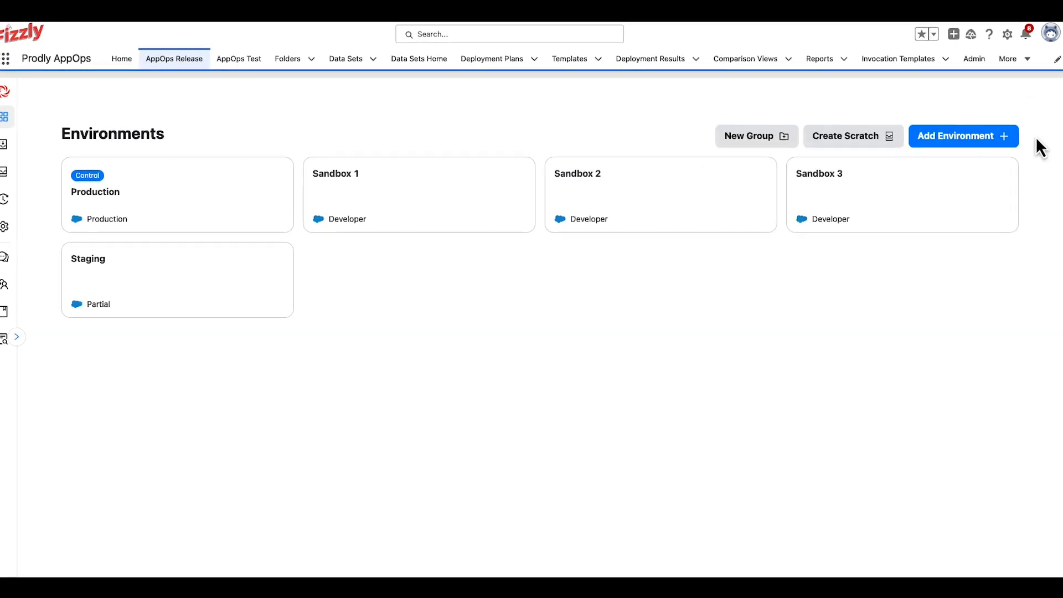
pyautogui.moveTo(947, 300)
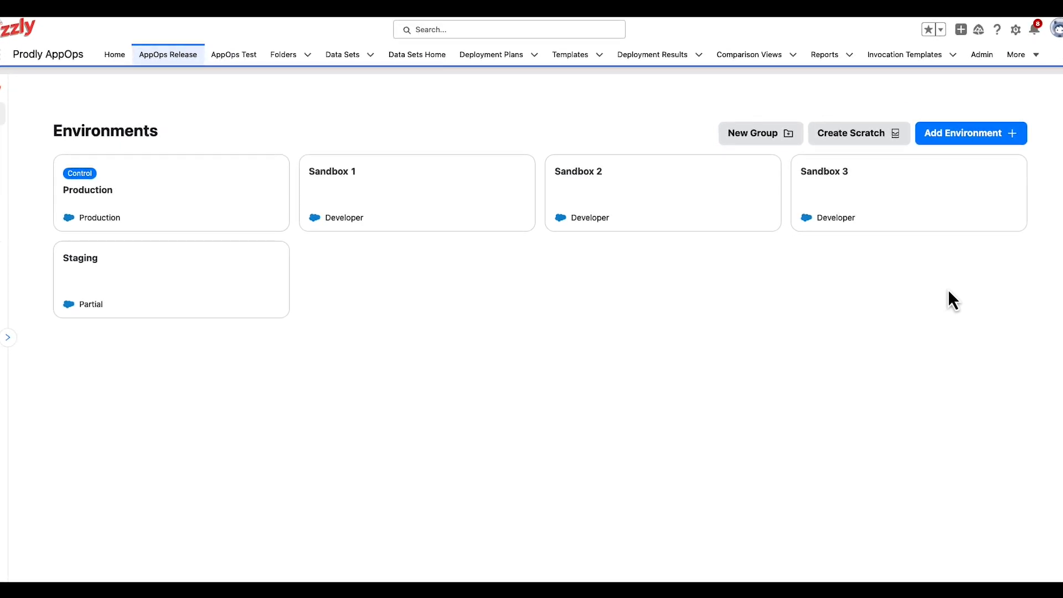
pyautogui.moveTo(165, 188)
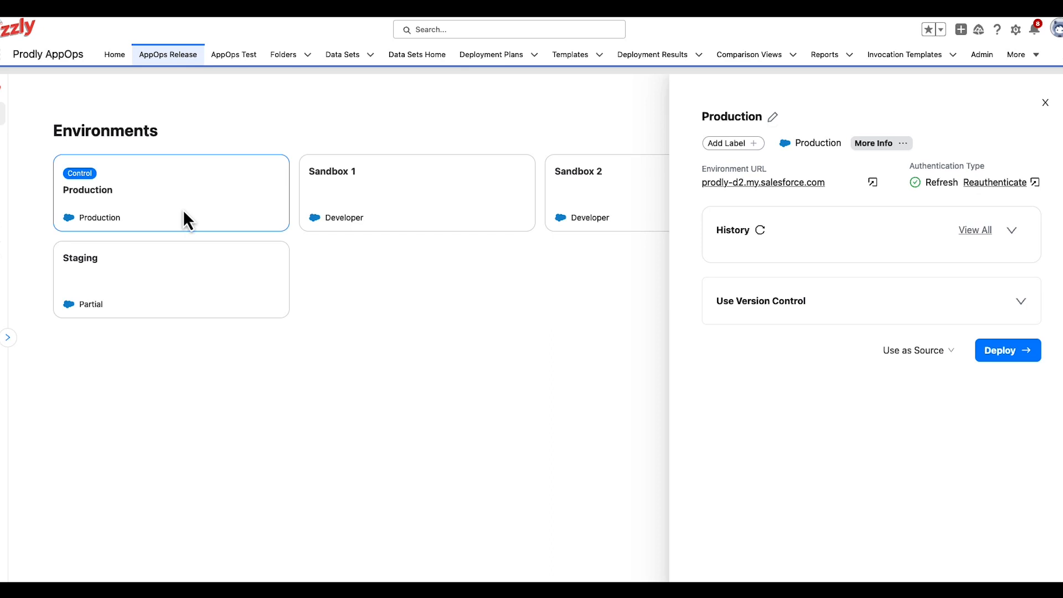
pyautogui.click(1044, 102)
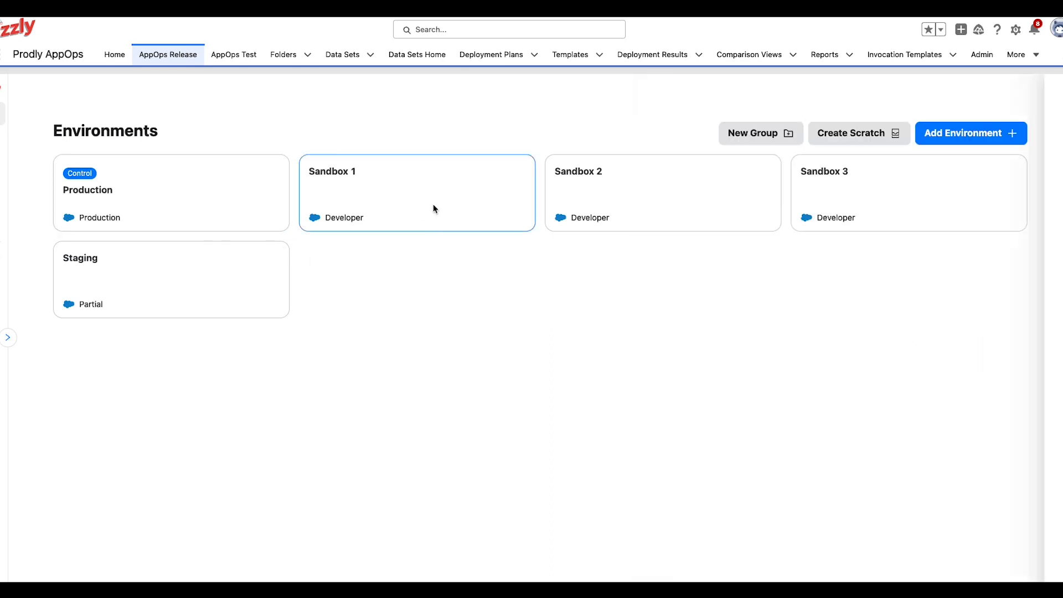
pyautogui.click(417, 192)
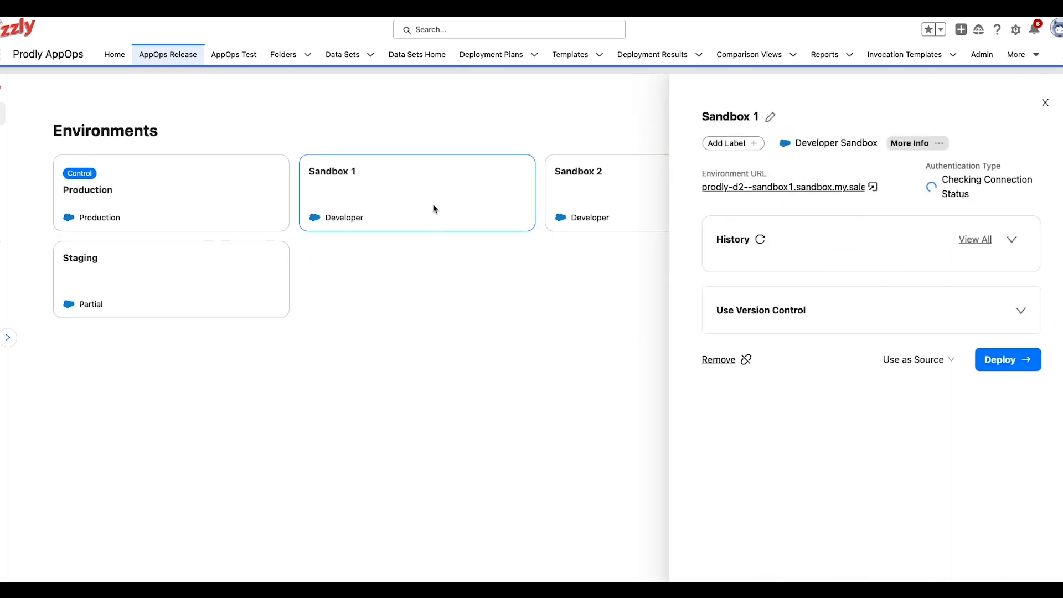
pyautogui.click(1045, 102)
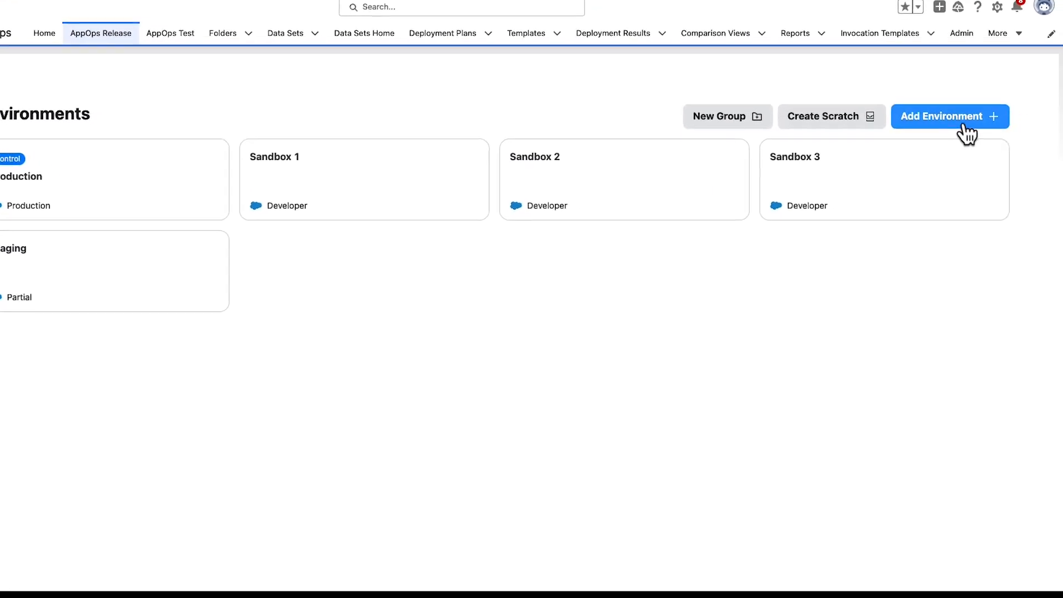
# Add a Sandbox environment nicknamed 'Test Name' and log in to the sandbox org.
pyautogui.click(949, 116)
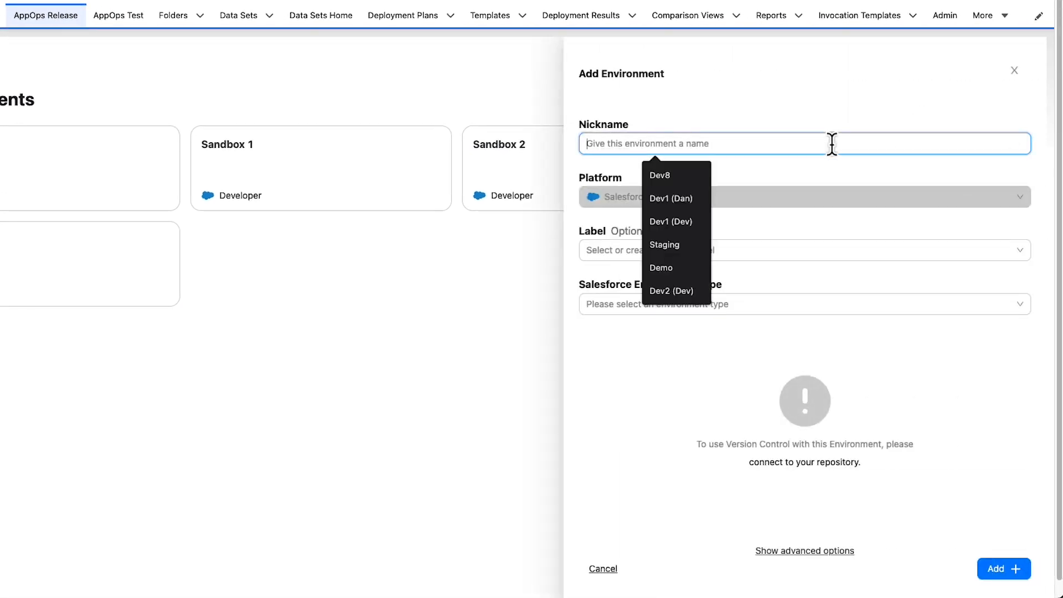
pyautogui.write('Test Nam')
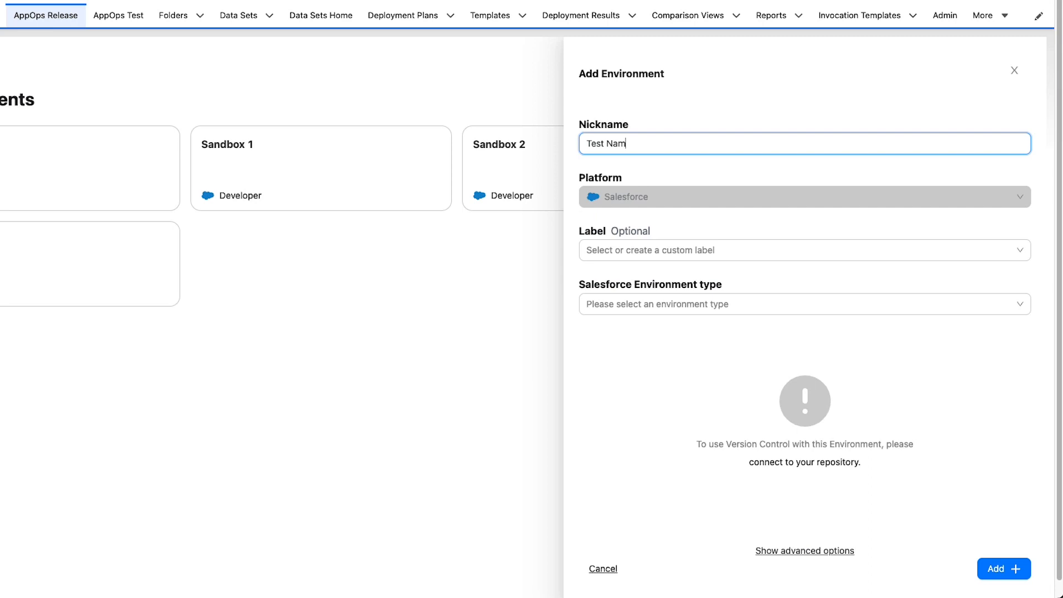
pyautogui.write('e')
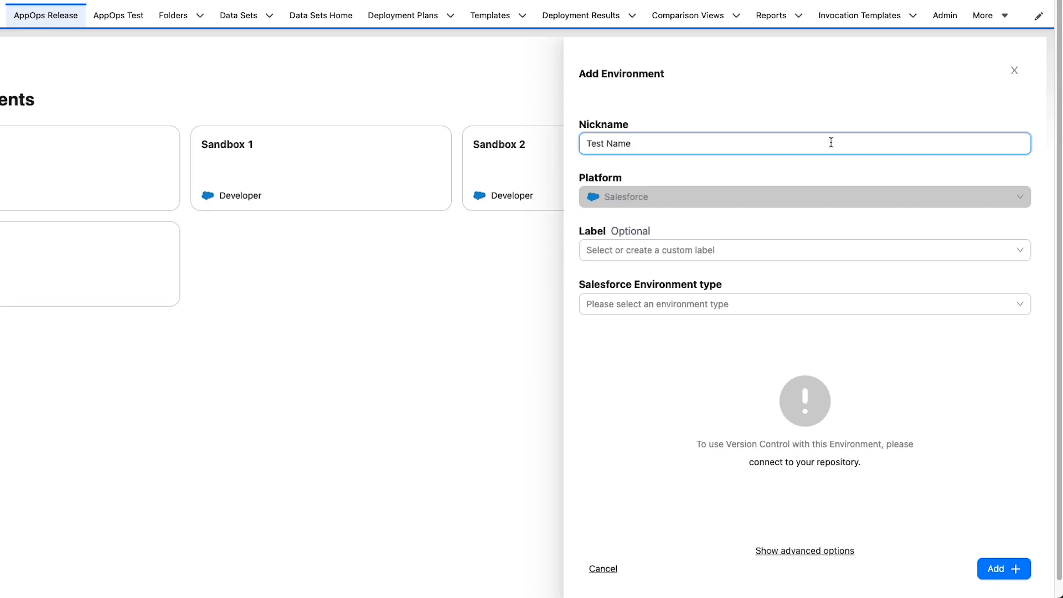
pyautogui.moveTo(833, 259)
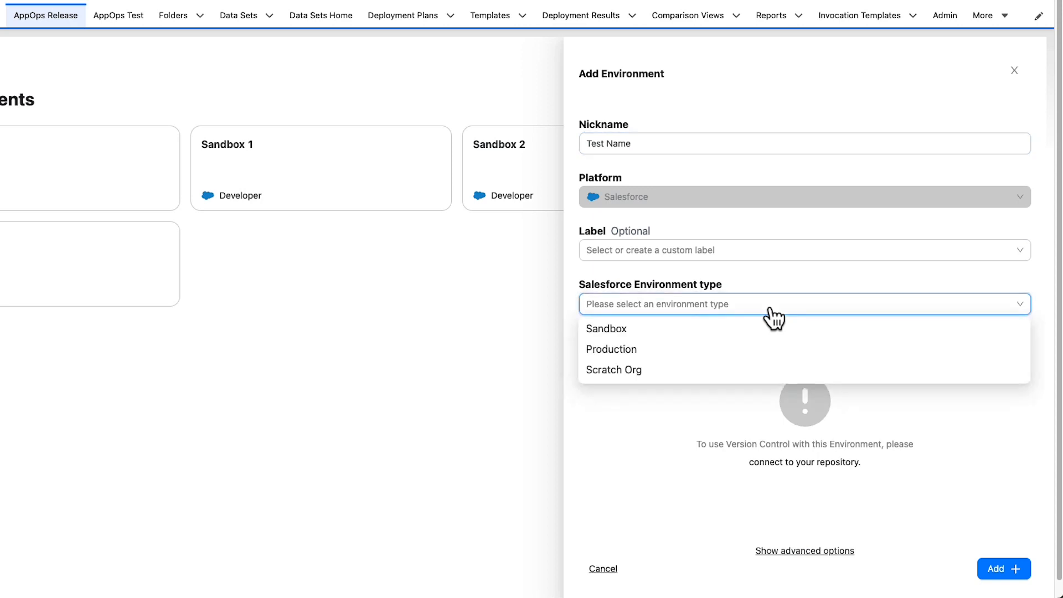
pyautogui.moveTo(627, 345)
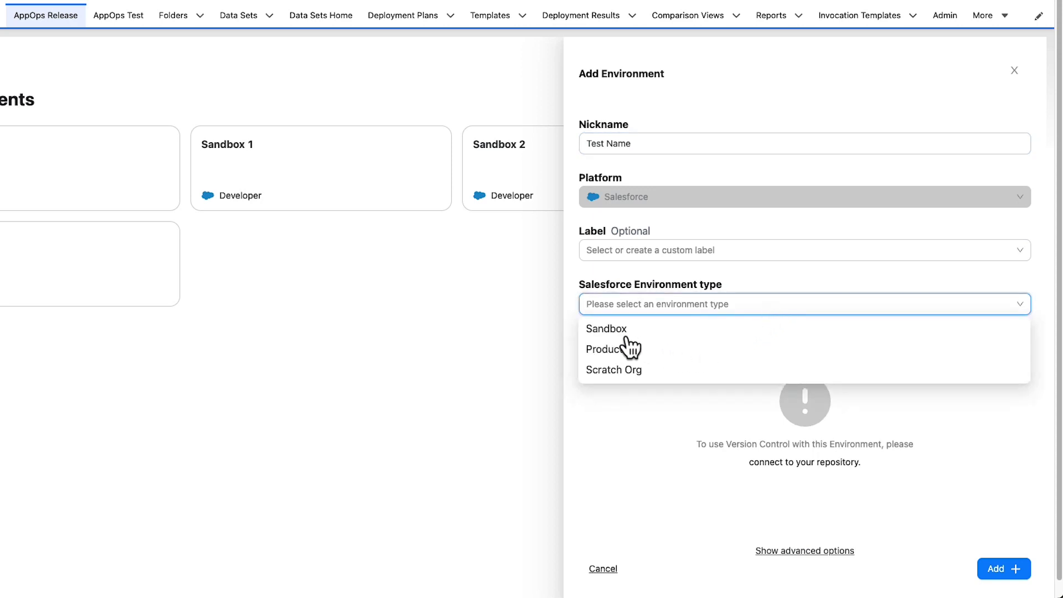
pyautogui.click(606, 329)
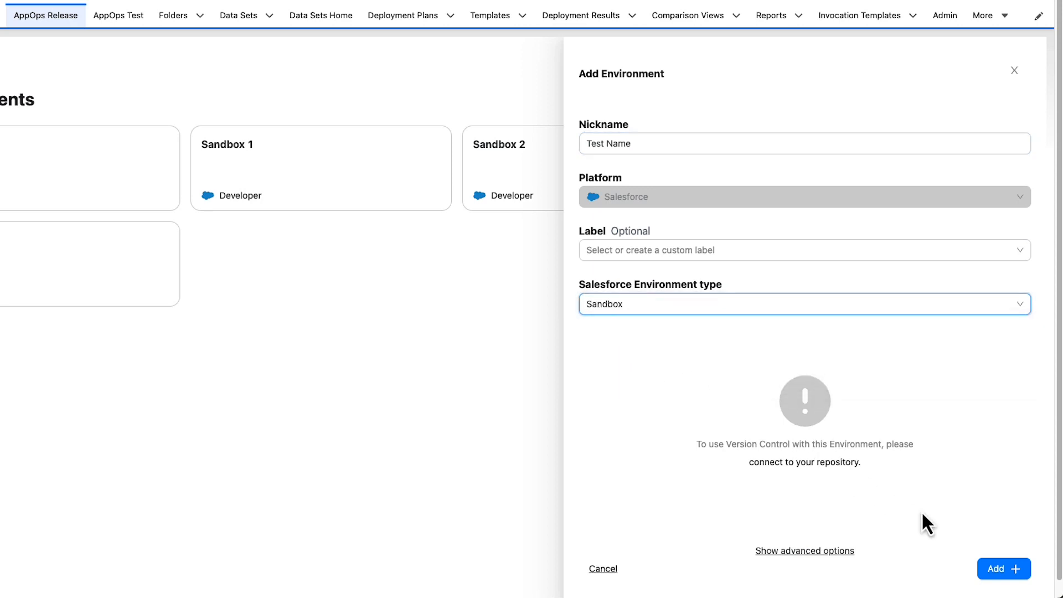
pyautogui.click(1004, 568)
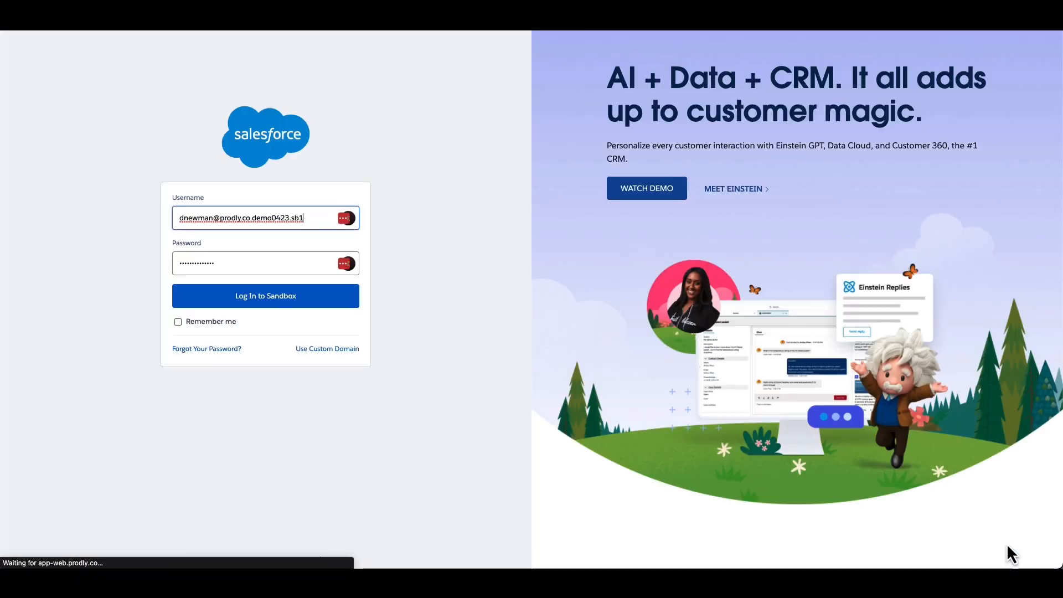
pyautogui.click(265, 296)
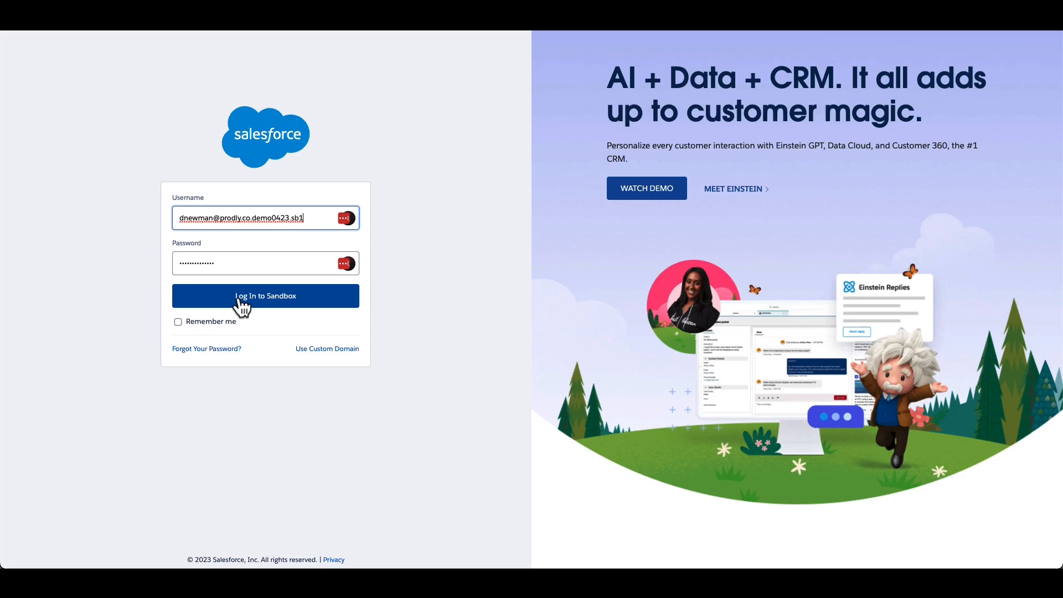
pyautogui.click(265, 296)
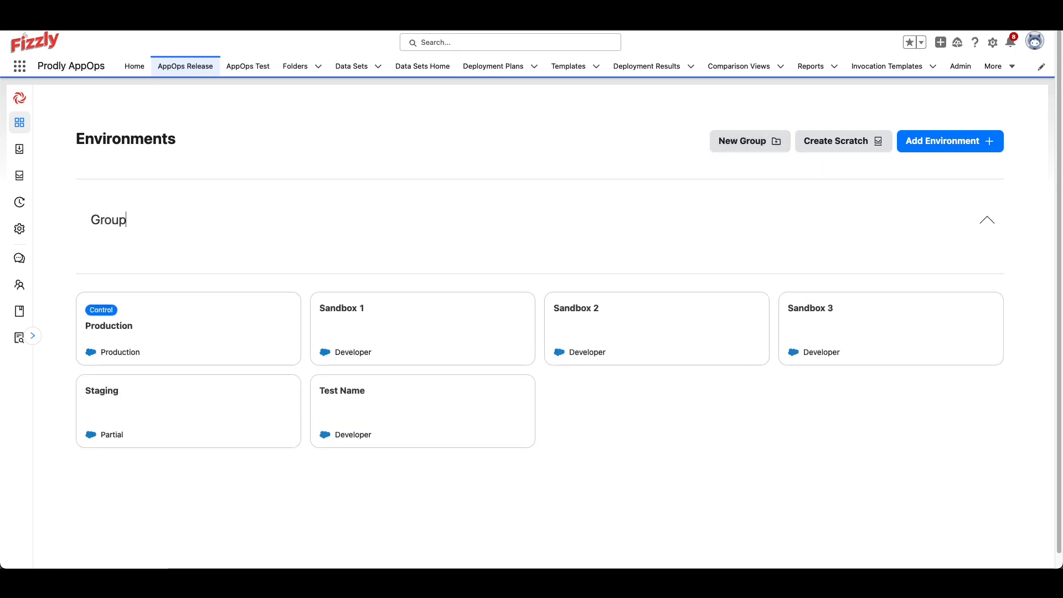
# Remove the temporary group and rename the Test Name environment to 'New Name'.
pyautogui.click(490, 368)
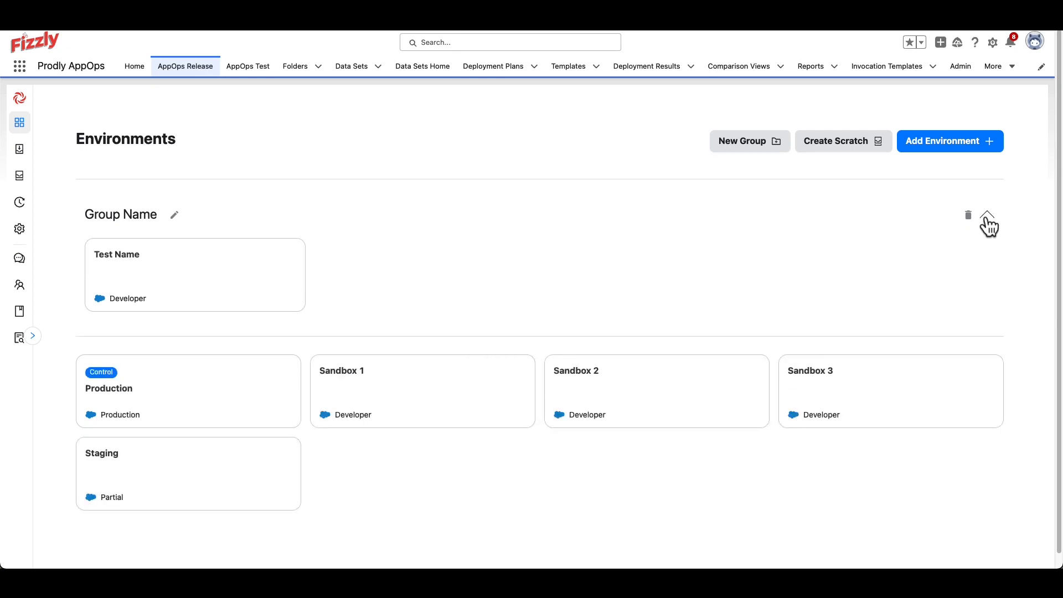
pyautogui.click(987, 216)
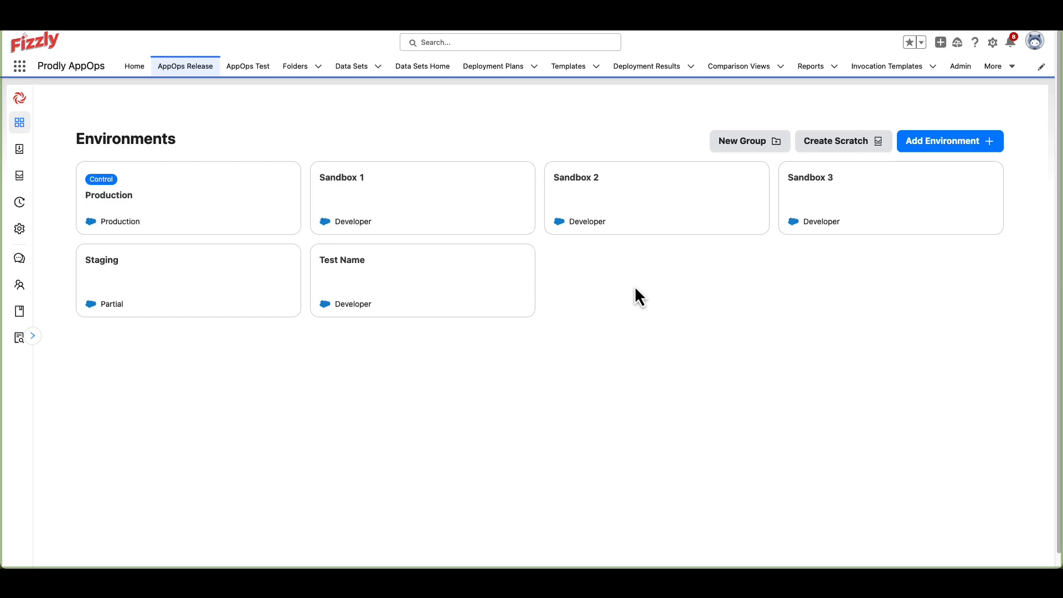
pyautogui.moveTo(572, 318)
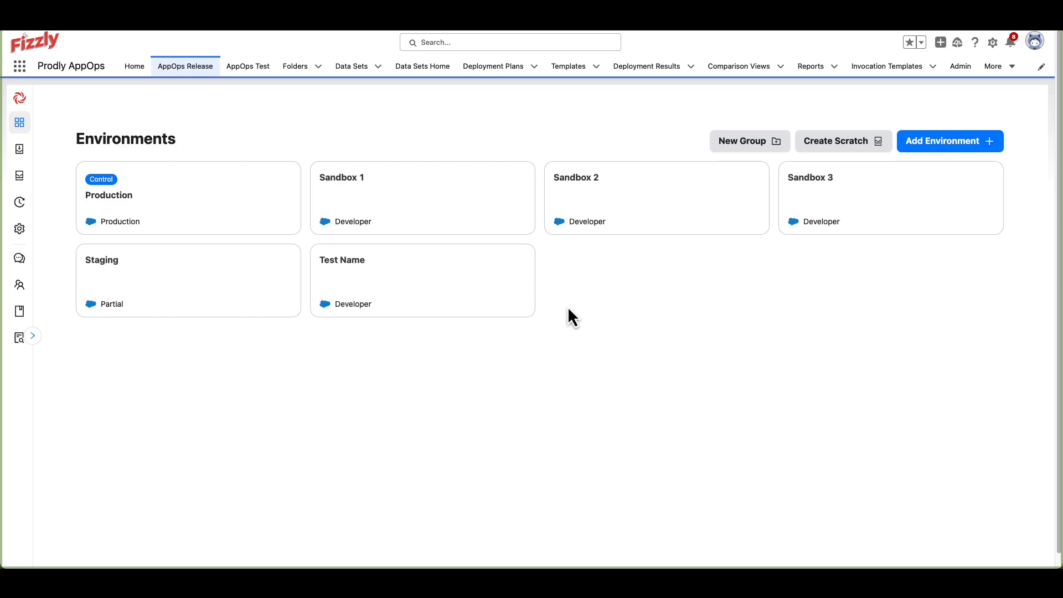
pyautogui.click(421, 280)
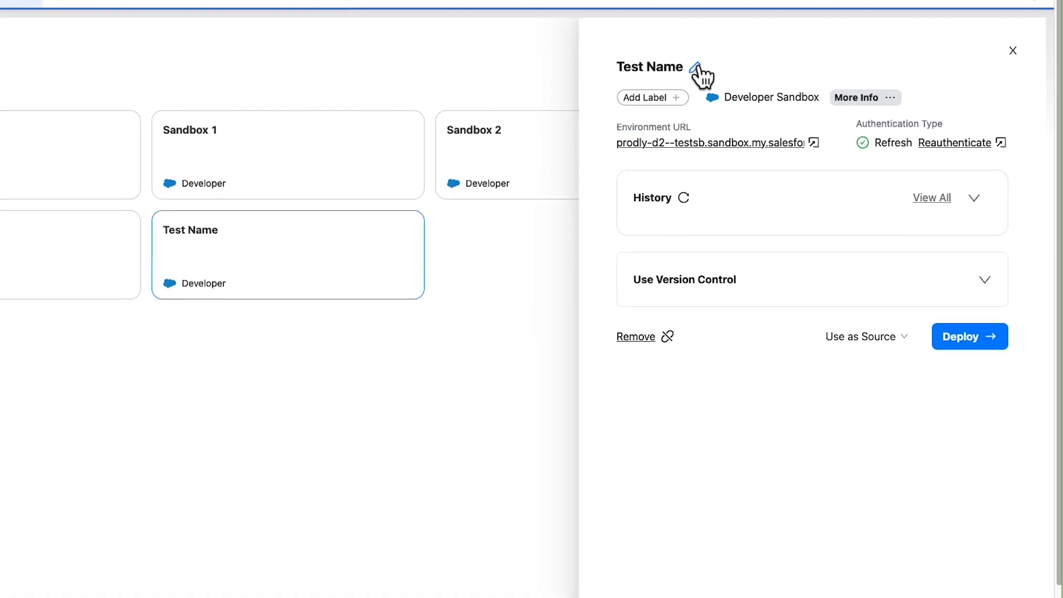
pyautogui.write('New Name')
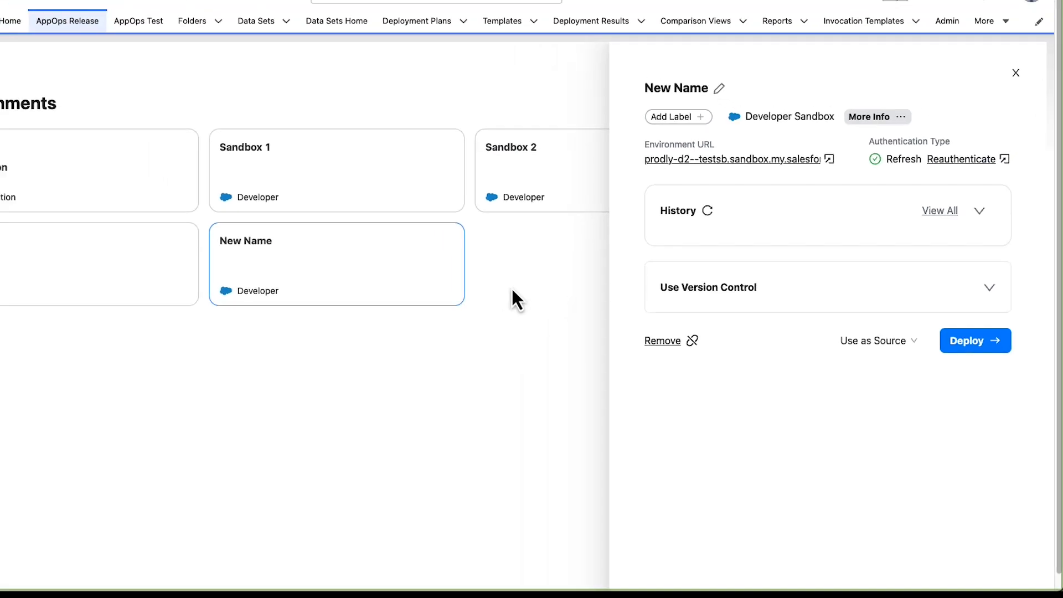
pyautogui.click(1016, 73)
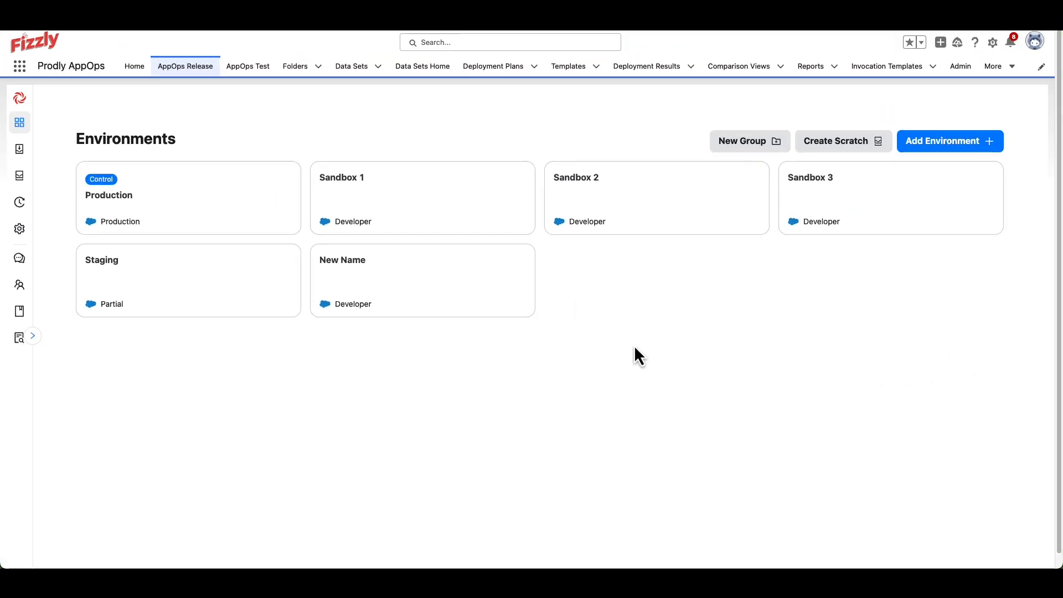
pyautogui.moveTo(440, 221)
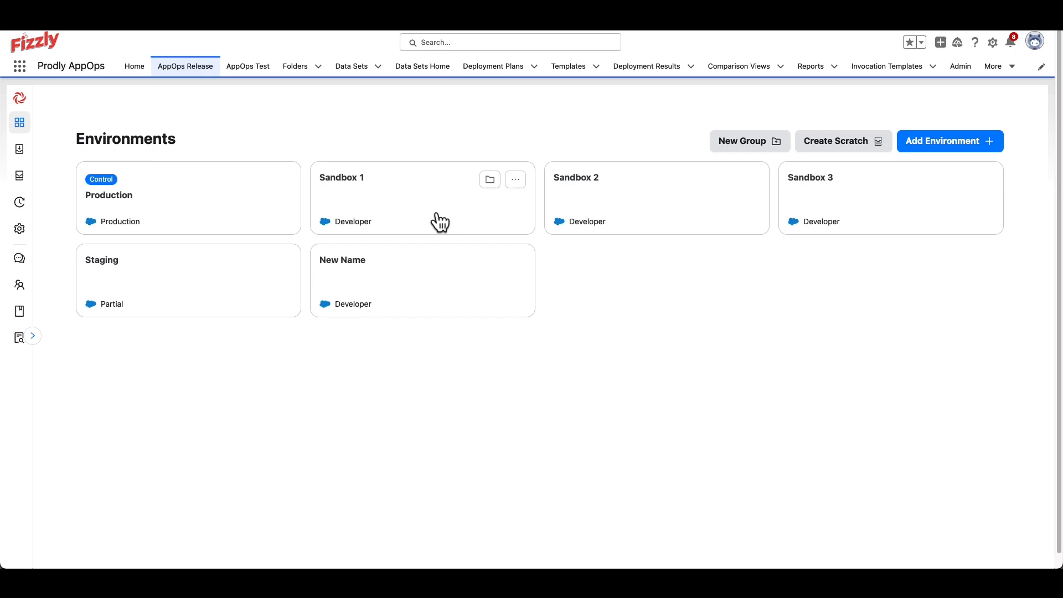
pyautogui.moveTo(842, 141)
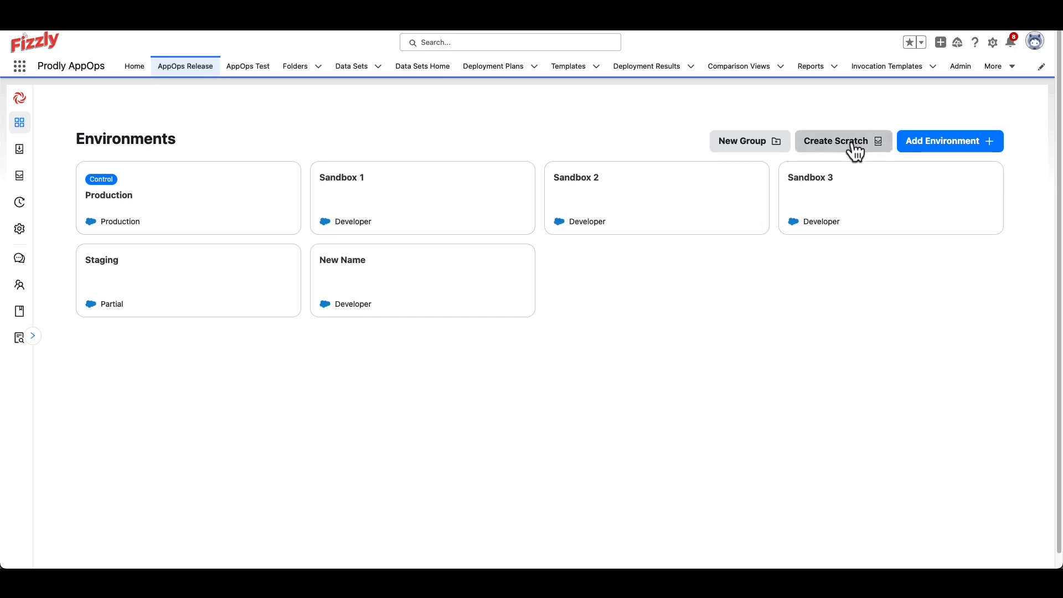
pyautogui.click(838, 141)
pyautogui.write('dev hub')
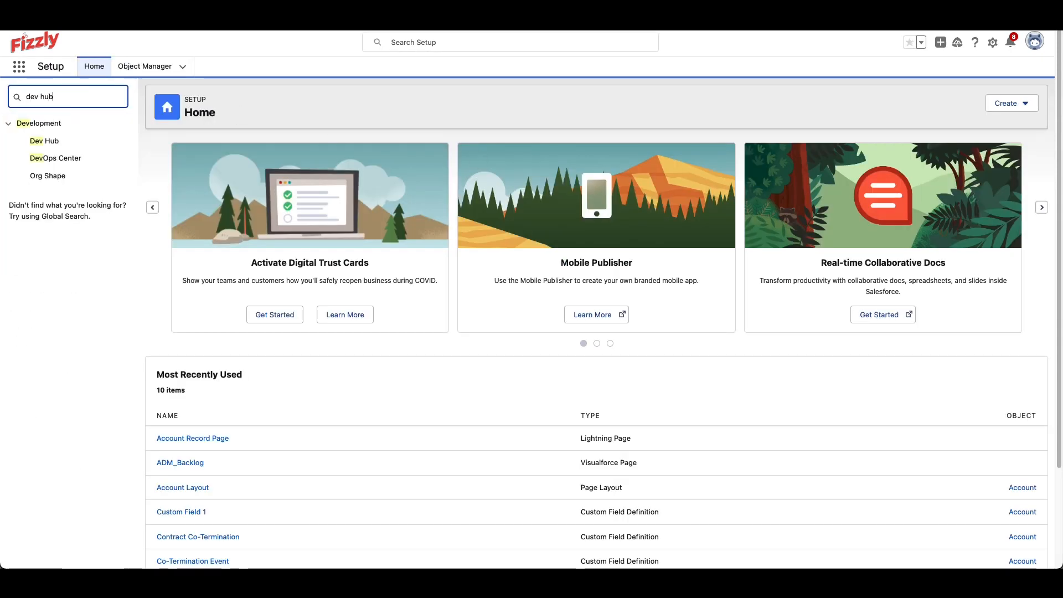
pyautogui.click(44, 141)
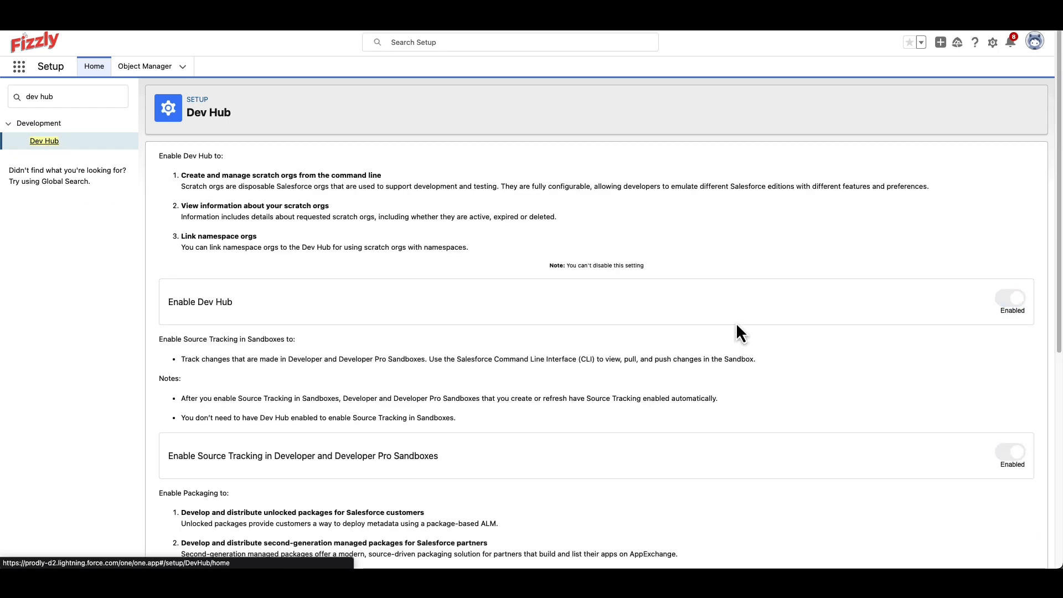
pyautogui.scroll(-3)
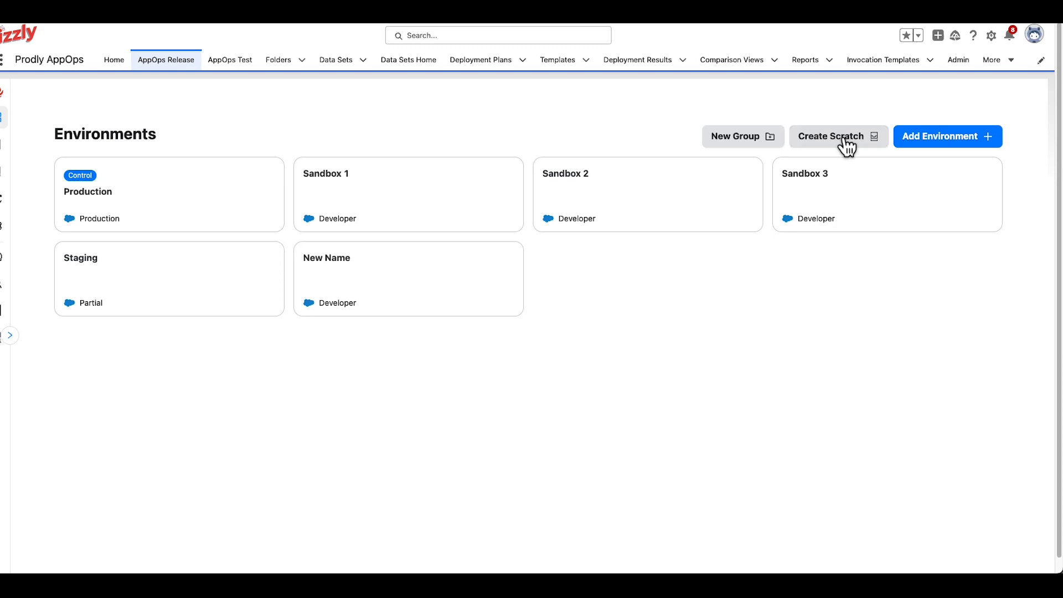
pyautogui.scroll(3)
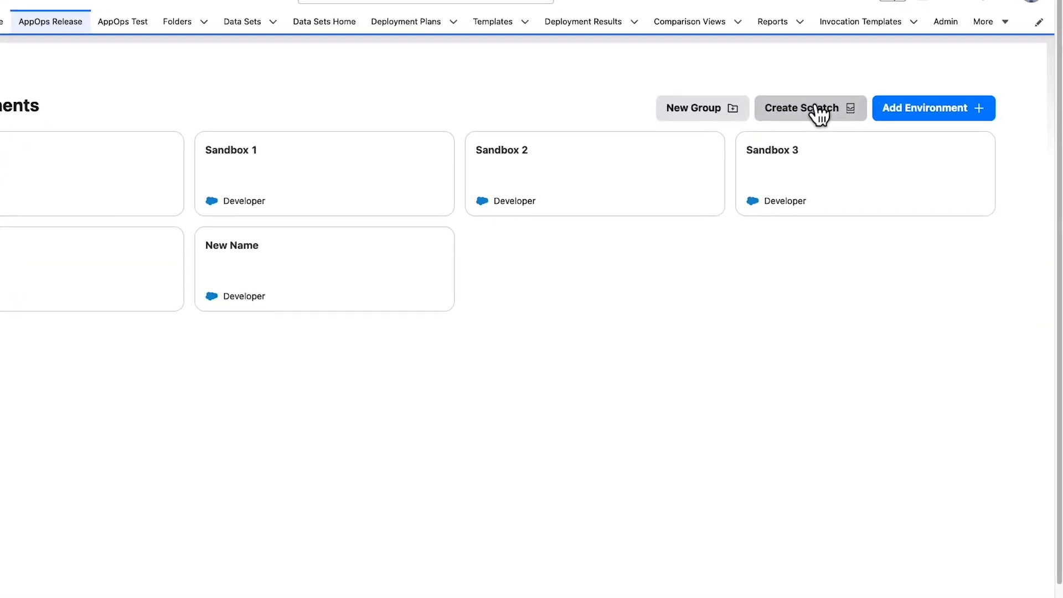
# Start a scratch org named 'Test Name' from Production with a 7-day duration.
pyautogui.click(802, 107)
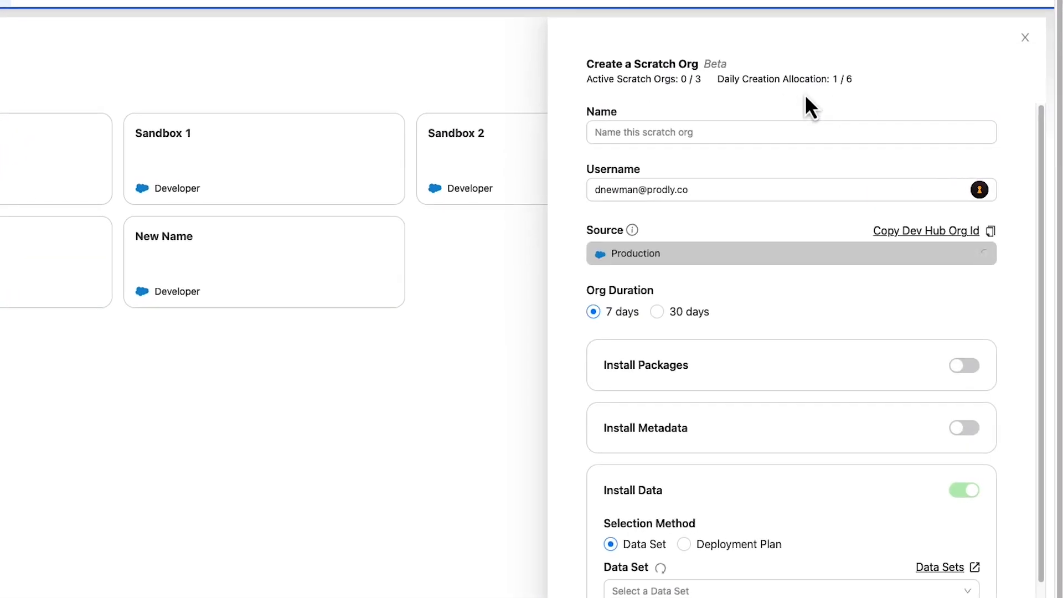
pyautogui.click(963, 490)
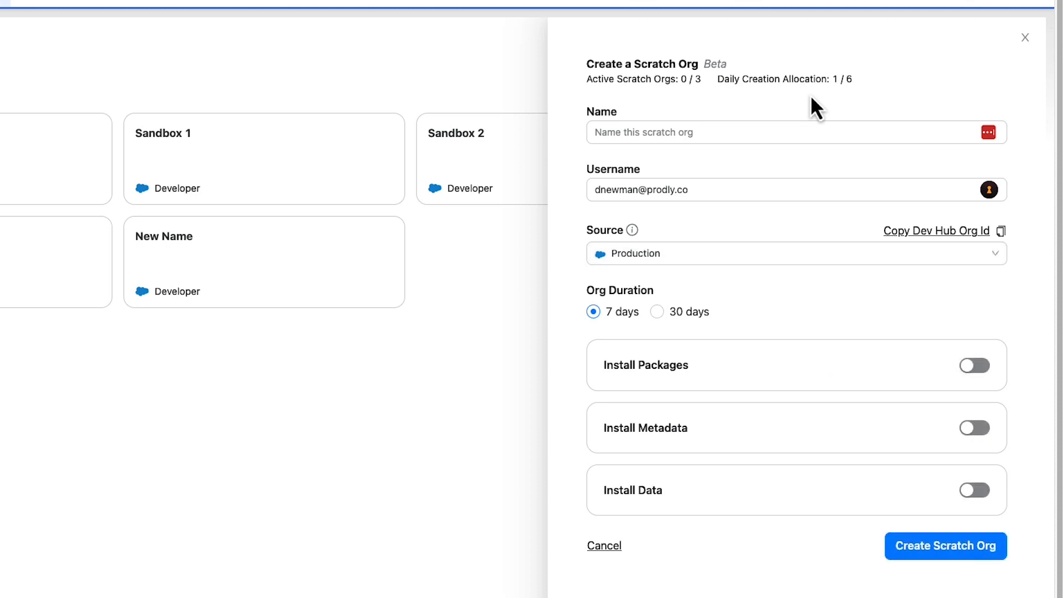
pyautogui.click(713, 132)
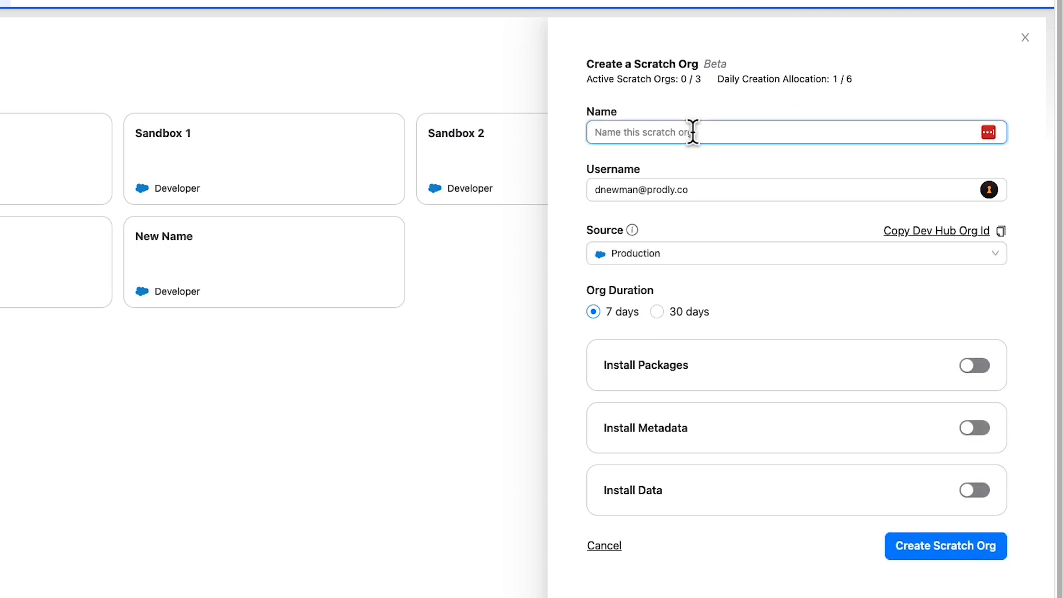
pyautogui.write('Test Name')
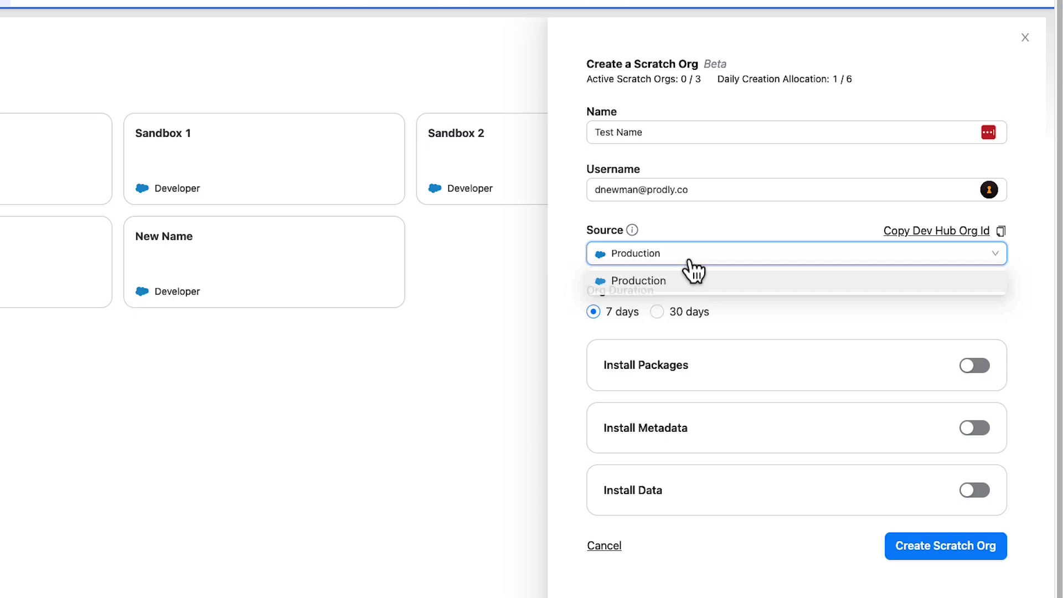
pyautogui.click(657, 311)
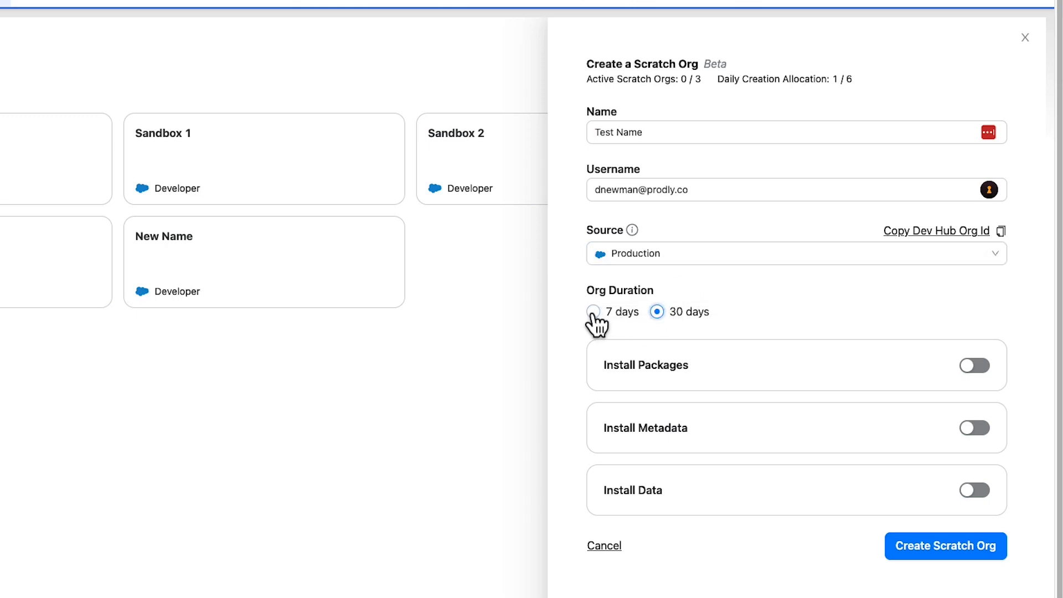
pyautogui.click(592, 311)
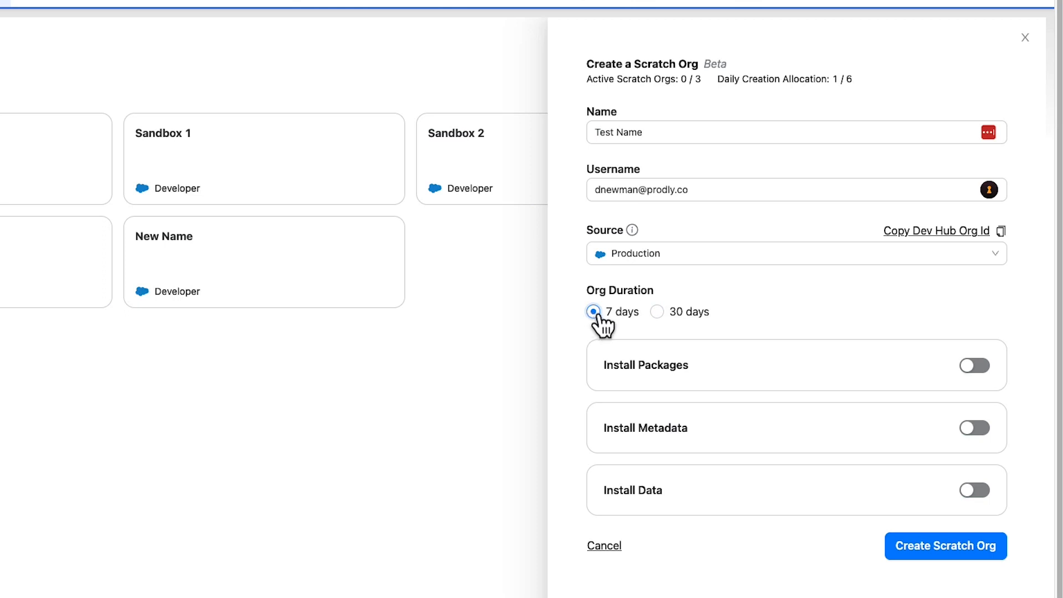
# Enable installing packages, metadata and data, then create the scratch org.
pyautogui.click(975, 364)
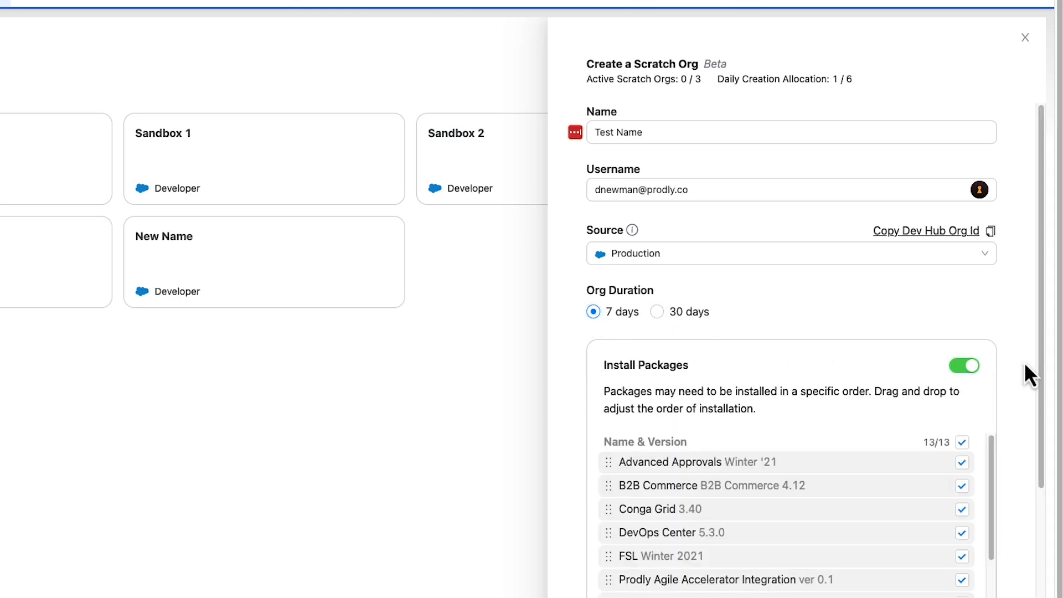
pyautogui.scroll(-3)
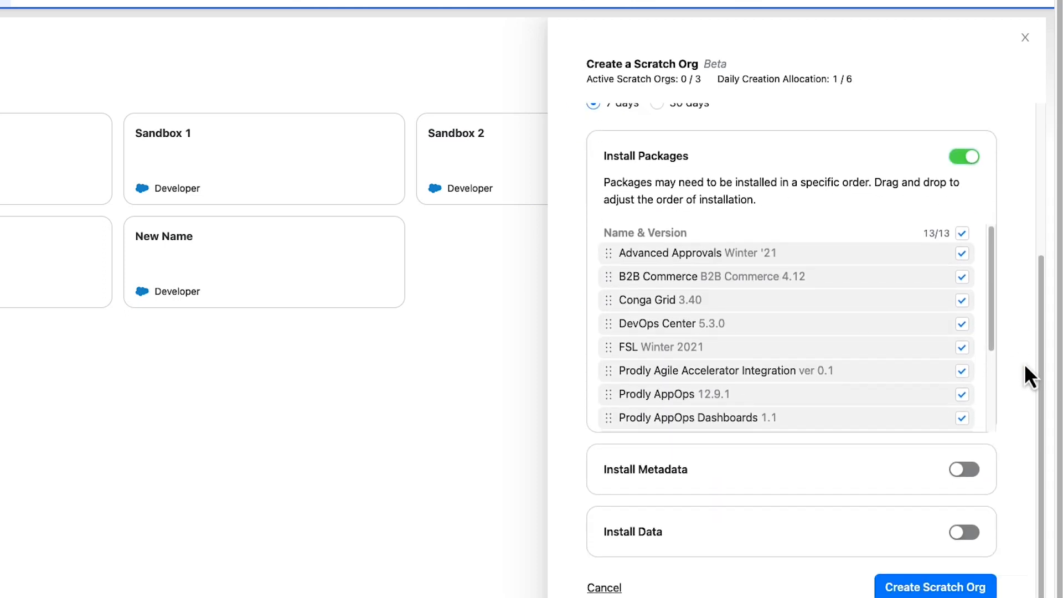
pyautogui.click(962, 469)
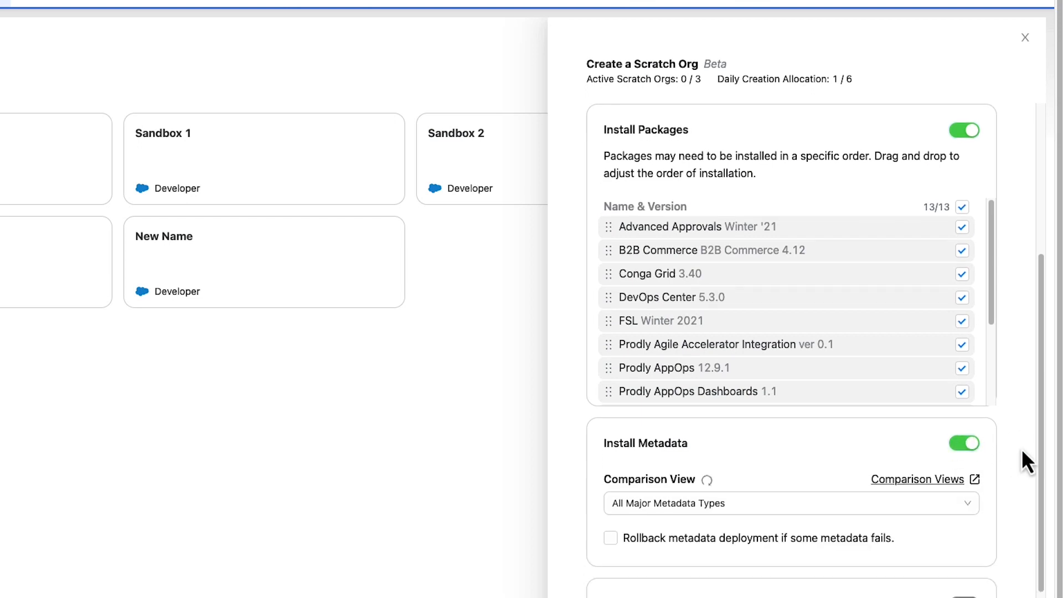
pyautogui.scroll(-3)
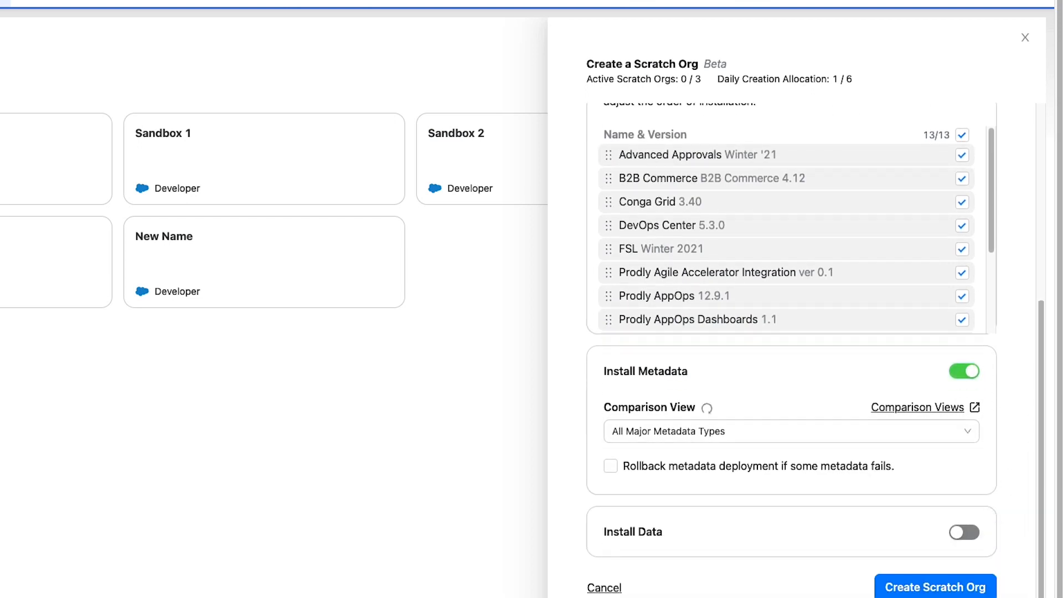
pyautogui.click(963, 533)
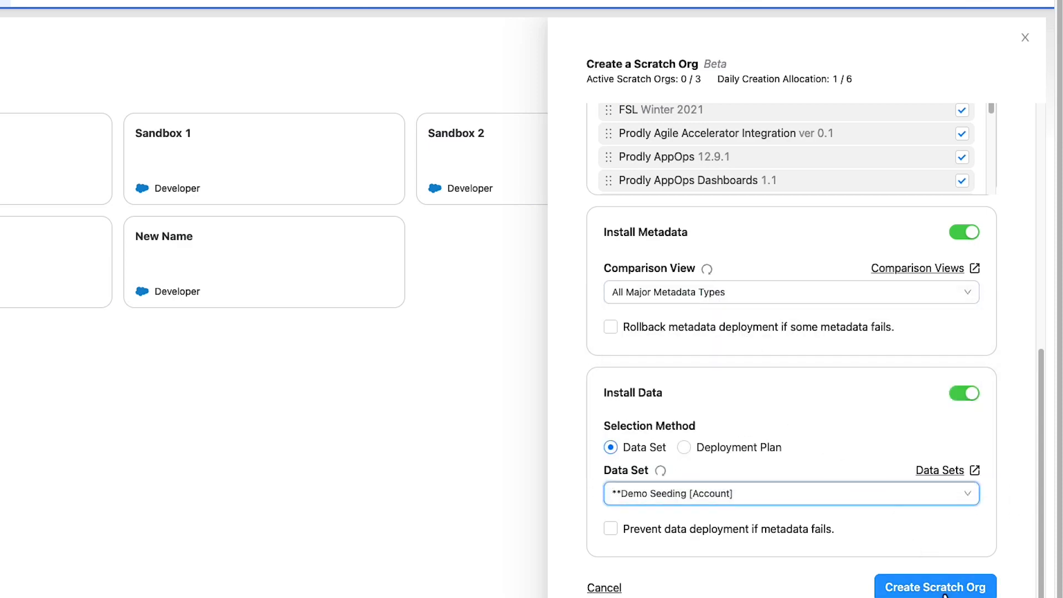
pyautogui.click(934, 587)
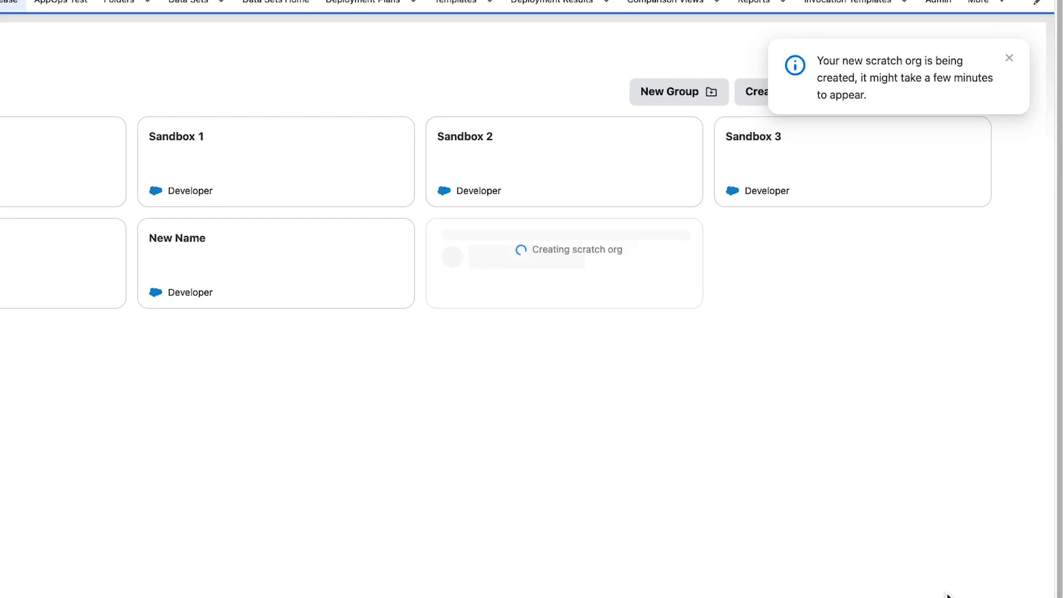
# Wait for the Test Name scratch org to finish creating on the Environments page.
pyautogui.scroll(3)
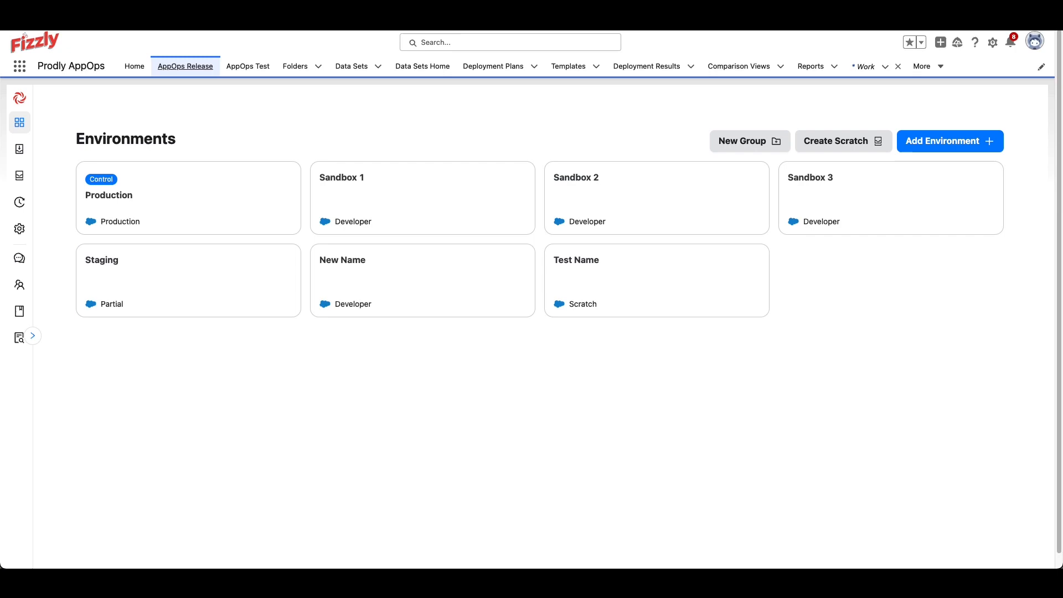
pyautogui.moveTo(267, 137)
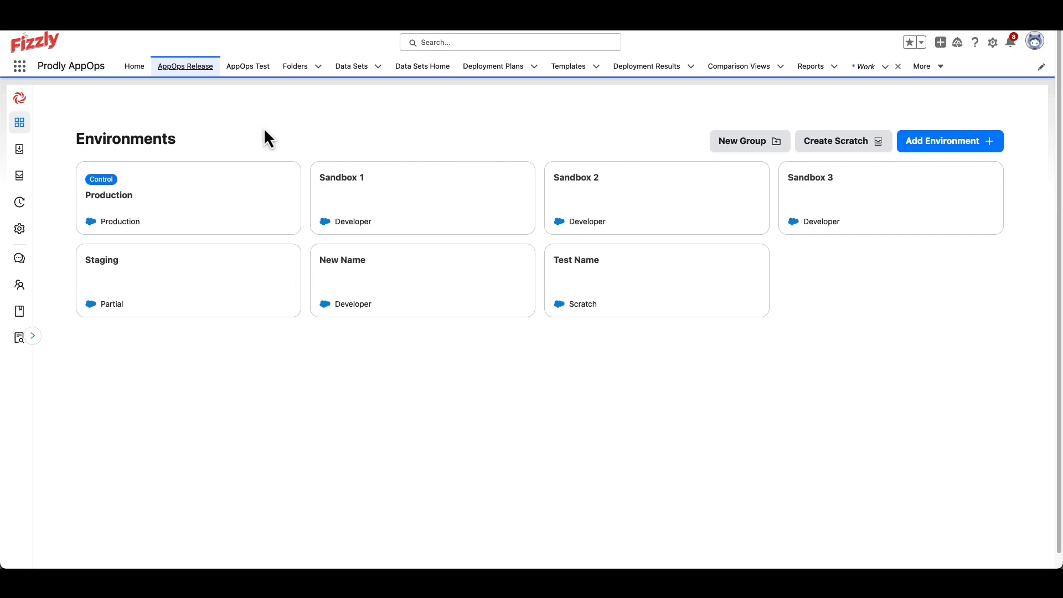
# Draft a Production-to-Sandbox 2 deployment with data deployed from a deployment plan.
pyautogui.click(20, 150)
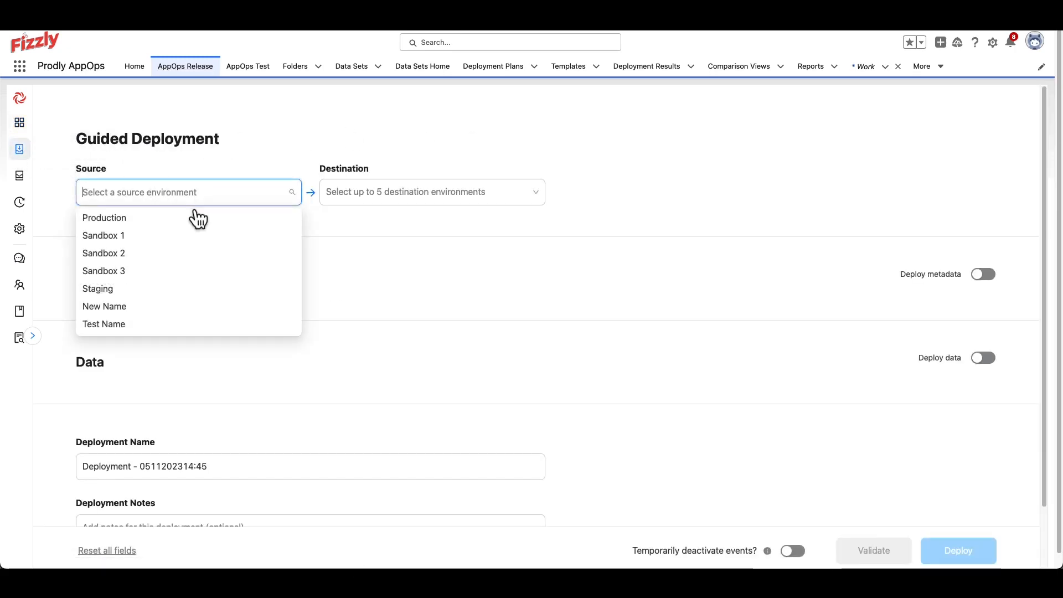
pyautogui.click(104, 218)
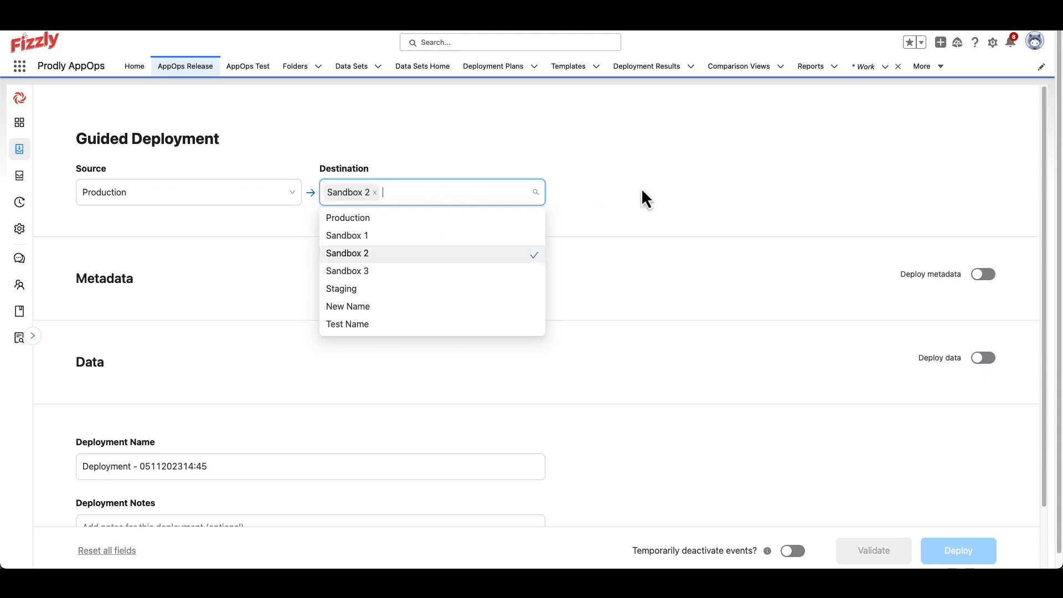
pyautogui.click(982, 351)
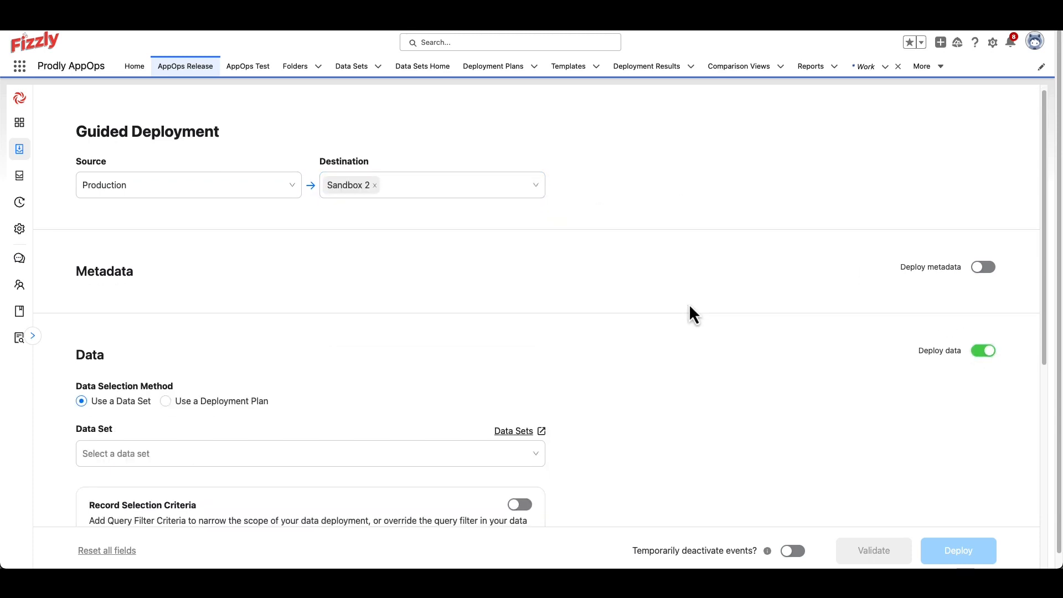
pyautogui.scroll(-3)
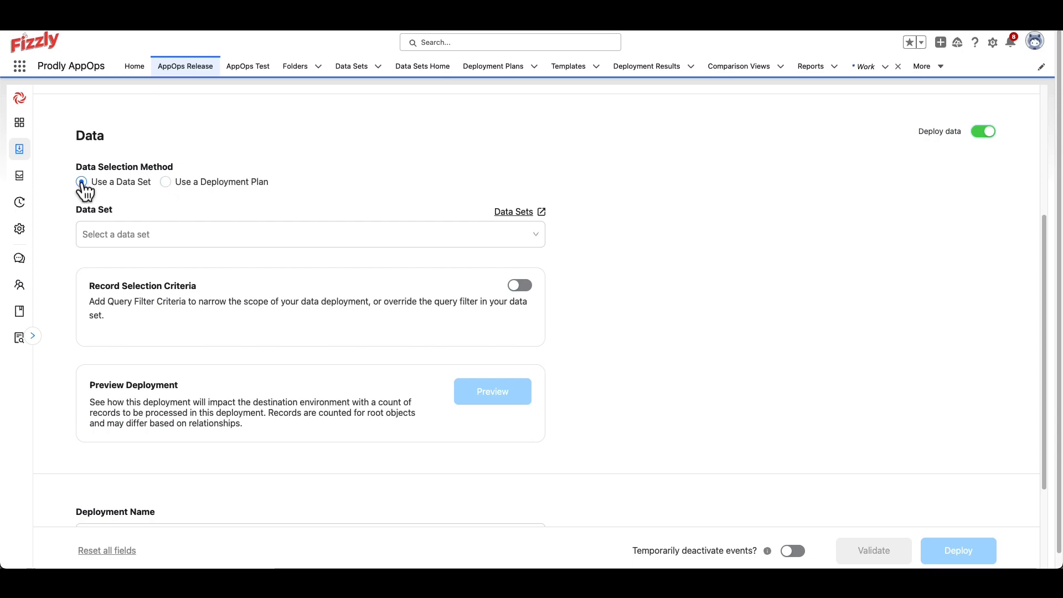
pyautogui.click(165, 181)
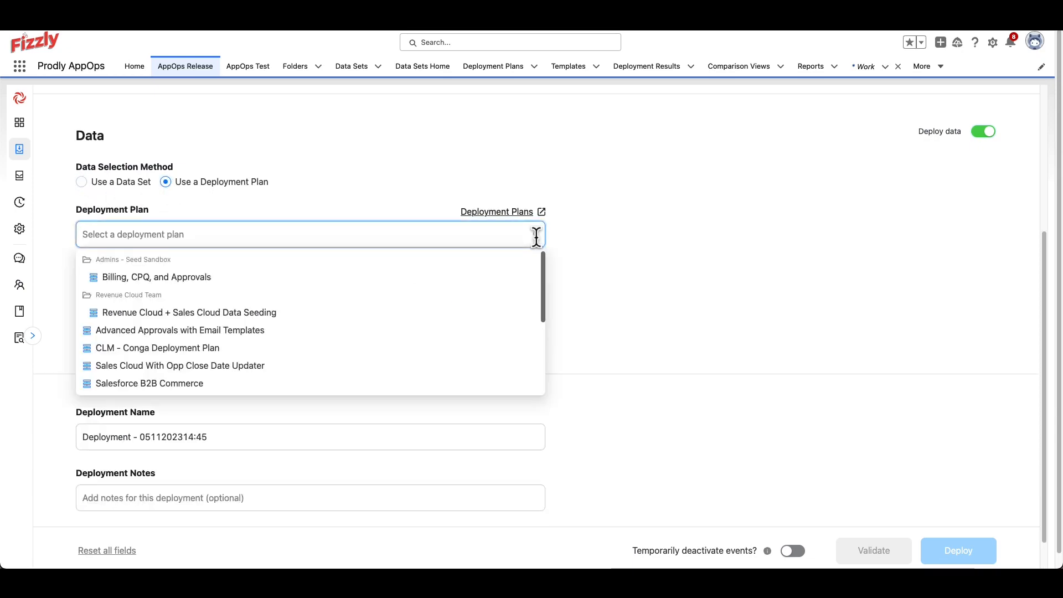
pyautogui.click(20, 119)
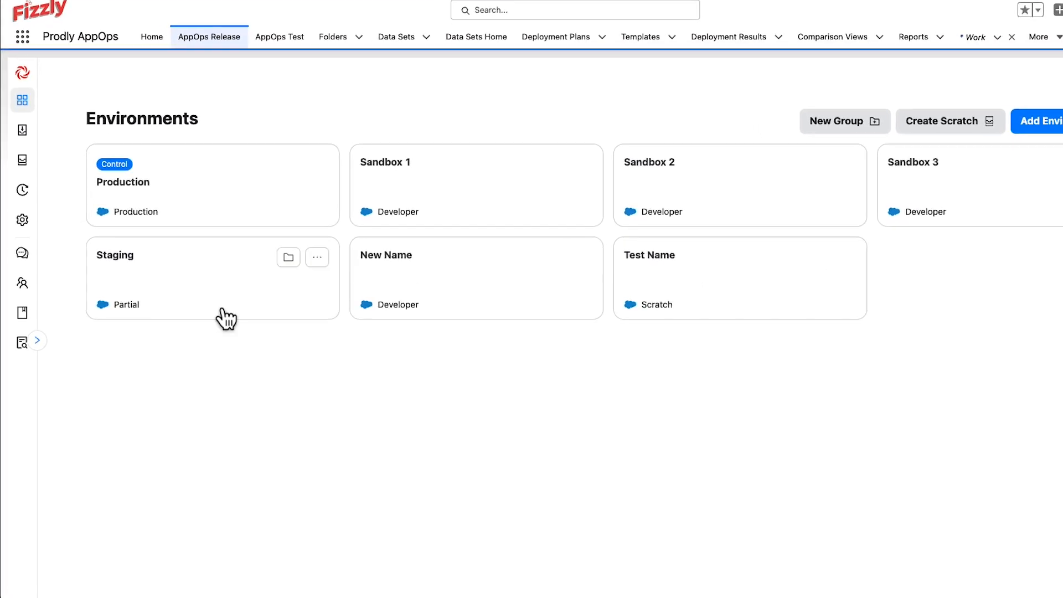
# Expand the sidebar and go to the AppOps Settings page.
pyautogui.click(38, 340)
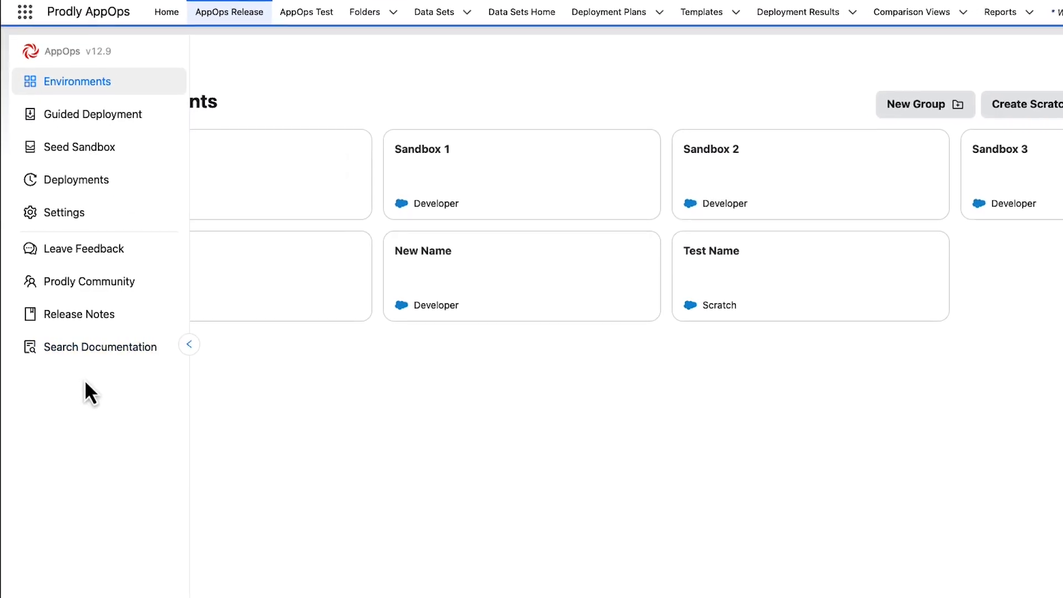
pyautogui.moveTo(64, 212)
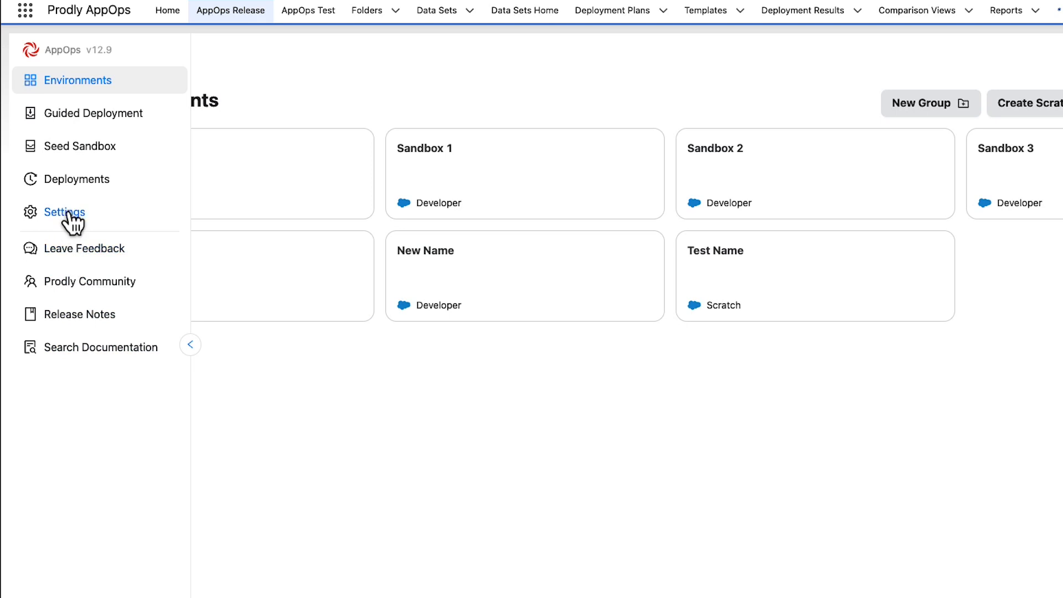
pyautogui.click(64, 213)
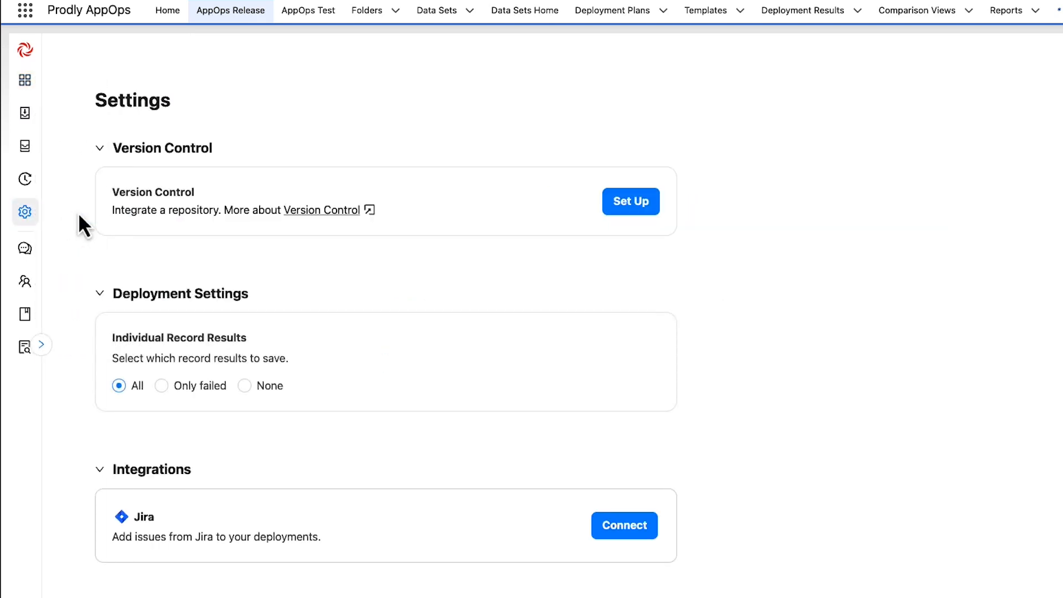
# Install the Salesforce CPQ release template from page 3 of Release Templates.
pyautogui.scroll(-3)
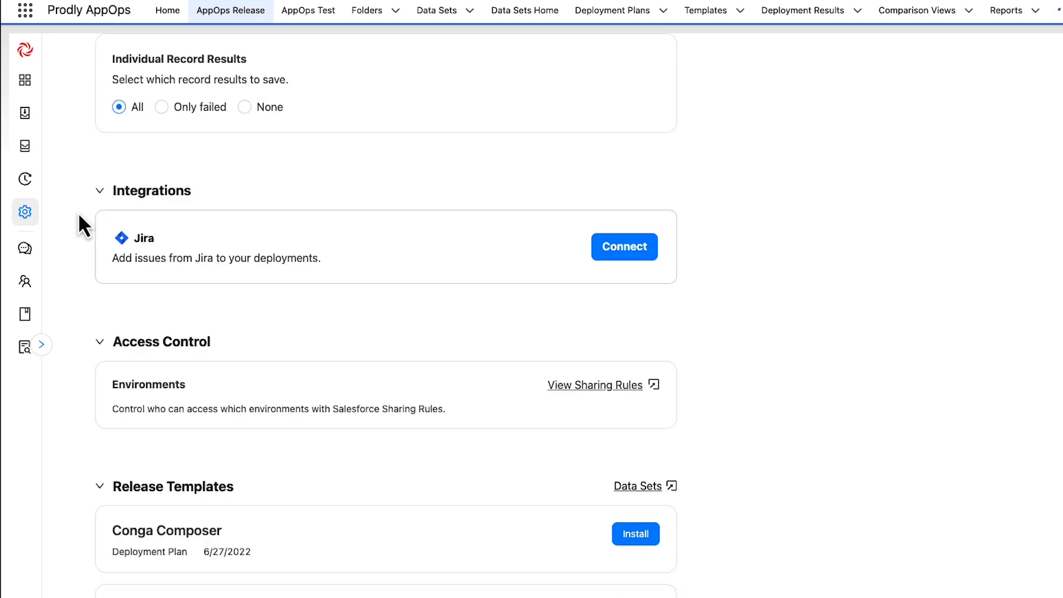
pyautogui.scroll(-3)
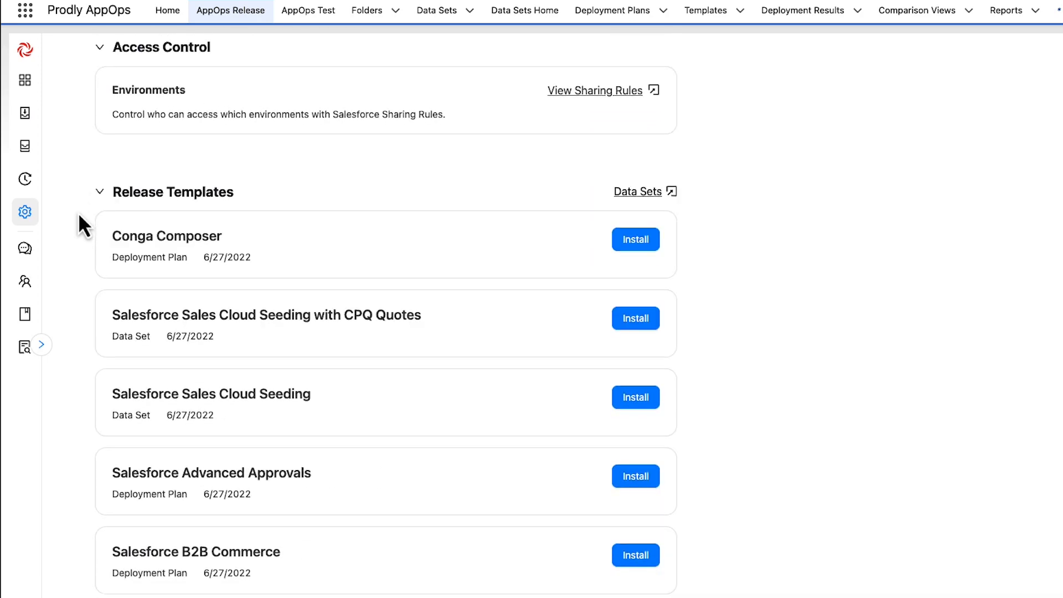
pyautogui.scroll(-3)
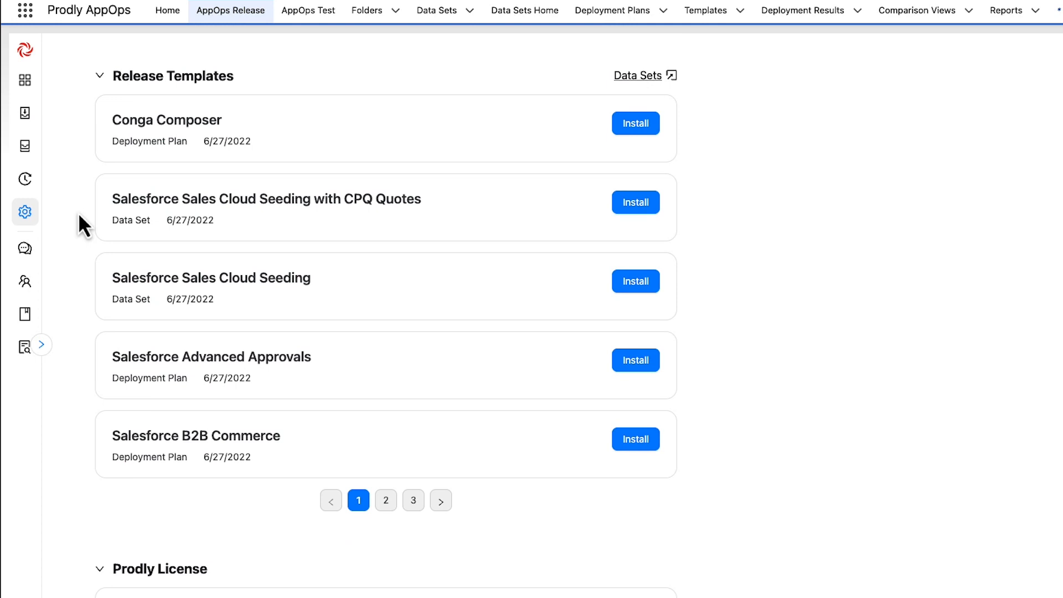
pyautogui.moveTo(229, 463)
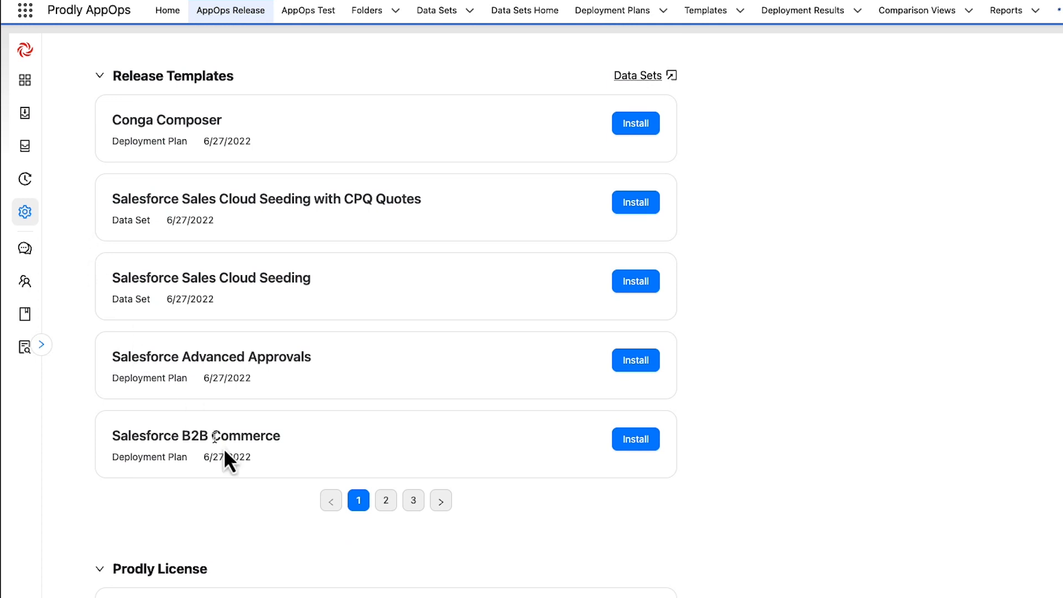
pyautogui.click(386, 501)
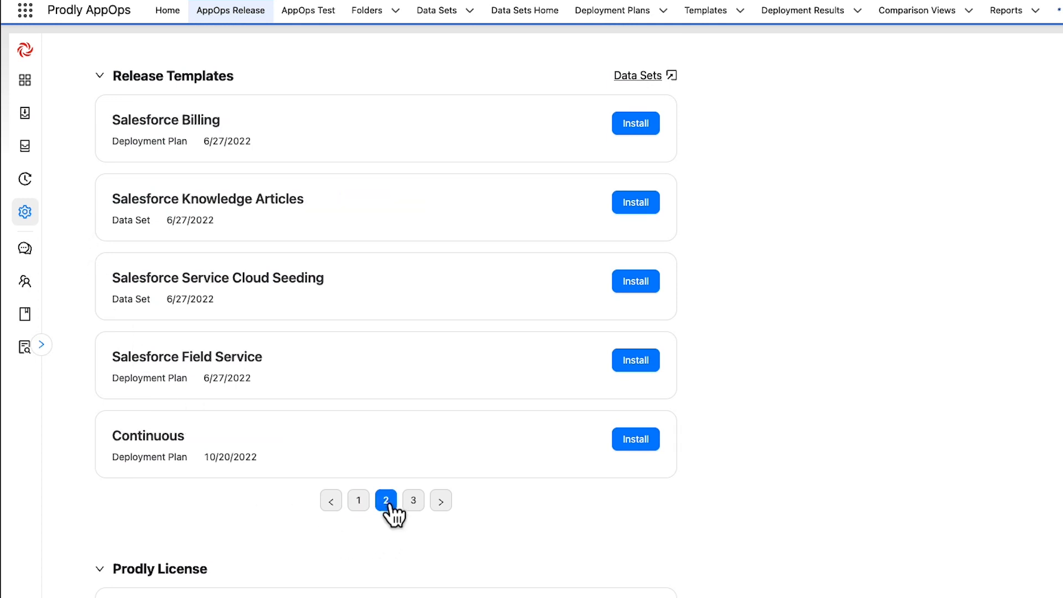
pyautogui.click(413, 501)
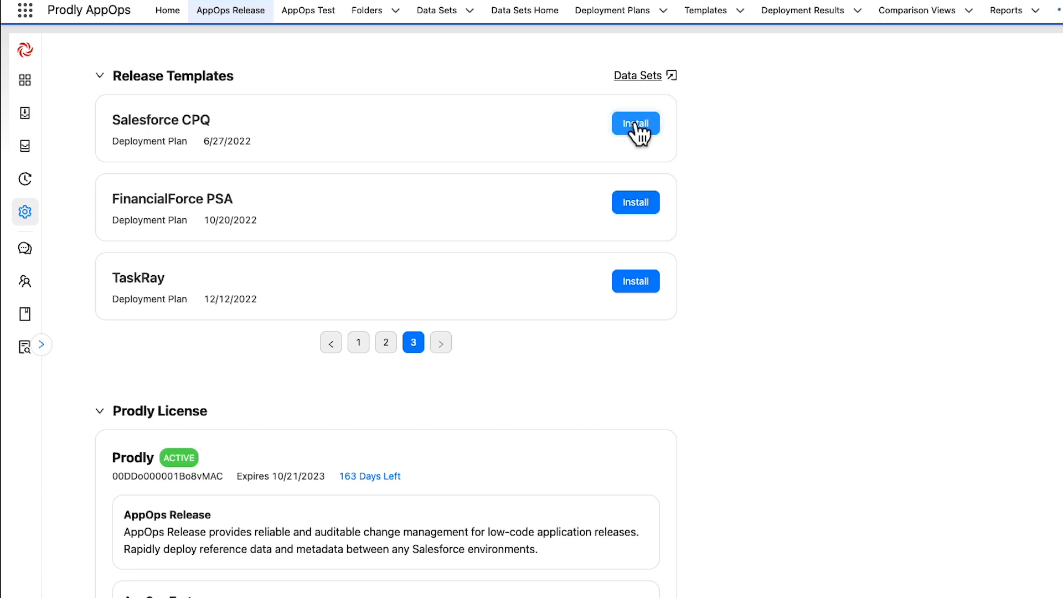
pyautogui.click(635, 123)
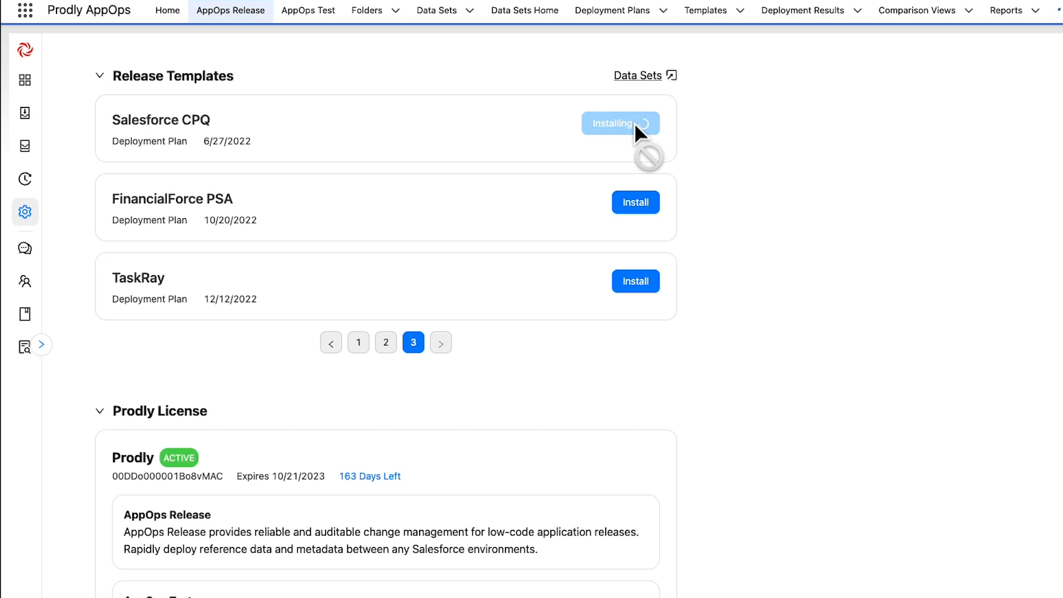
pyautogui.moveTo(702, 177)
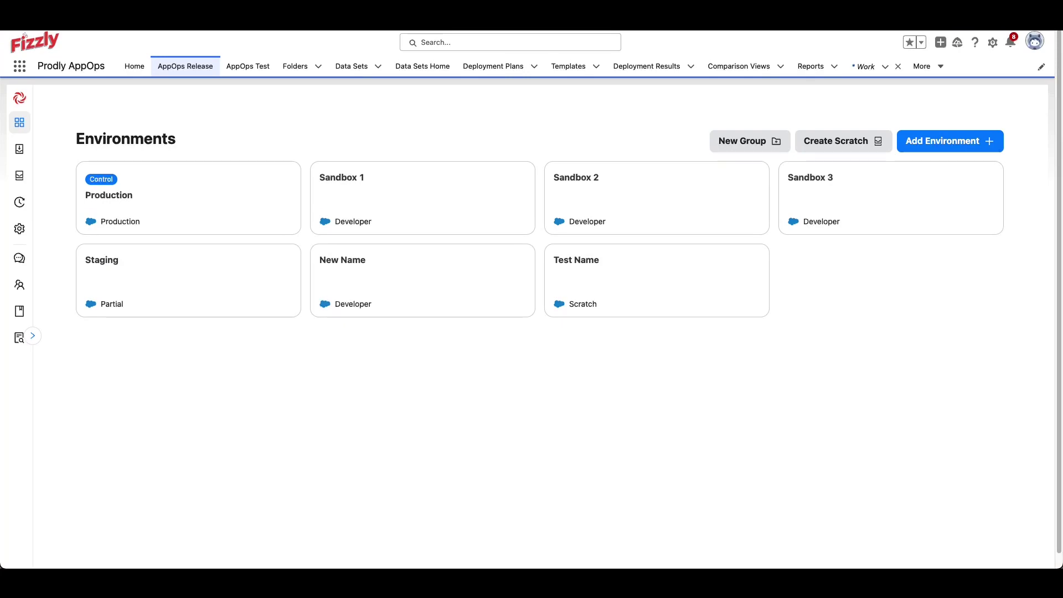
pyautogui.moveTo(54, 343)
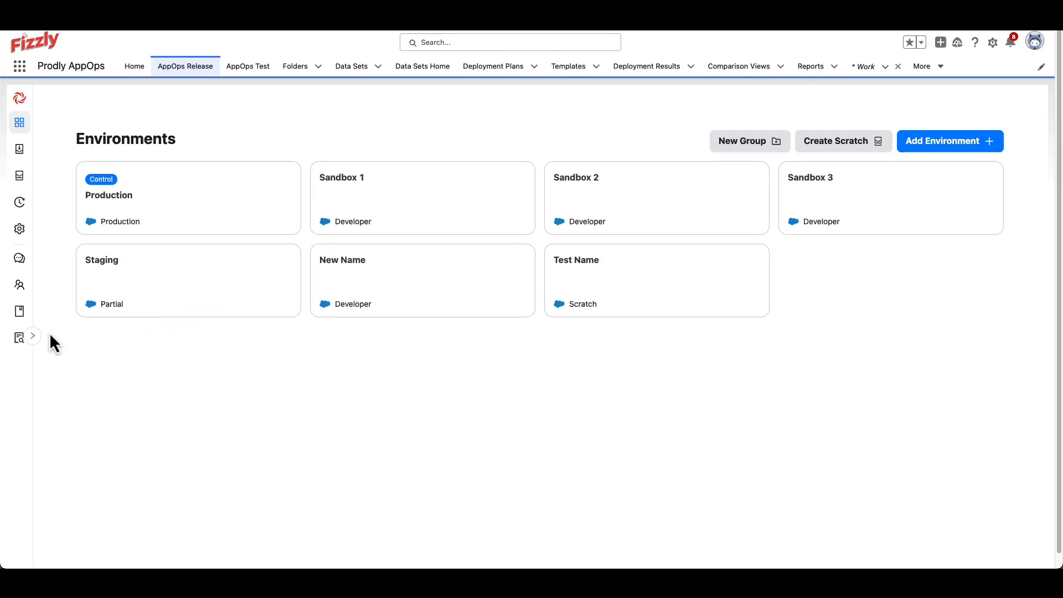
# Expand the sidebar navigation and go to the Seed Sandbox page.
pyautogui.click(32, 334)
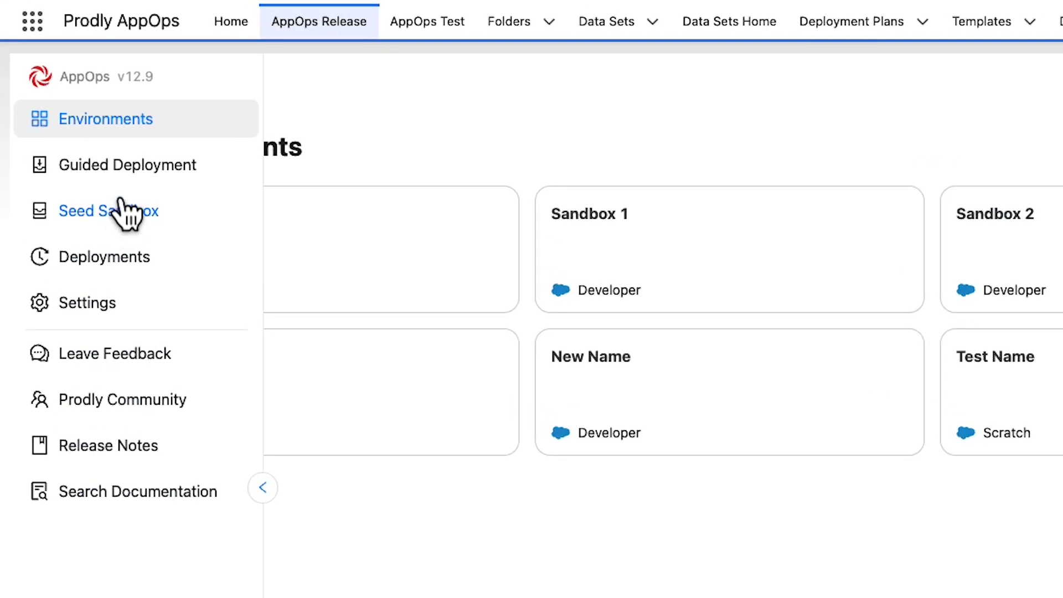
pyautogui.moveTo(128, 165)
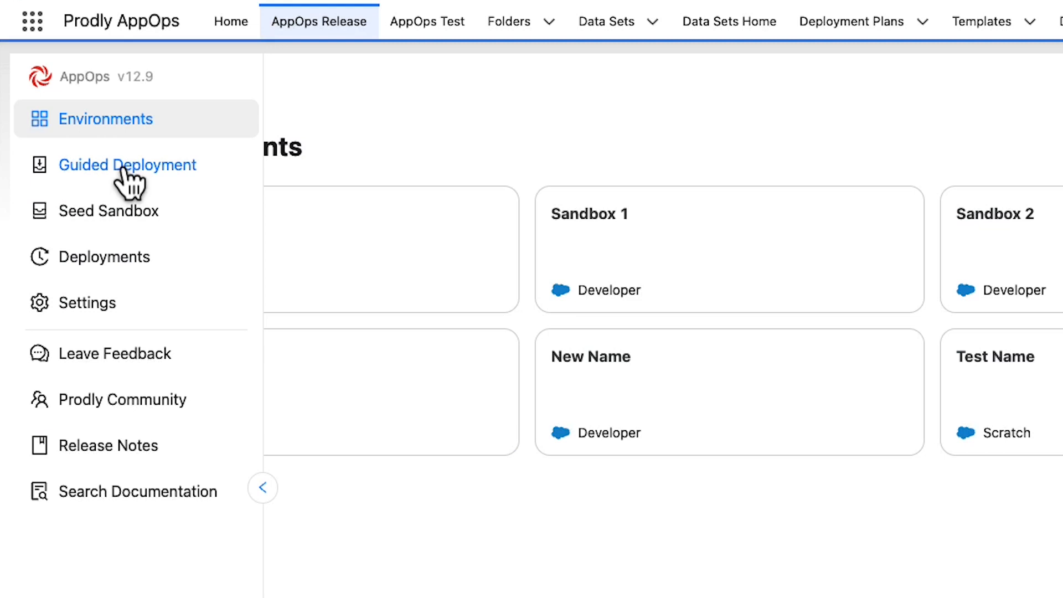
pyautogui.moveTo(132, 195)
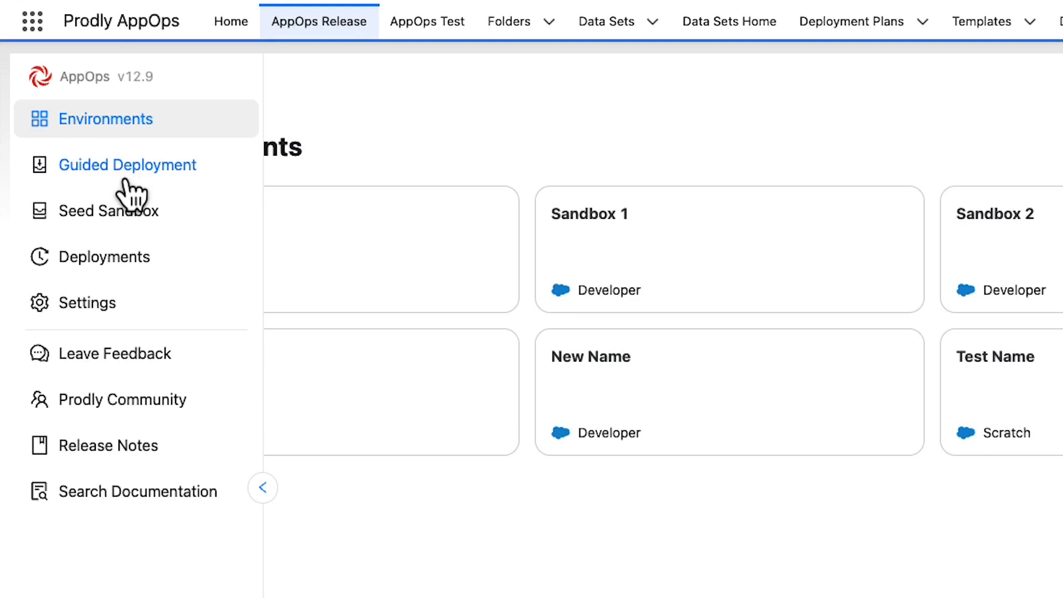
pyautogui.moveTo(134, 230)
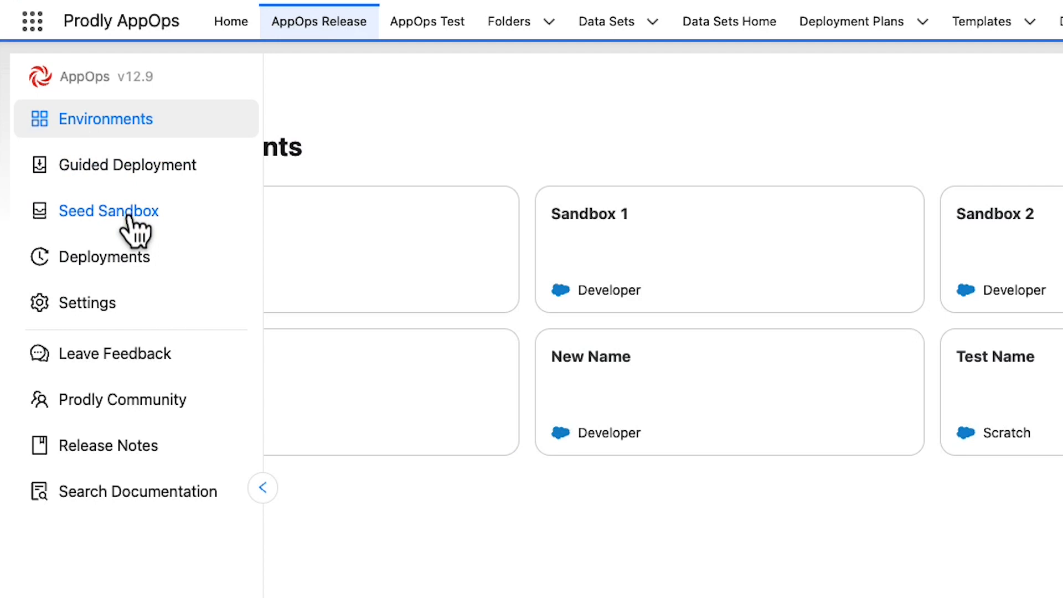
pyautogui.click(107, 211)
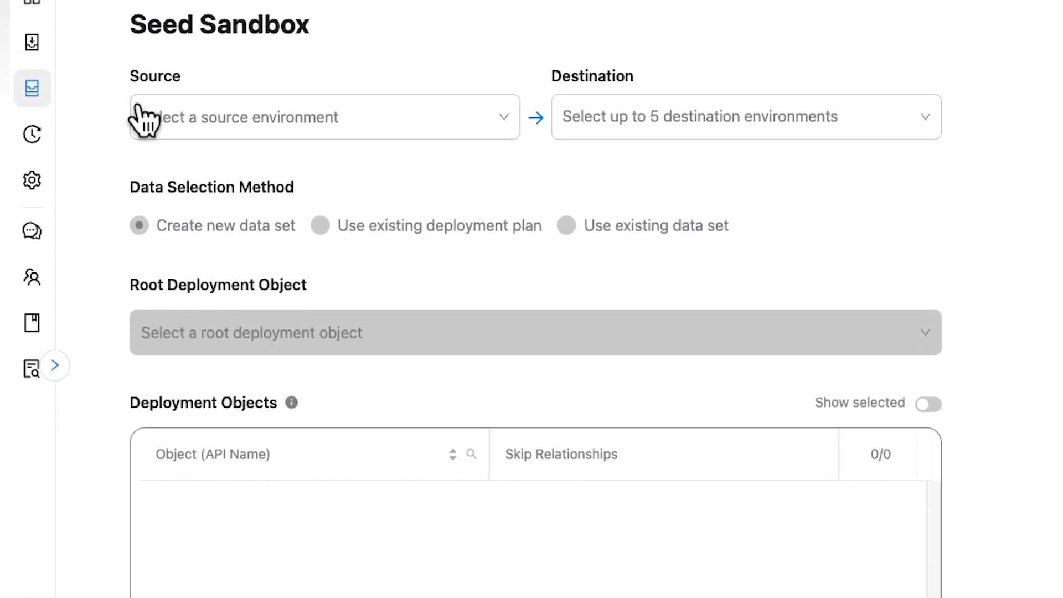
# Set Production as source and Sandboxes 1–3 plus Staging as destinations, removing New Name.
pyautogui.click(324, 116)
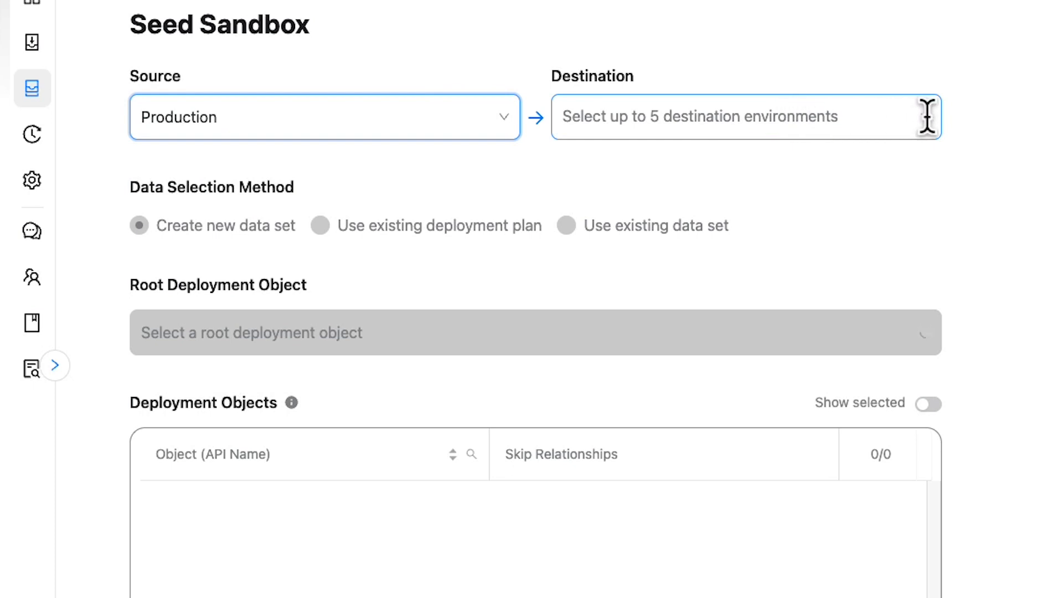
pyautogui.click(744, 117)
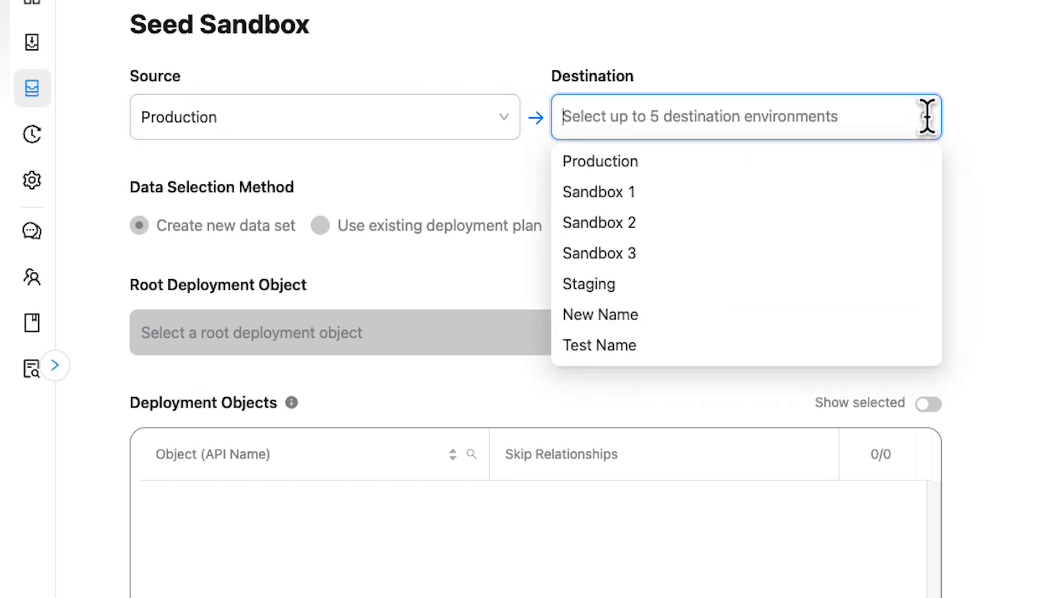
pyautogui.click(599, 192)
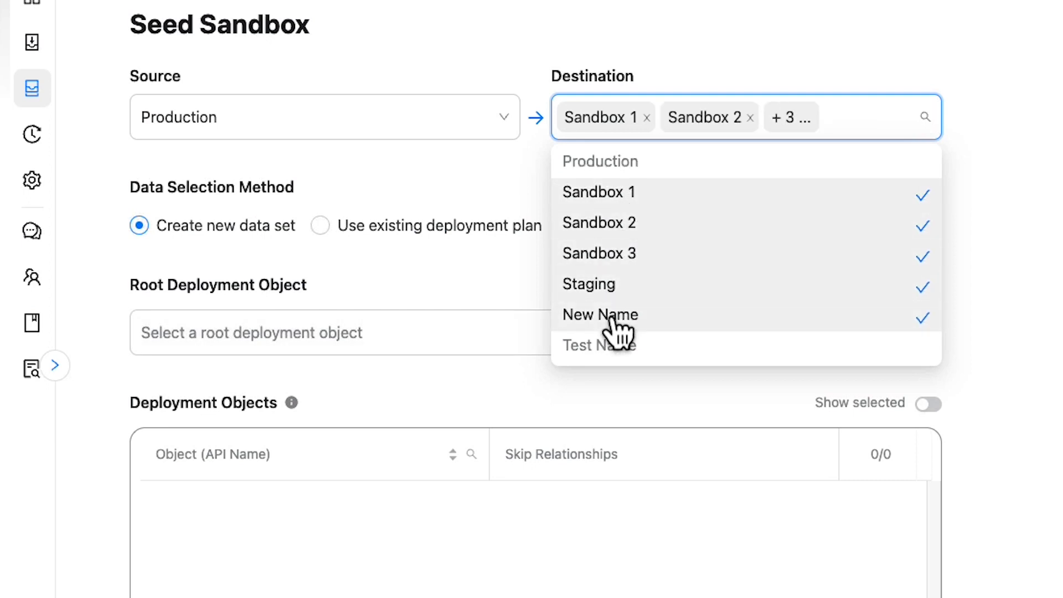
pyautogui.click(601, 315)
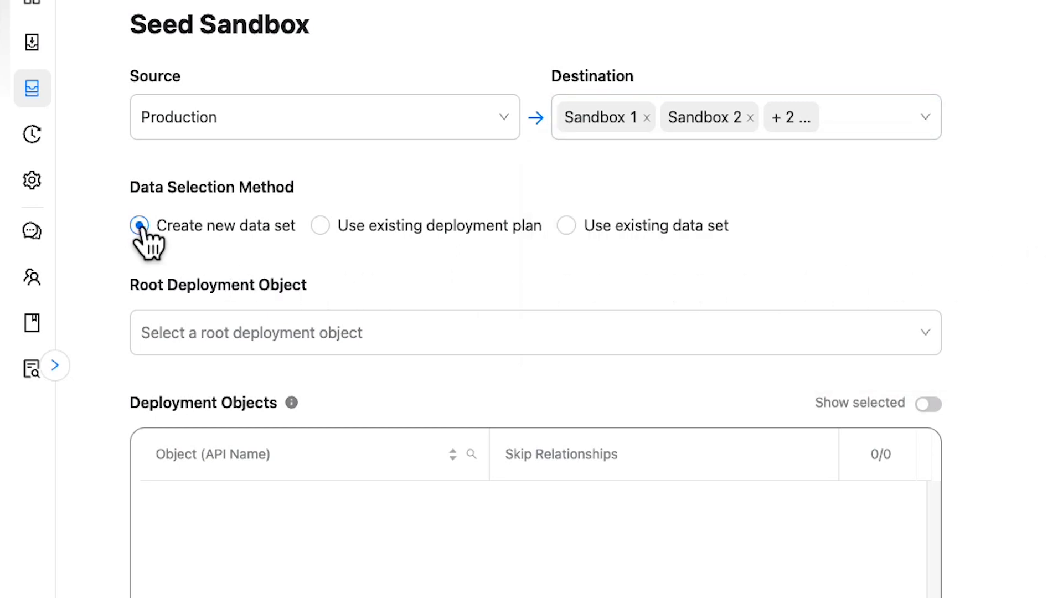
# Choose to seed from the existing **Demo Seeding [Account] data set.
pyautogui.click(319, 225)
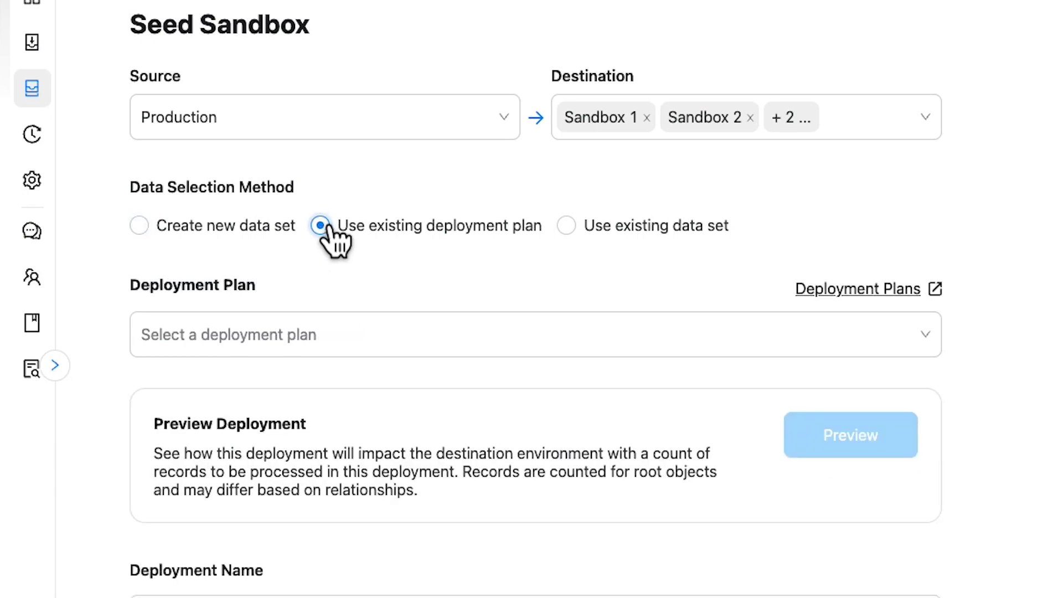
pyautogui.click(475, 334)
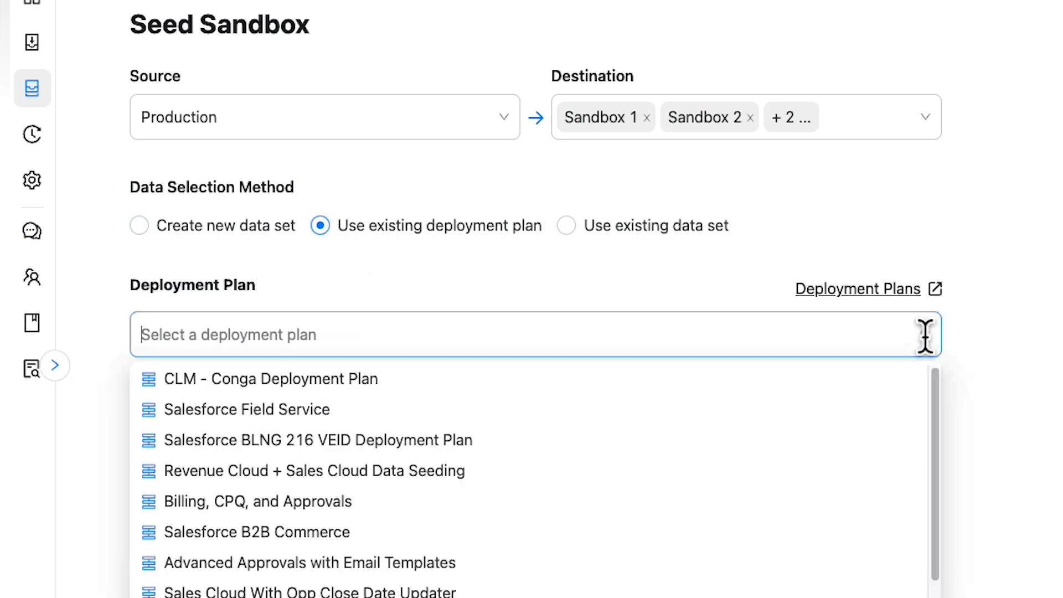
pyautogui.click(566, 225)
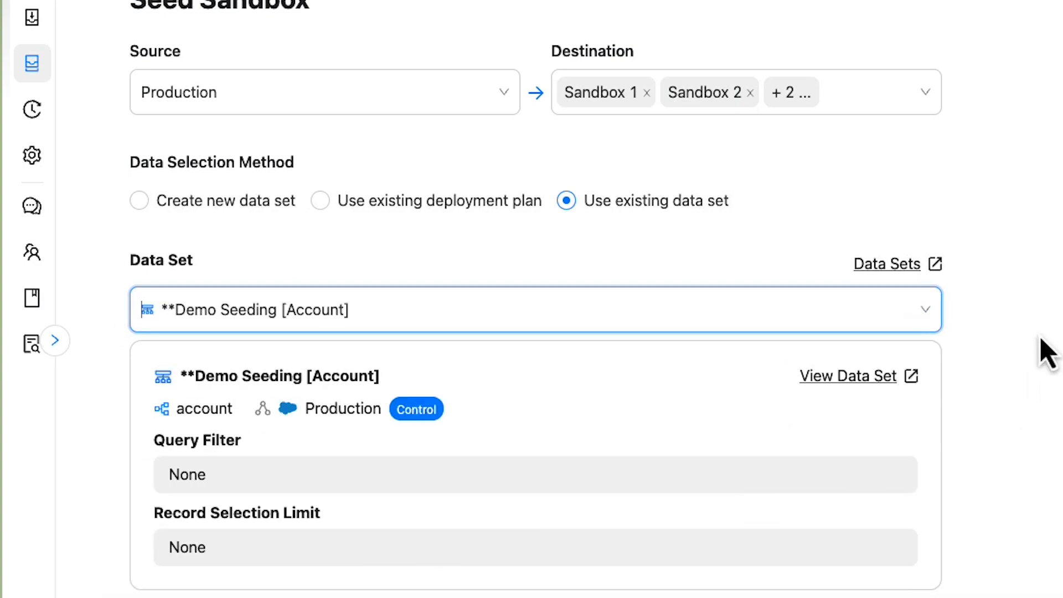
# Enable advanced record selection criteria with the TaxID__c != 'blank' filter and validate it.
pyautogui.scroll(-3)
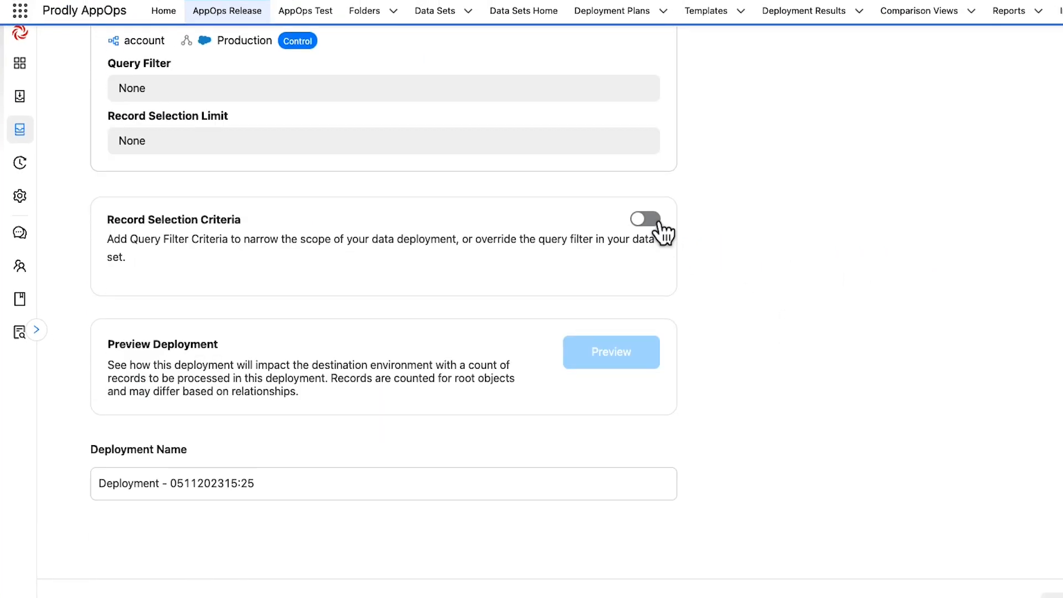
pyautogui.click(644, 218)
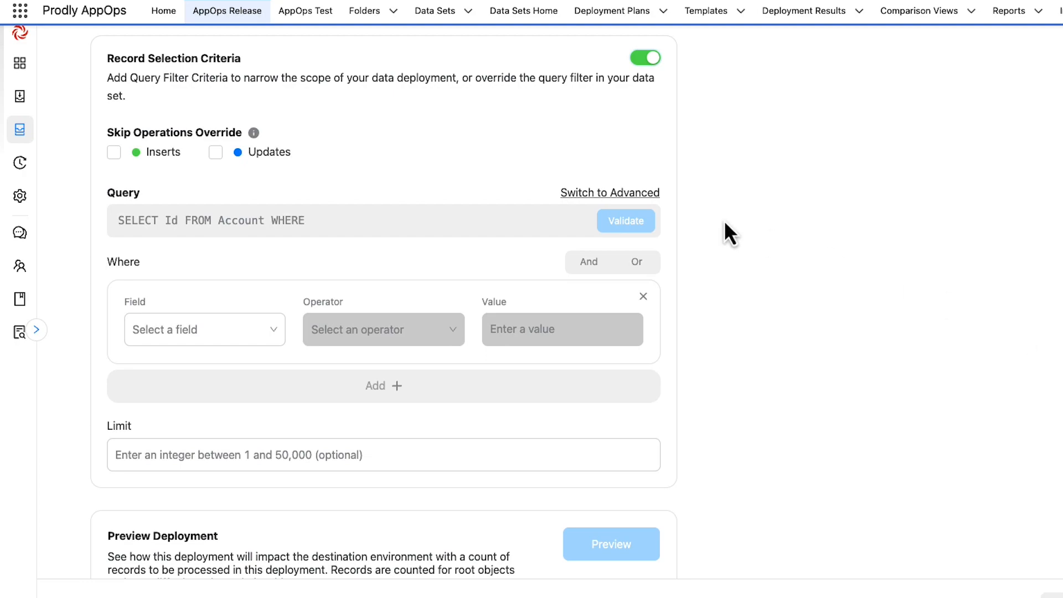
pyautogui.click(608, 193)
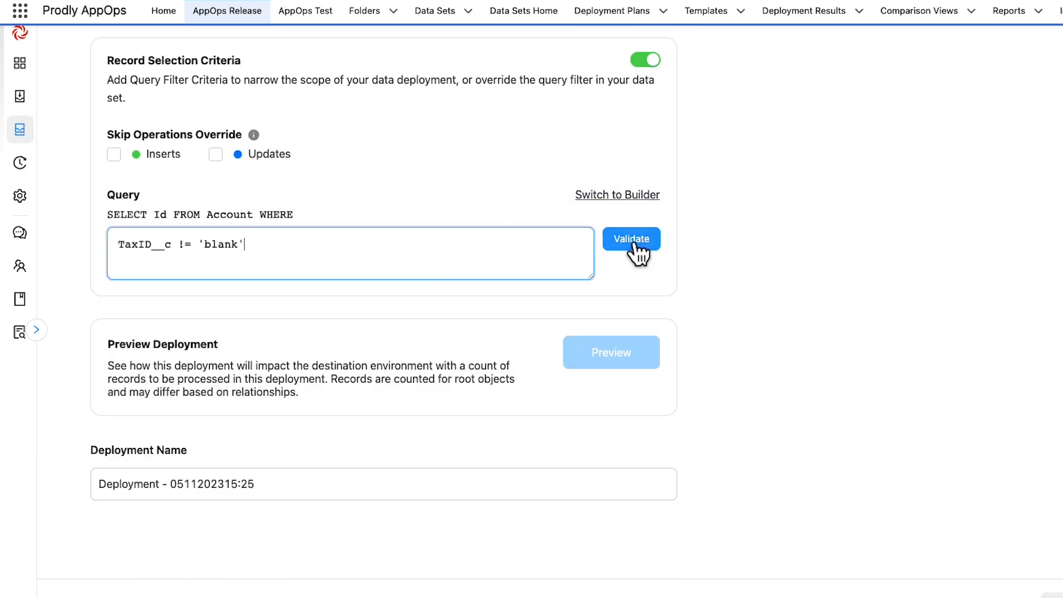
pyautogui.click(630, 239)
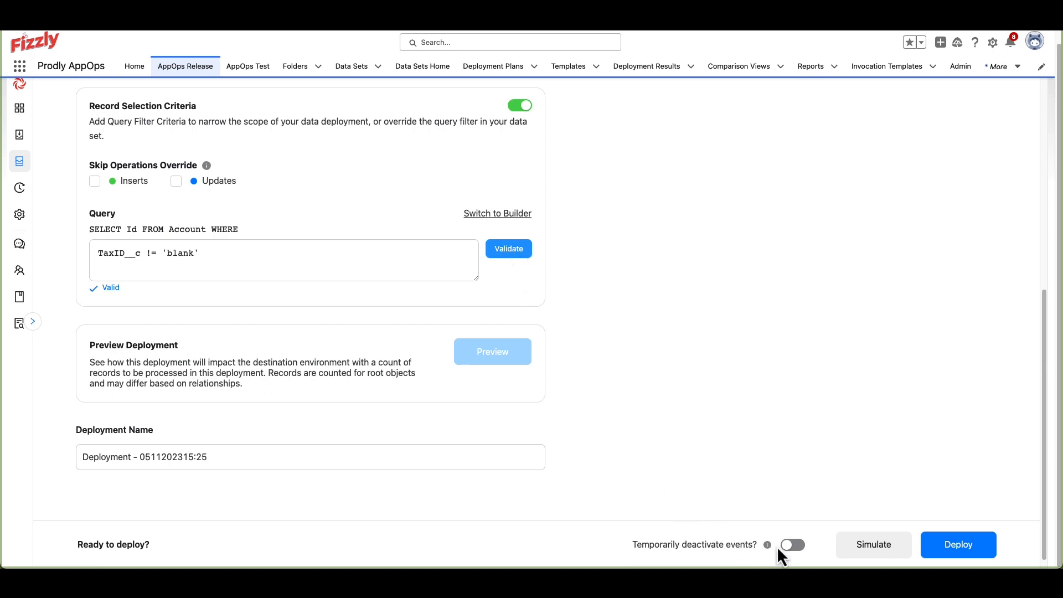
# Turn on temporary event deactivation and name the deployment CPQ Deployment -- Q1.
pyautogui.click(791, 545)
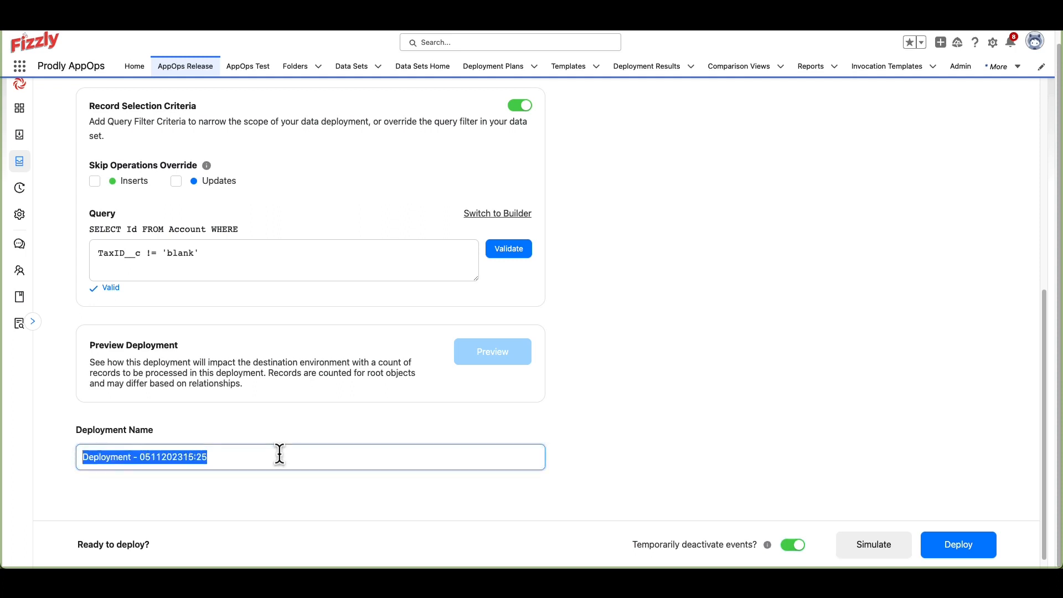
pyautogui.write('CPQ Deployment --')
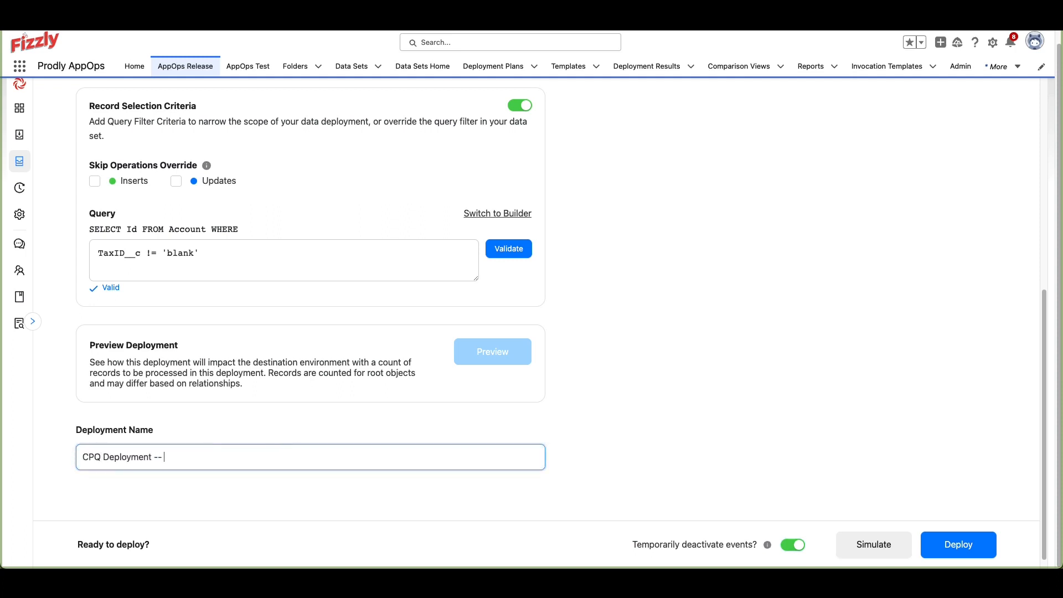
pyautogui.write('Q1')
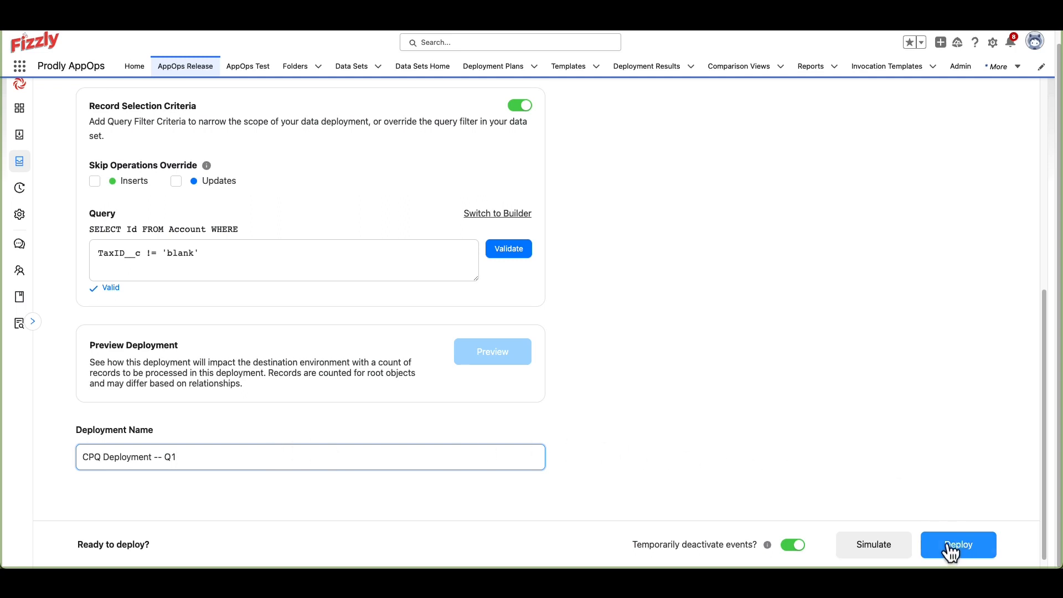
# Deploy the seeding, submitting it again as CPQ Deployment -- Q2.
pyautogui.click(958, 545)
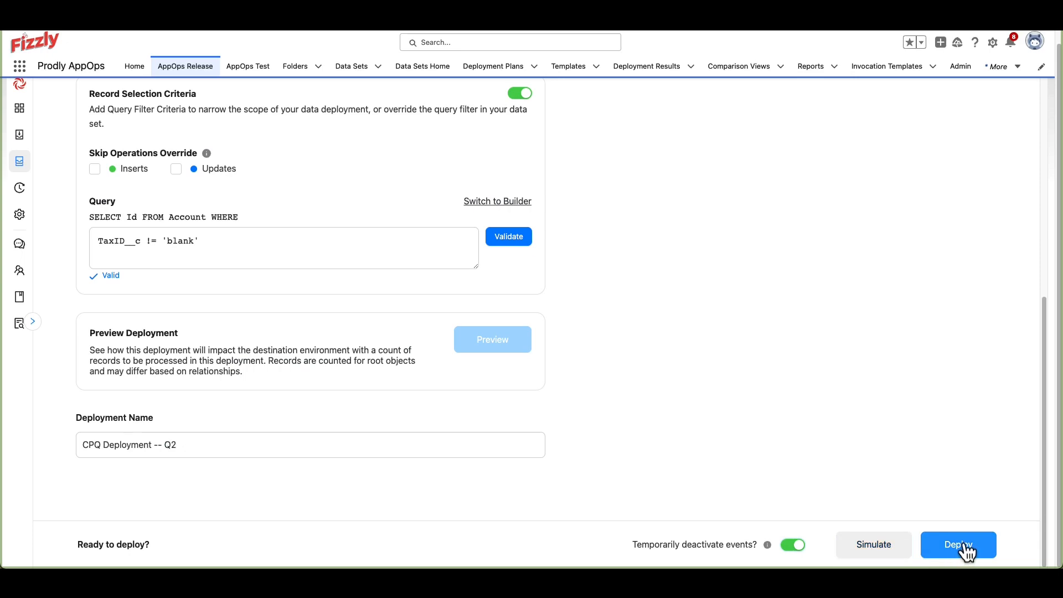
pyautogui.click(957, 544)
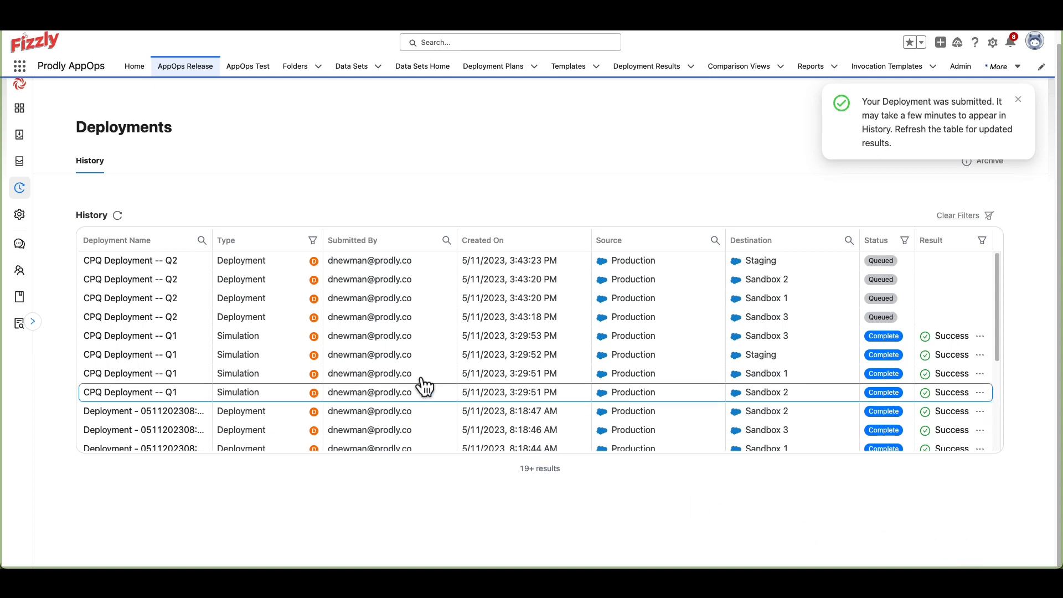
# Open the Sandbox 1 deployment result and follow its See Results link.
pyautogui.click(131, 298)
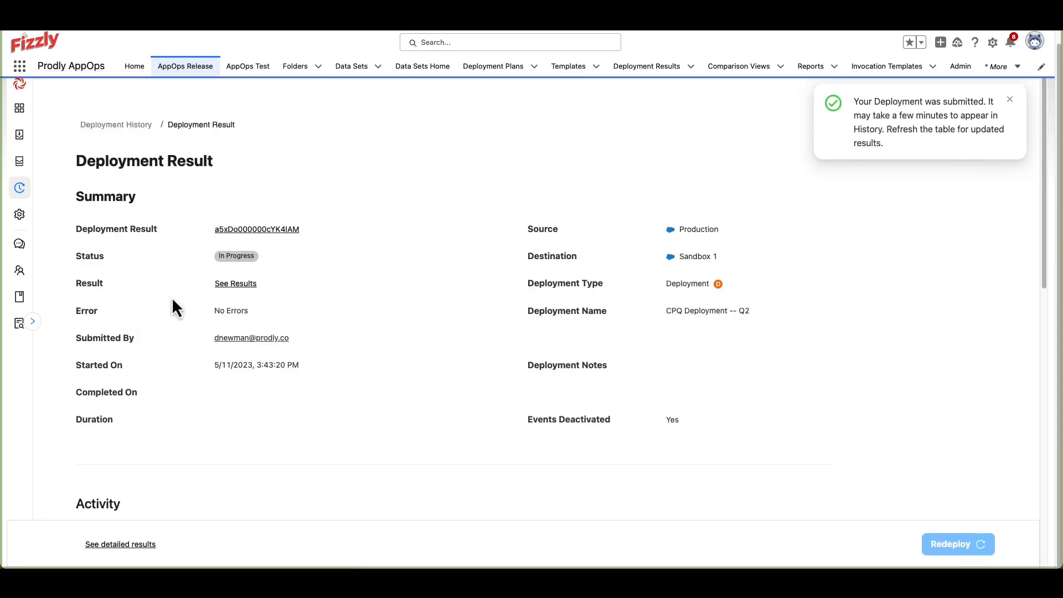
pyautogui.moveTo(272, 229)
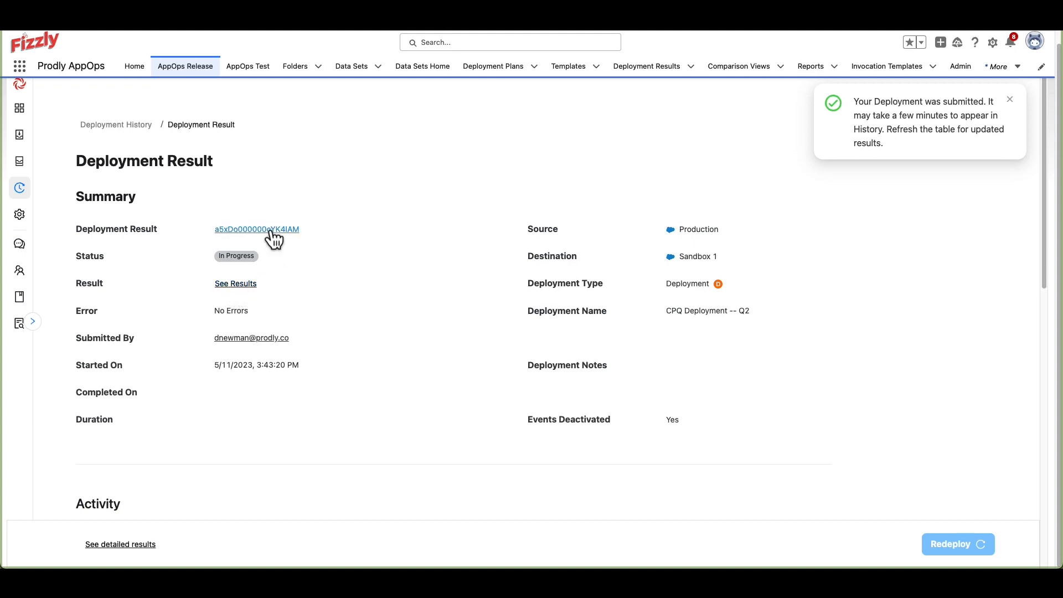
pyautogui.moveTo(241, 291)
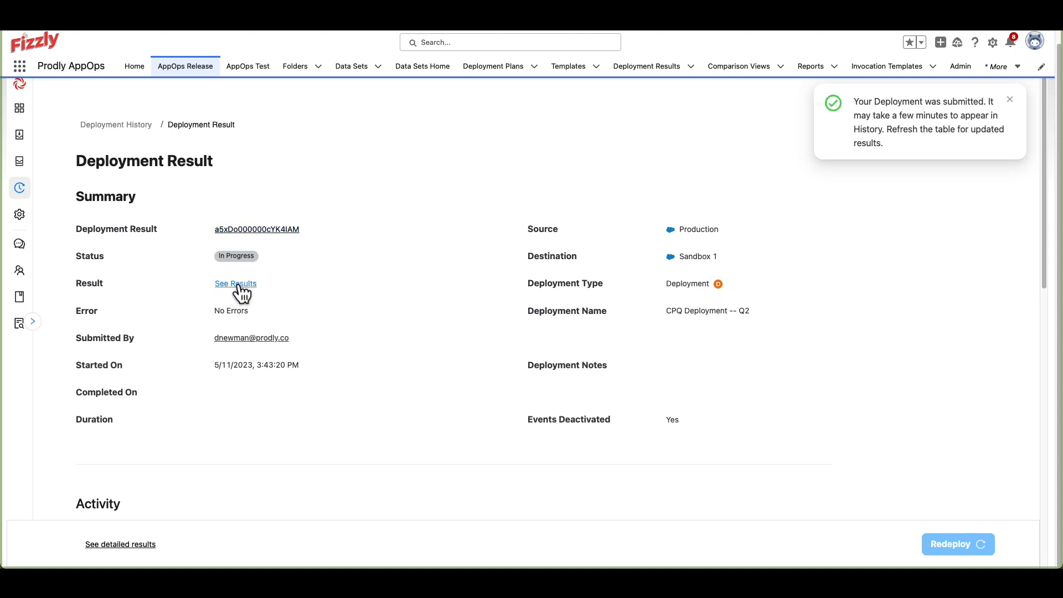
pyautogui.click(235, 283)
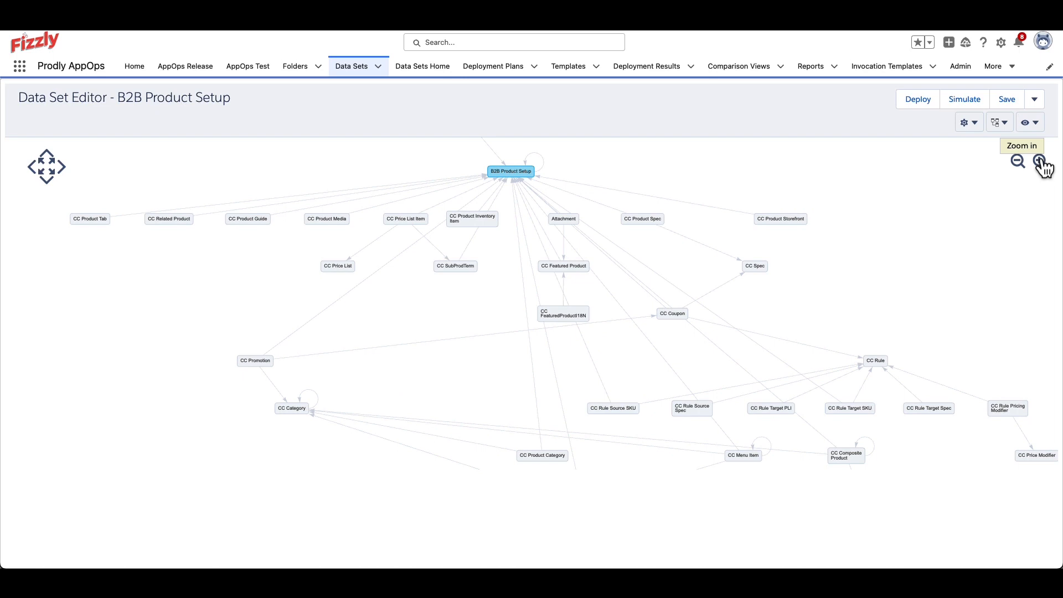
pyautogui.moveTo(1044, 163)
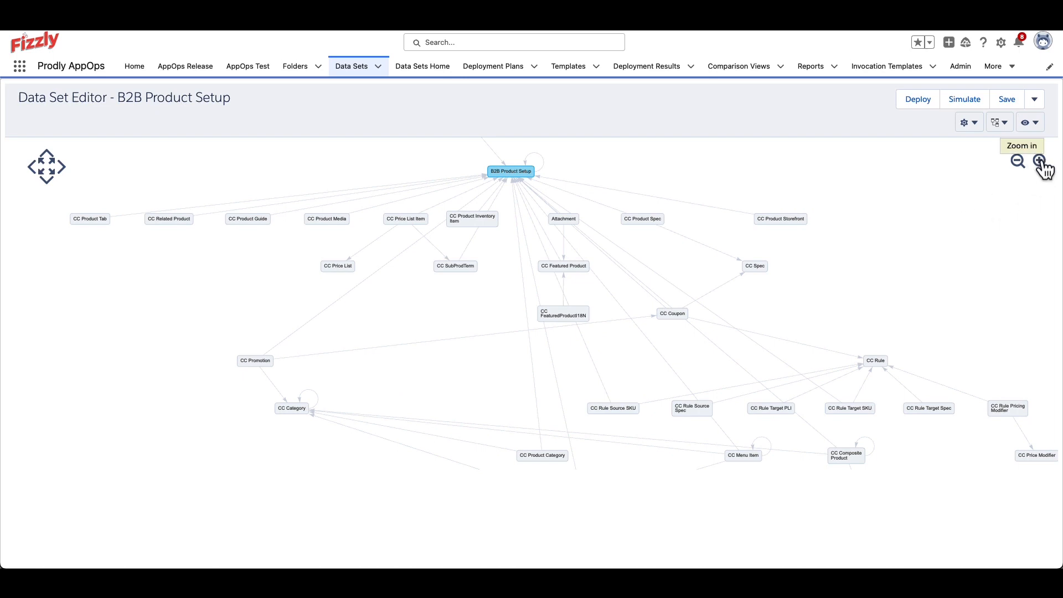
# Zoom in and out on the B2B Product Setup relationship map, then go to the Environments overview.
pyautogui.click(1040, 162)
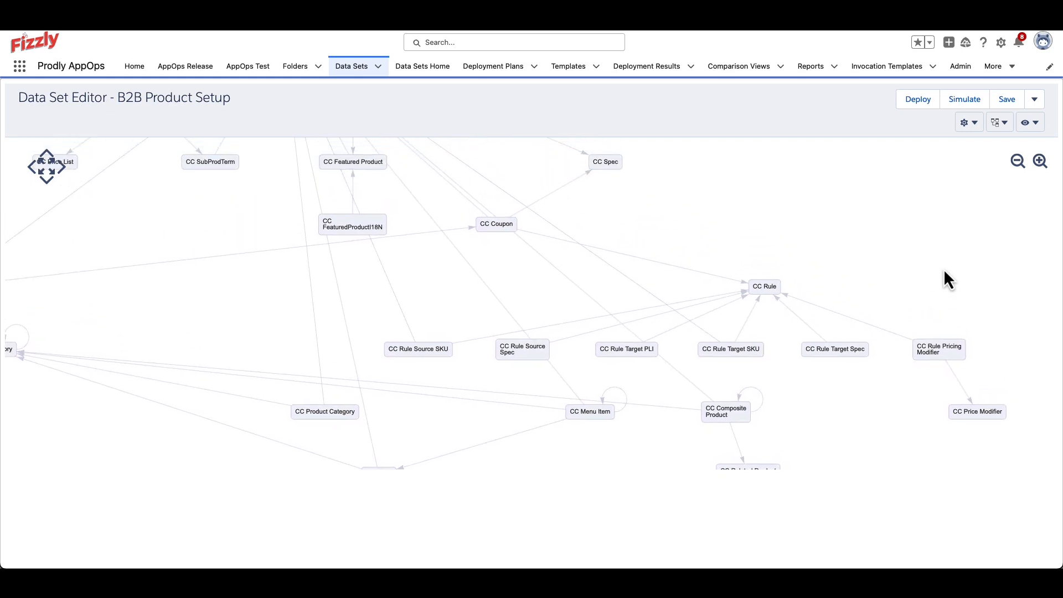
pyautogui.click(1017, 162)
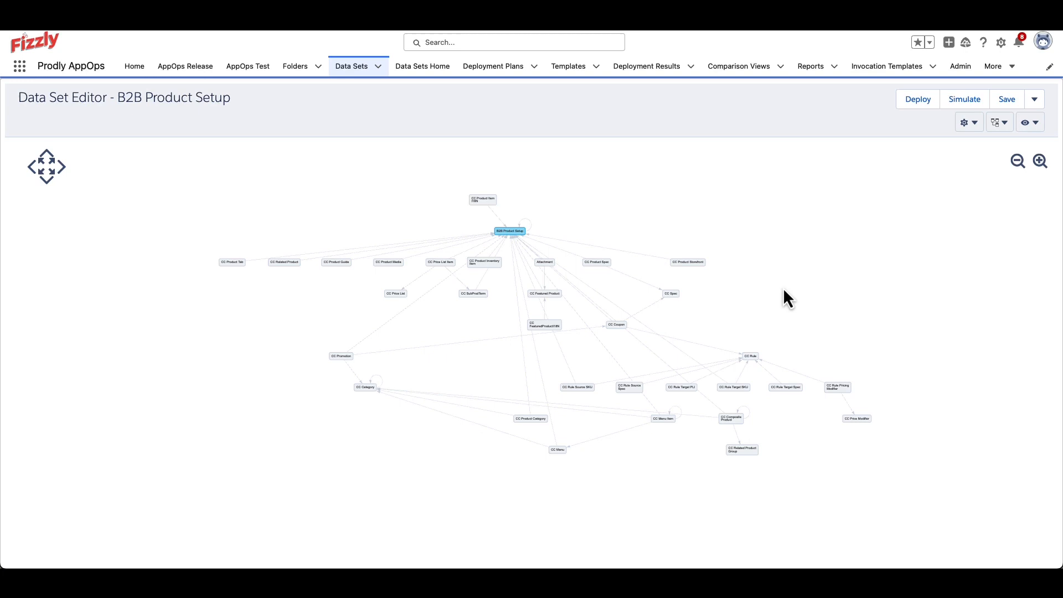
pyautogui.click(185, 65)
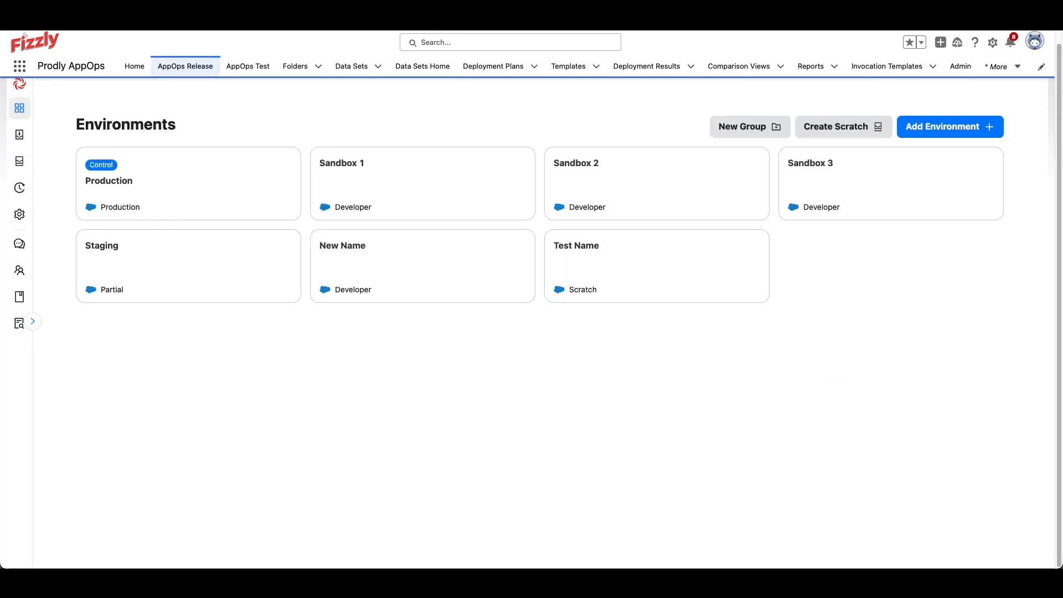
pyautogui.moveTo(700, 463)
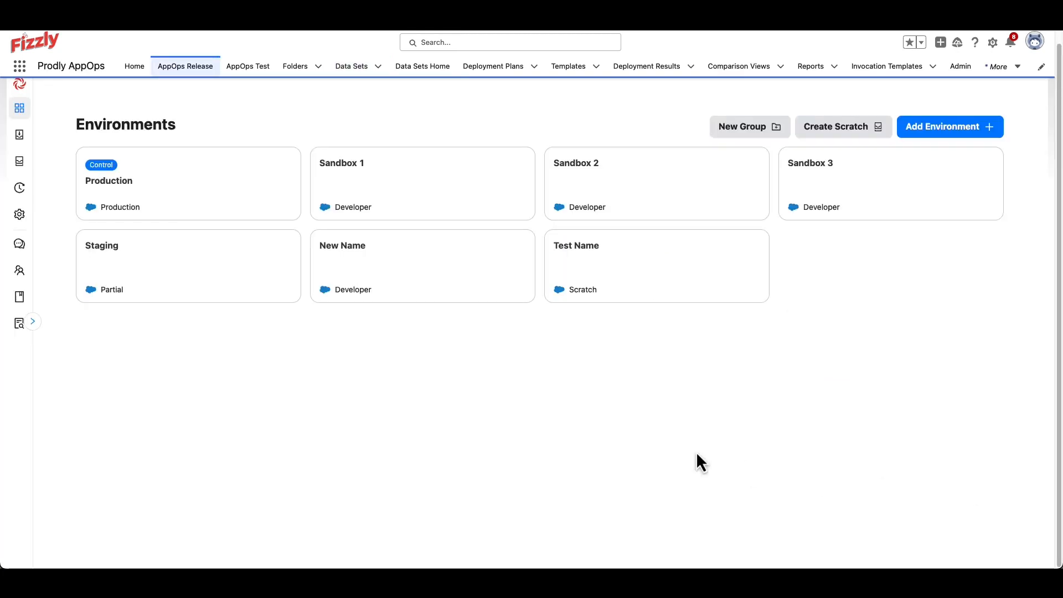
pyautogui.moveTo(422, 67)
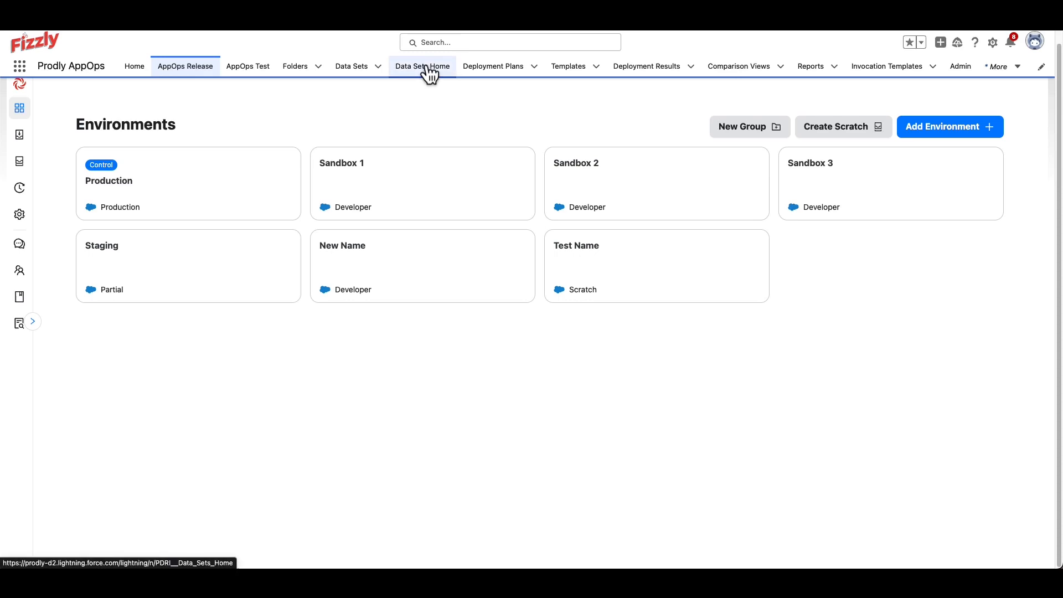
# Open Data Sets Home and scroll through the list of root data sets.
pyautogui.click(421, 67)
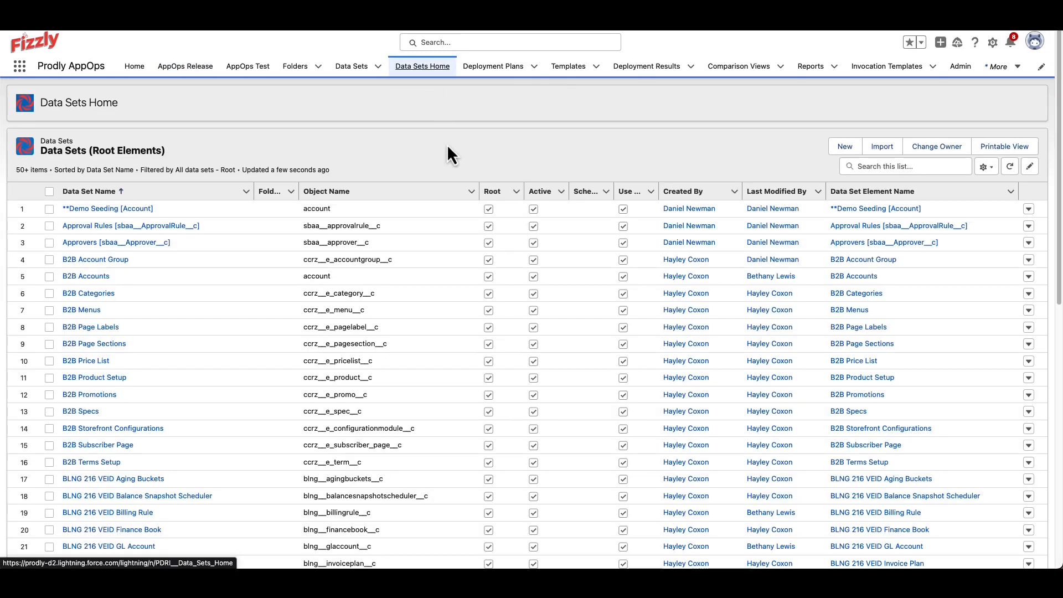
pyautogui.moveTo(446, 172)
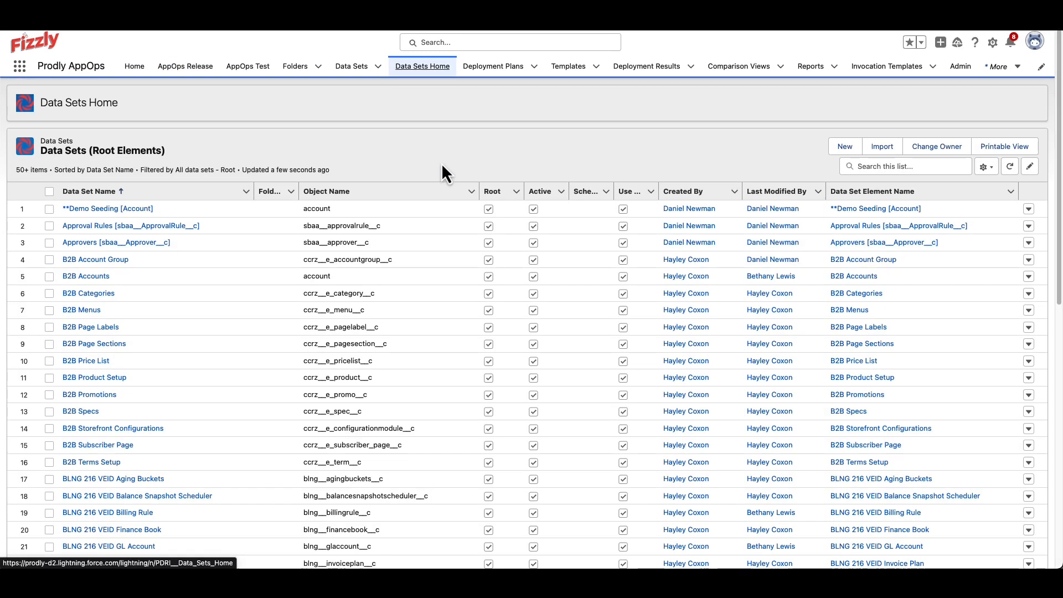
pyautogui.scroll(-3)
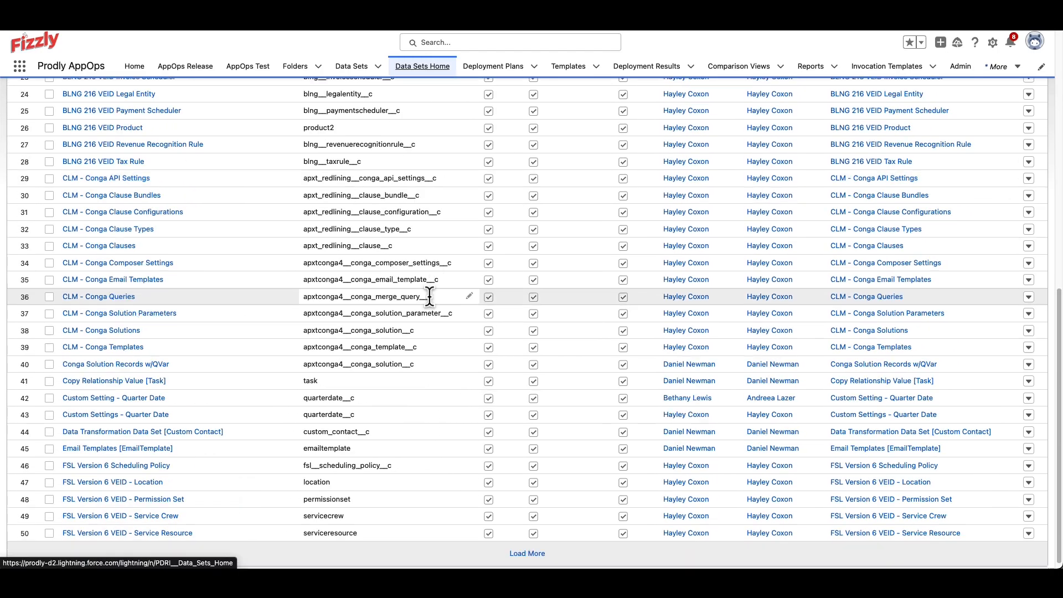
pyautogui.scroll(-3)
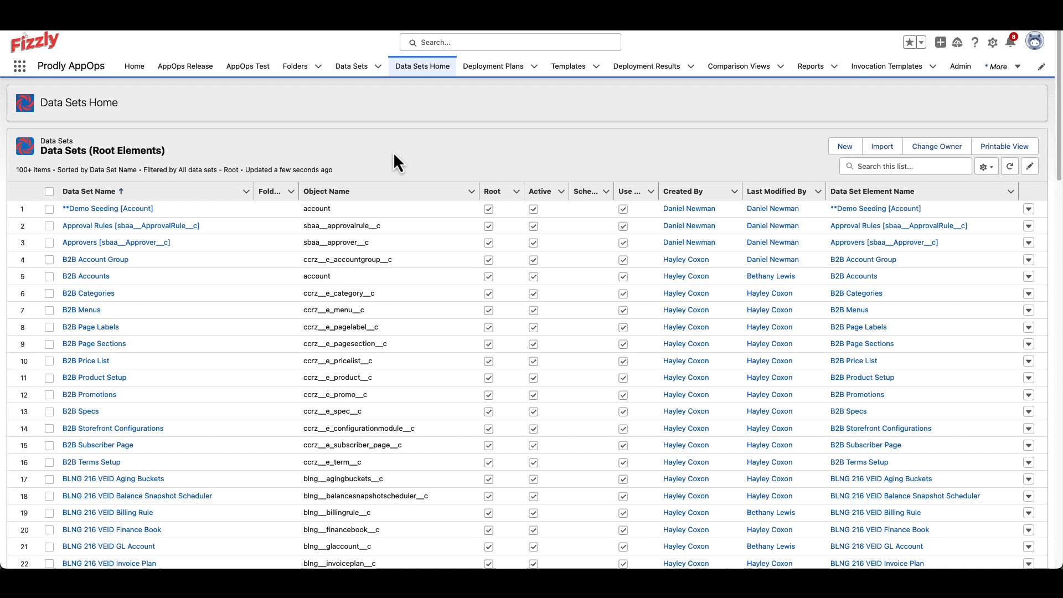
pyautogui.moveTo(844, 146)
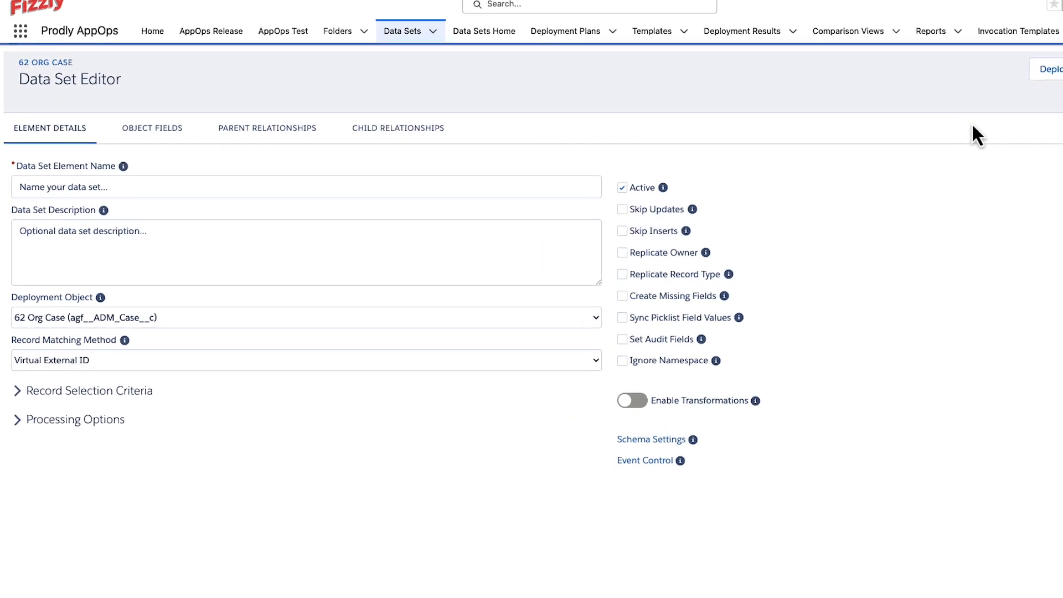
# Name the 62 Org Case element New Data Set Name and bring up Schema Settings.
pyautogui.scroll(-3)
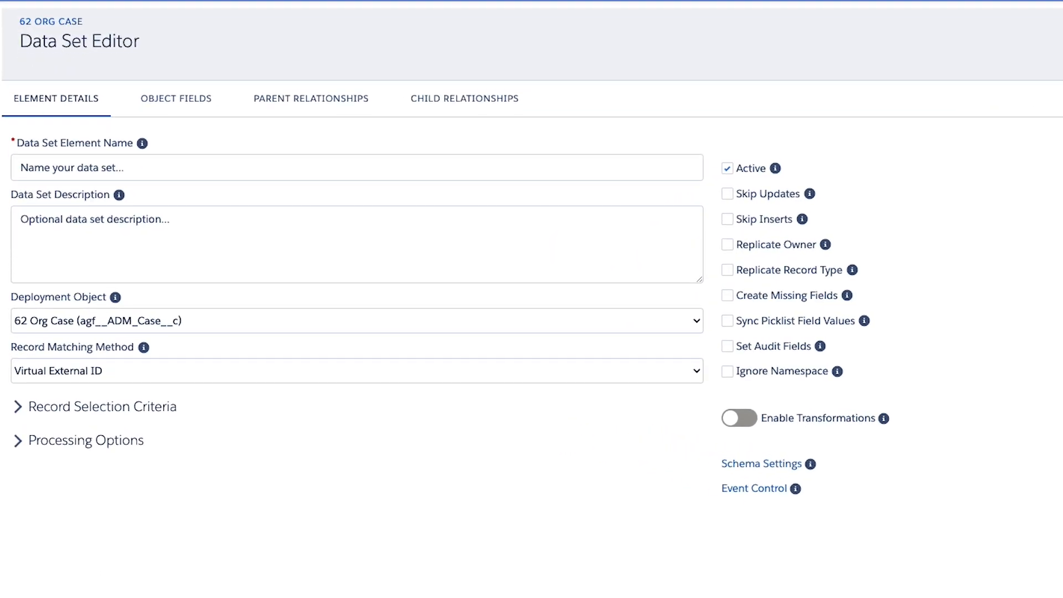
pyautogui.write('New D')
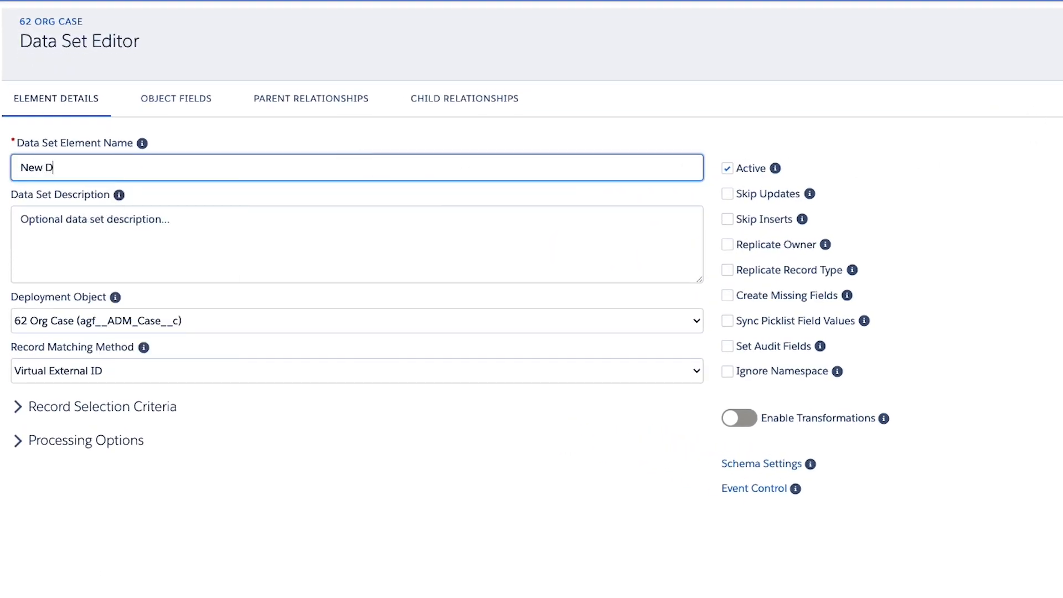
pyautogui.write('ata Set Name')
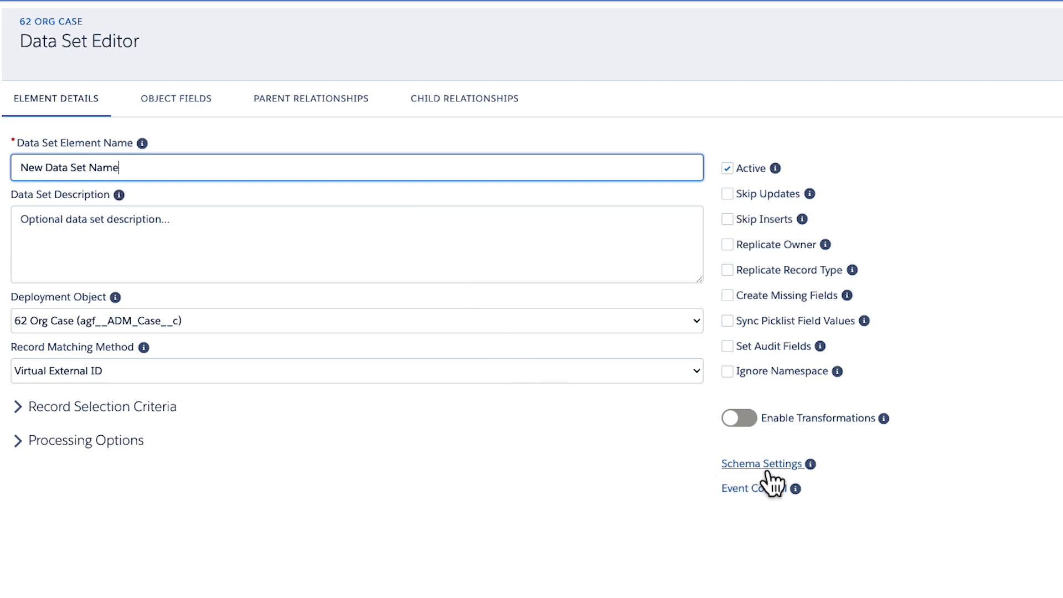
pyautogui.moveTo(783, 479)
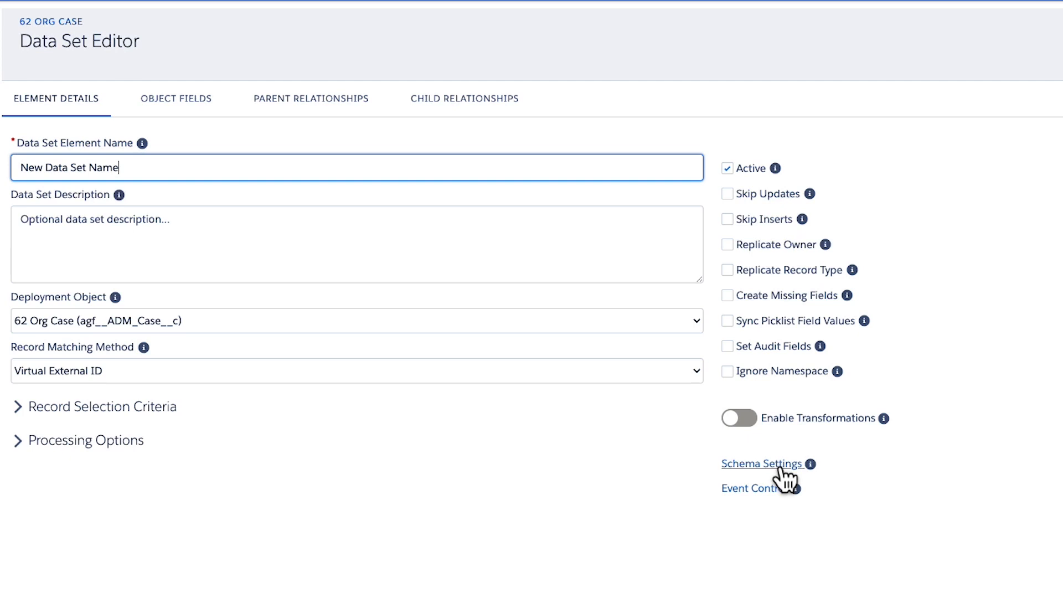
pyautogui.click(761, 464)
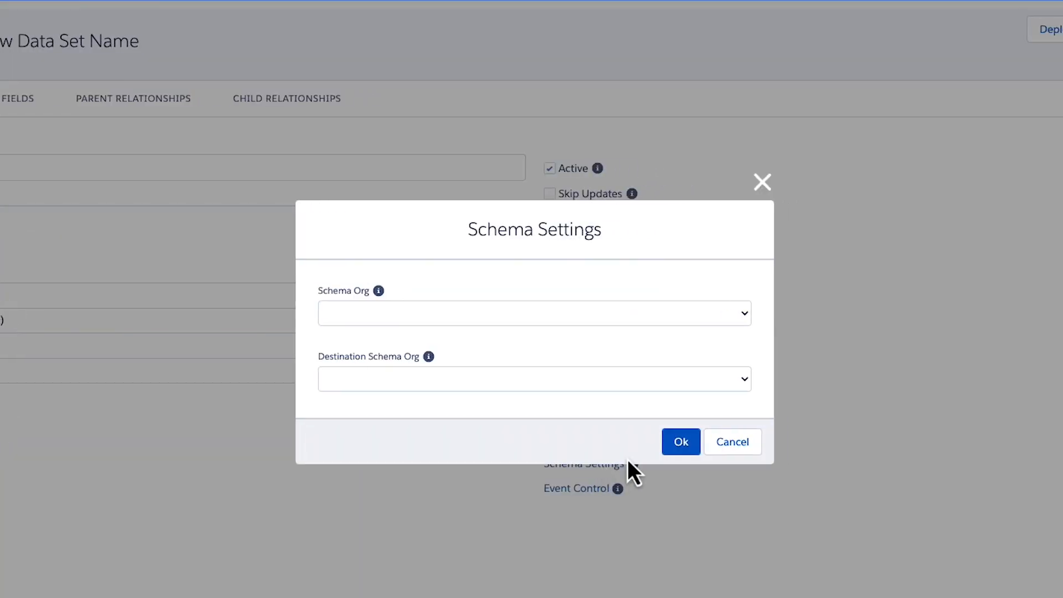
# Select Staging as the schema org and confirm the Schema Settings.
pyautogui.click(534, 312)
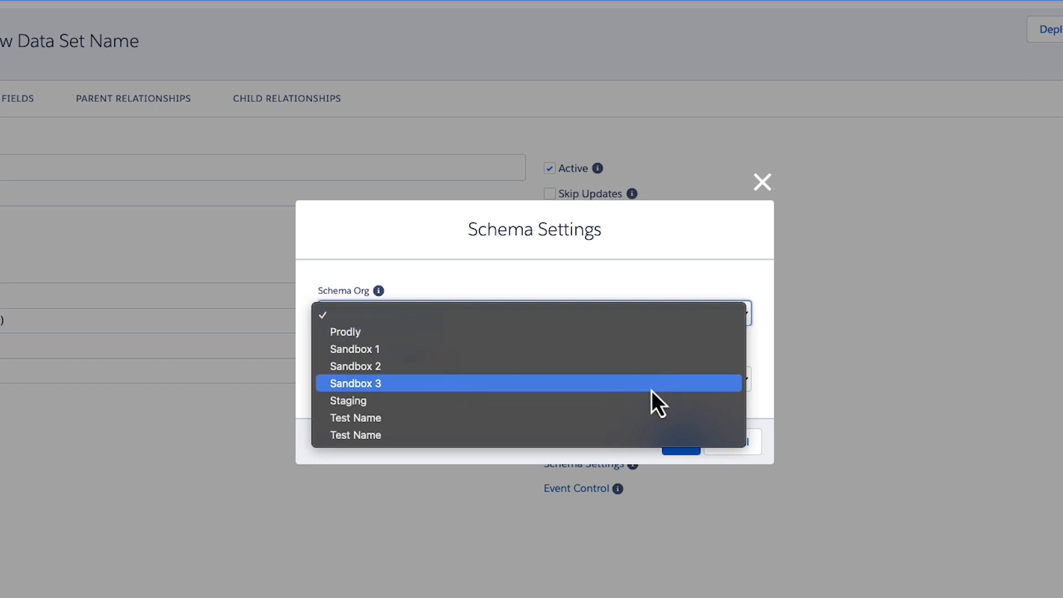
pyautogui.click(348, 400)
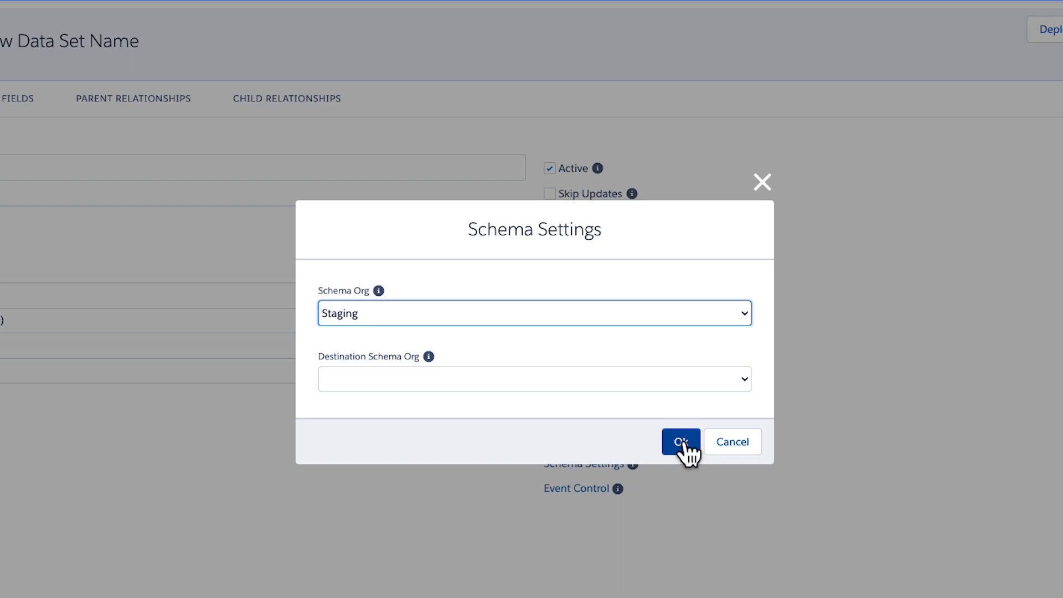
pyautogui.click(680, 442)
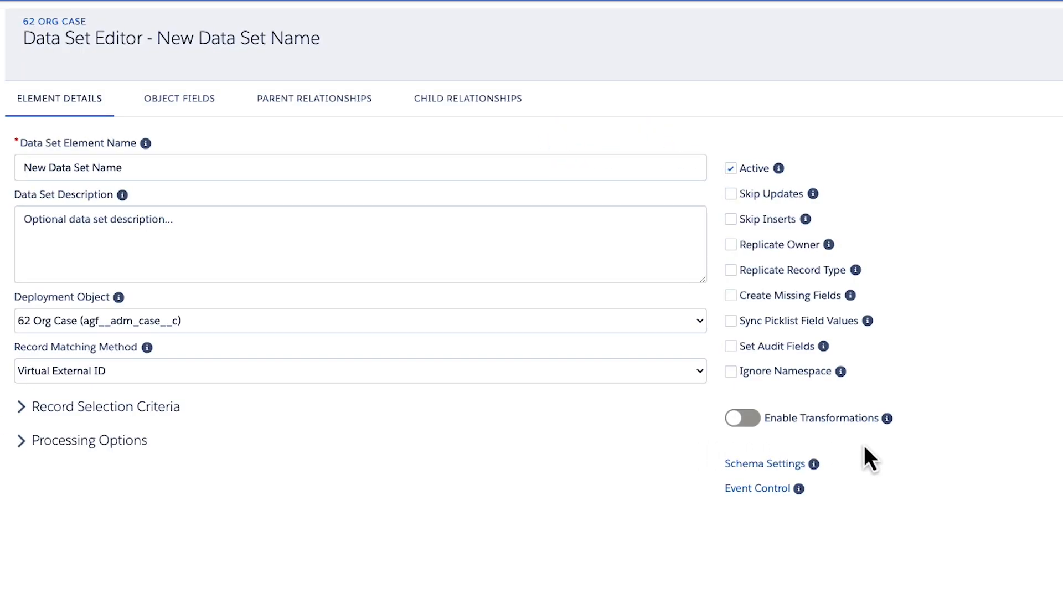
pyautogui.moveTo(707, 333)
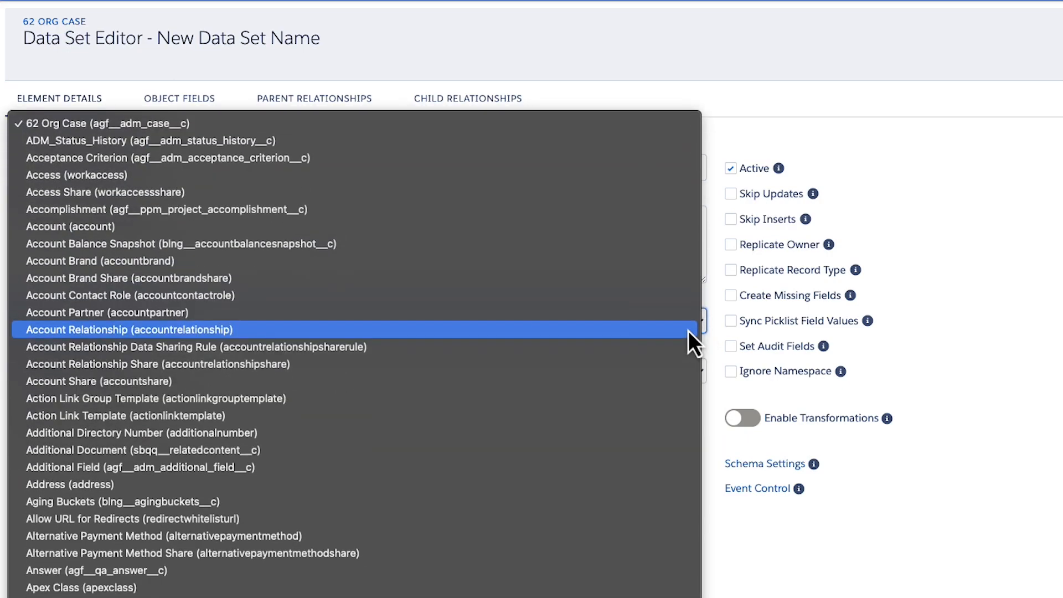
# Scroll the deployment object list, then open the Deployment Results with batch record counts.
pyautogui.scroll(-3)
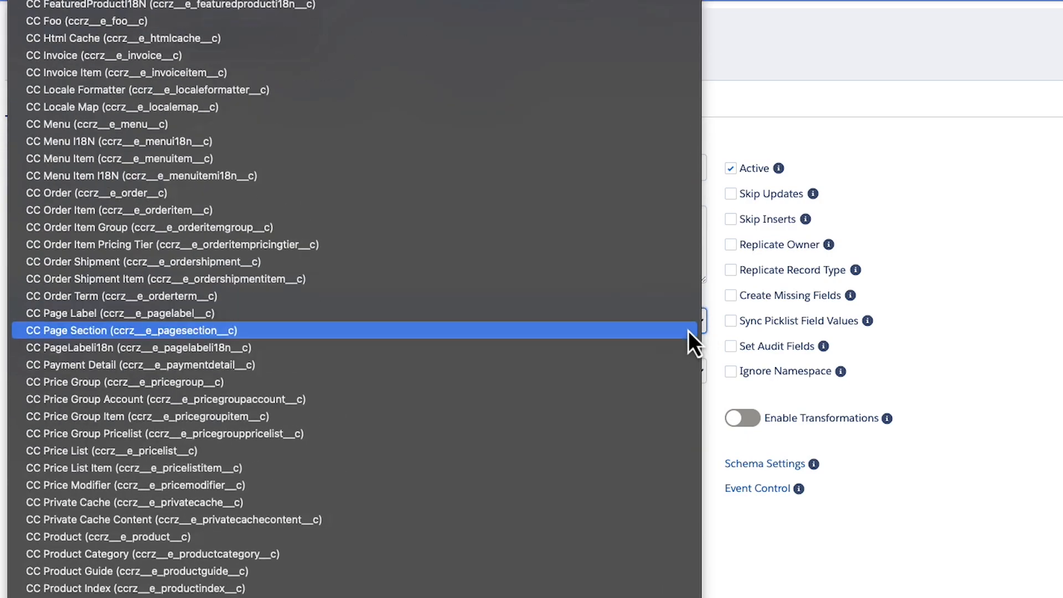
pyautogui.scroll(-3)
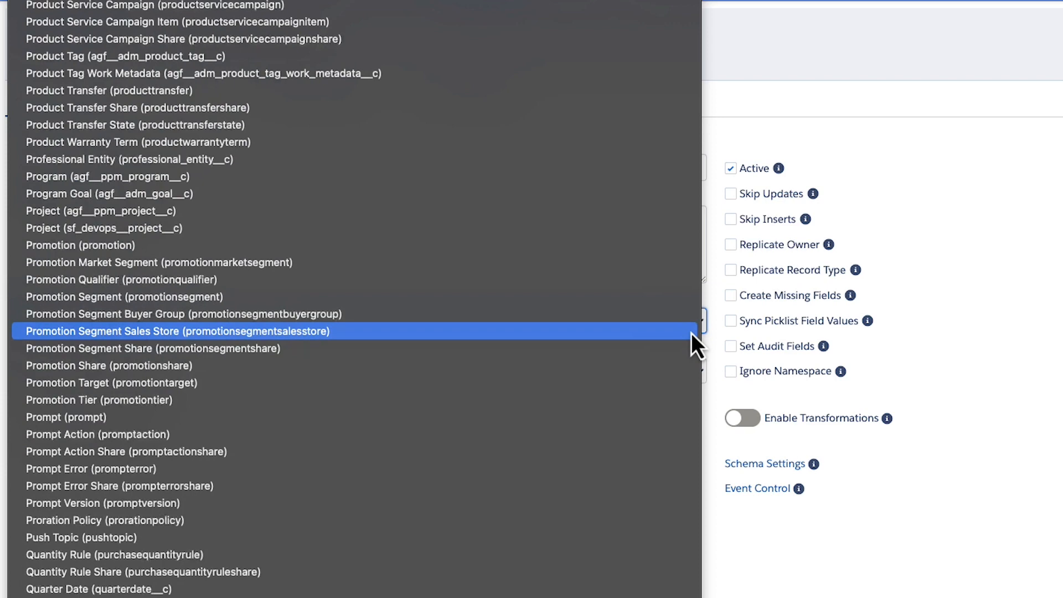
pyautogui.scroll(-3)
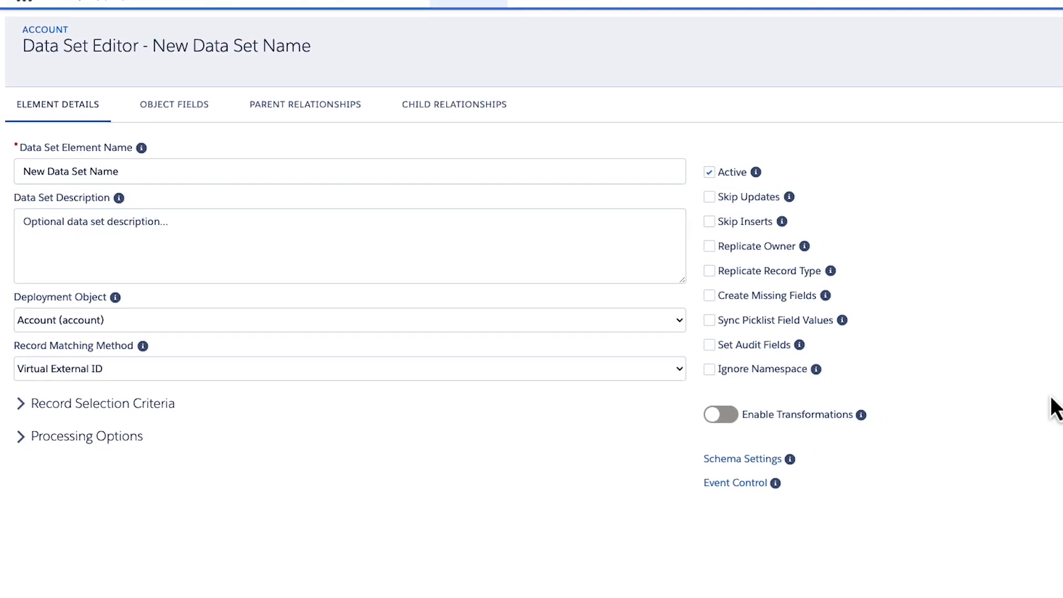
pyautogui.scroll(3)
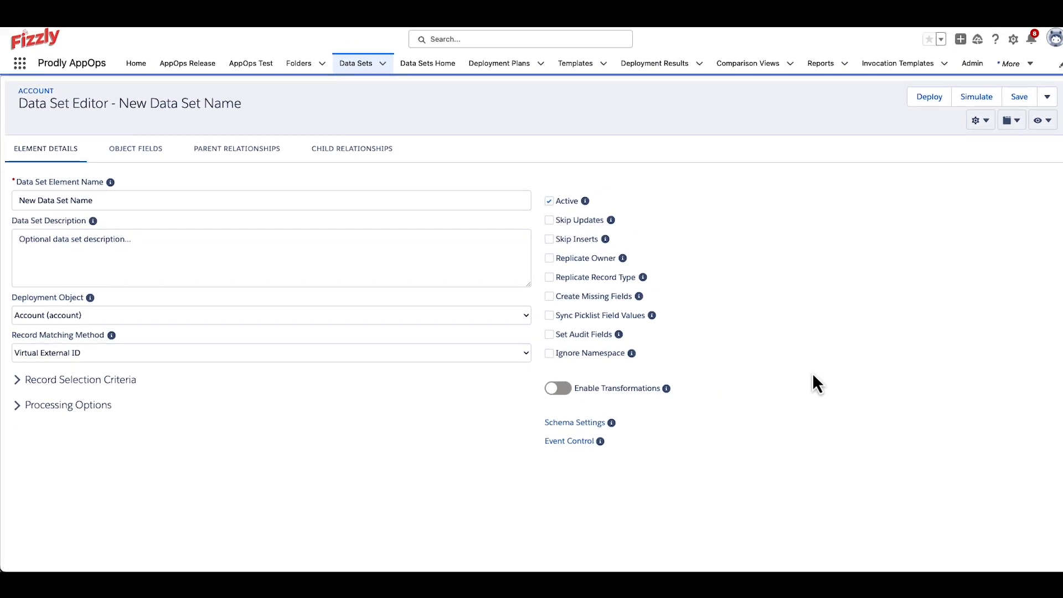
pyautogui.click(928, 96)
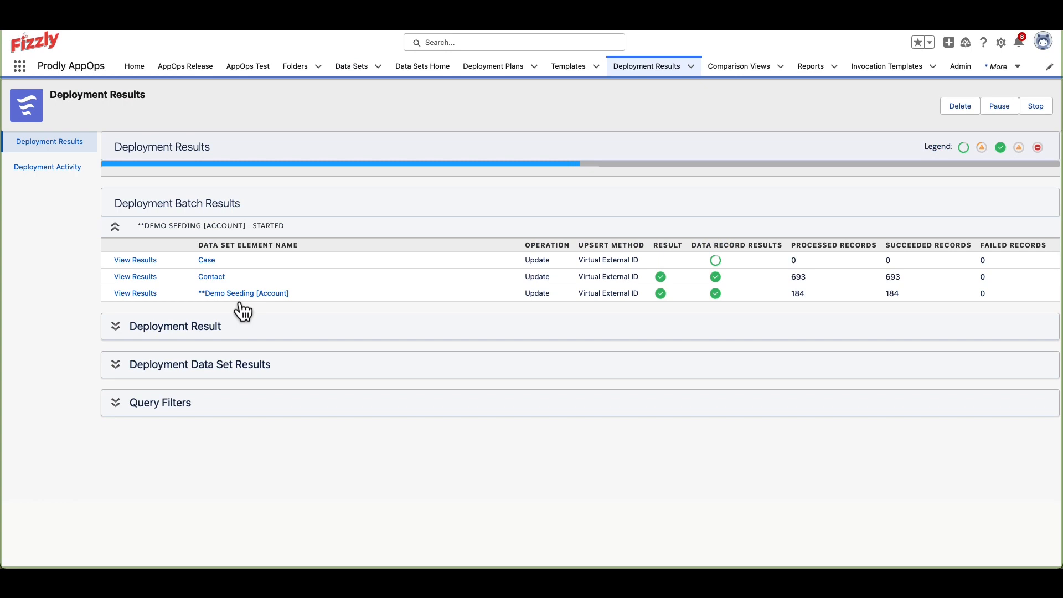
# Enter the query filter "WHERE Status = ACCOUNT WHEN Status = 'Active'" under Record Selection Criteria.
pyautogui.click(242, 292)
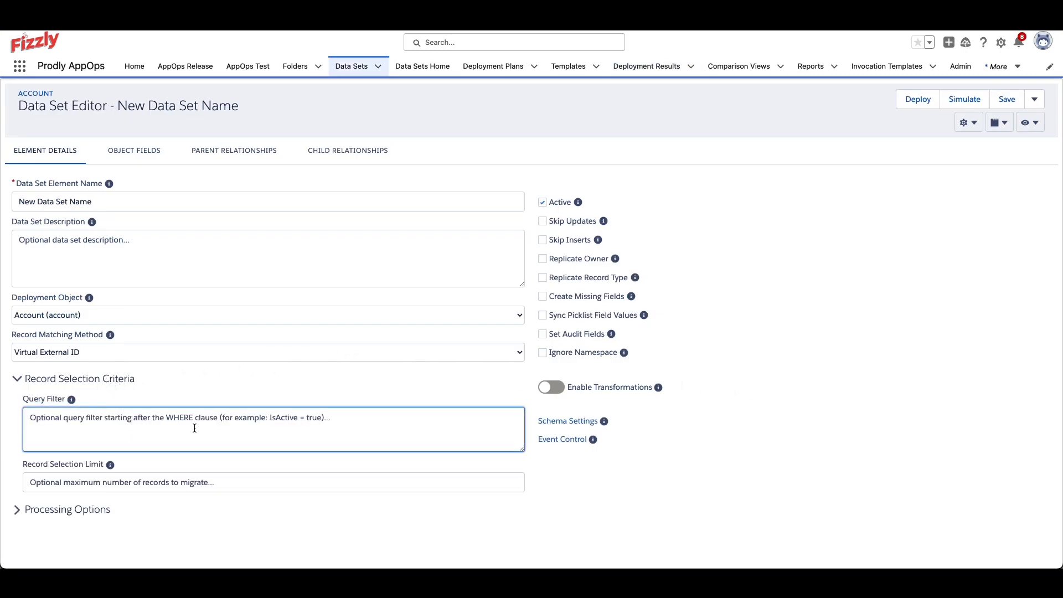
pyautogui.write("WHERE Status = ACCOUNT WHEN Status = 'Active'")
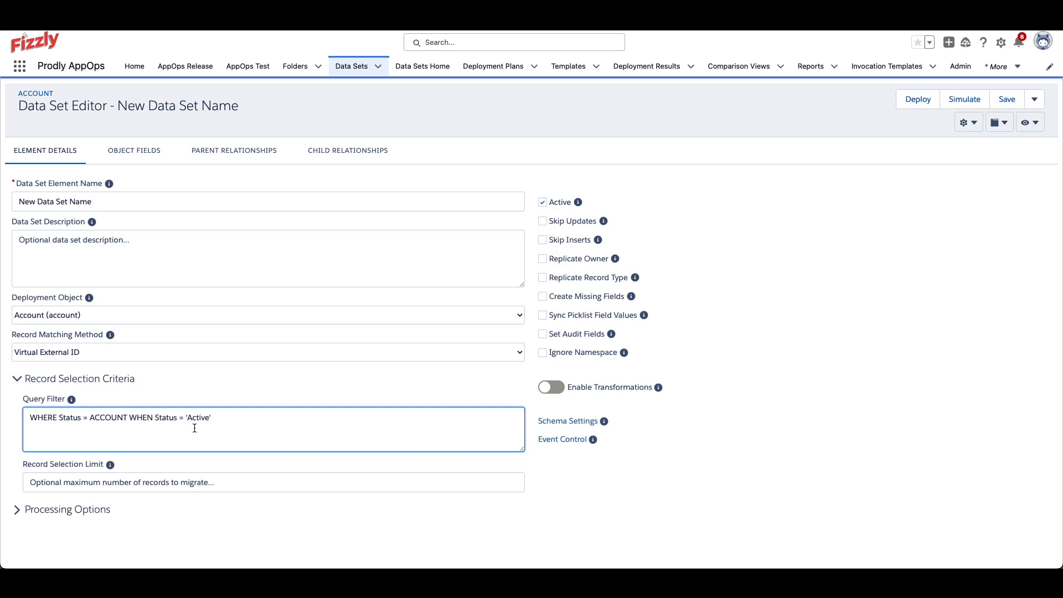
pyautogui.click(16, 379)
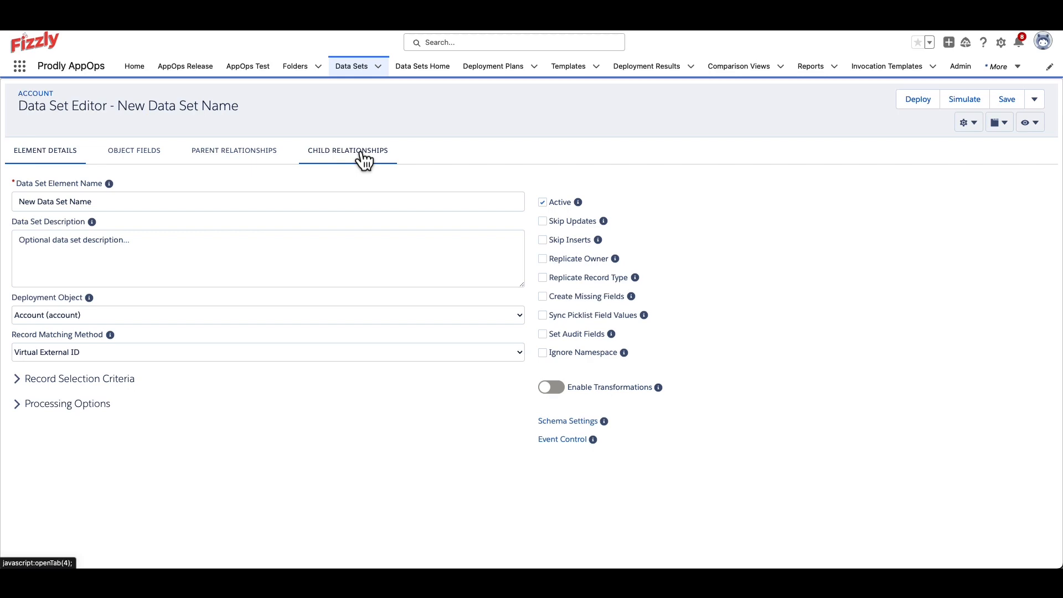
# Check the Credit Note child relationship via blng__BillToAccount__c on the Account data set.
pyautogui.click(347, 150)
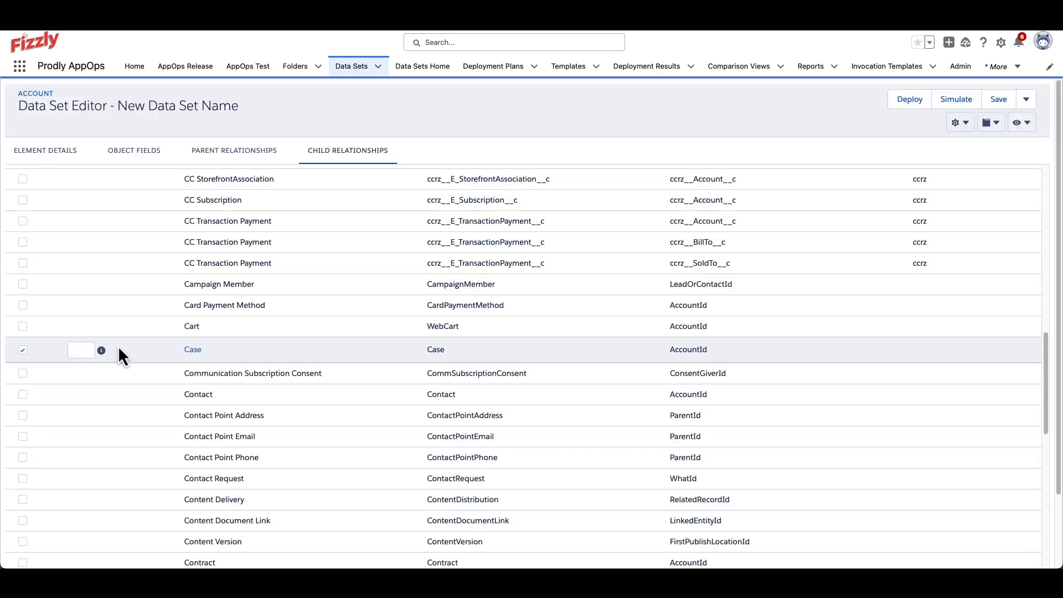
pyautogui.scroll(-3)
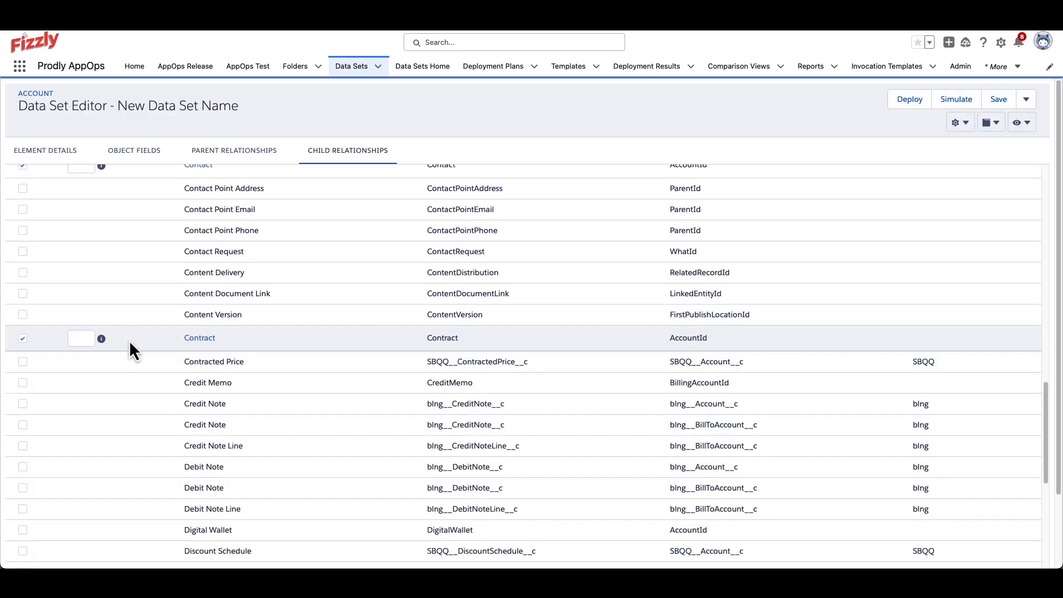
pyautogui.click(198, 338)
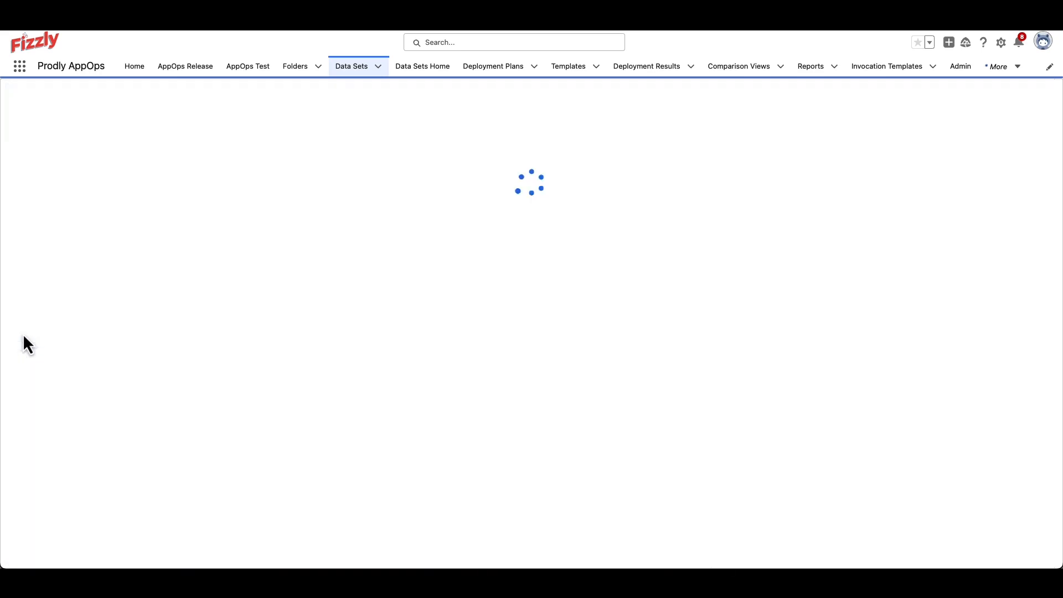
pyautogui.moveTo(35, 374)
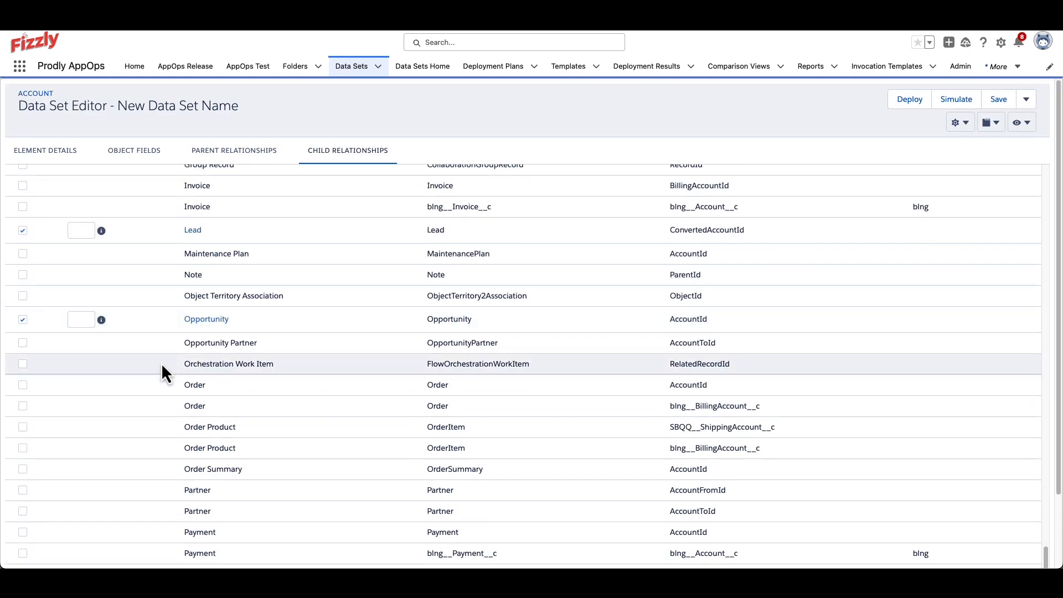
pyautogui.scroll(3)
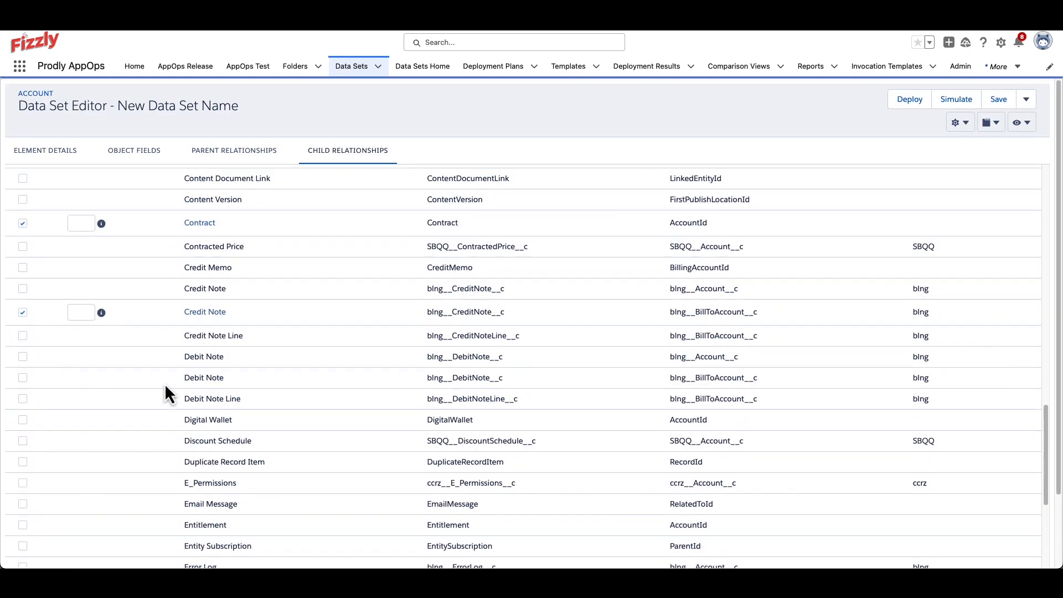
pyautogui.scroll(3)
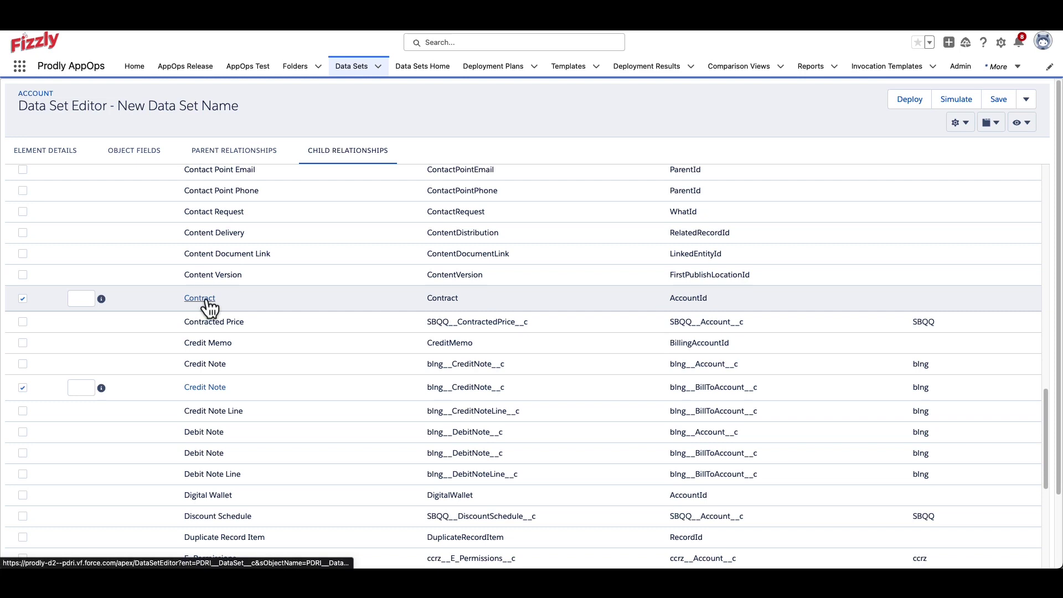
# Give the Contract child element a record selection limit of 20 and enable Skip Inserts.
pyautogui.click(198, 297)
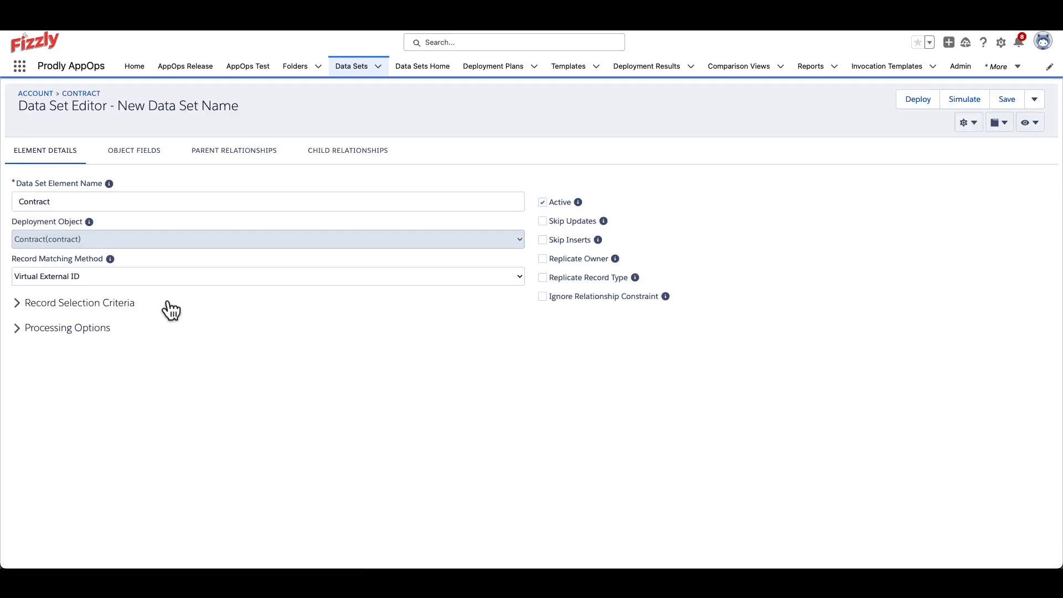
pyautogui.click(16, 303)
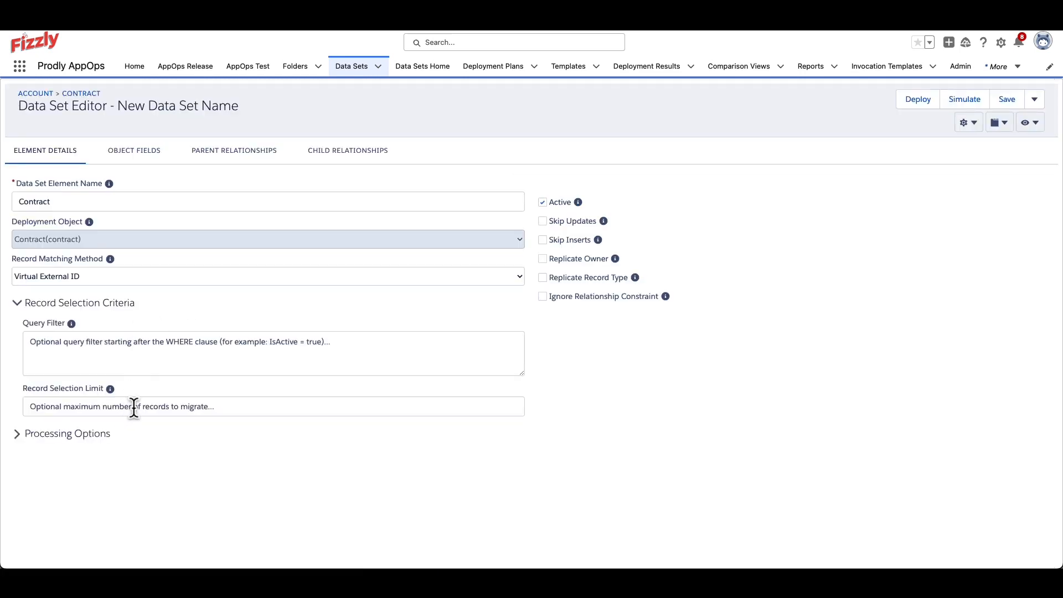
pyautogui.write('20')
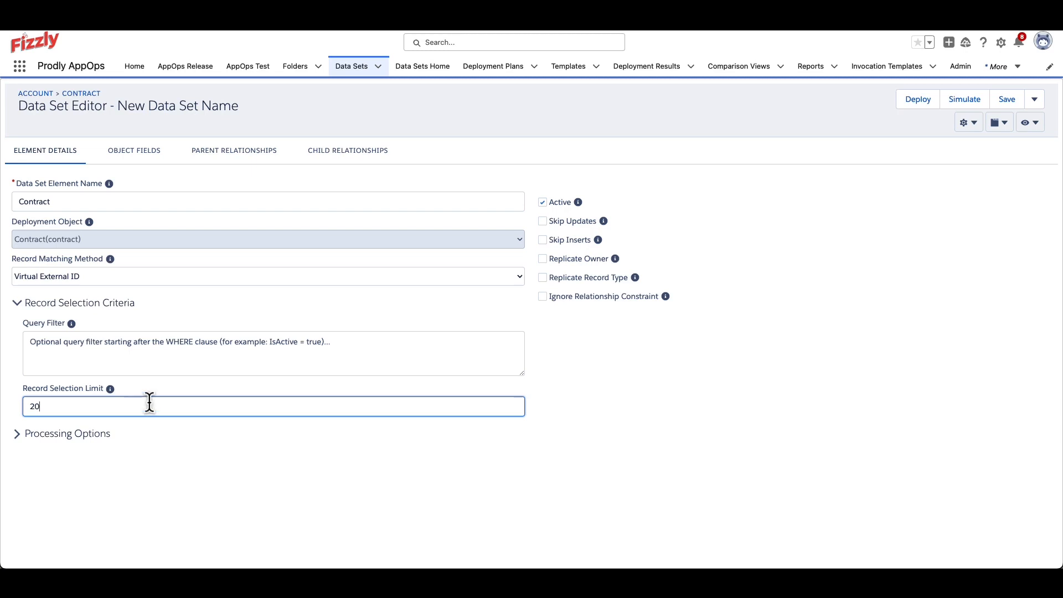
pyautogui.moveTo(548, 252)
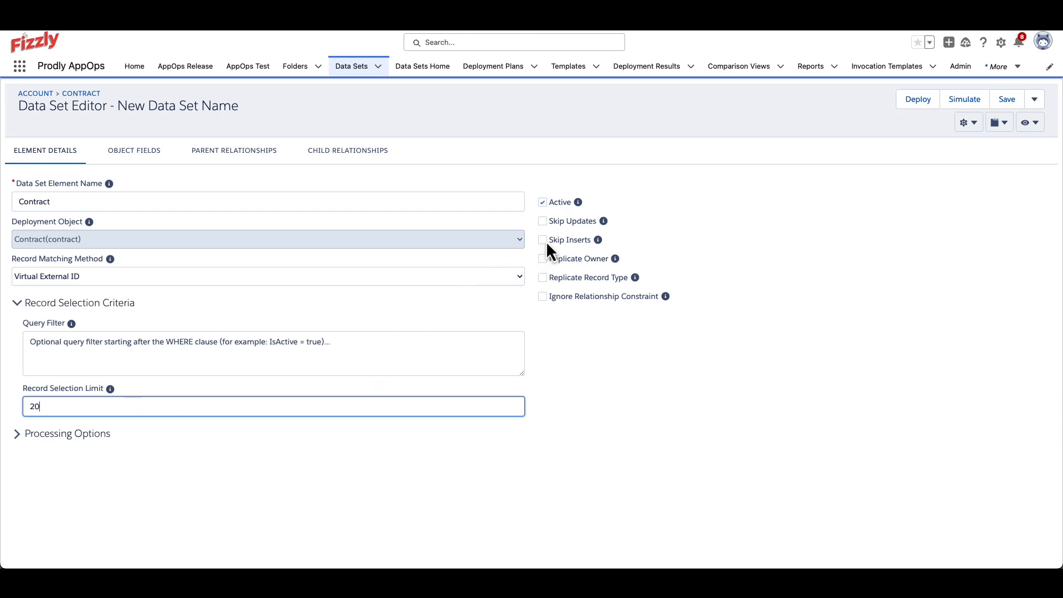
pyautogui.click(543, 239)
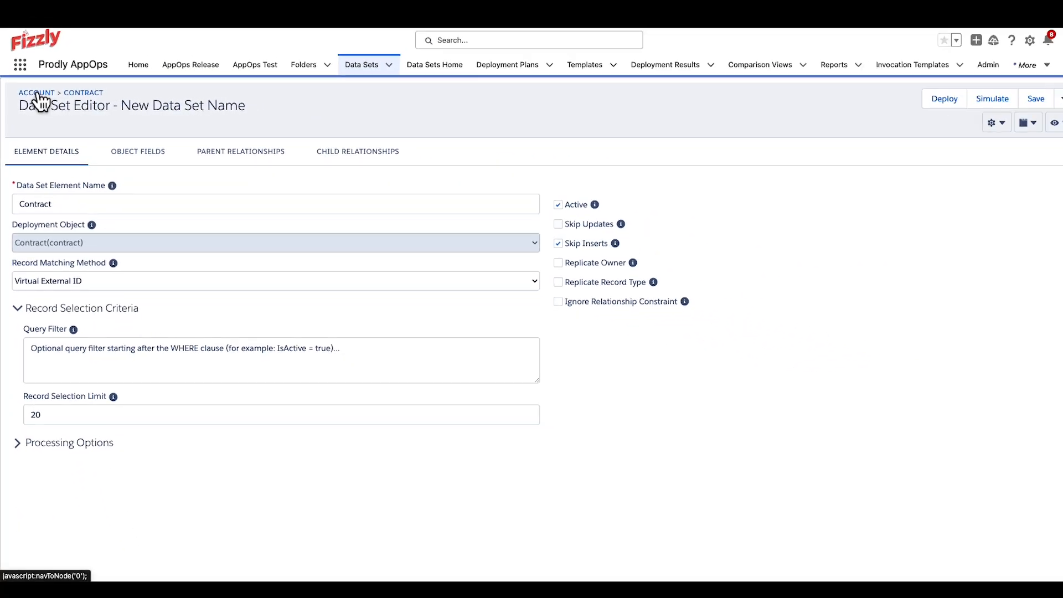
# Return to the Account element via the breadcrumb and view its Object Fields list.
pyautogui.click(36, 93)
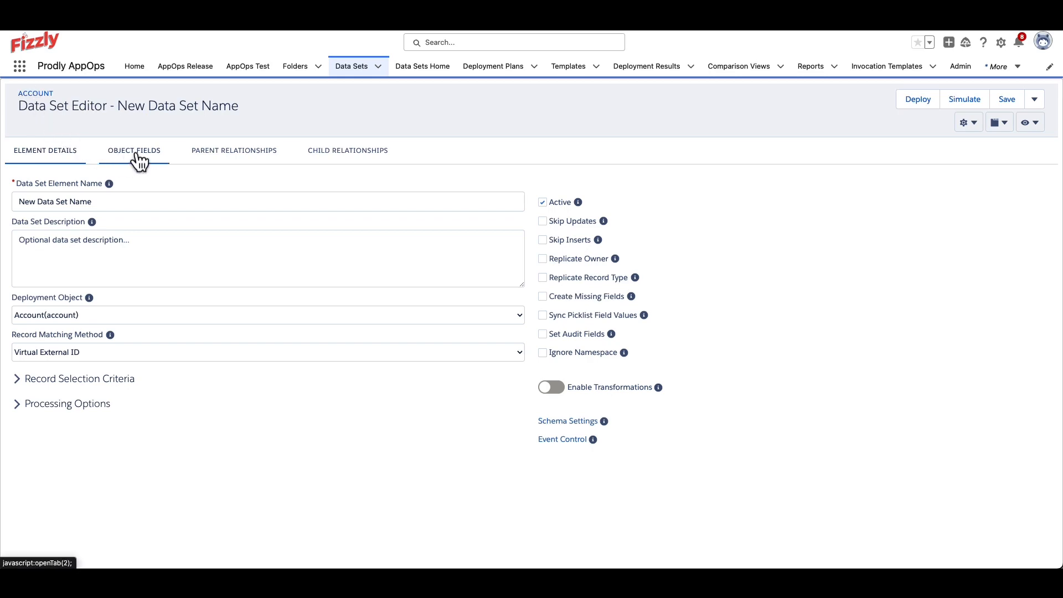
pyautogui.click(134, 149)
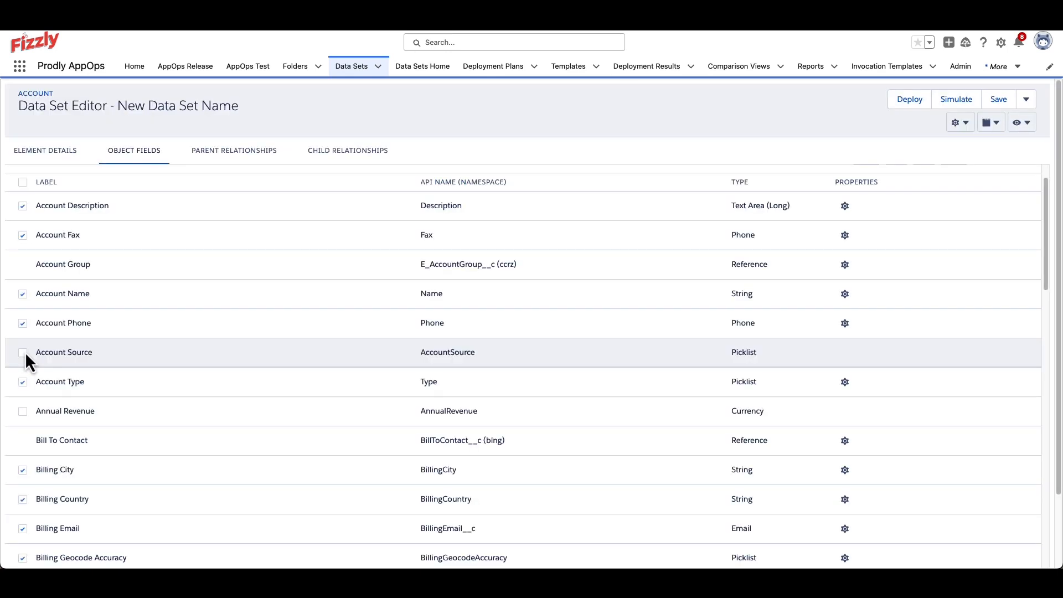
pyautogui.scroll(-3)
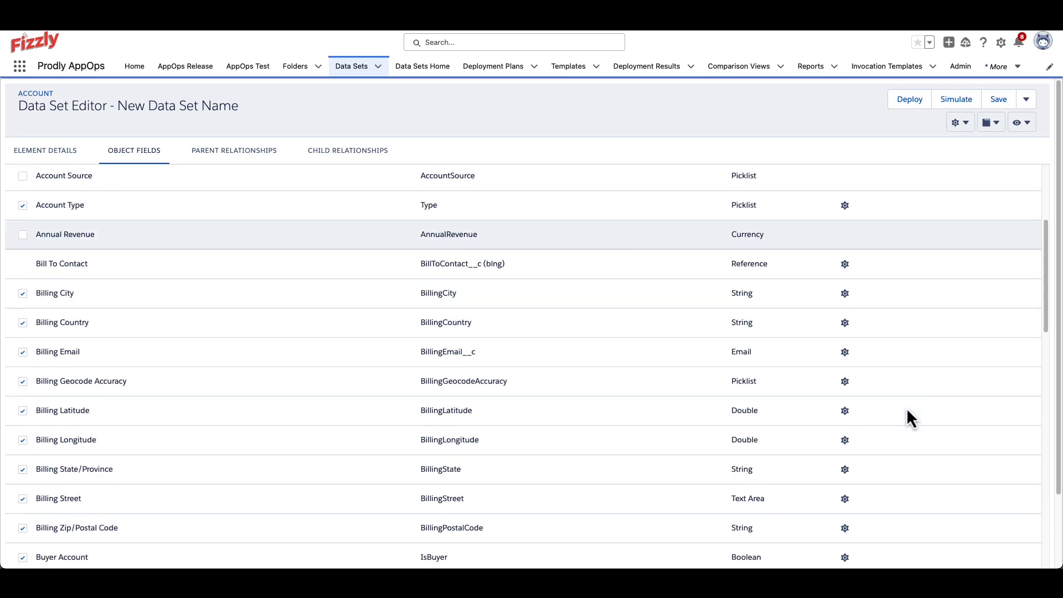
# Set Billing Email's Postfix Value to .null in field properties and save the data set.
pyautogui.click(845, 352)
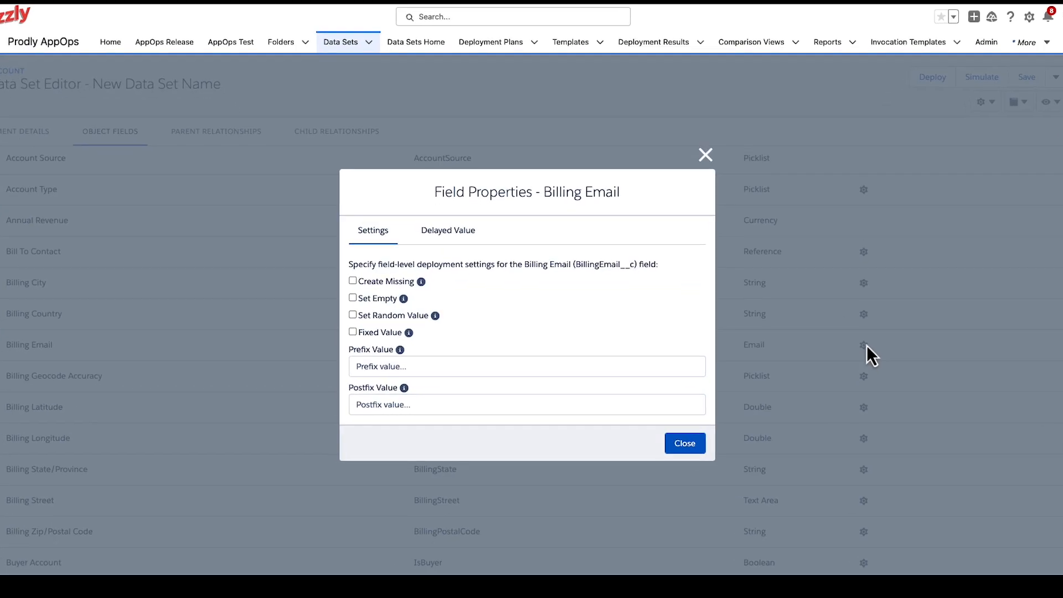
pyautogui.write('.nu')
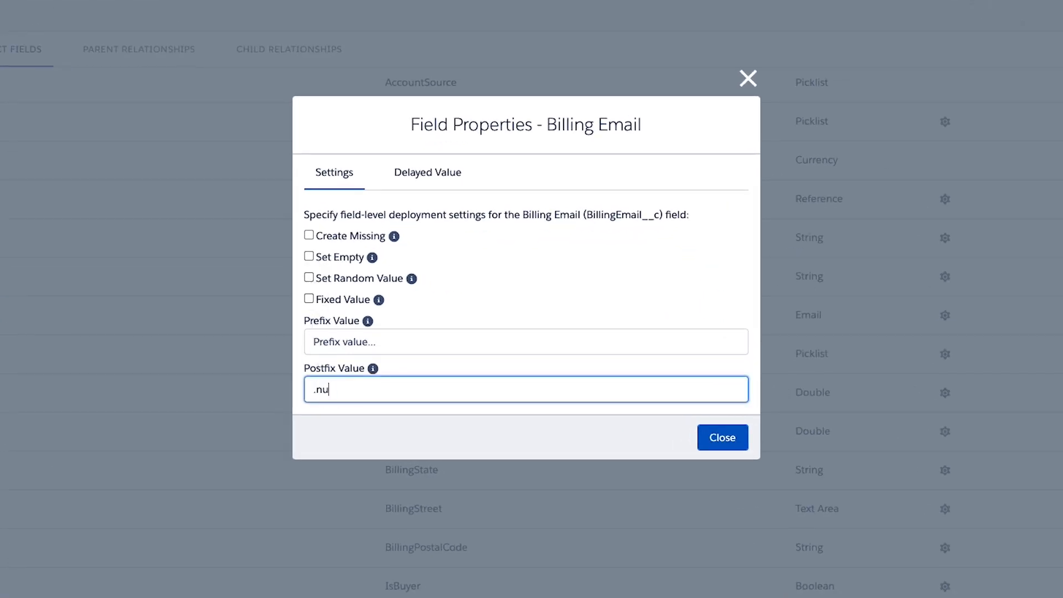
pyautogui.write('ll')
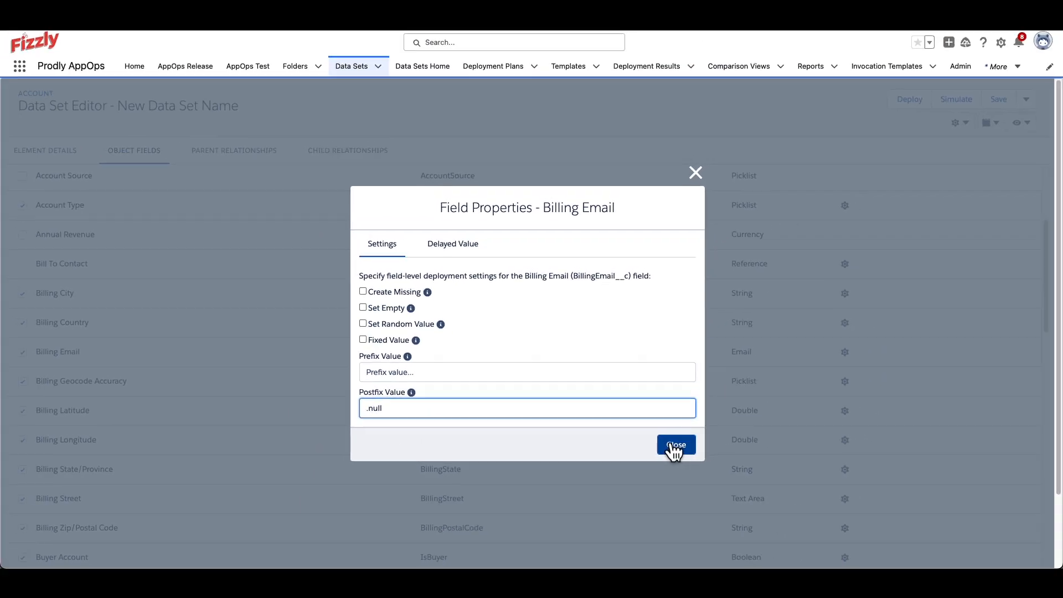
pyautogui.click(676, 445)
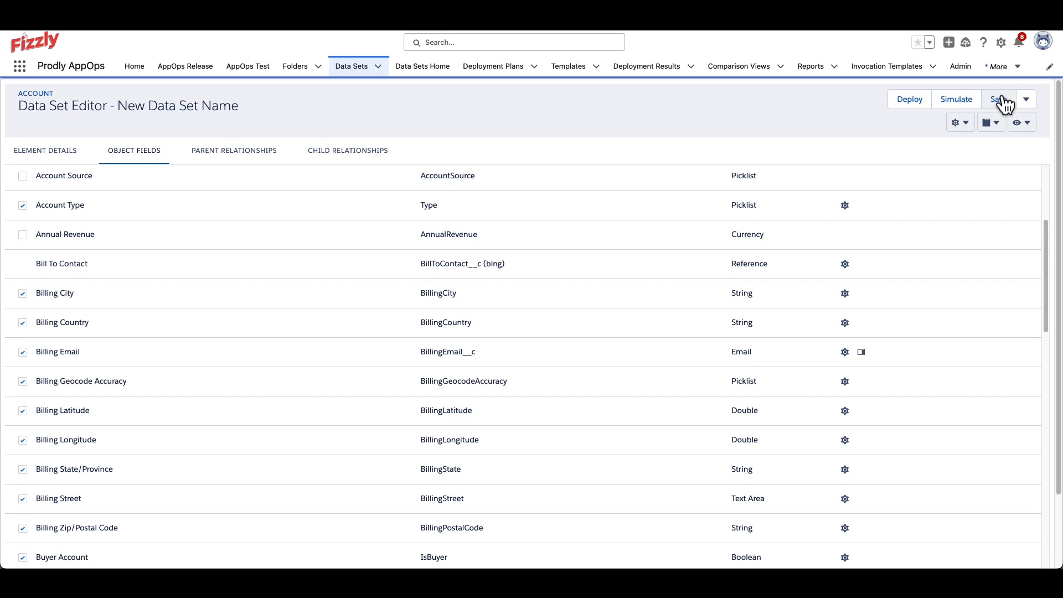
pyautogui.click(997, 98)
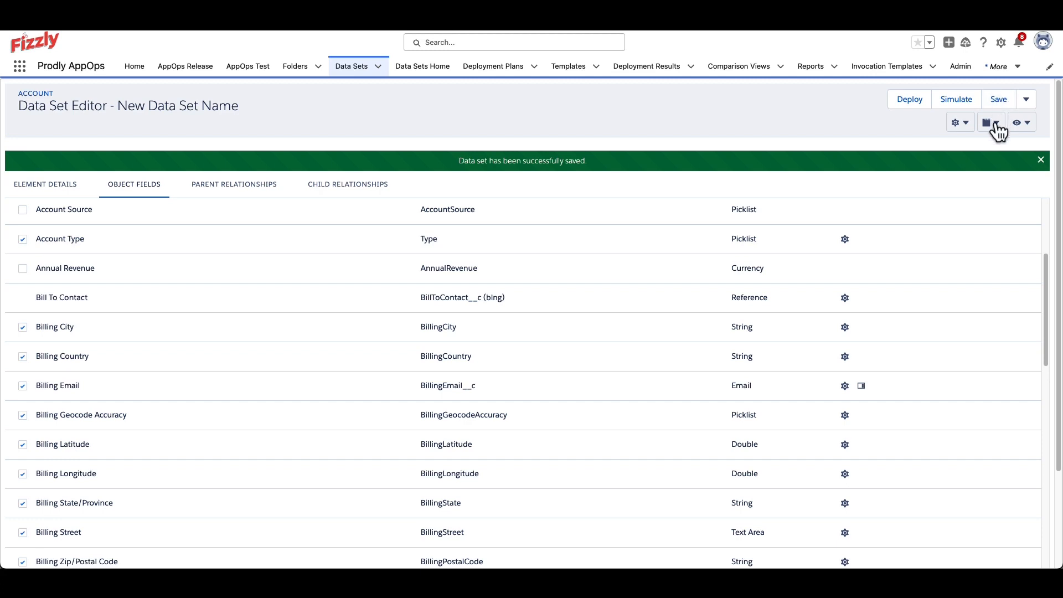
# Display the data set as a Diagram, select the Opportunity node, then switch back to Tabs.
pyautogui.click(987, 123)
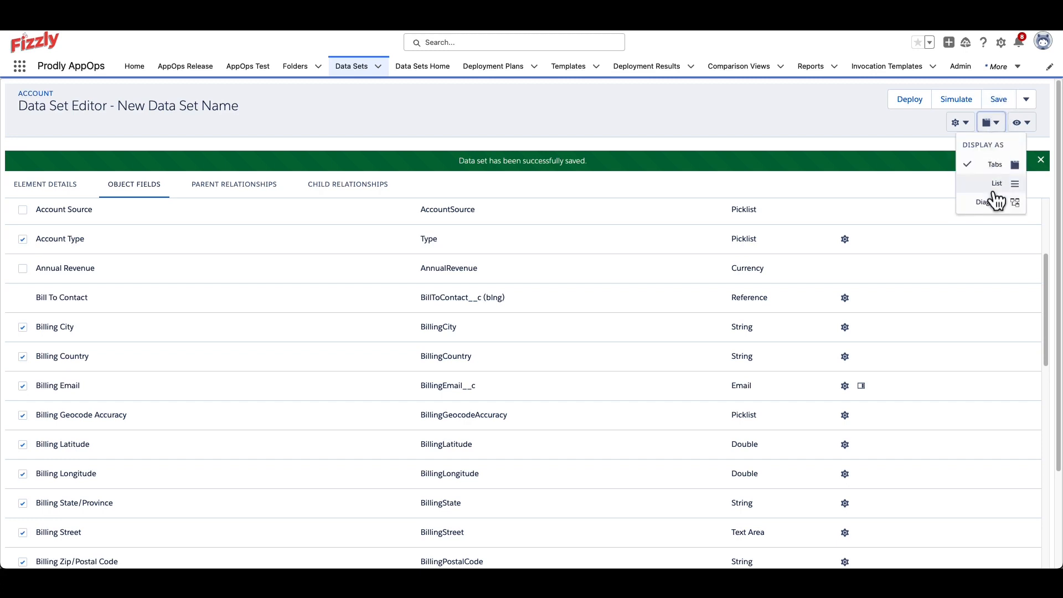
pyautogui.click(997, 183)
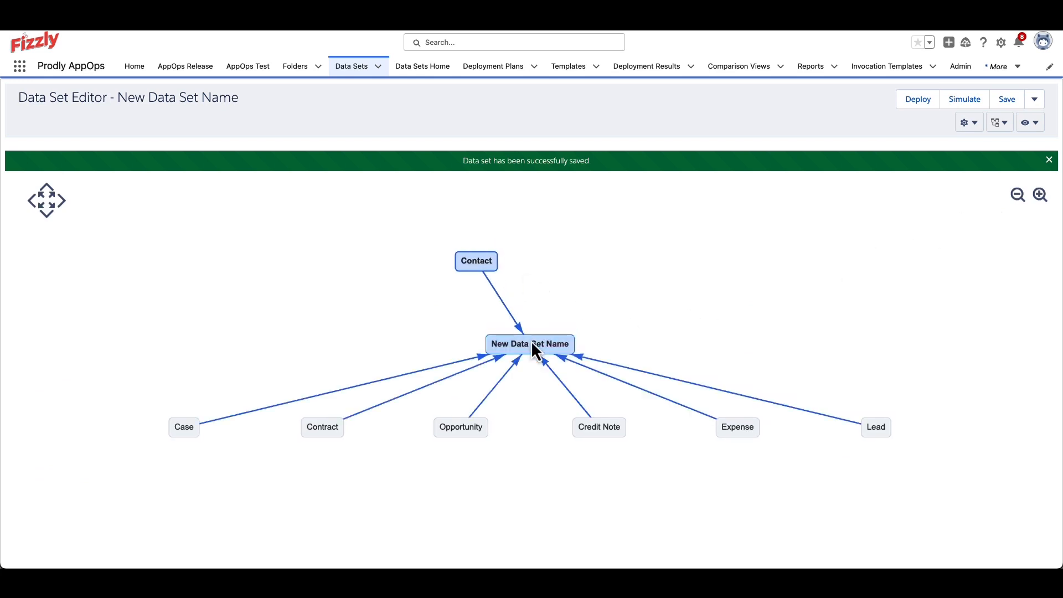
pyautogui.click(485, 428)
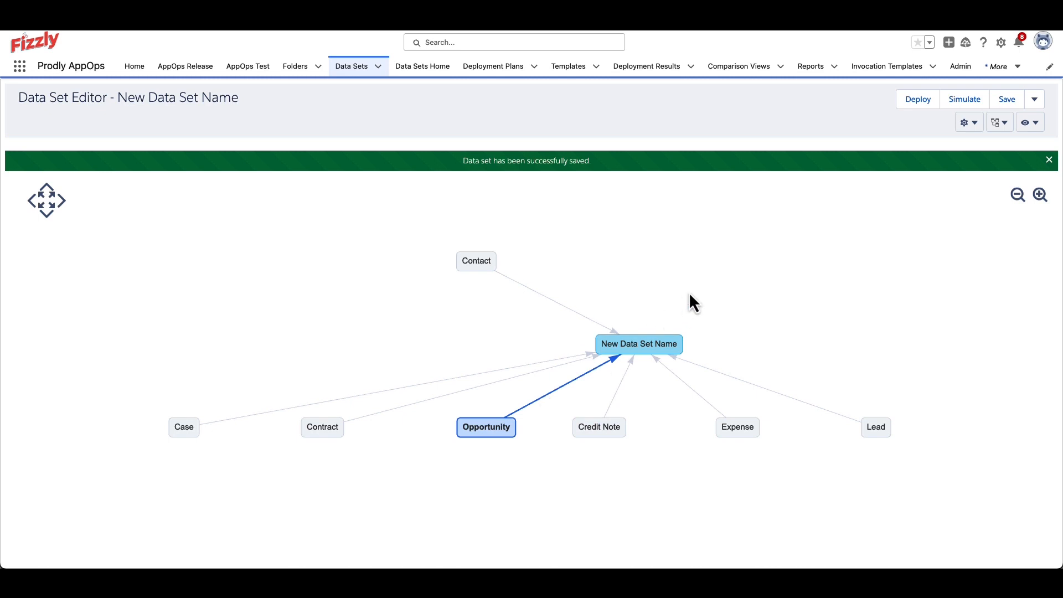
pyautogui.moveTo(850, 264)
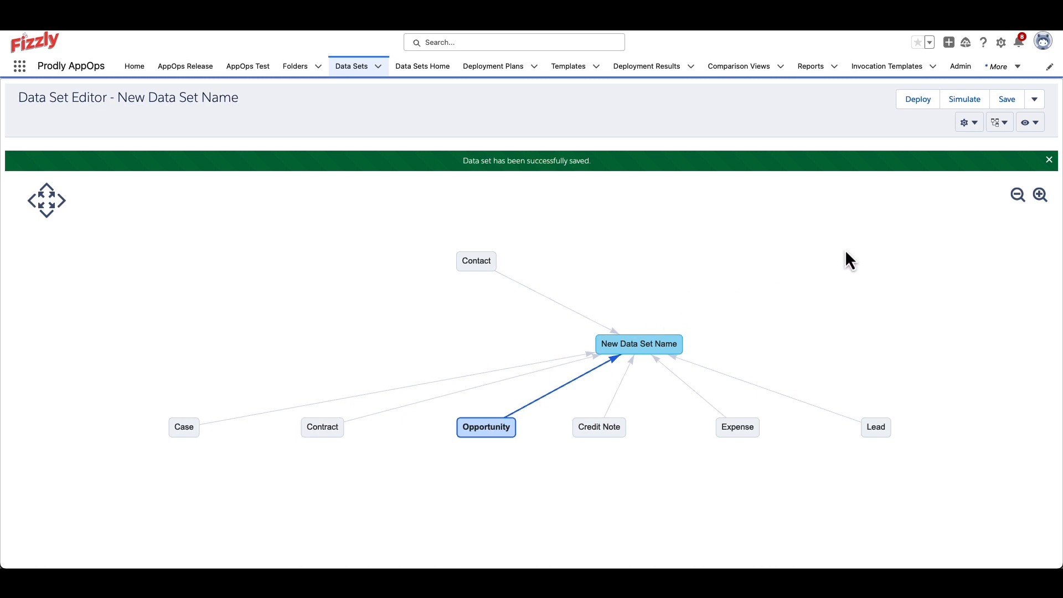
pyautogui.click(996, 122)
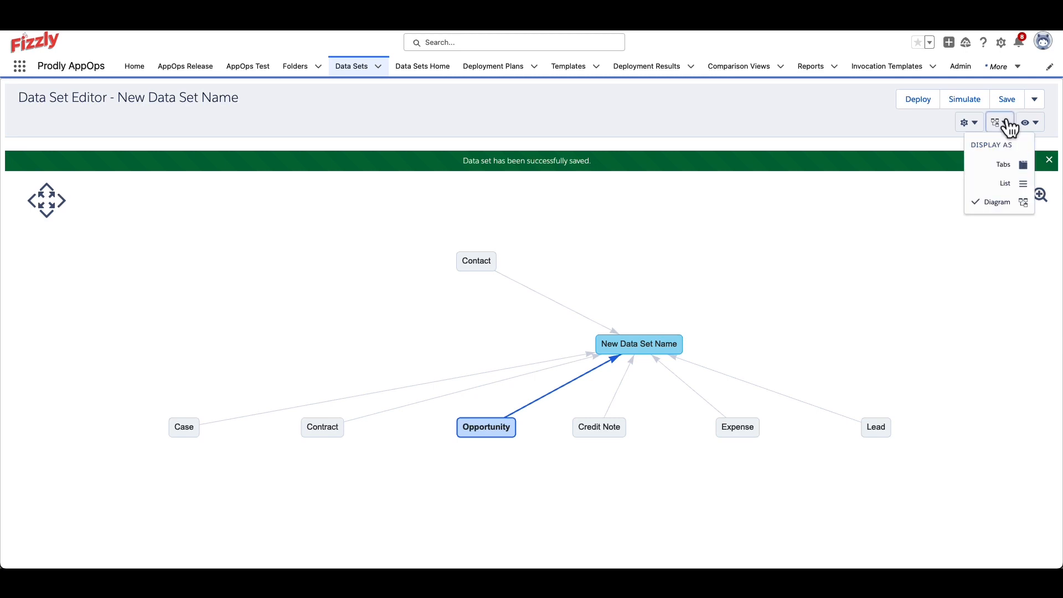
pyautogui.moveTo(1003, 164)
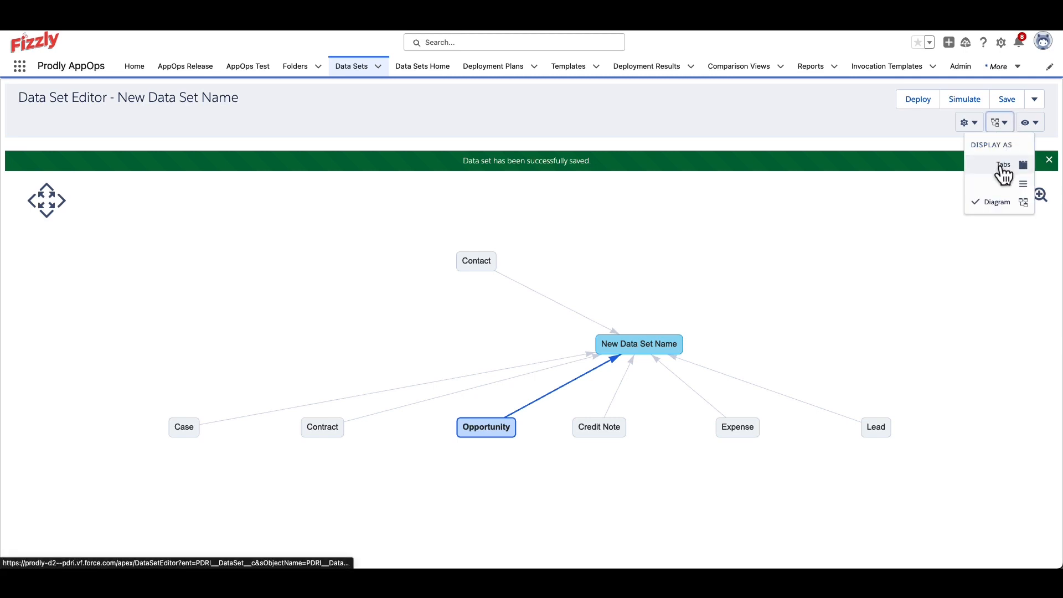
pyautogui.click(1003, 165)
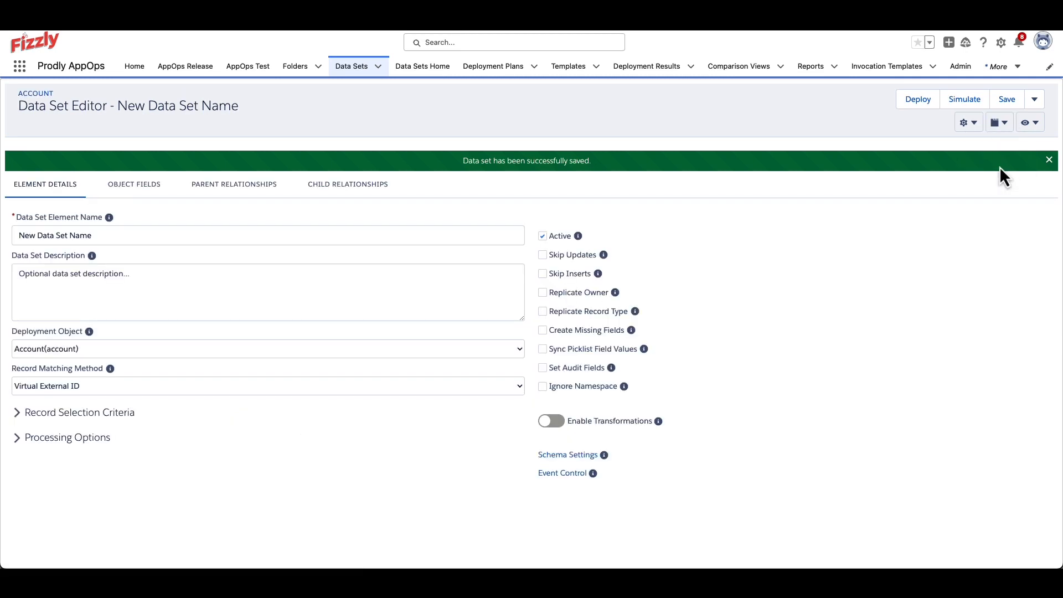
# Browse the Billing, CPQ, and Approvals and Salesforce B2B Commerce deployment plans.
pyautogui.click(184, 66)
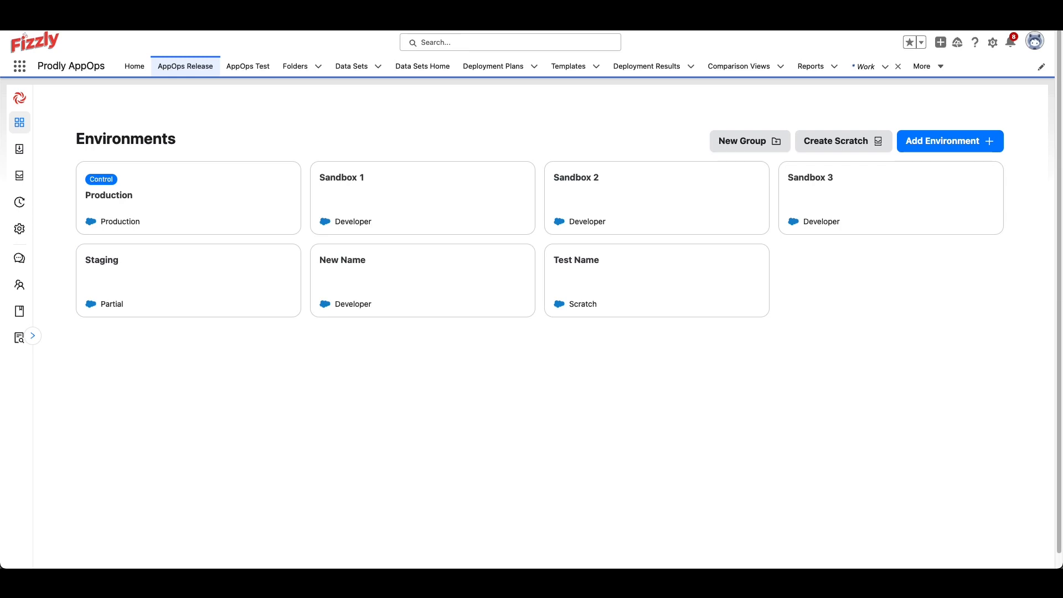
pyautogui.click(493, 65)
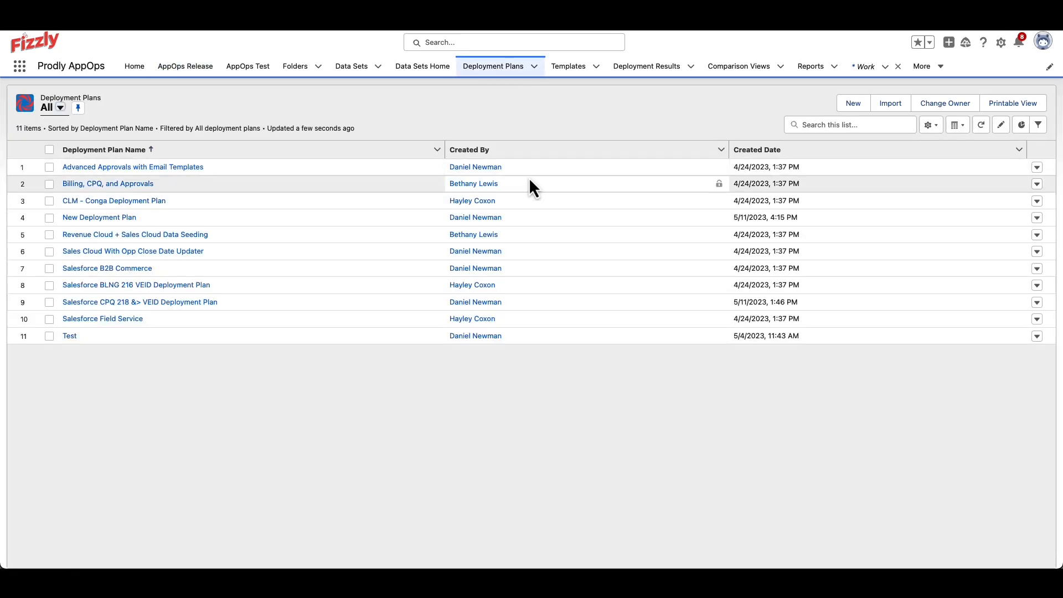
pyautogui.click(107, 182)
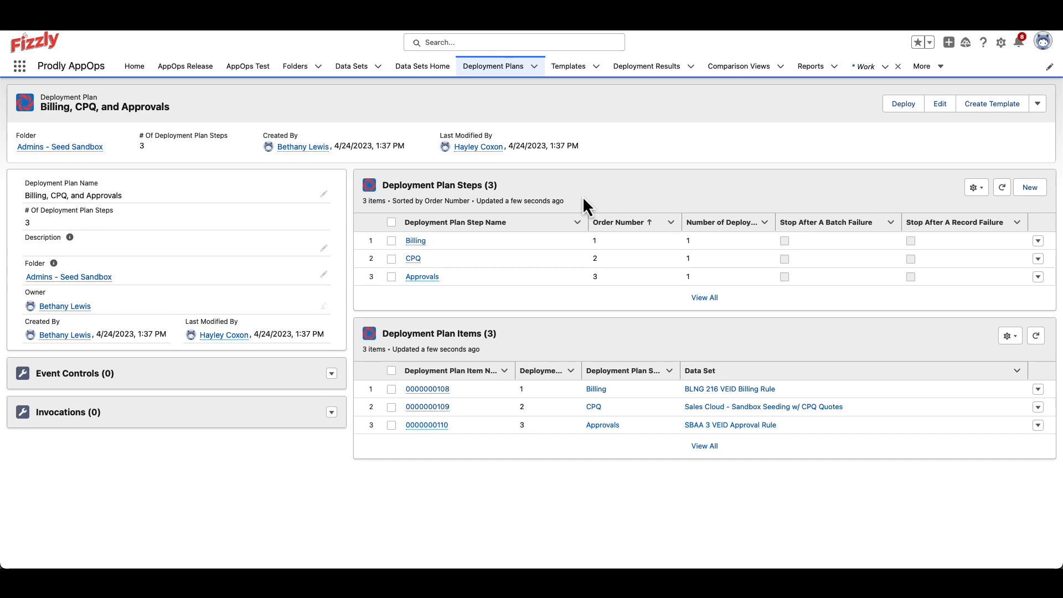
pyautogui.click(492, 65)
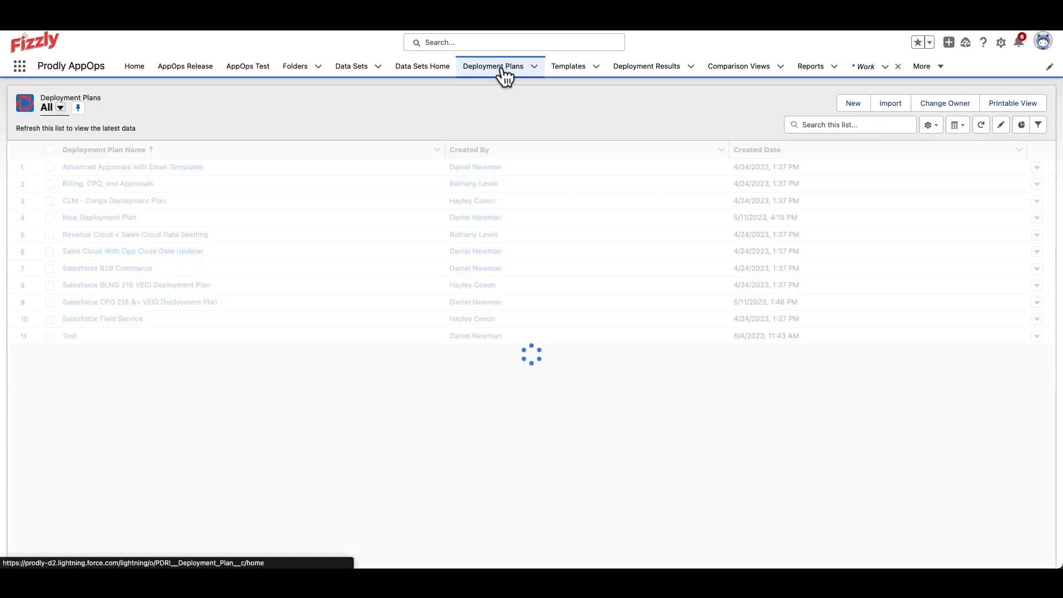
pyautogui.click(107, 268)
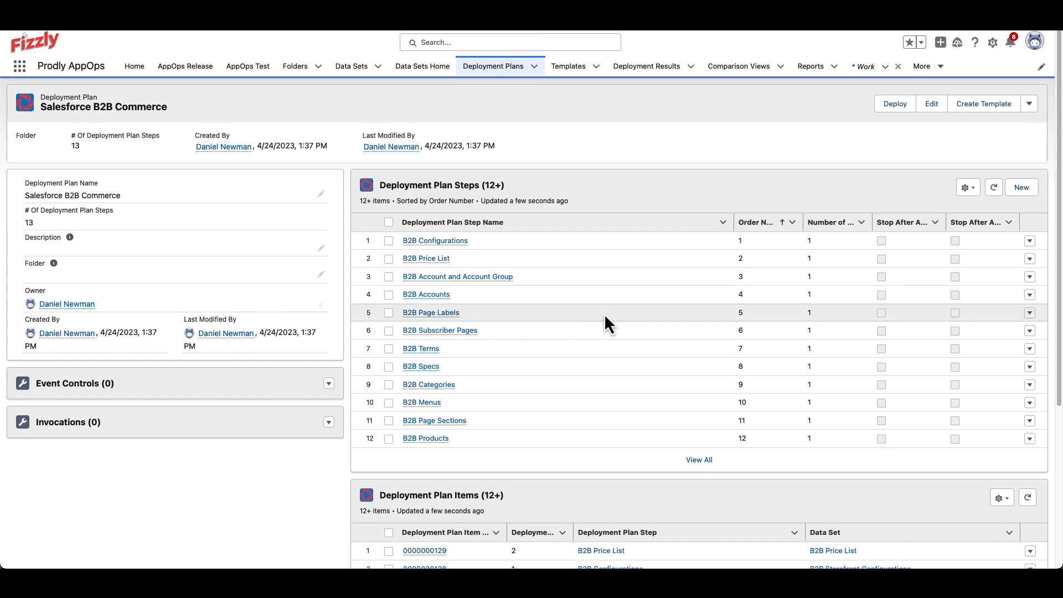
pyautogui.click(185, 66)
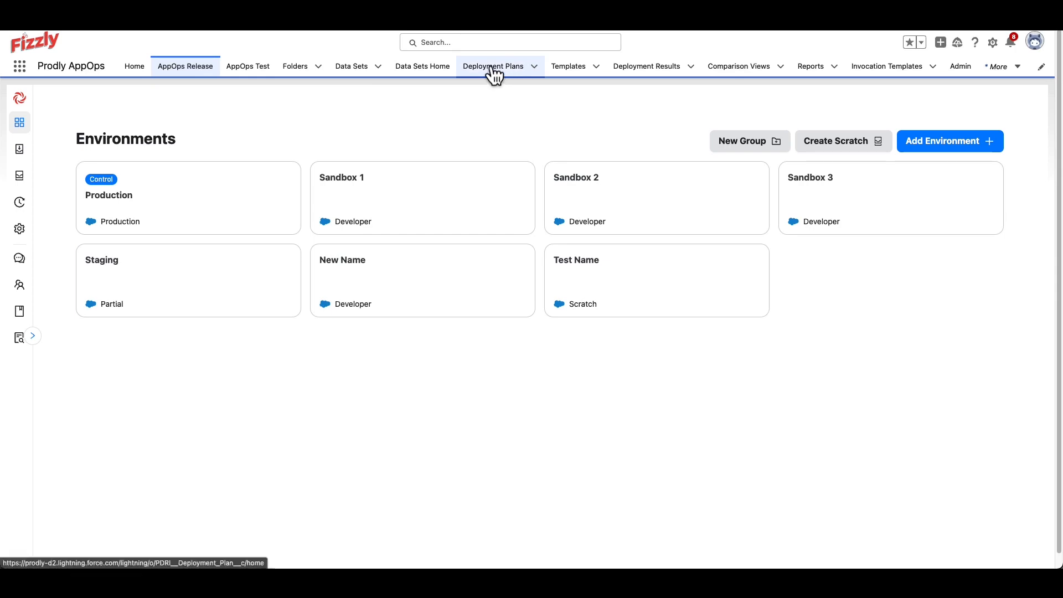
# Page through the Release Templates, then show the Deployment Plans list.
pyautogui.click(494, 65)
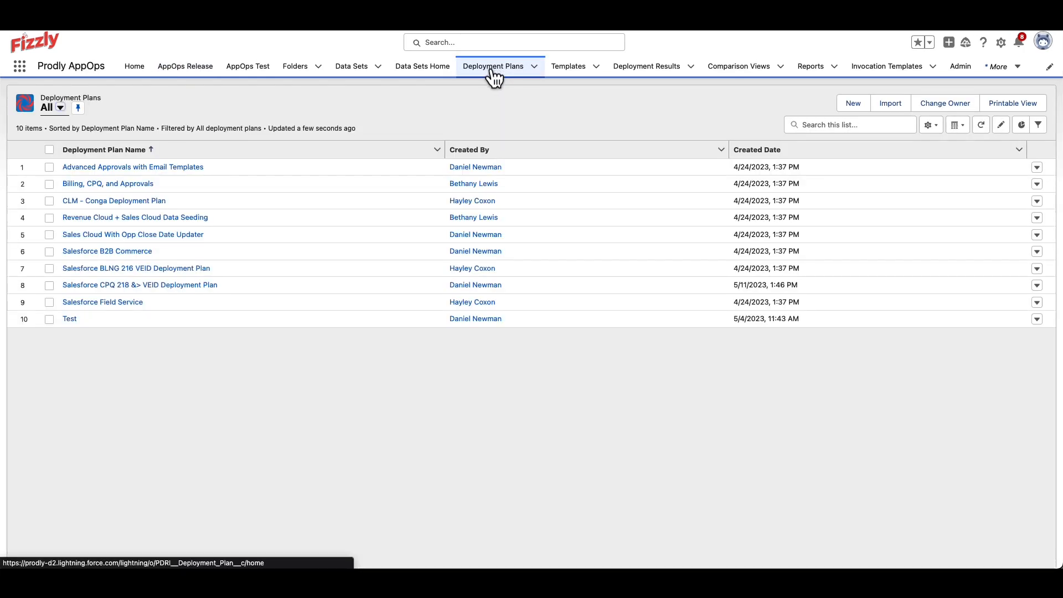
pyautogui.click(185, 66)
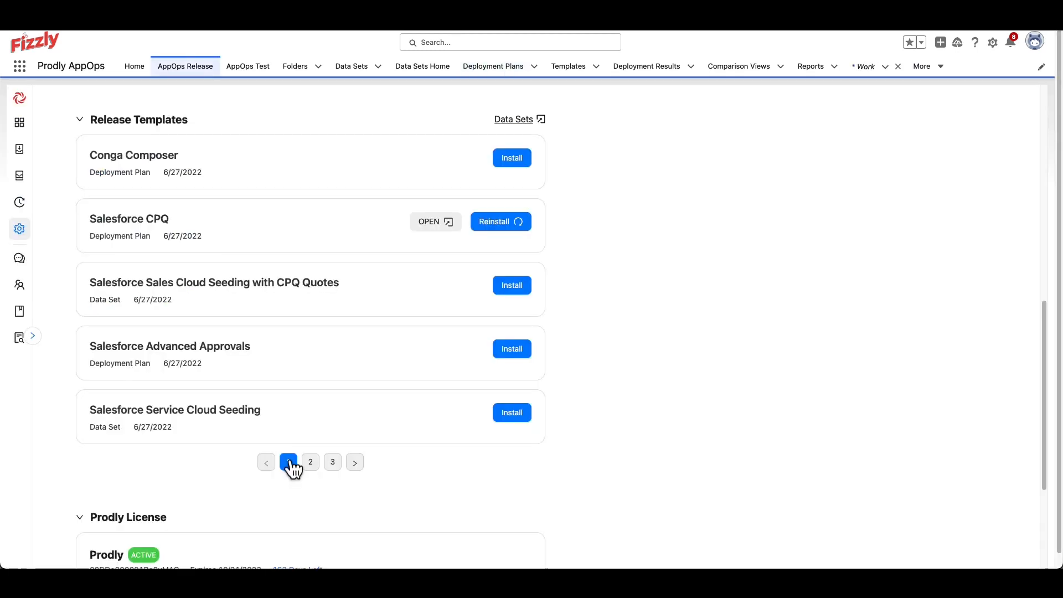
pyautogui.click(310, 461)
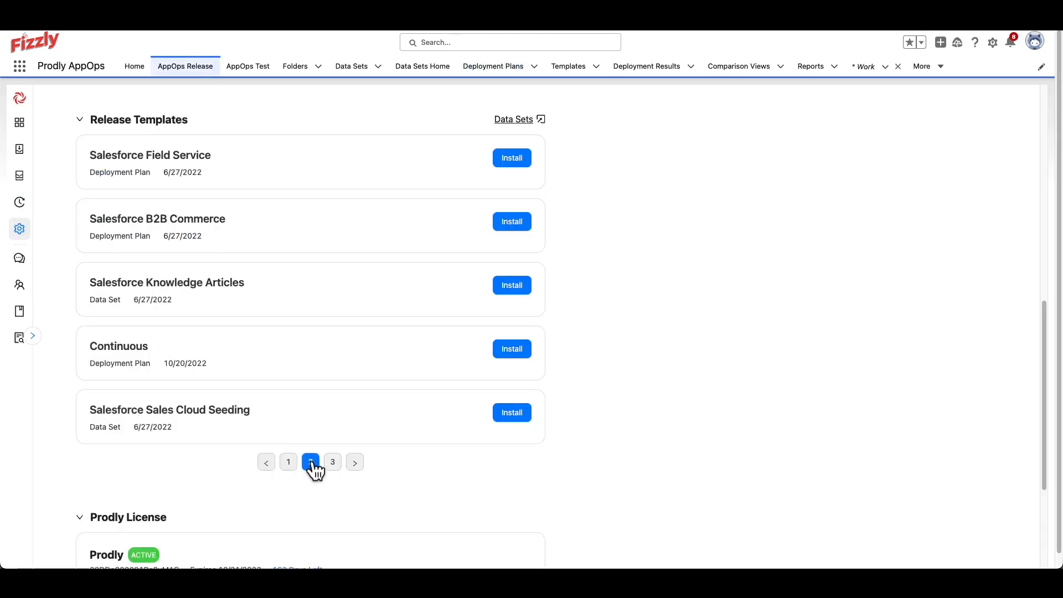
pyautogui.click(310, 462)
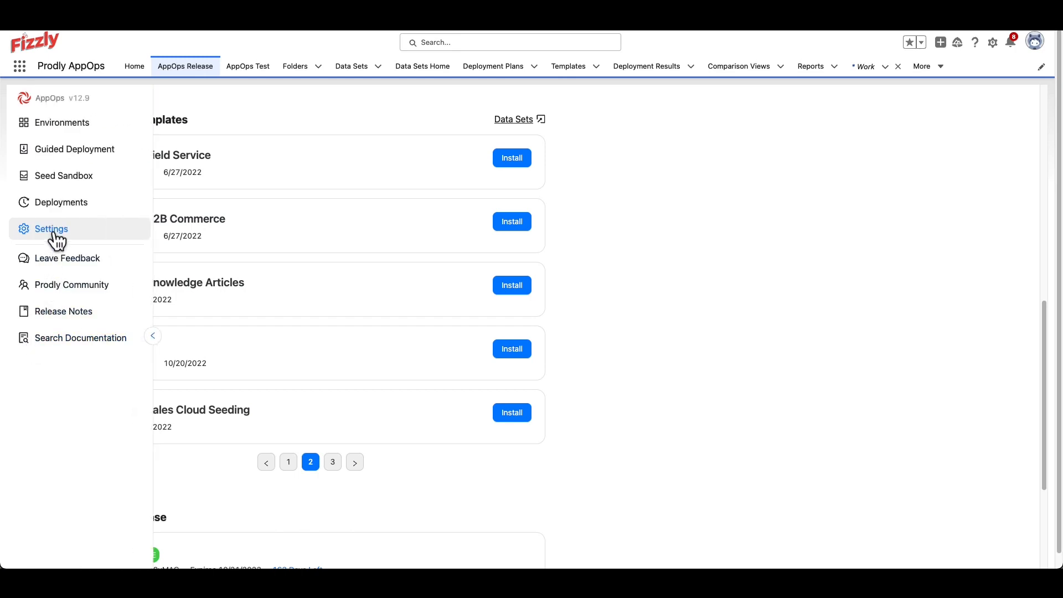
pyautogui.click(493, 65)
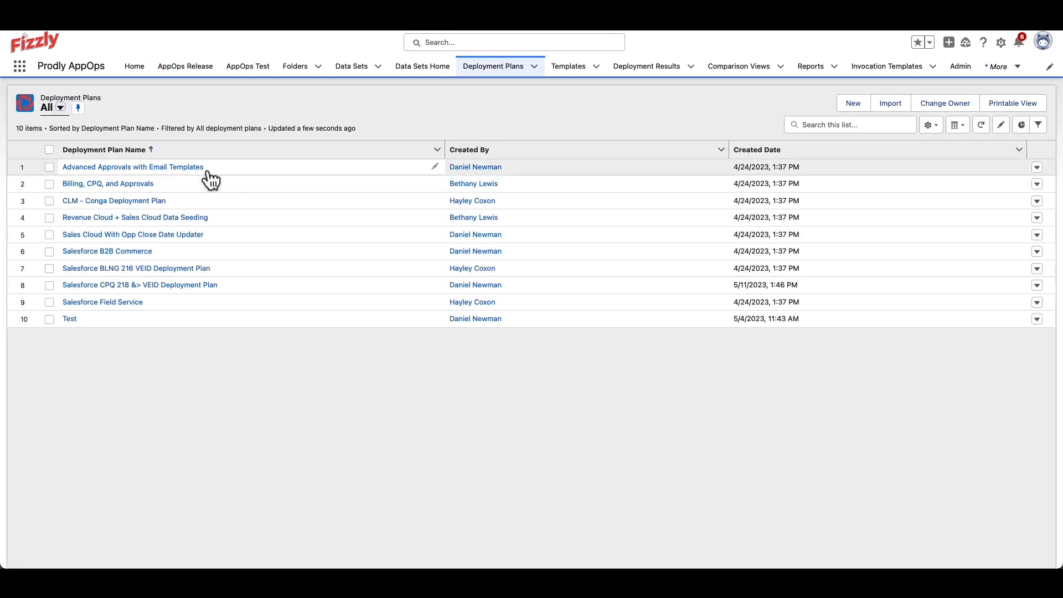
pyautogui.moveTo(102, 302)
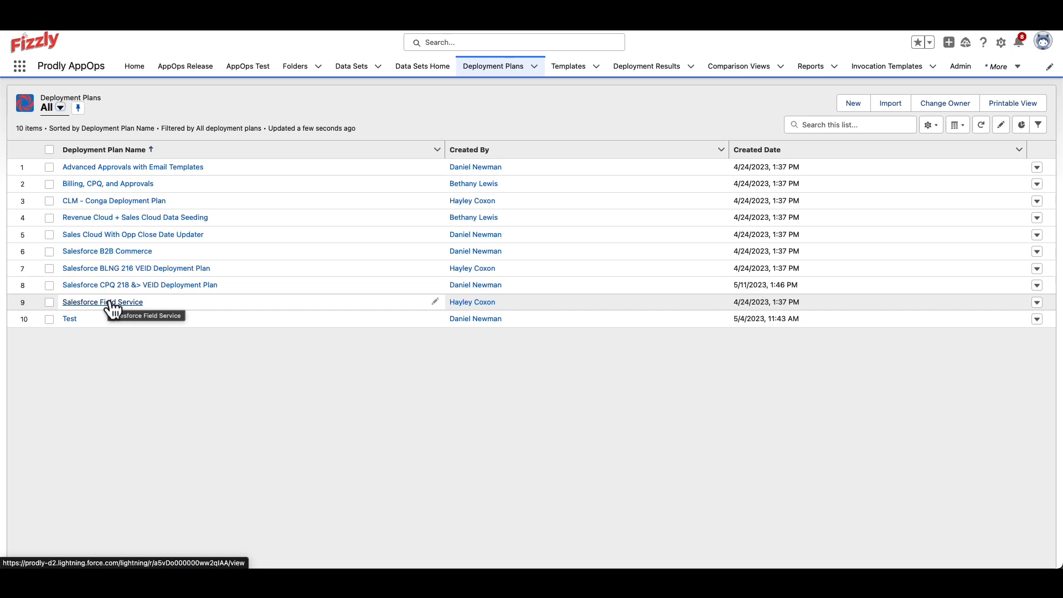
pyautogui.moveTo(854, 103)
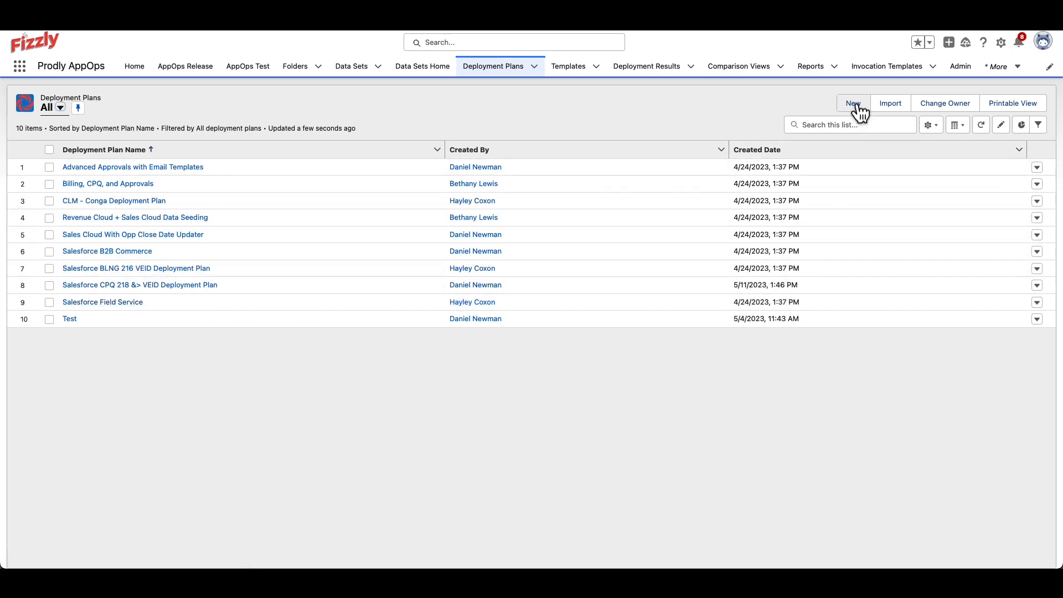
# Create a new deployment plan and add a step named 'Step 1'.
pyautogui.click(852, 103)
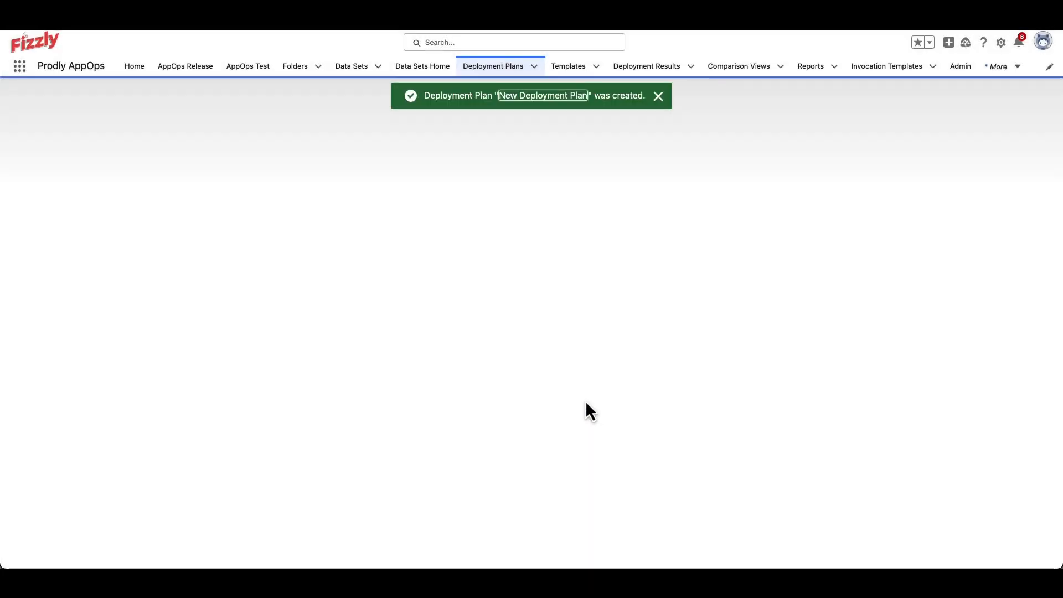
pyautogui.click(542, 95)
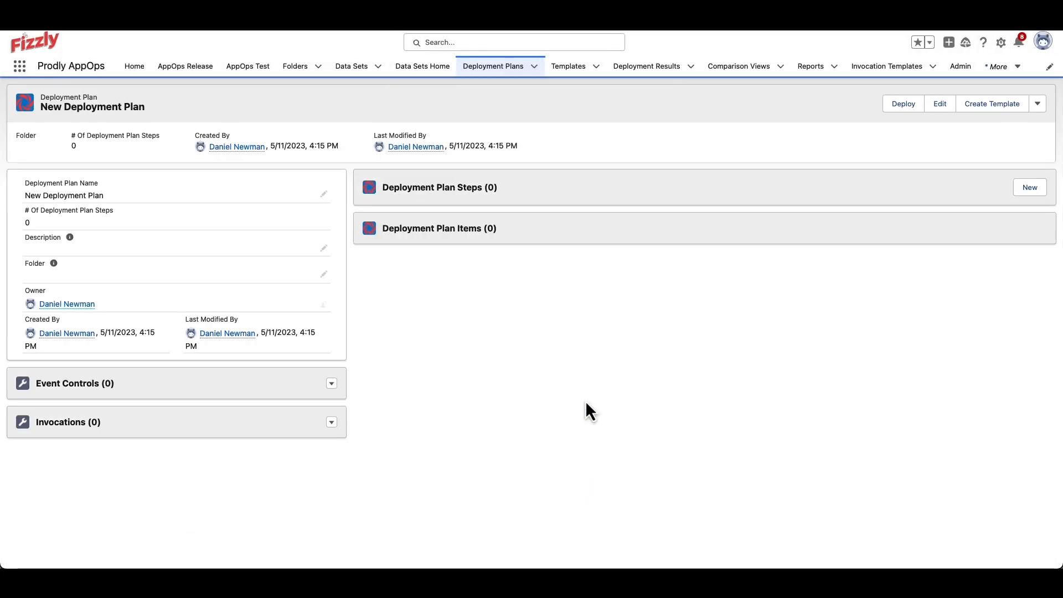
pyautogui.moveTo(439, 187)
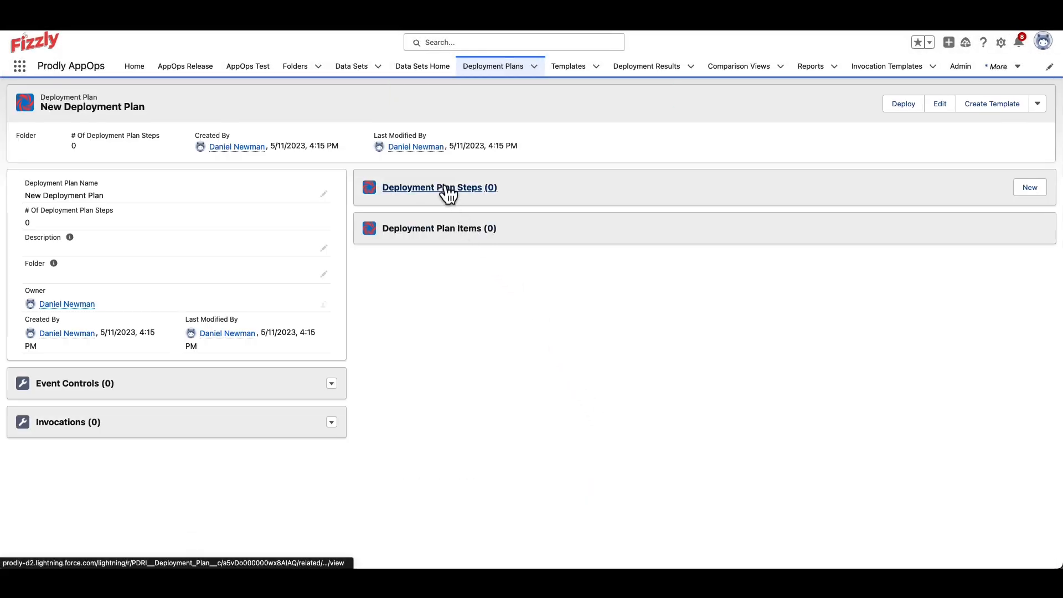
pyautogui.moveTo(966, 195)
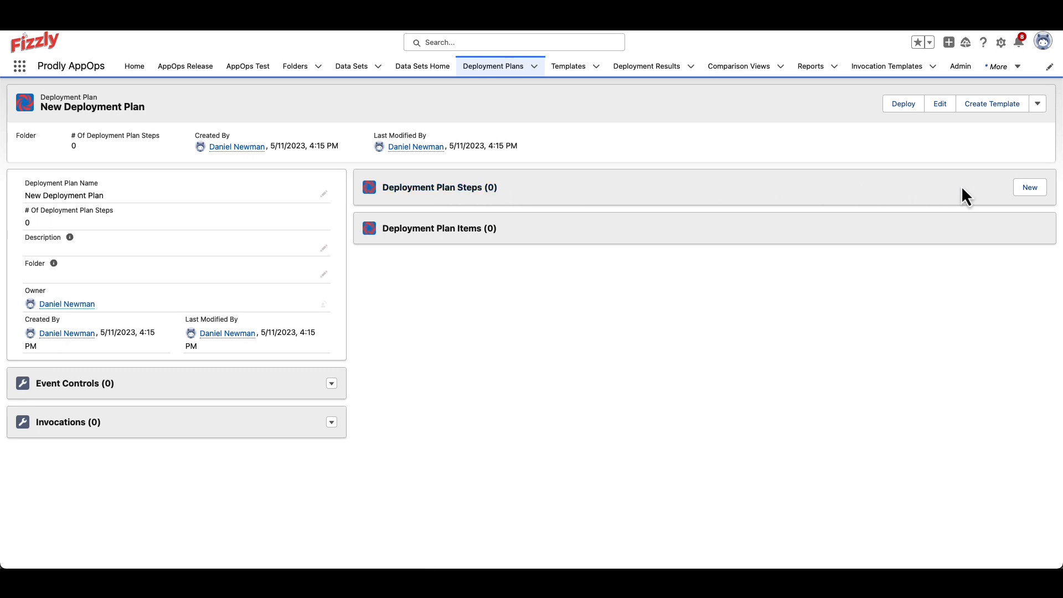
pyautogui.moveTo(1030, 187)
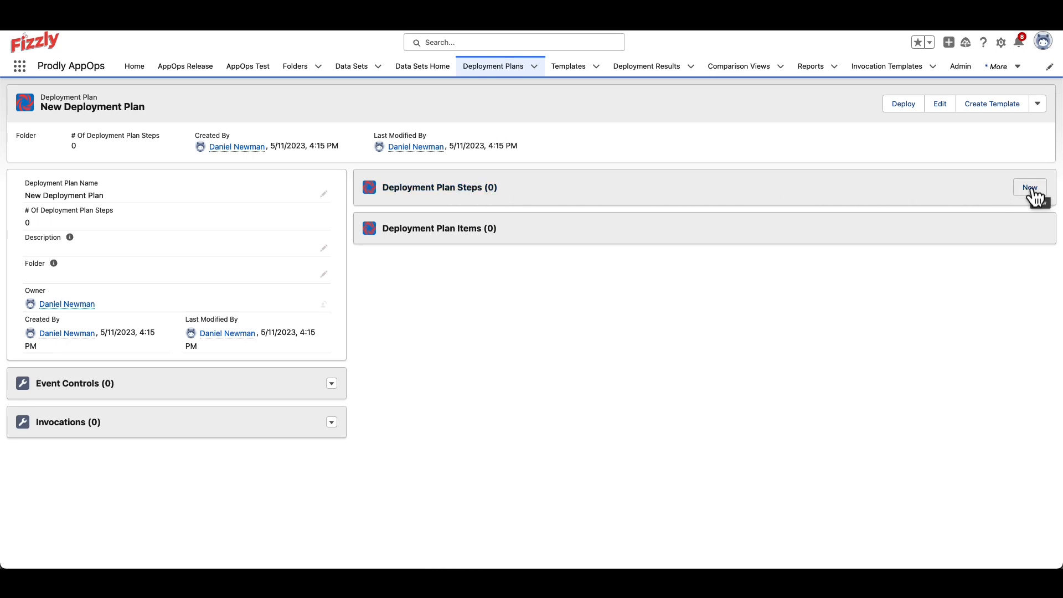
pyautogui.click(1029, 187)
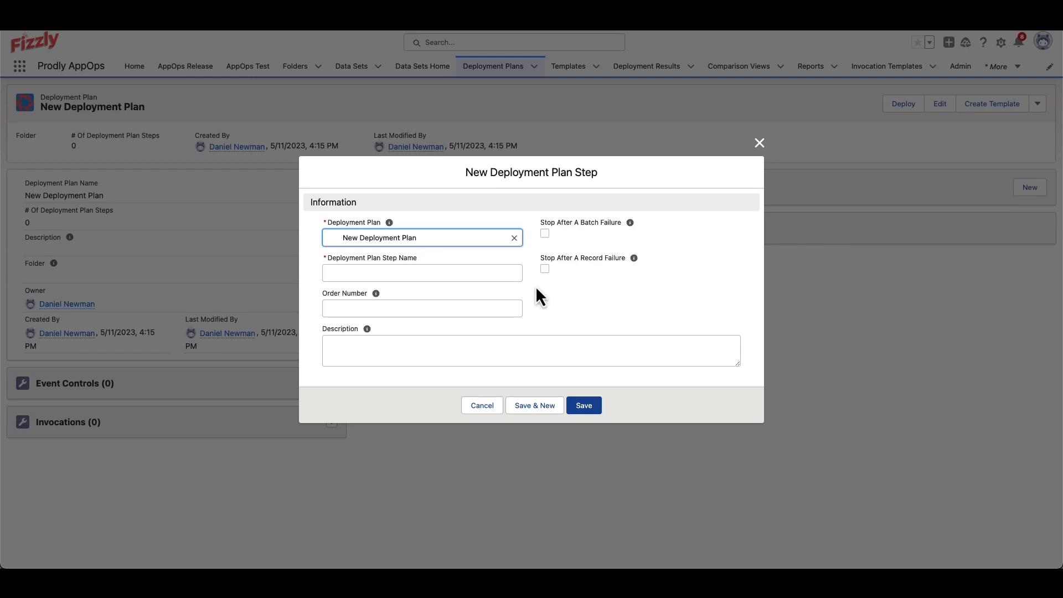
pyautogui.write('Step 1')
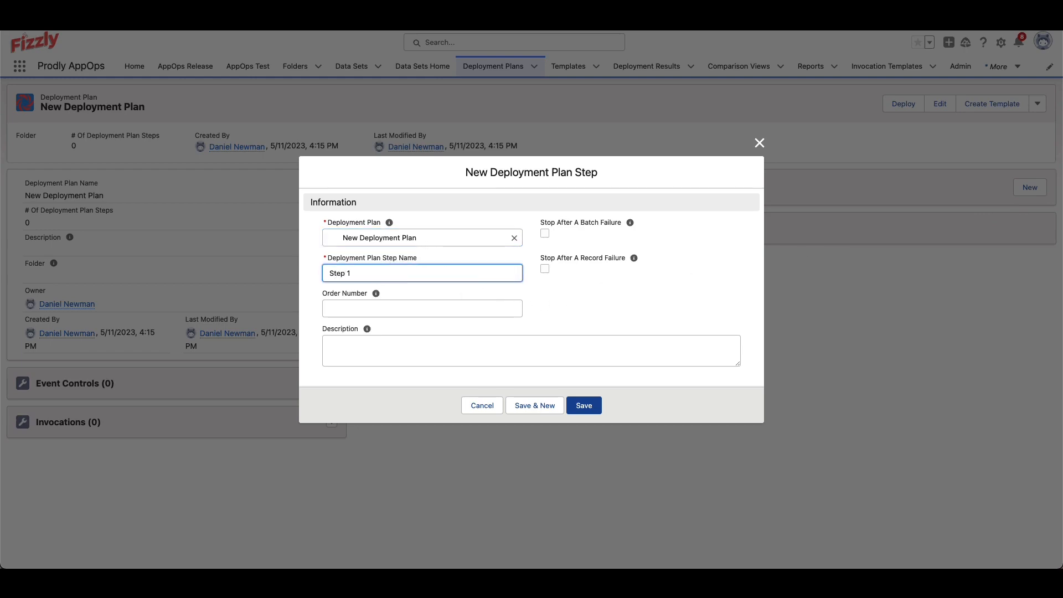
pyautogui.click(583, 406)
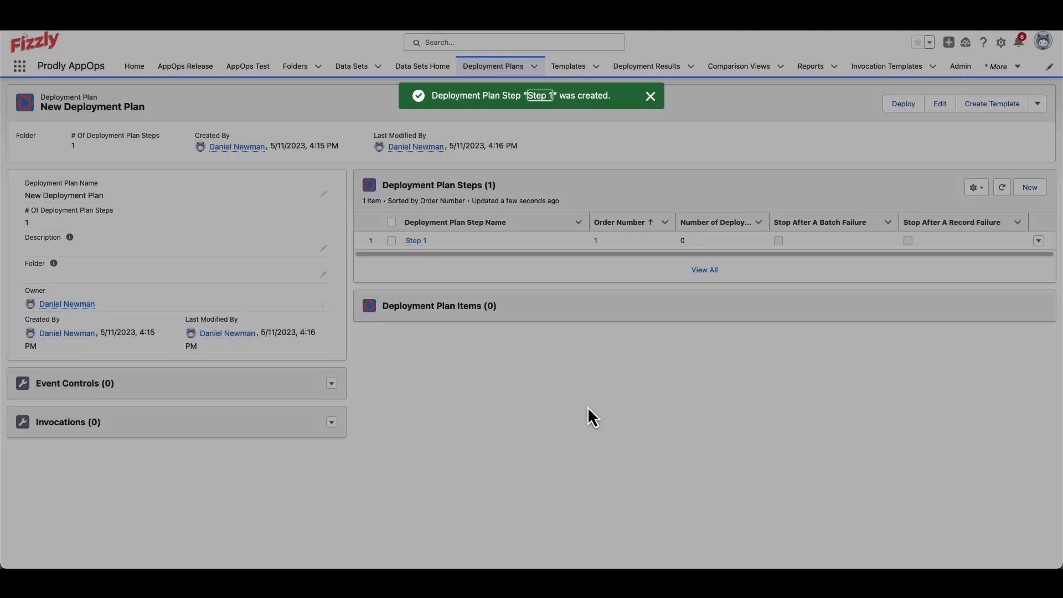
pyautogui.moveTo(416, 240)
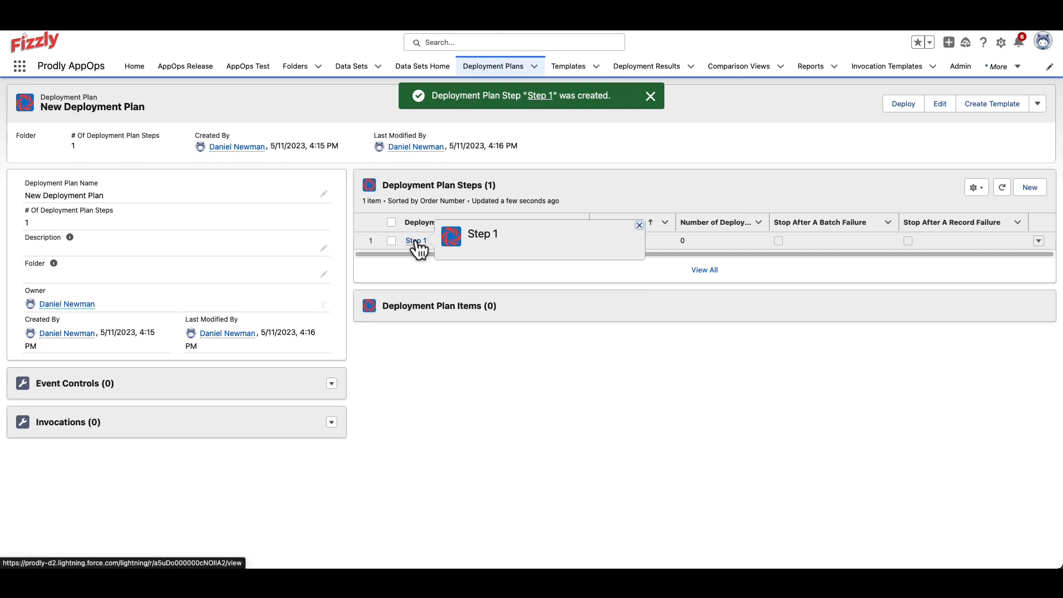
# Add a deployment plan item to Step 1 using the **Demo Seeding [Account] data set.
pyautogui.click(649, 95)
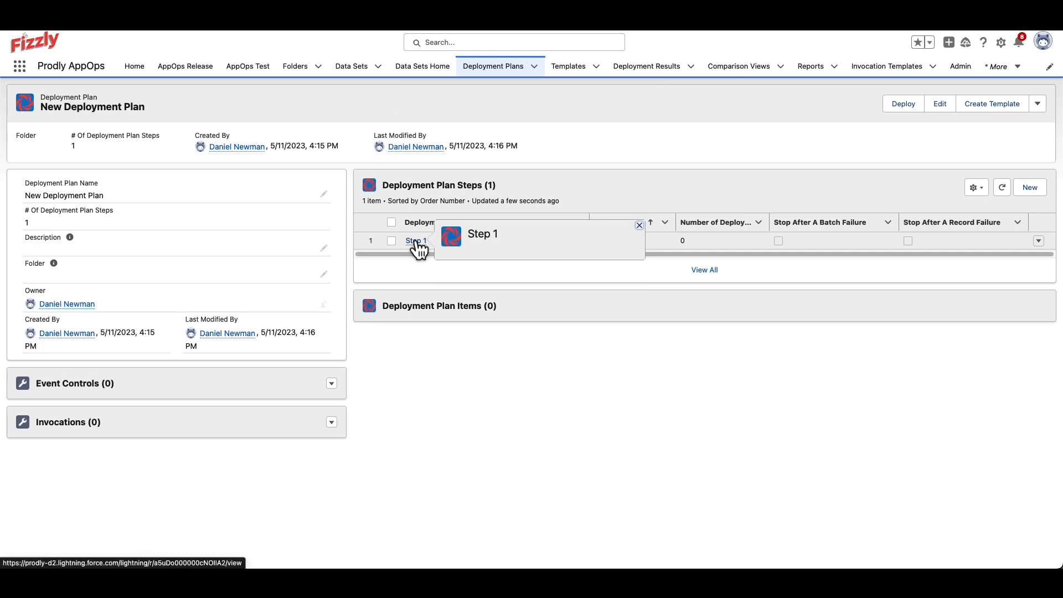
pyautogui.click(415, 241)
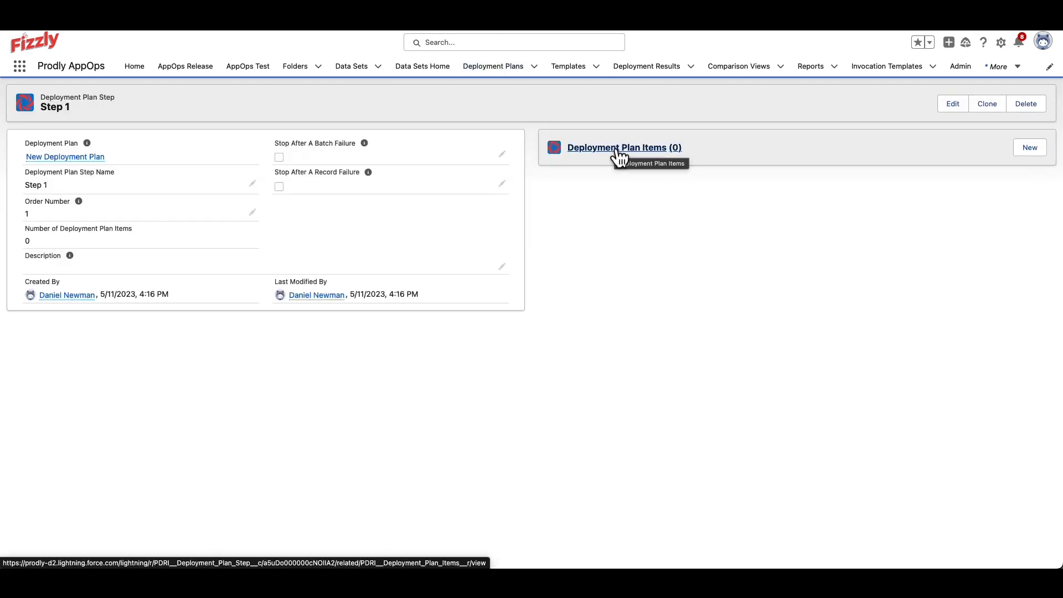
pyautogui.click(1030, 147)
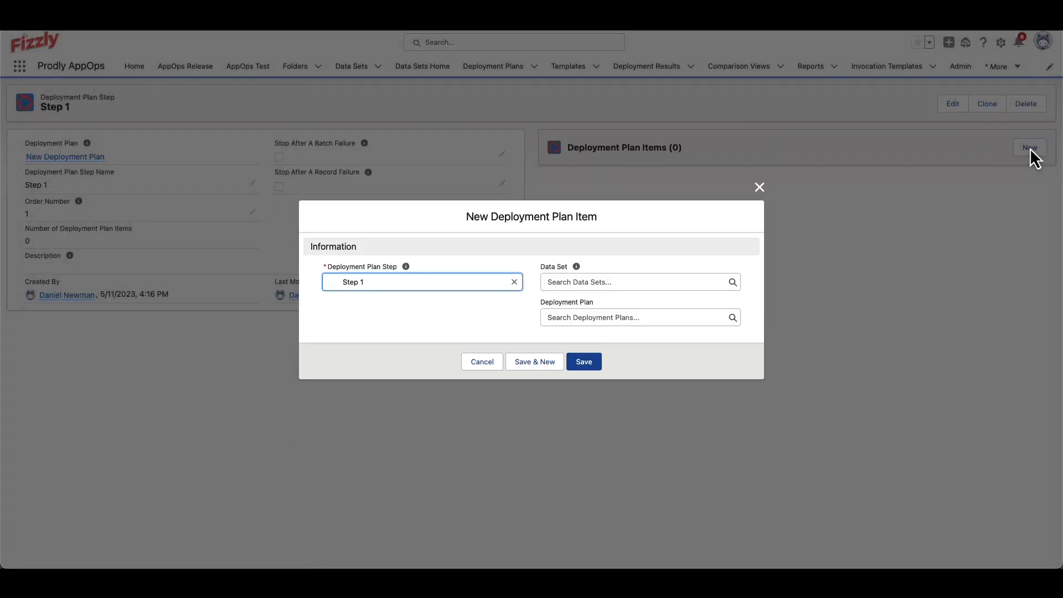
pyautogui.write('demo')
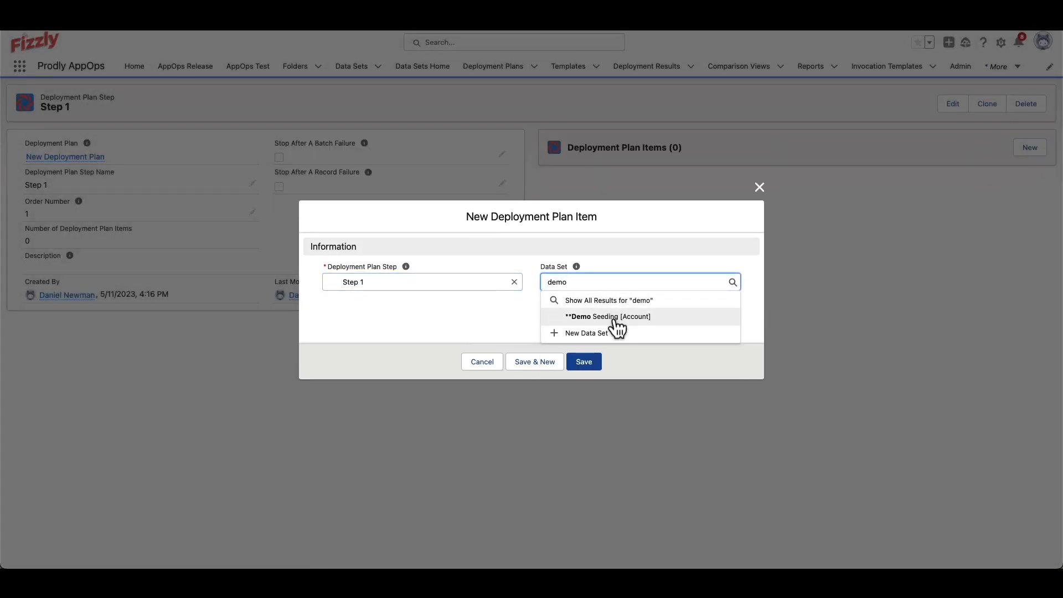
pyautogui.click(607, 316)
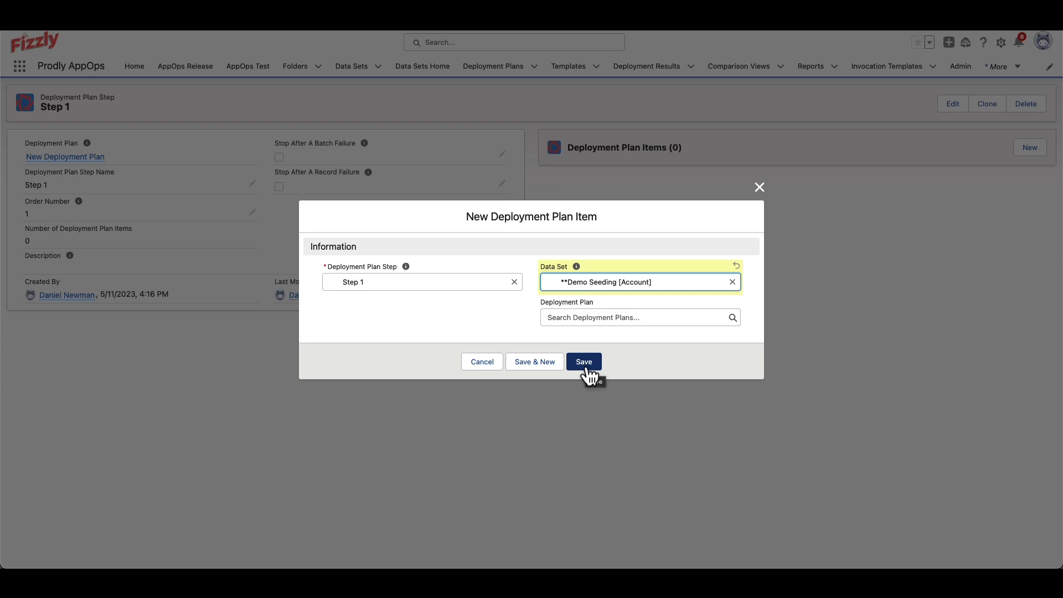
pyautogui.click(583, 361)
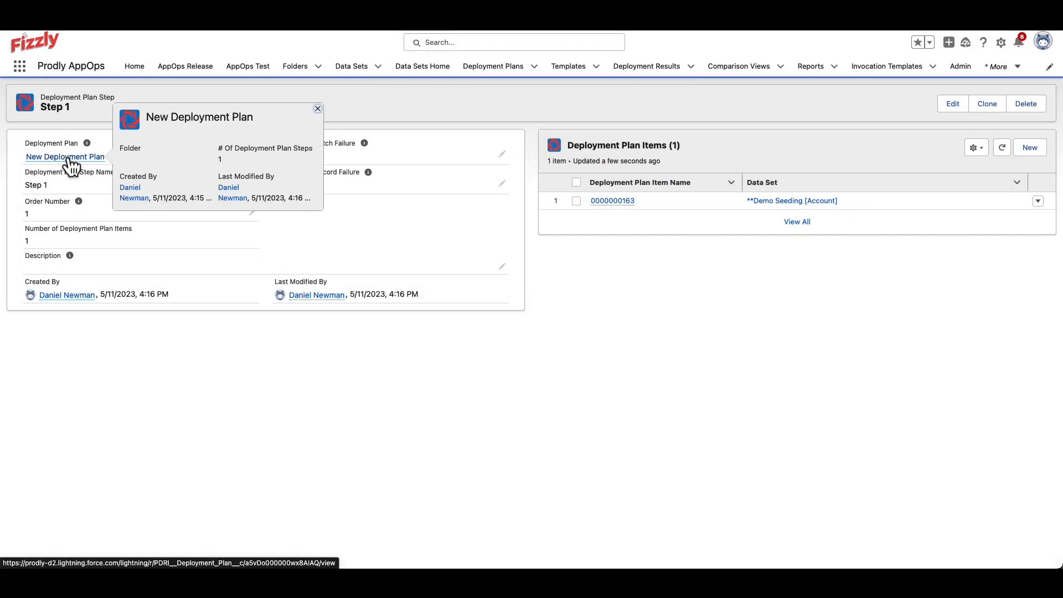
# Navigate from the Step 1 record back to the New Deployment Plan record page.
pyautogui.click(65, 156)
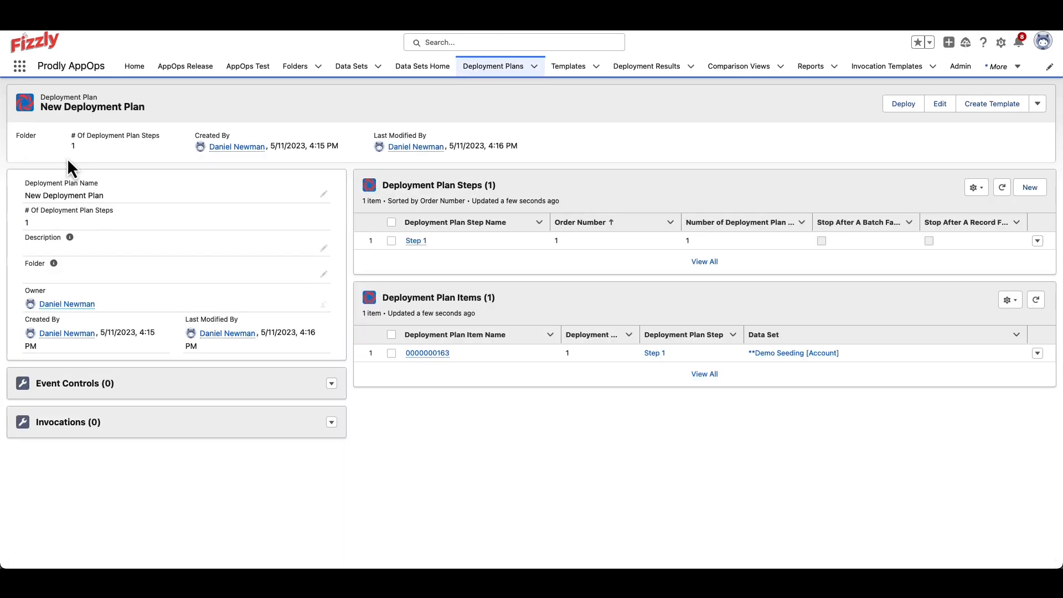
pyautogui.click(415, 240)
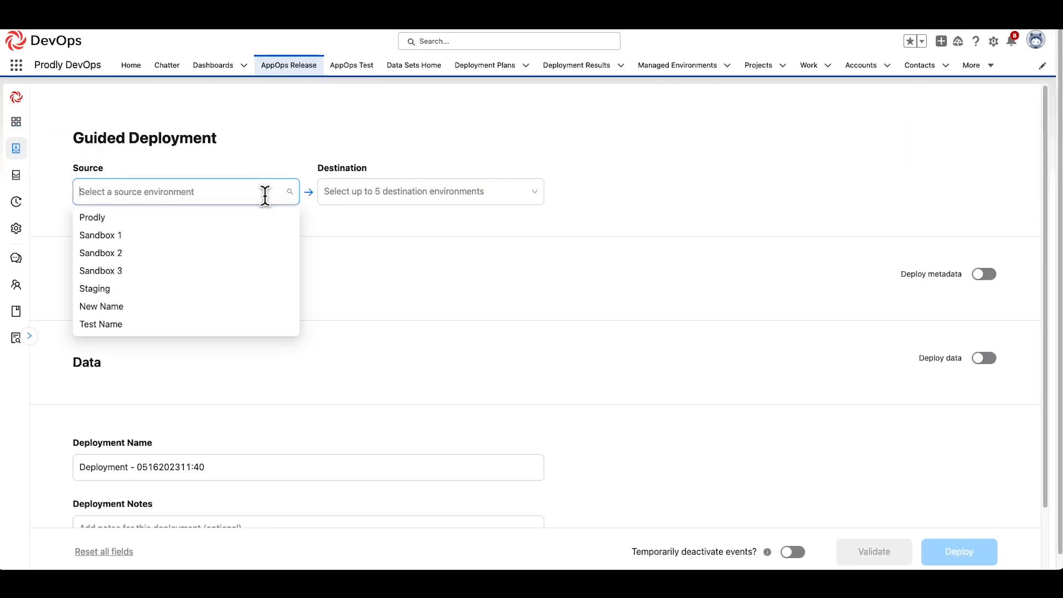
# Enable Deploy metadata with the All Major Metadata Types comparison view, then go to Environments.
pyautogui.click(92, 217)
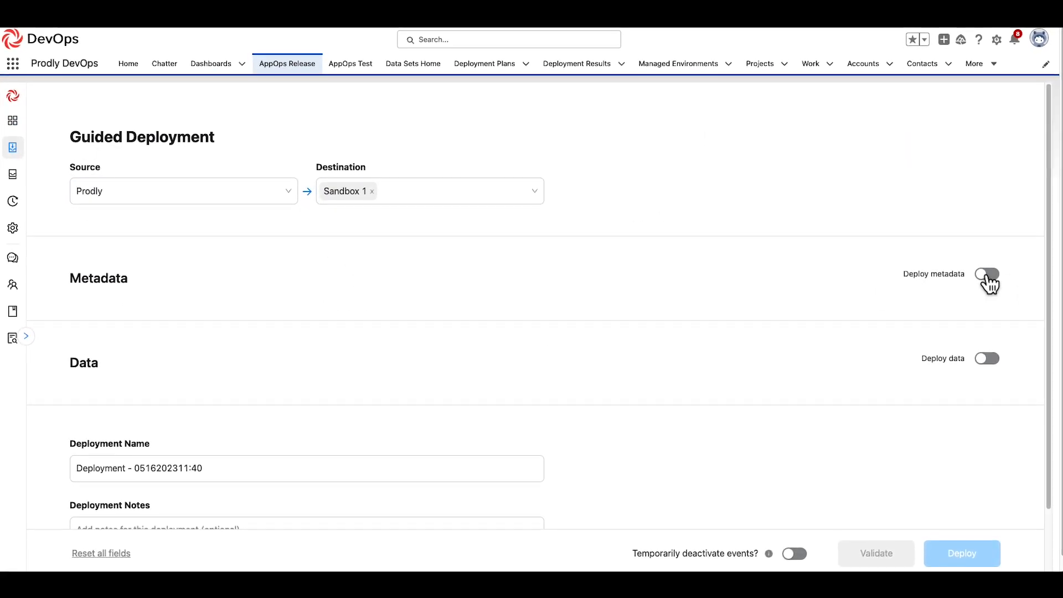
pyautogui.click(987, 274)
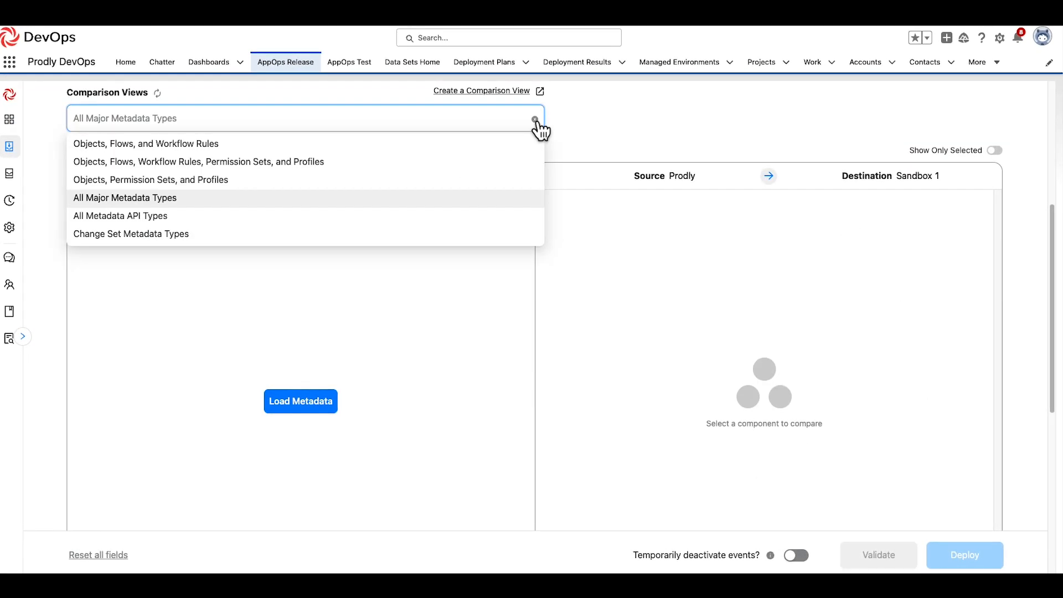
pyautogui.click(125, 197)
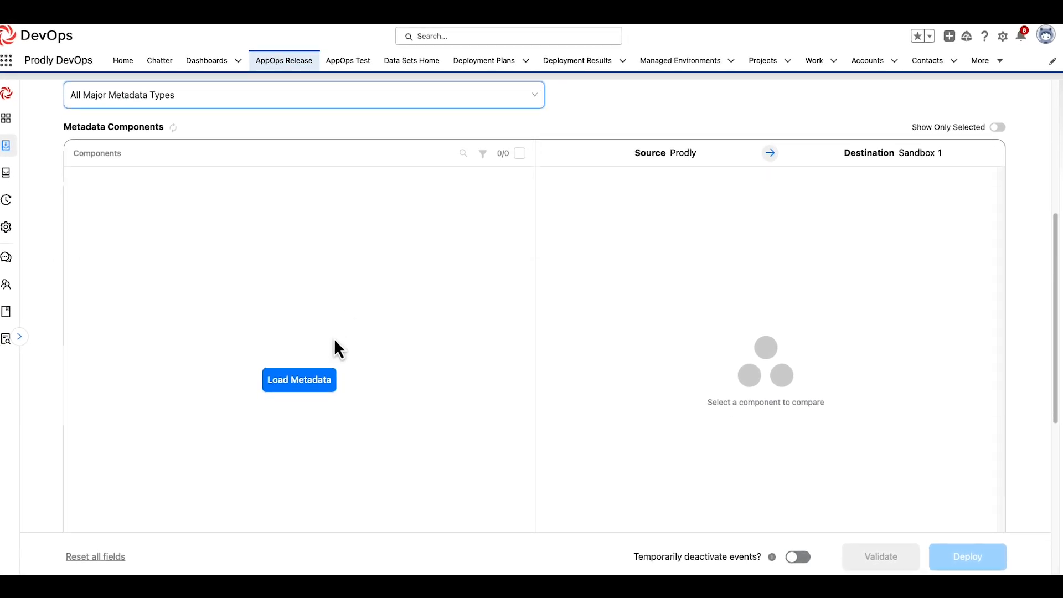
pyautogui.click(298, 380)
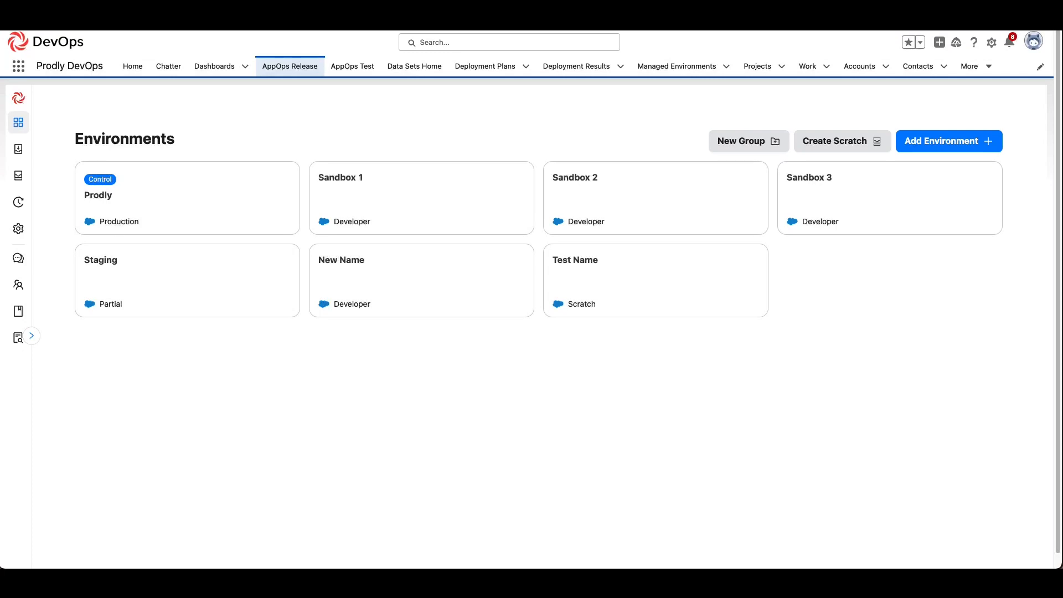
pyautogui.moveTo(40, 198)
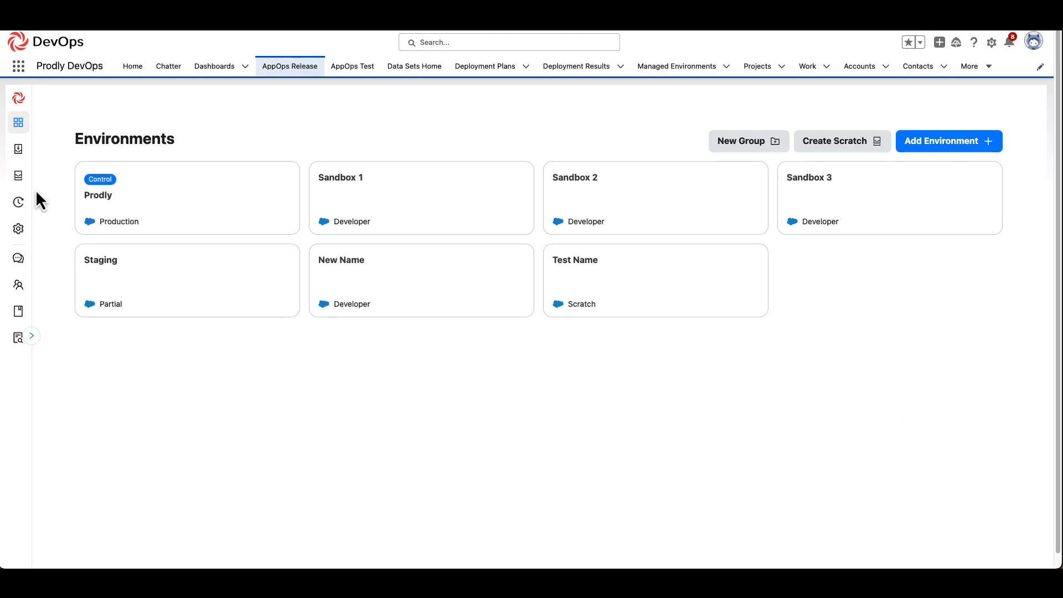
pyautogui.moveTo(19, 148)
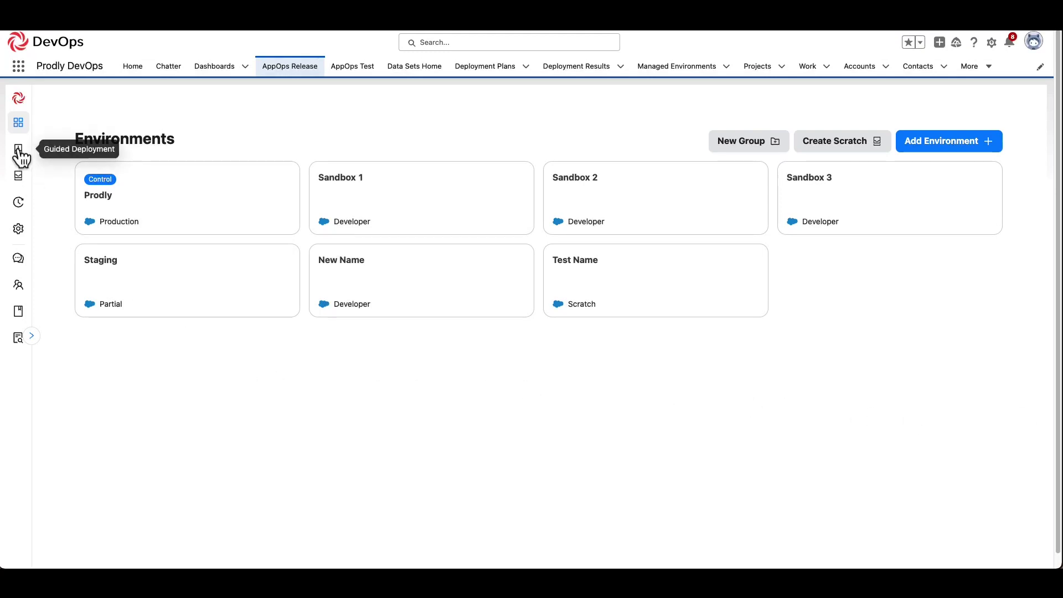
# Start a Guided Deployment with Prodly chosen as the source environment.
pyautogui.click(19, 150)
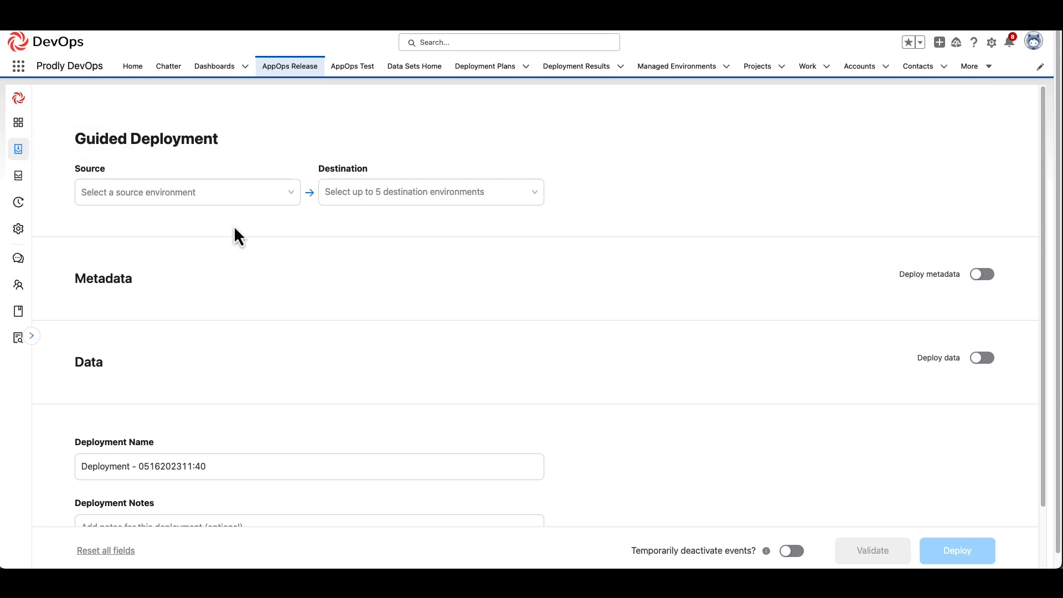
pyautogui.click(188, 192)
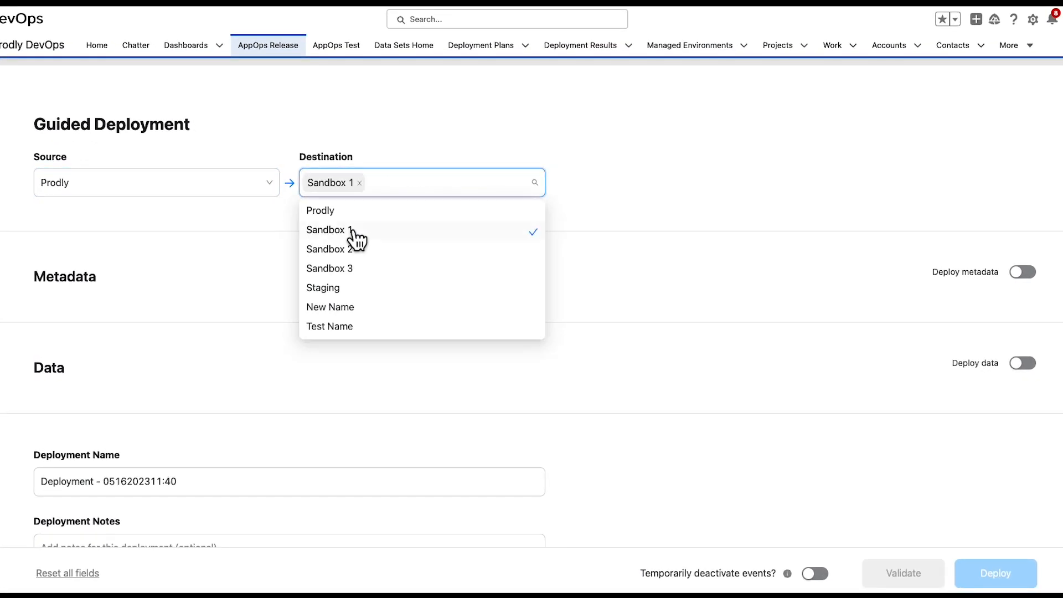
pyautogui.moveTo(658, 200)
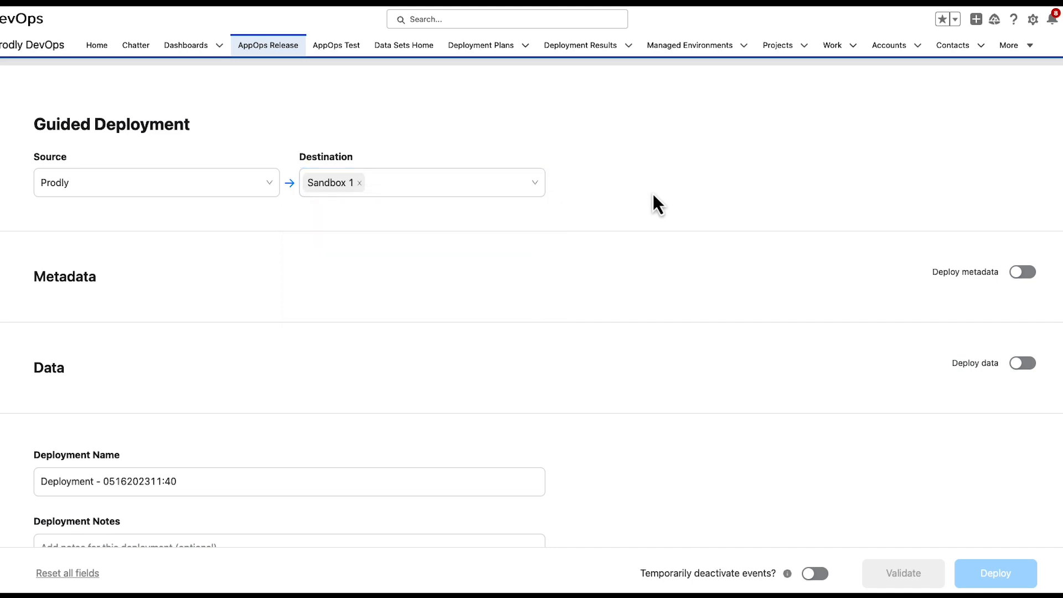
pyautogui.click(1022, 273)
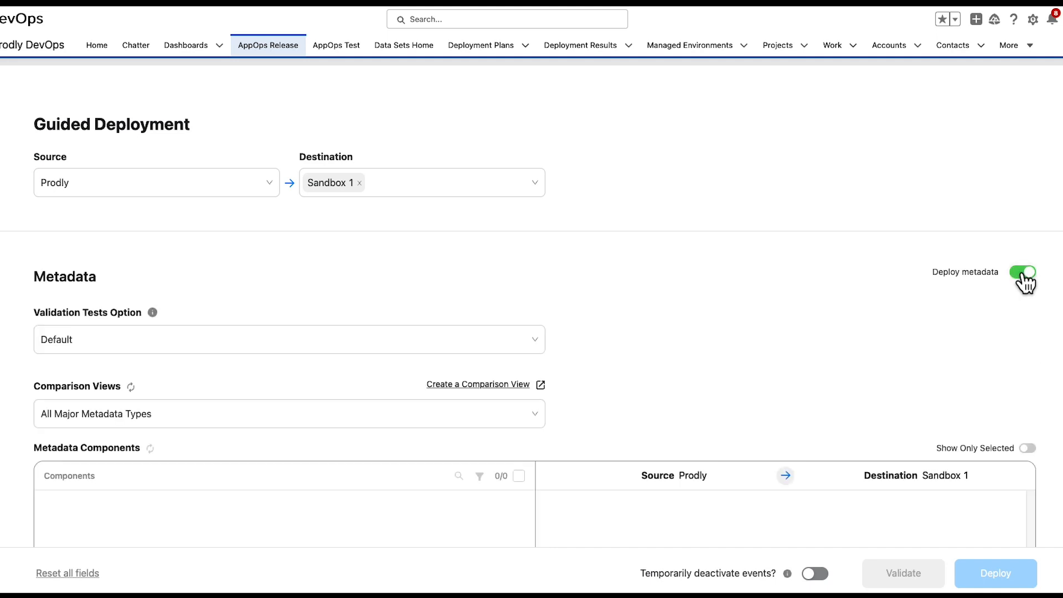
pyautogui.scroll(-3)
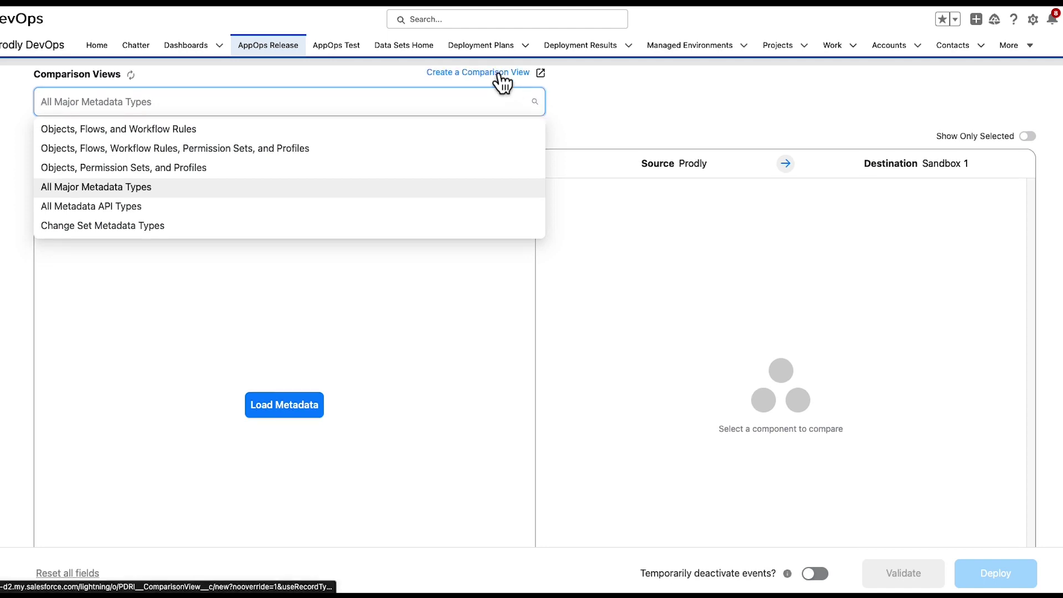
pyautogui.click(478, 72)
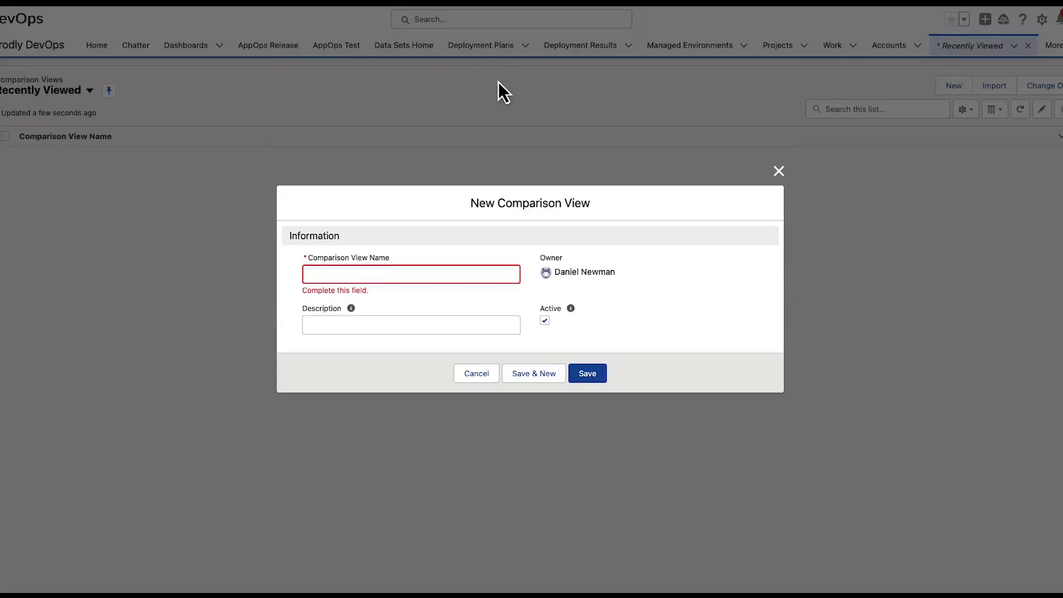
pyautogui.click(587, 373)
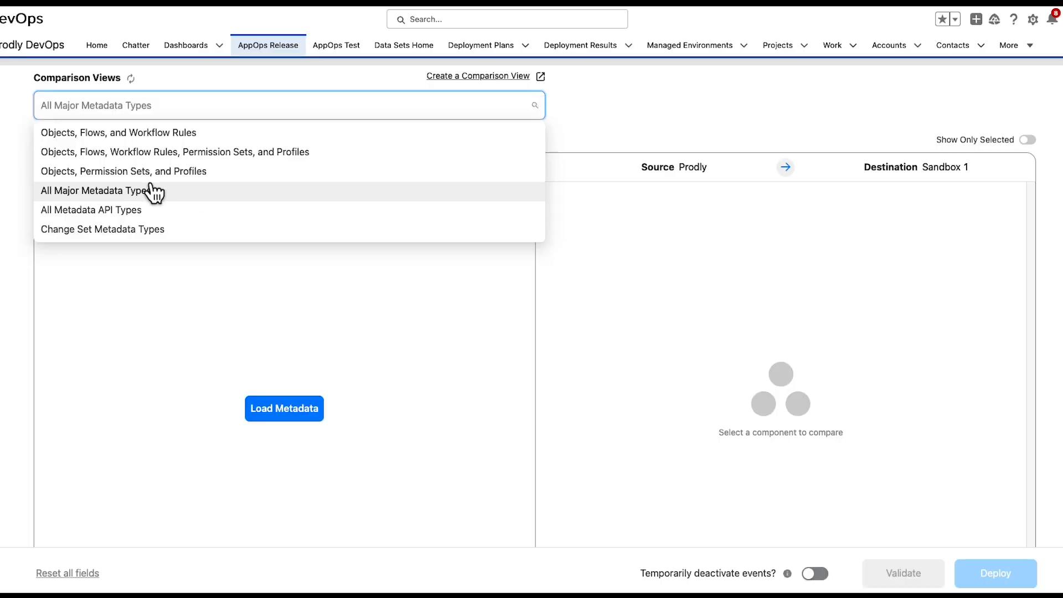
pyautogui.click(94, 191)
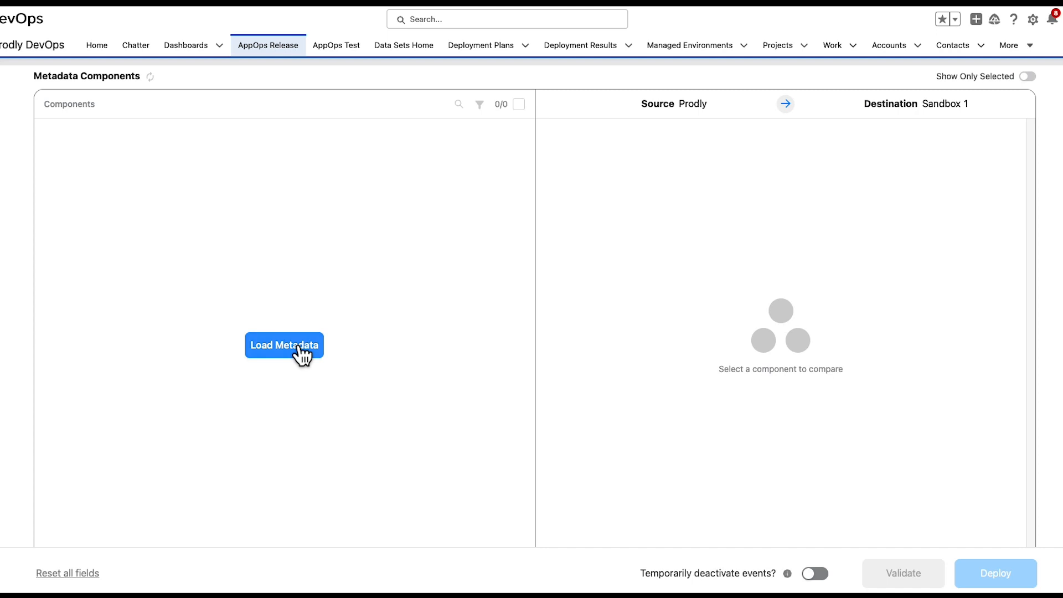
# Load the 166 metadata components, expand Objects and review the difference-type filter options unchanged.
pyautogui.click(285, 345)
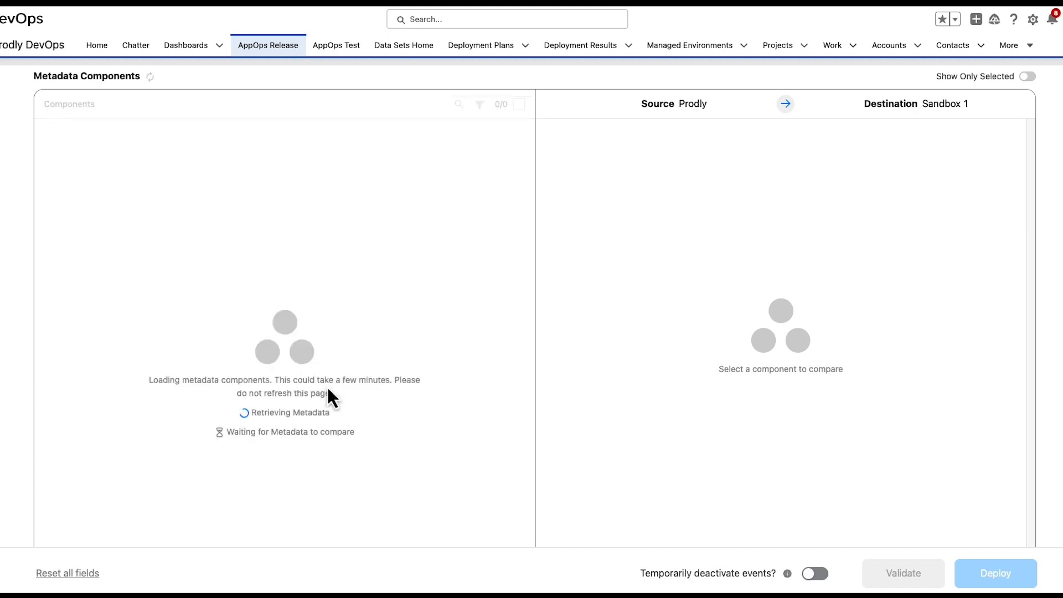
pyautogui.moveTo(565, 479)
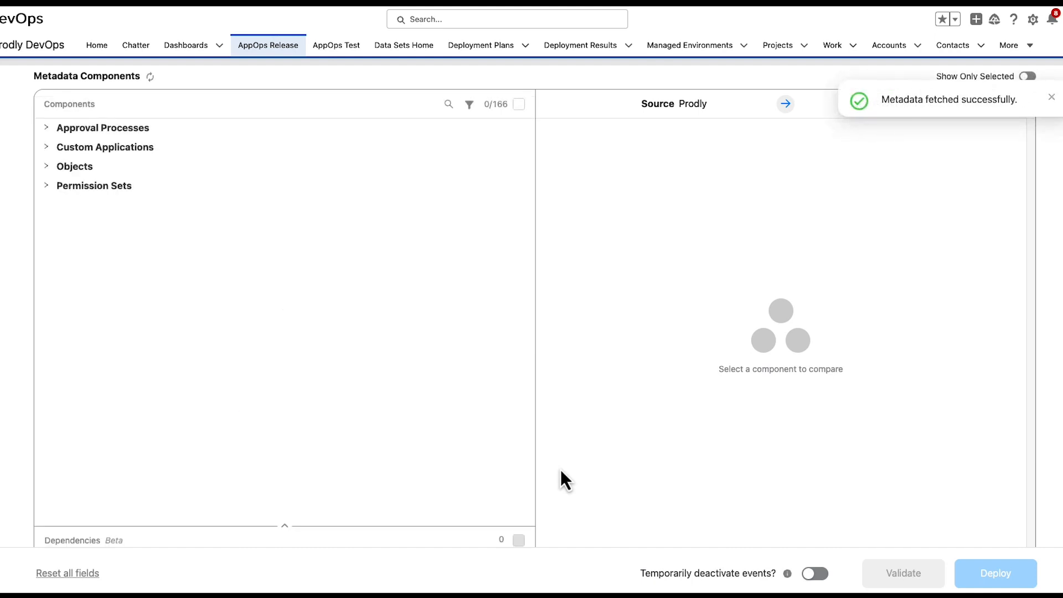
pyautogui.moveTo(54, 209)
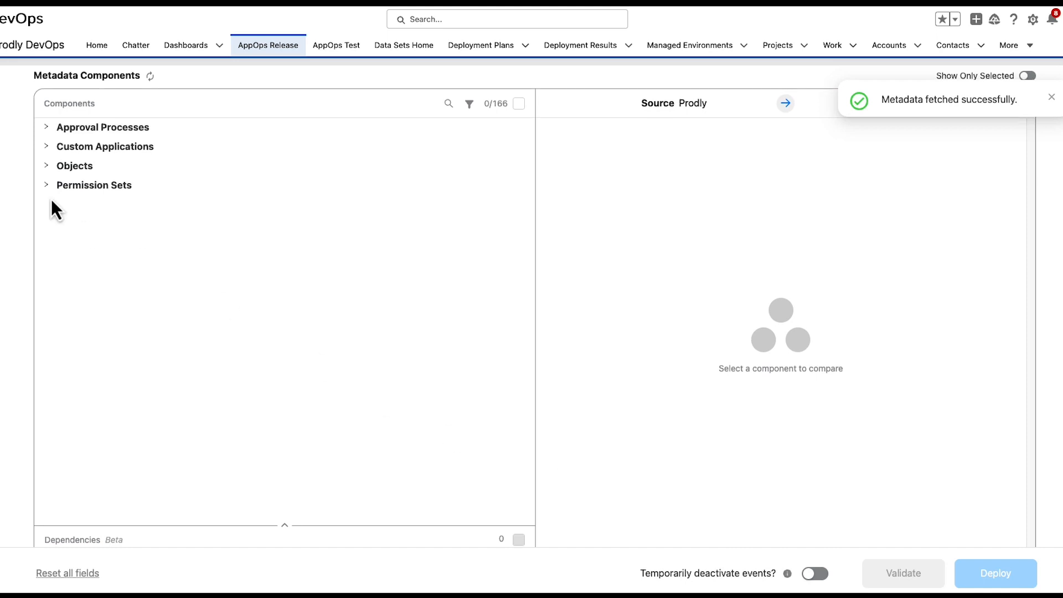
pyautogui.click(47, 165)
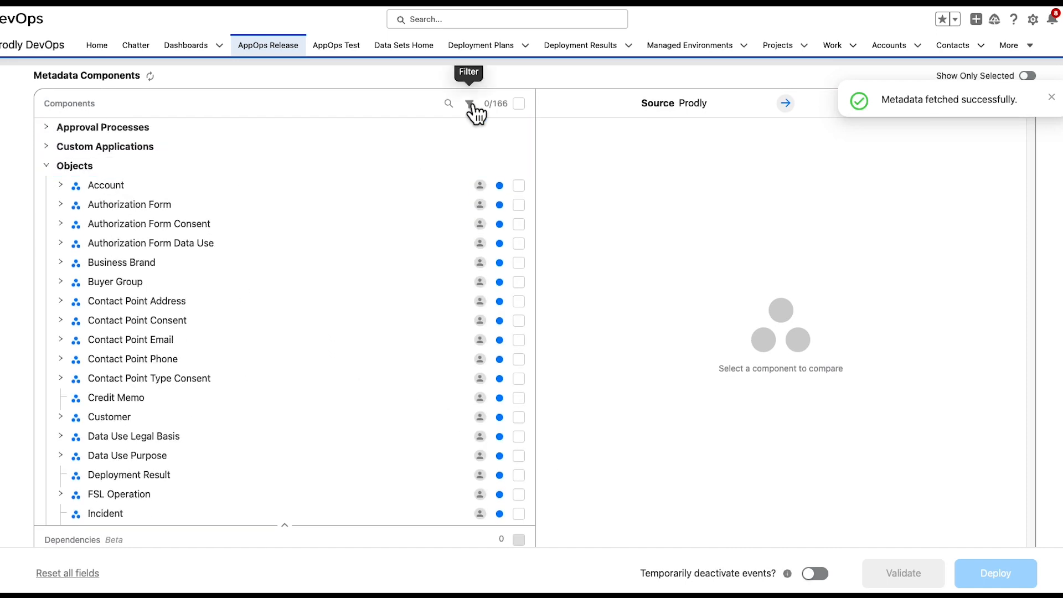
pyautogui.click(471, 103)
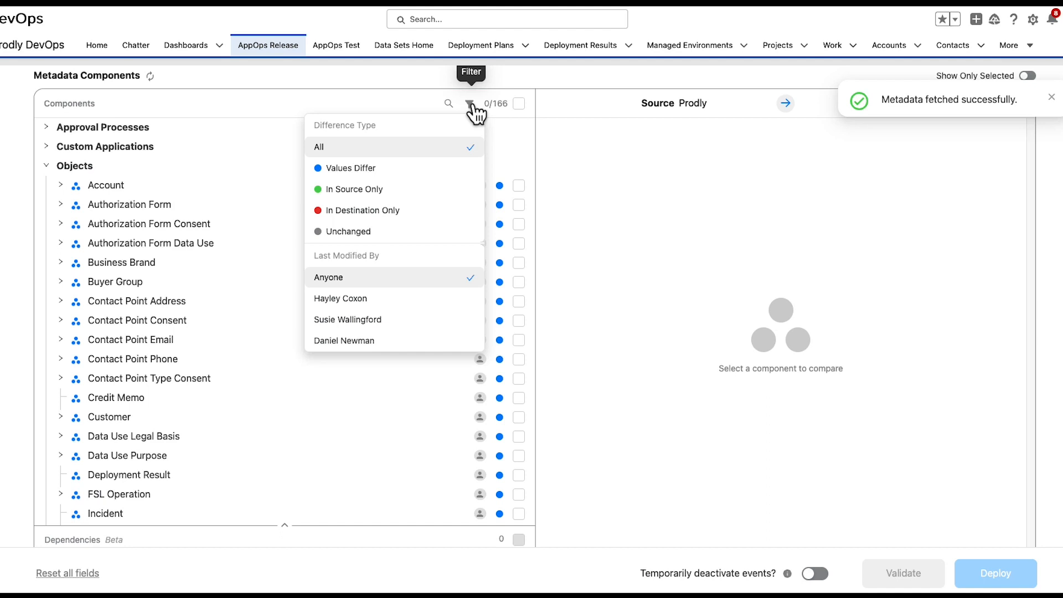
pyautogui.moveTo(430, 147)
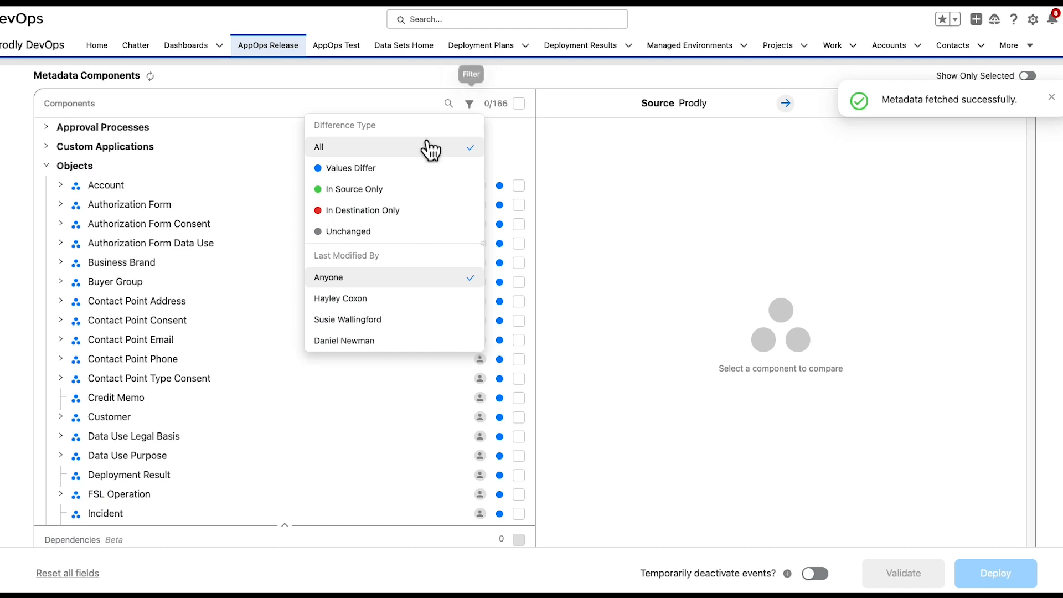
pyautogui.moveTo(373, 192)
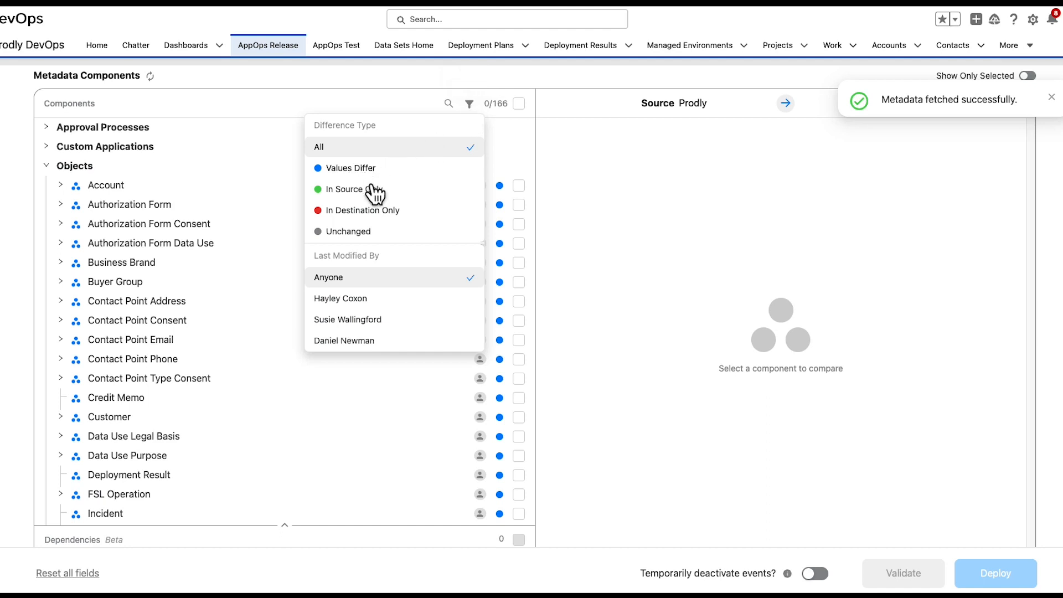
pyautogui.moveTo(385, 217)
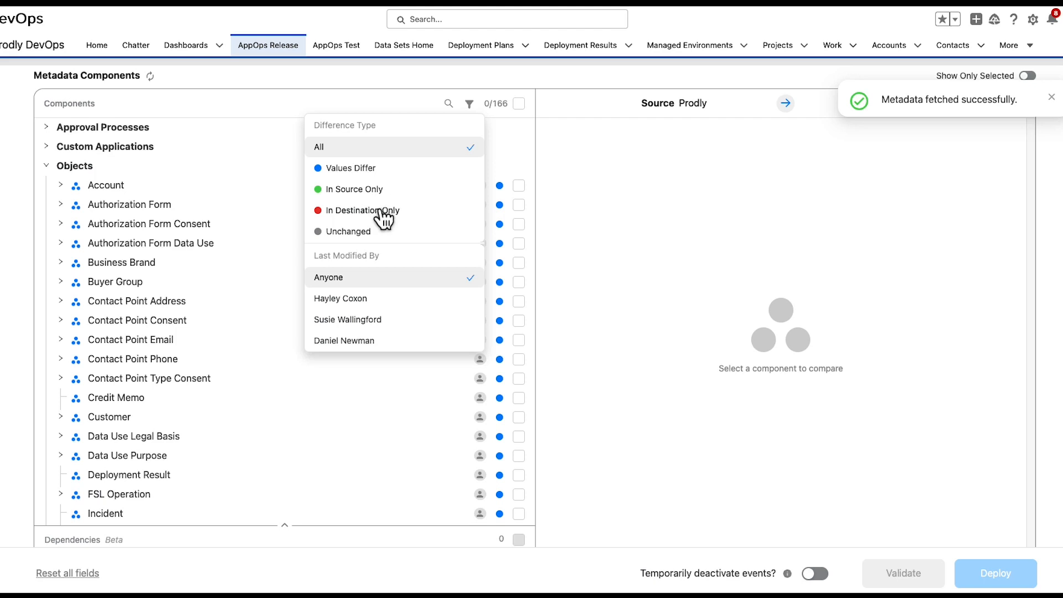
pyautogui.moveTo(372, 238)
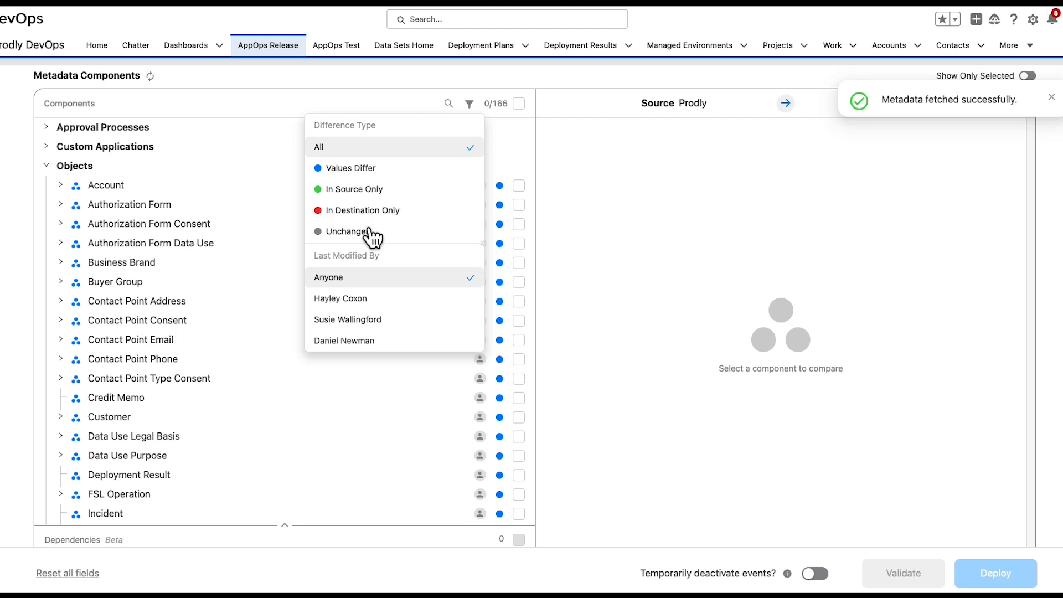
pyautogui.moveTo(380, 305)
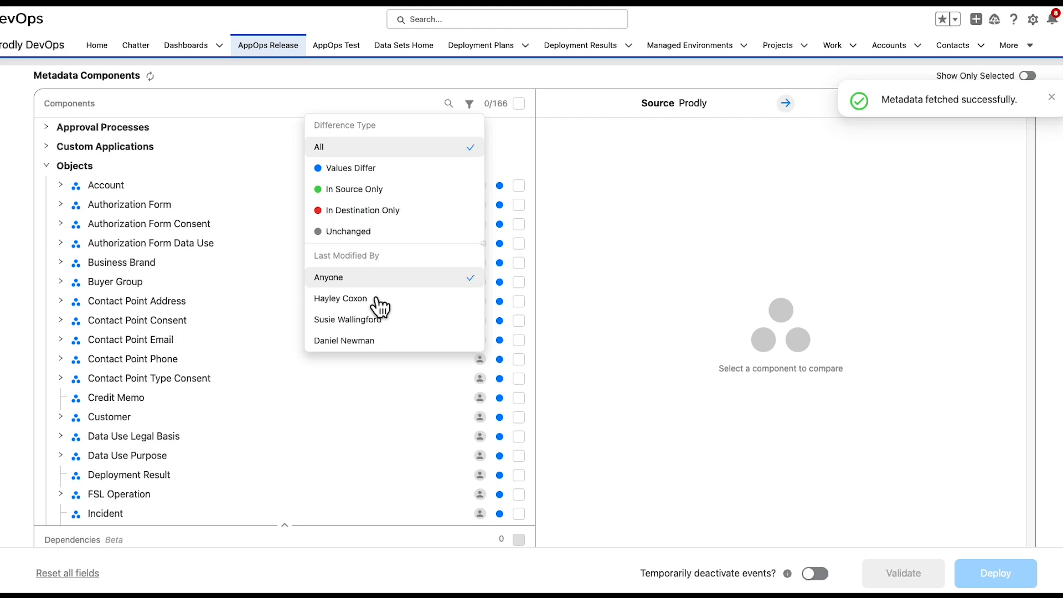
pyautogui.moveTo(344, 346)
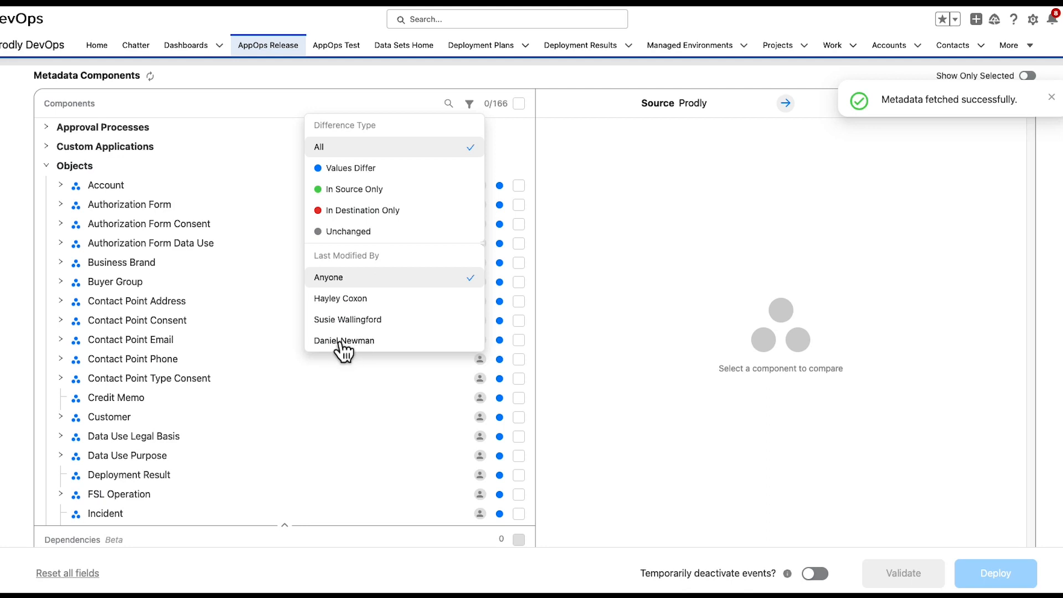
pyautogui.moveTo(469, 141)
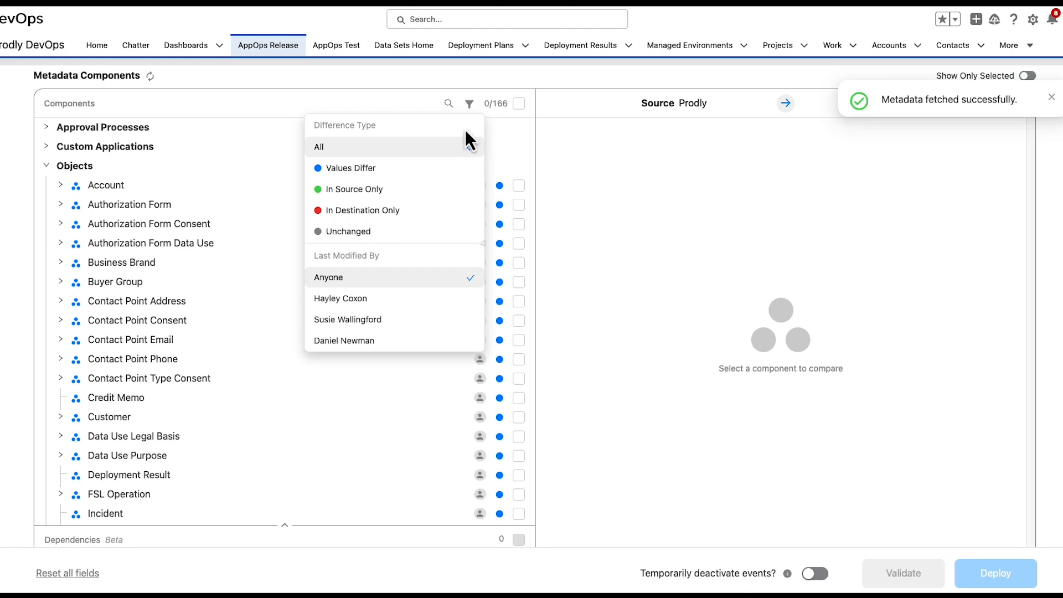
pyautogui.click(469, 103)
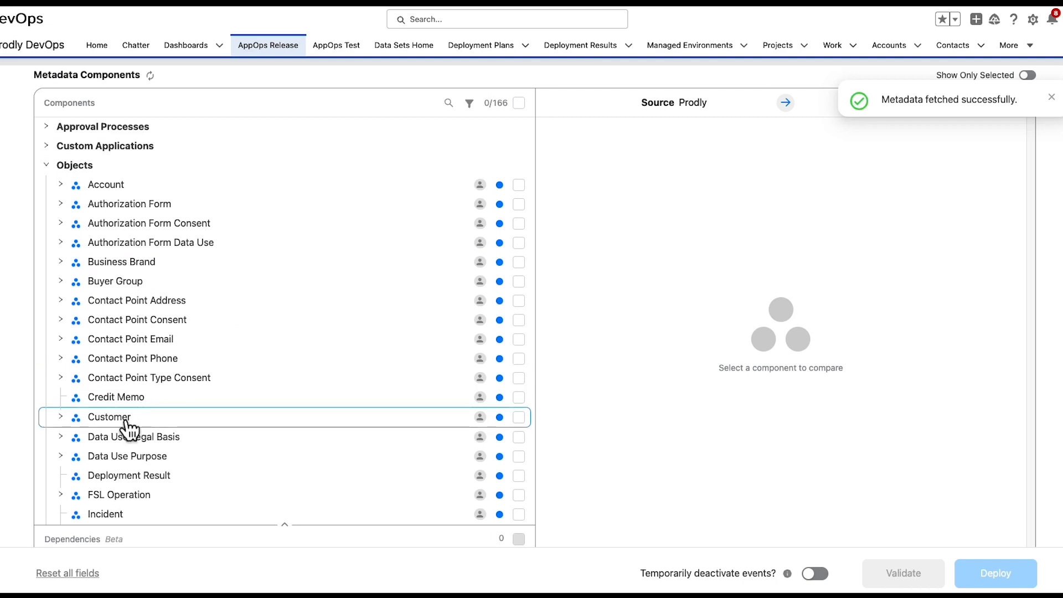
pyautogui.moveTo(128, 425)
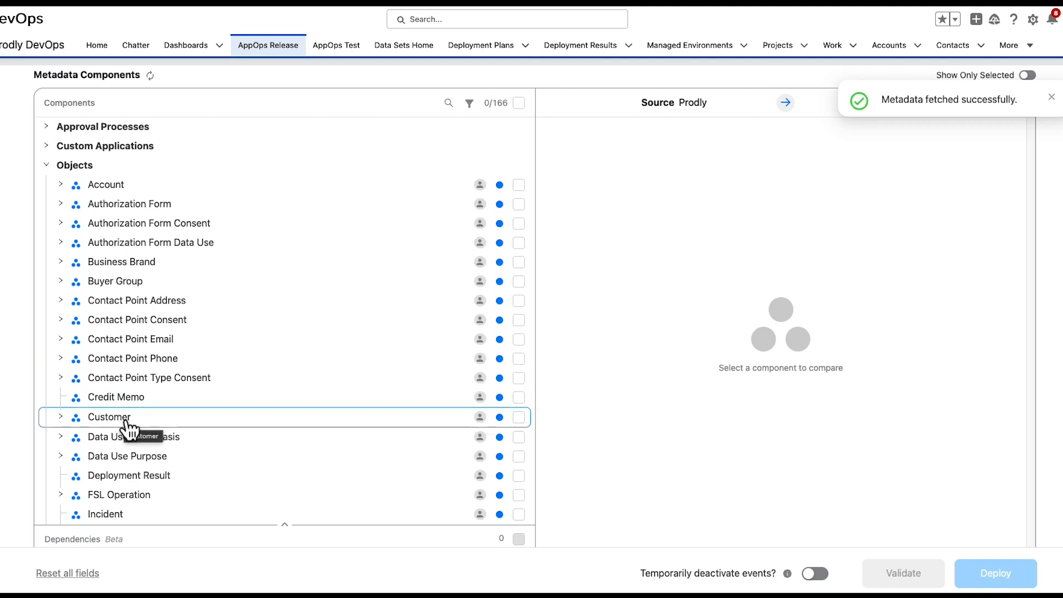
# View the Customer object's details with its Search Layouts subcomponents collapsed.
pyautogui.click(110, 417)
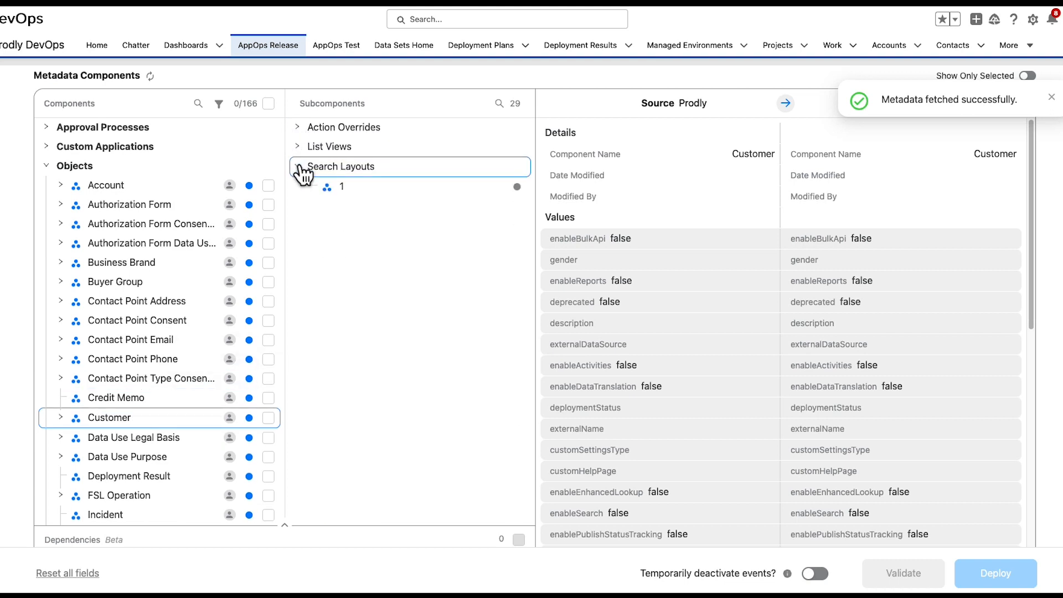
pyautogui.click(297, 166)
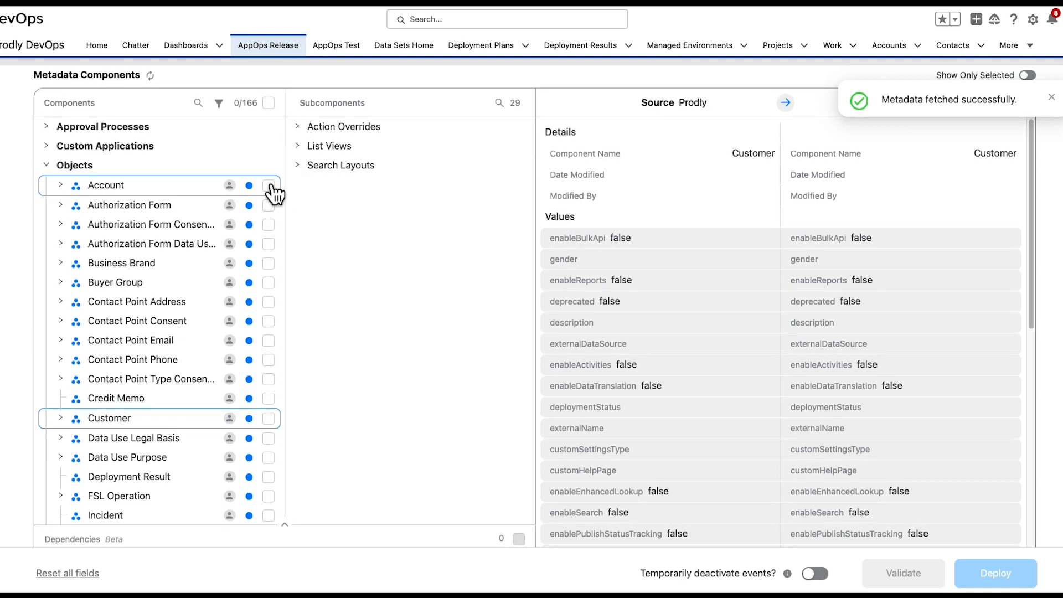
# Select Account, Business Brand, Contact Point Email and Customer objects for deployment.
pyautogui.click(268, 185)
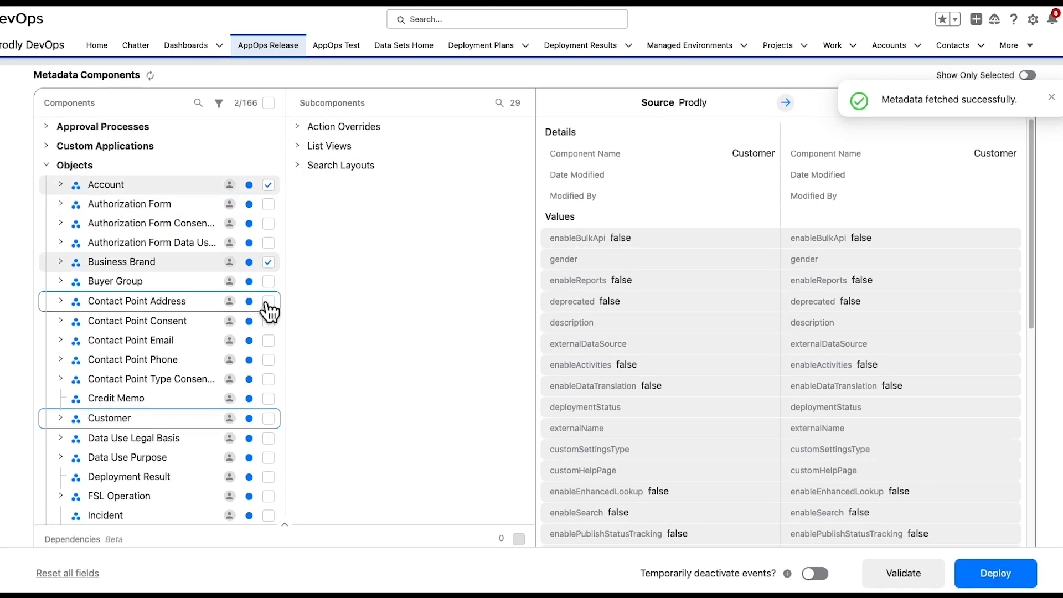
pyautogui.click(268, 340)
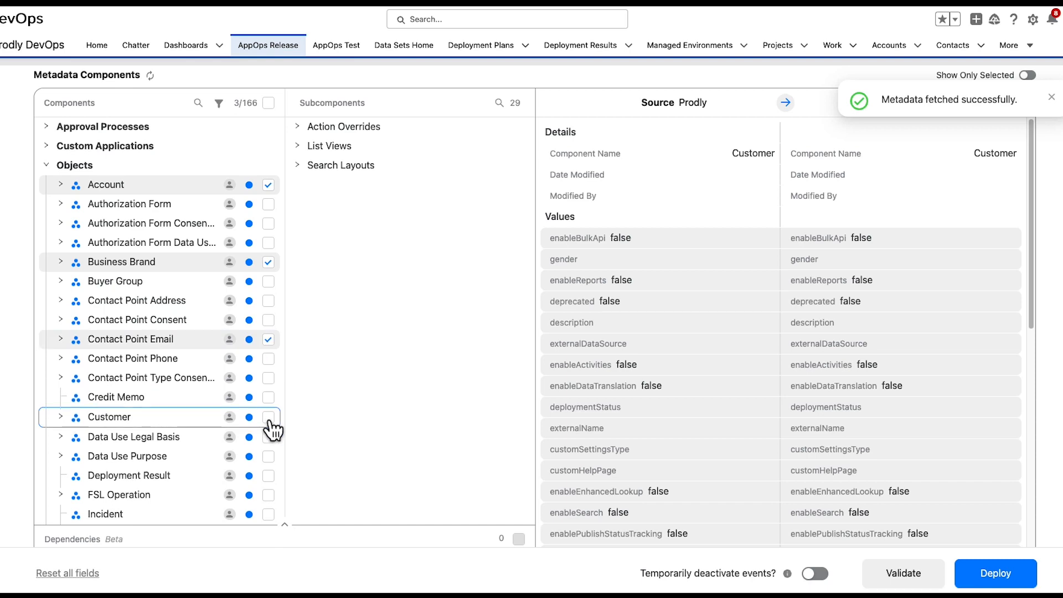
pyautogui.click(268, 418)
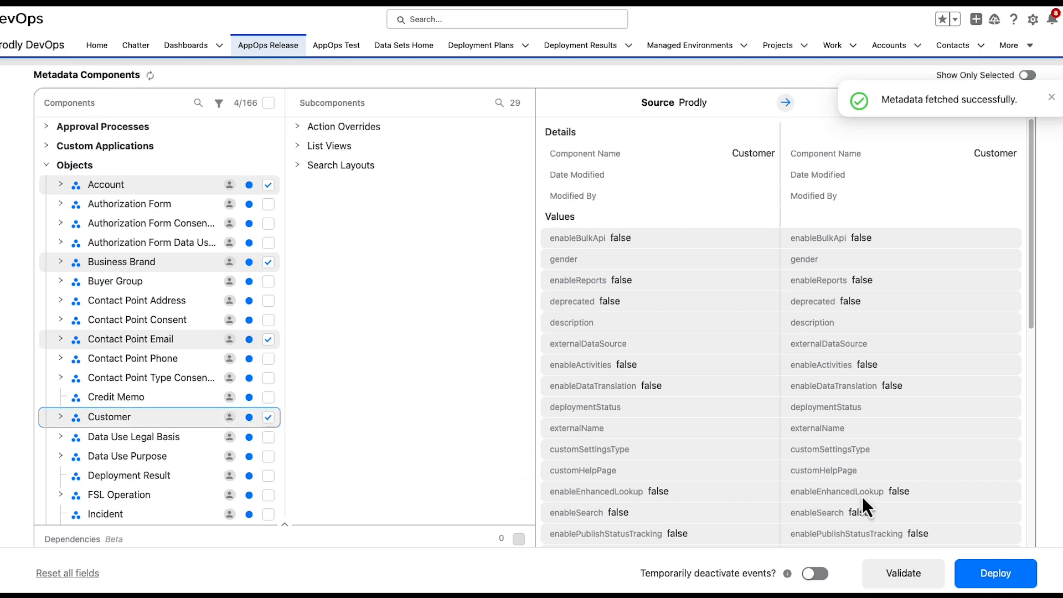
pyautogui.scroll(-3)
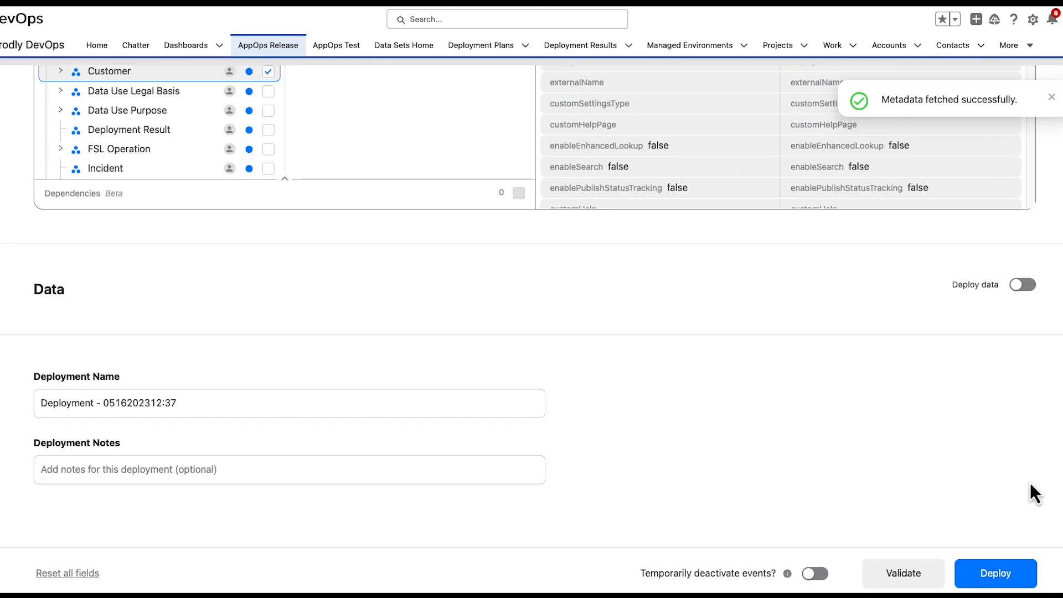
pyautogui.moveTo(996, 572)
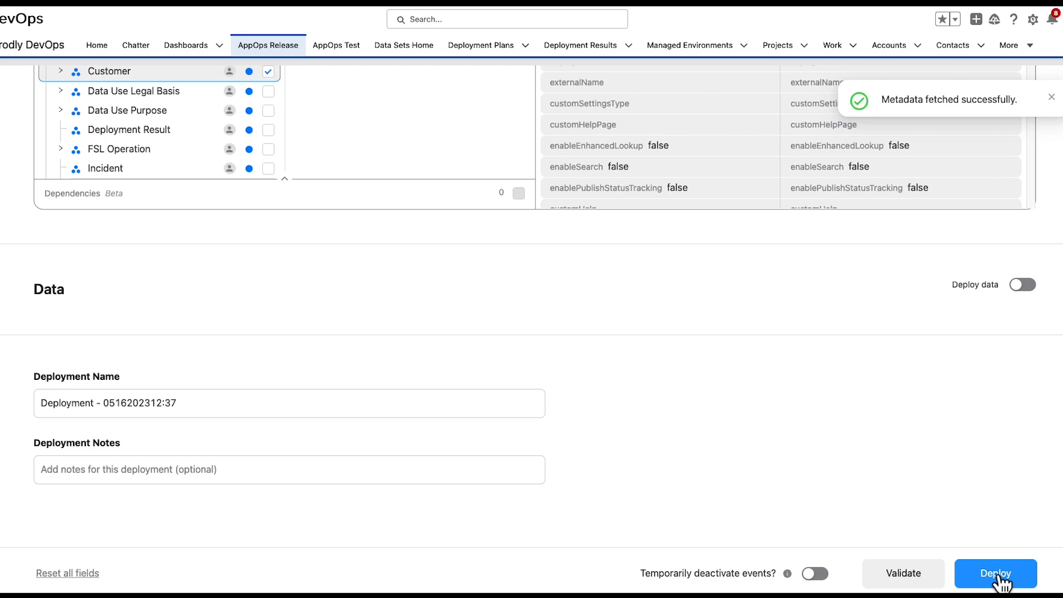
# Deploy the selected metadata from Prodly to Sandbox 1.
pyautogui.click(995, 573)
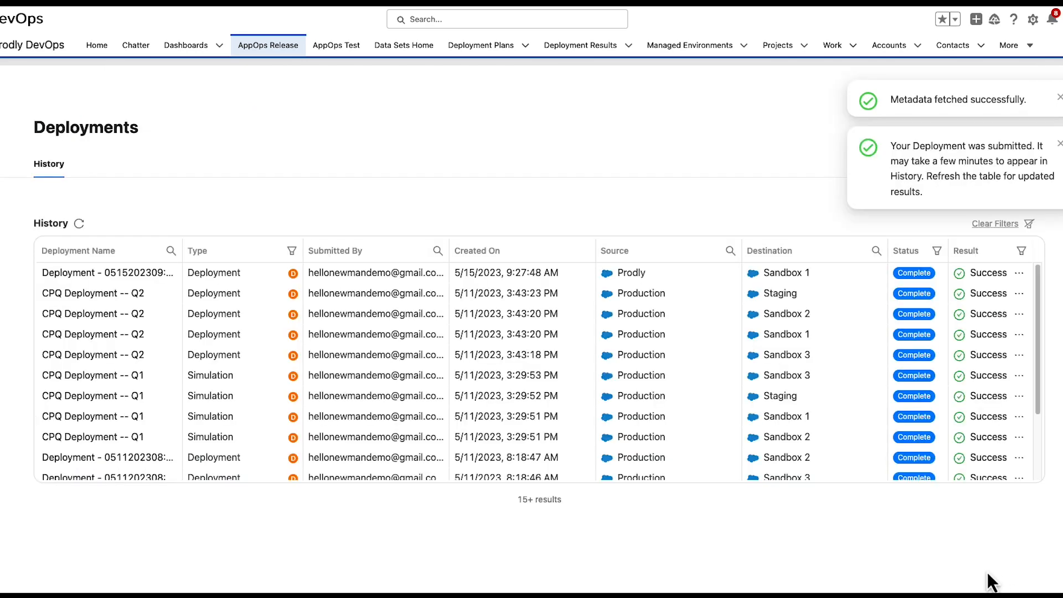
# Refresh History and view the newest deployment's result: Complete, 22 components, no issues.
pyautogui.click(80, 224)
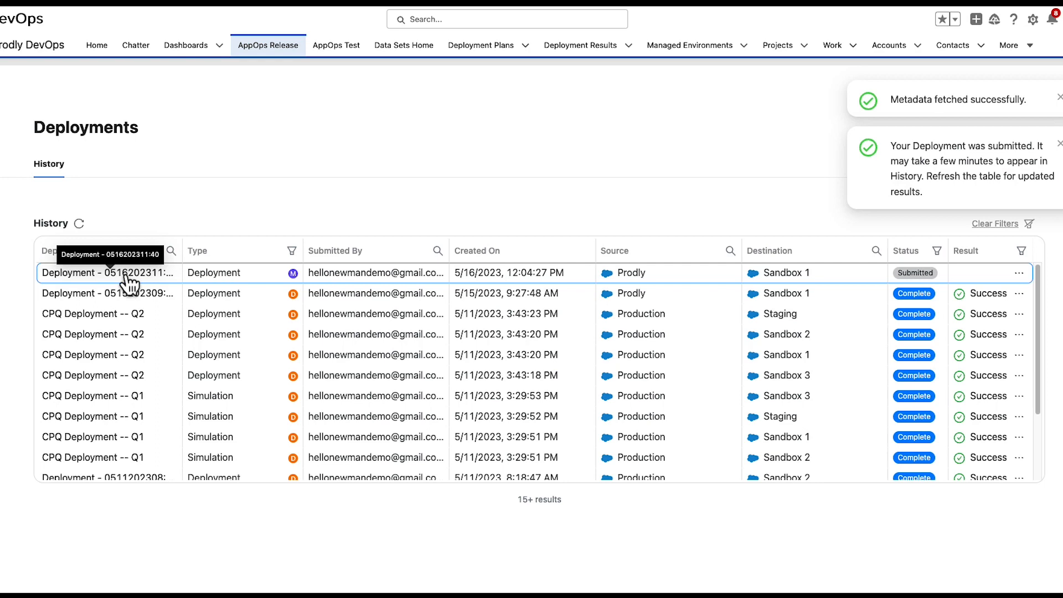
pyautogui.click(107, 272)
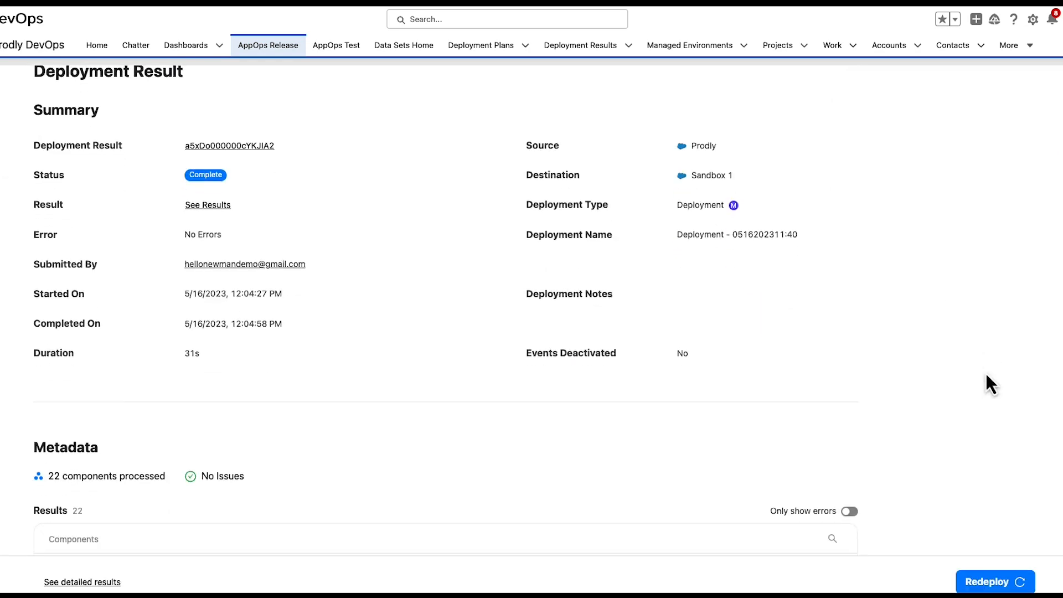
pyautogui.scroll(-3)
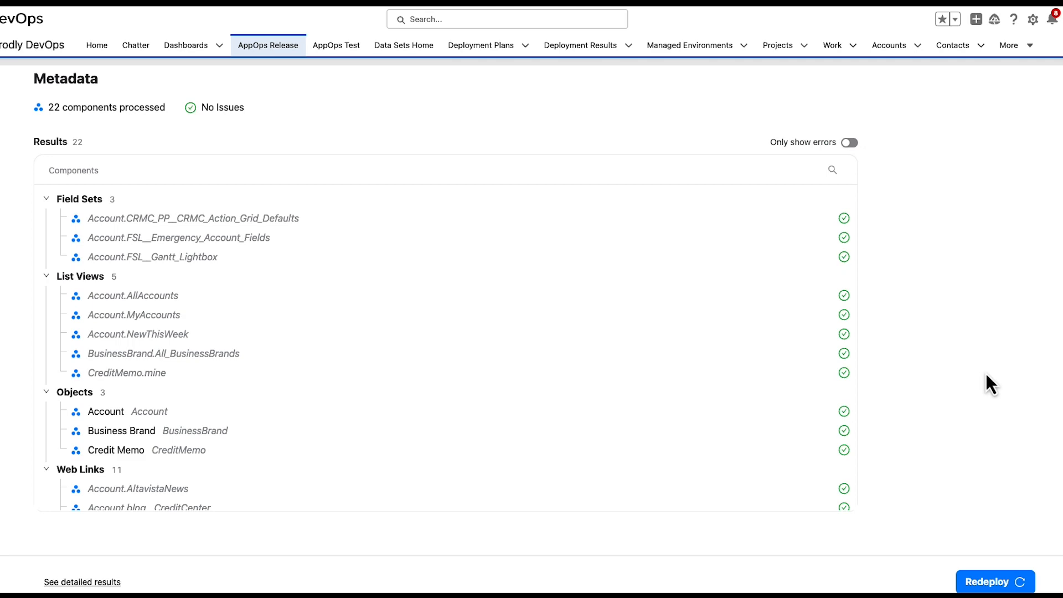